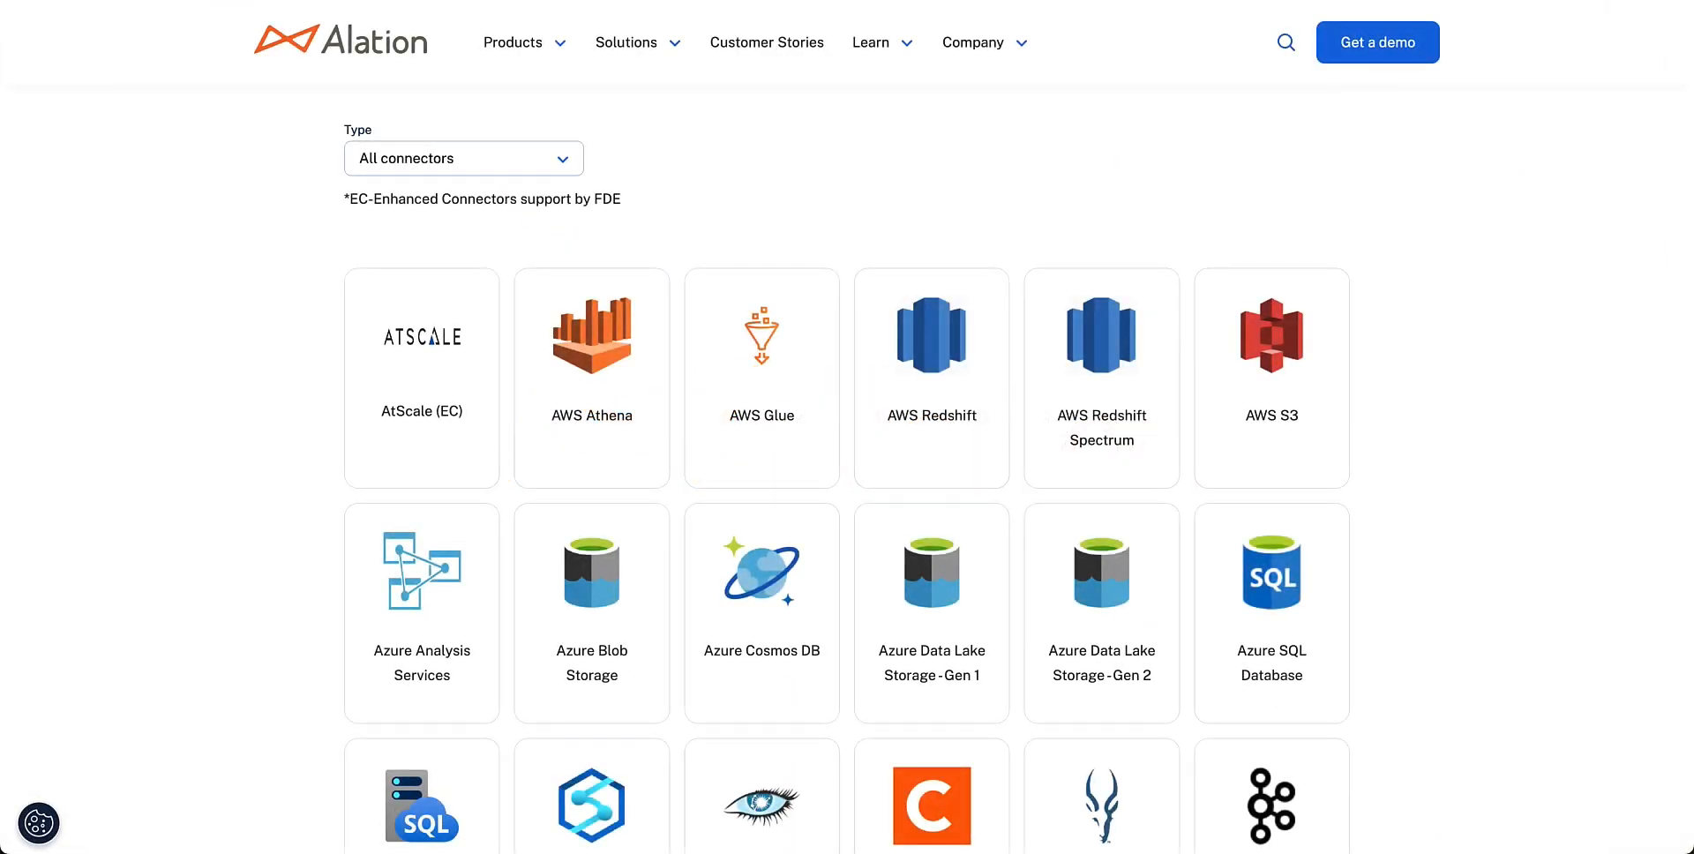
mouse_move(1656, 745)
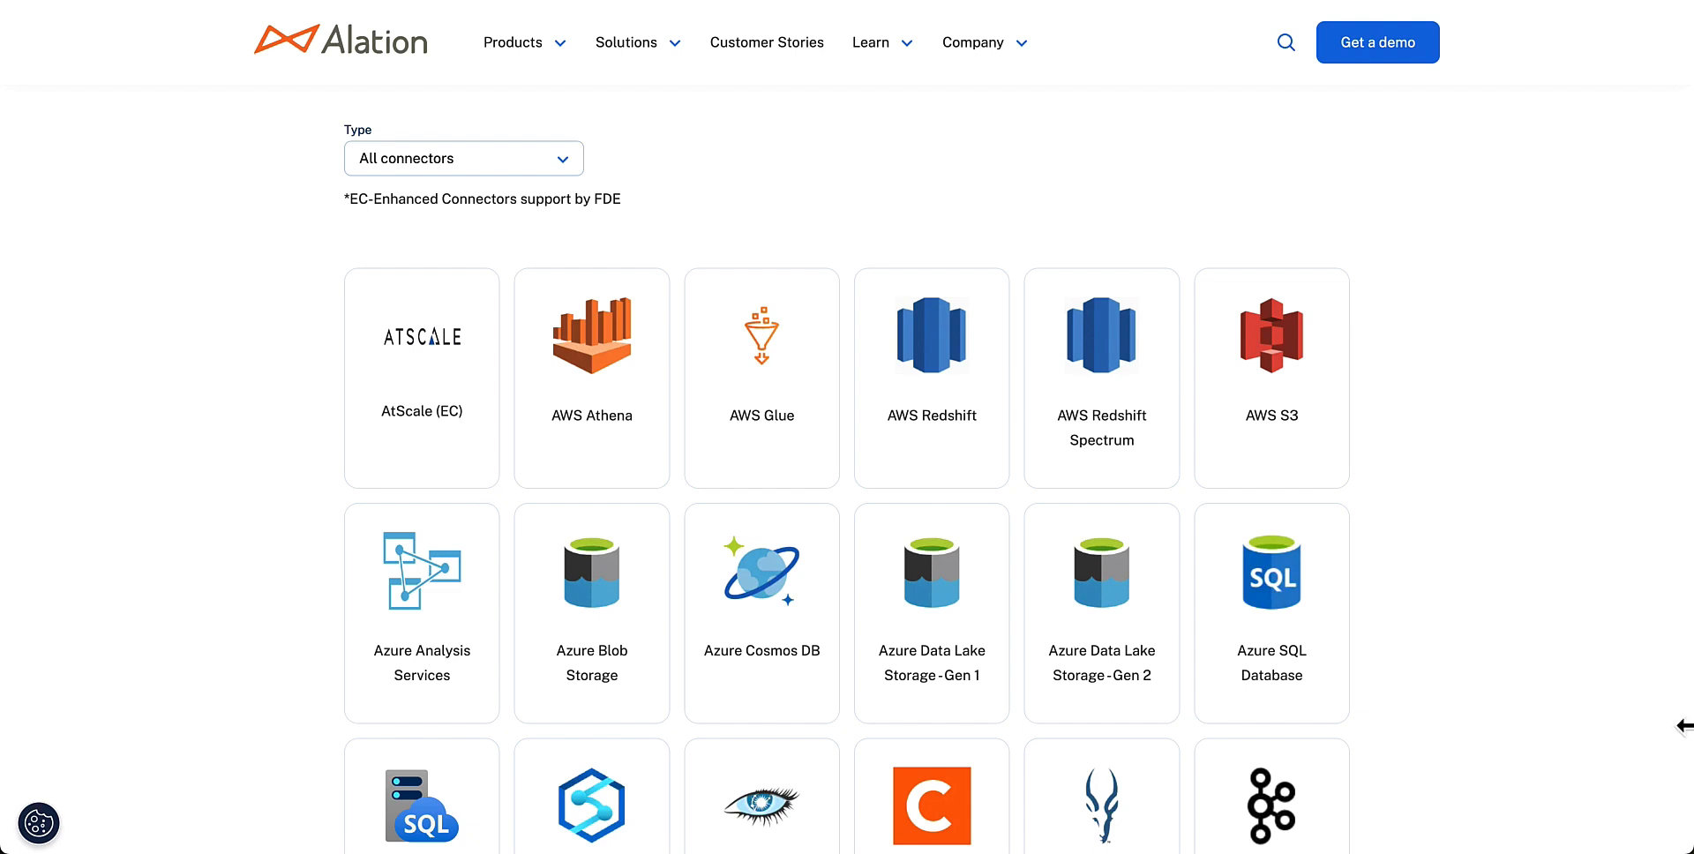
mouse_move(1683, 734)
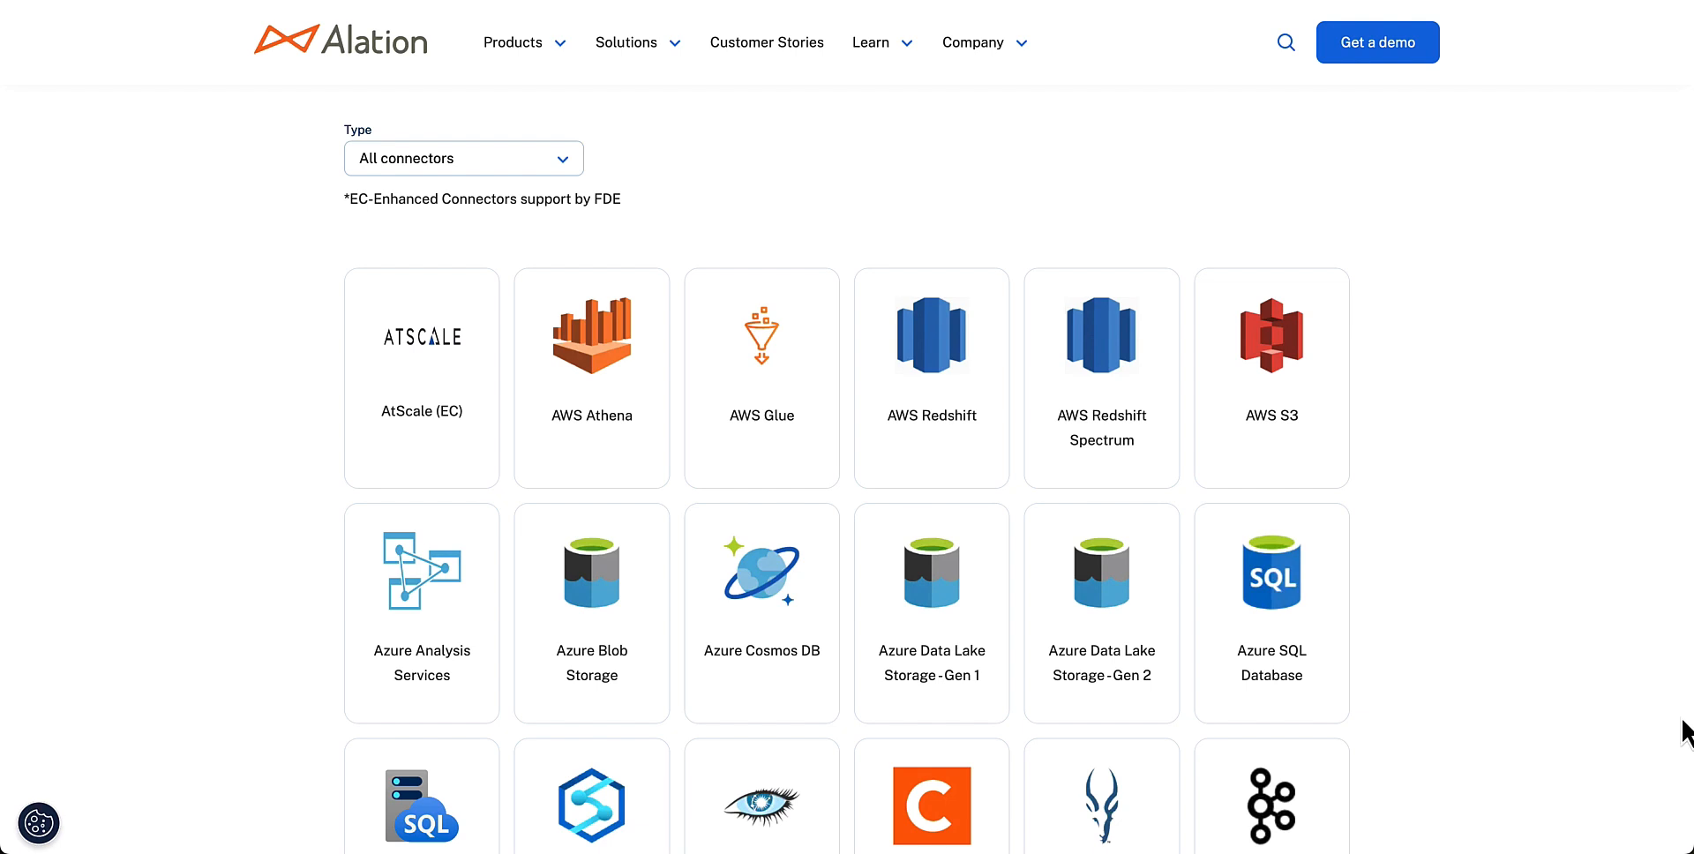
Scroll through the catalog page, then remove the 'craft beer' query from the search bar
scroll("down", 3)
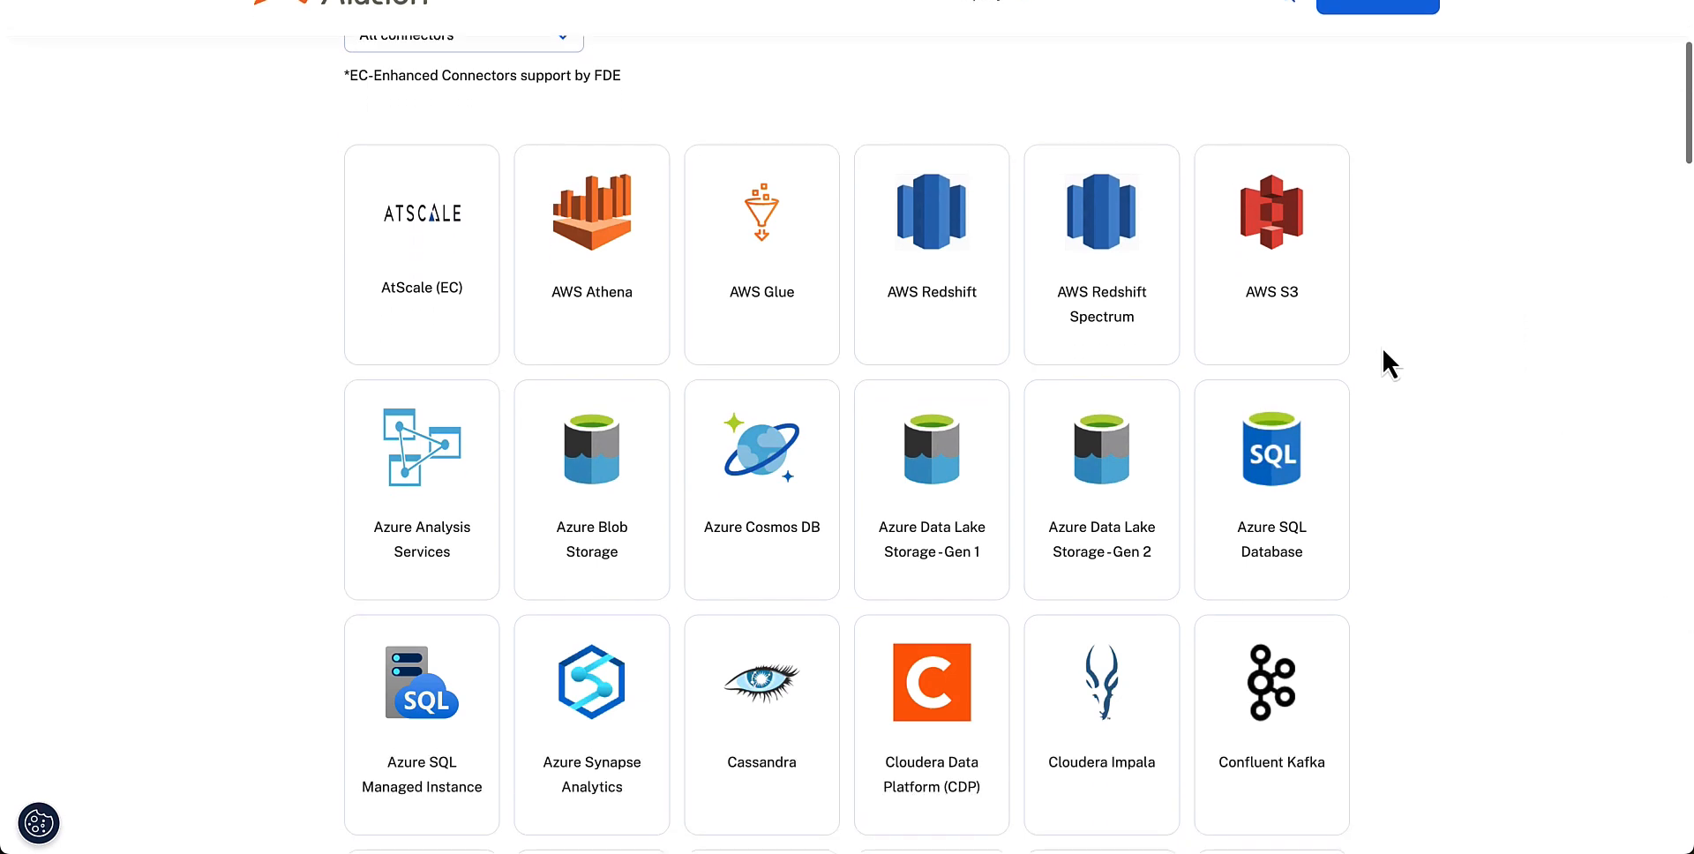
scroll("down", 3)
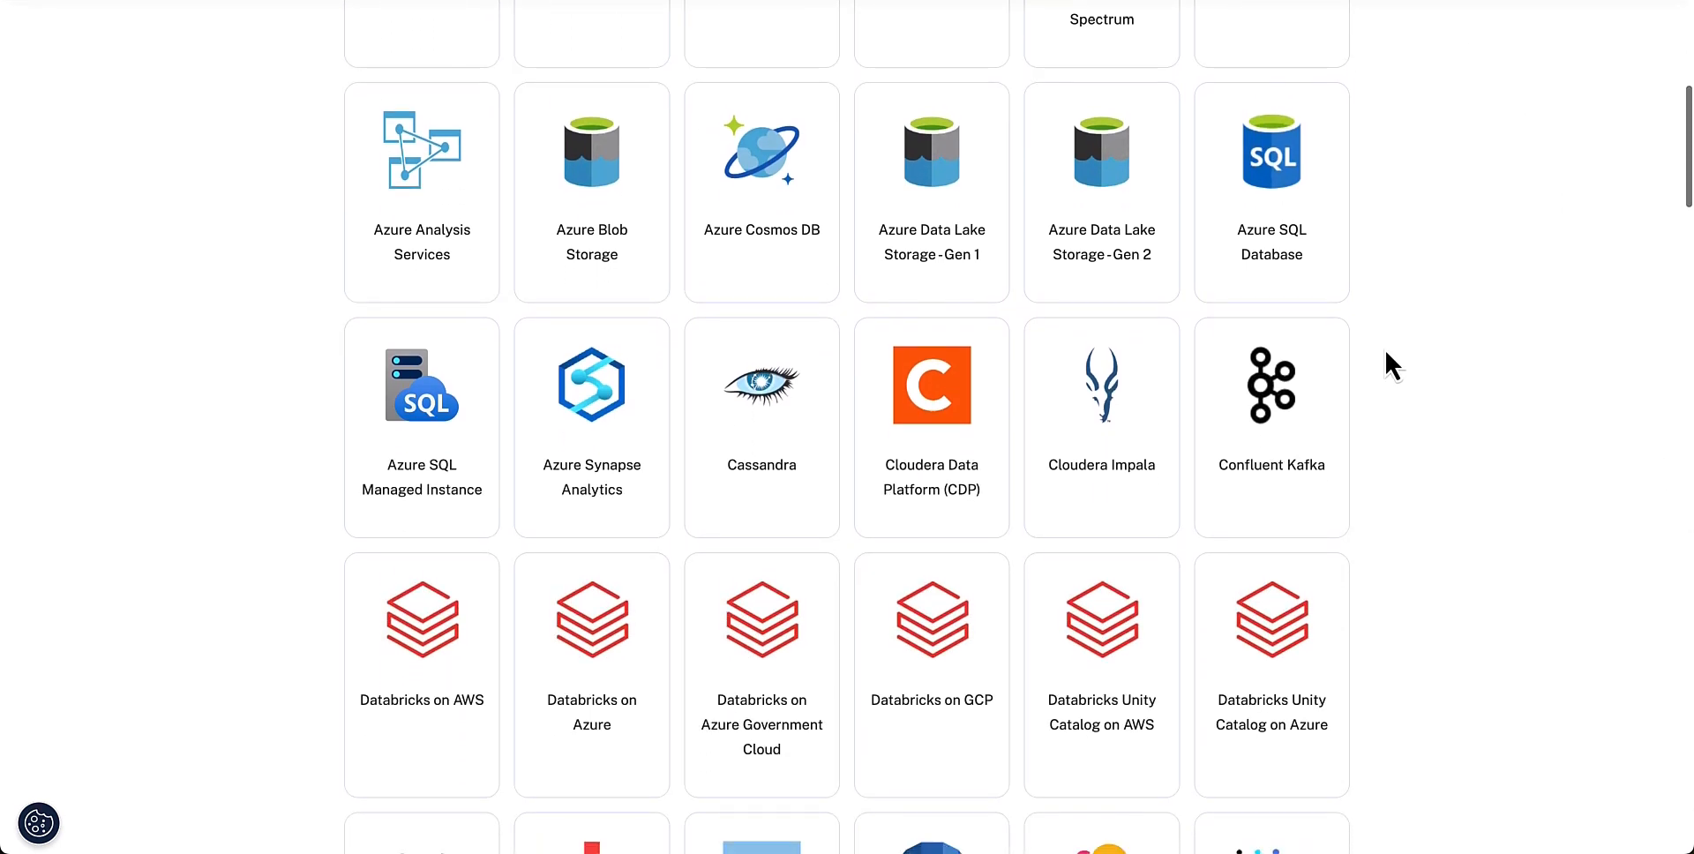
scroll("down", 3)
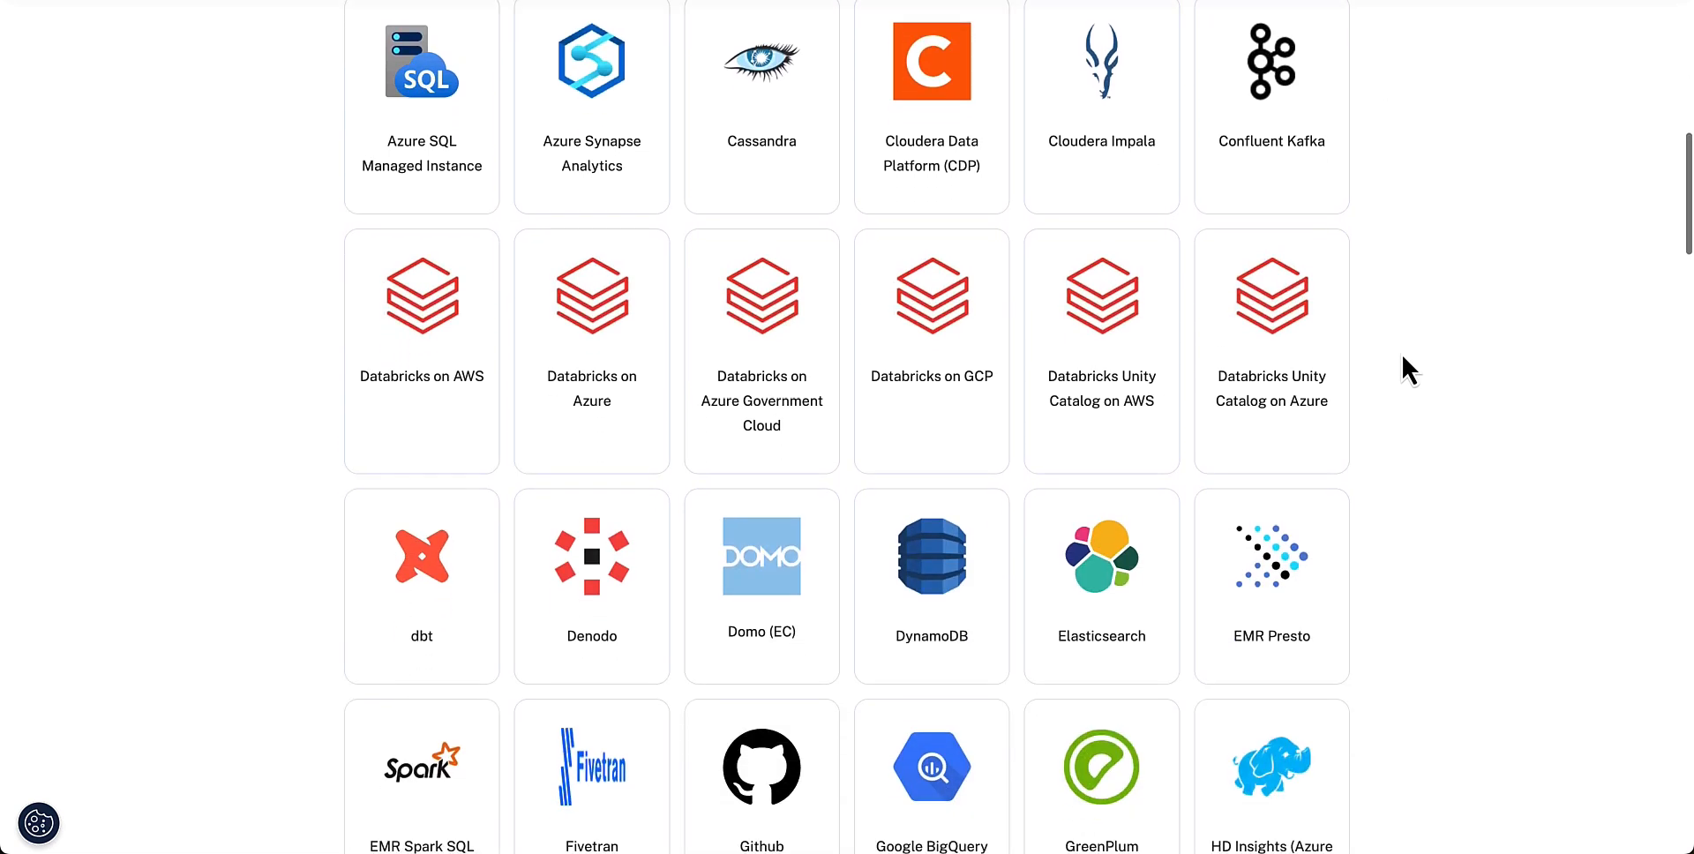
scroll("down", 3)
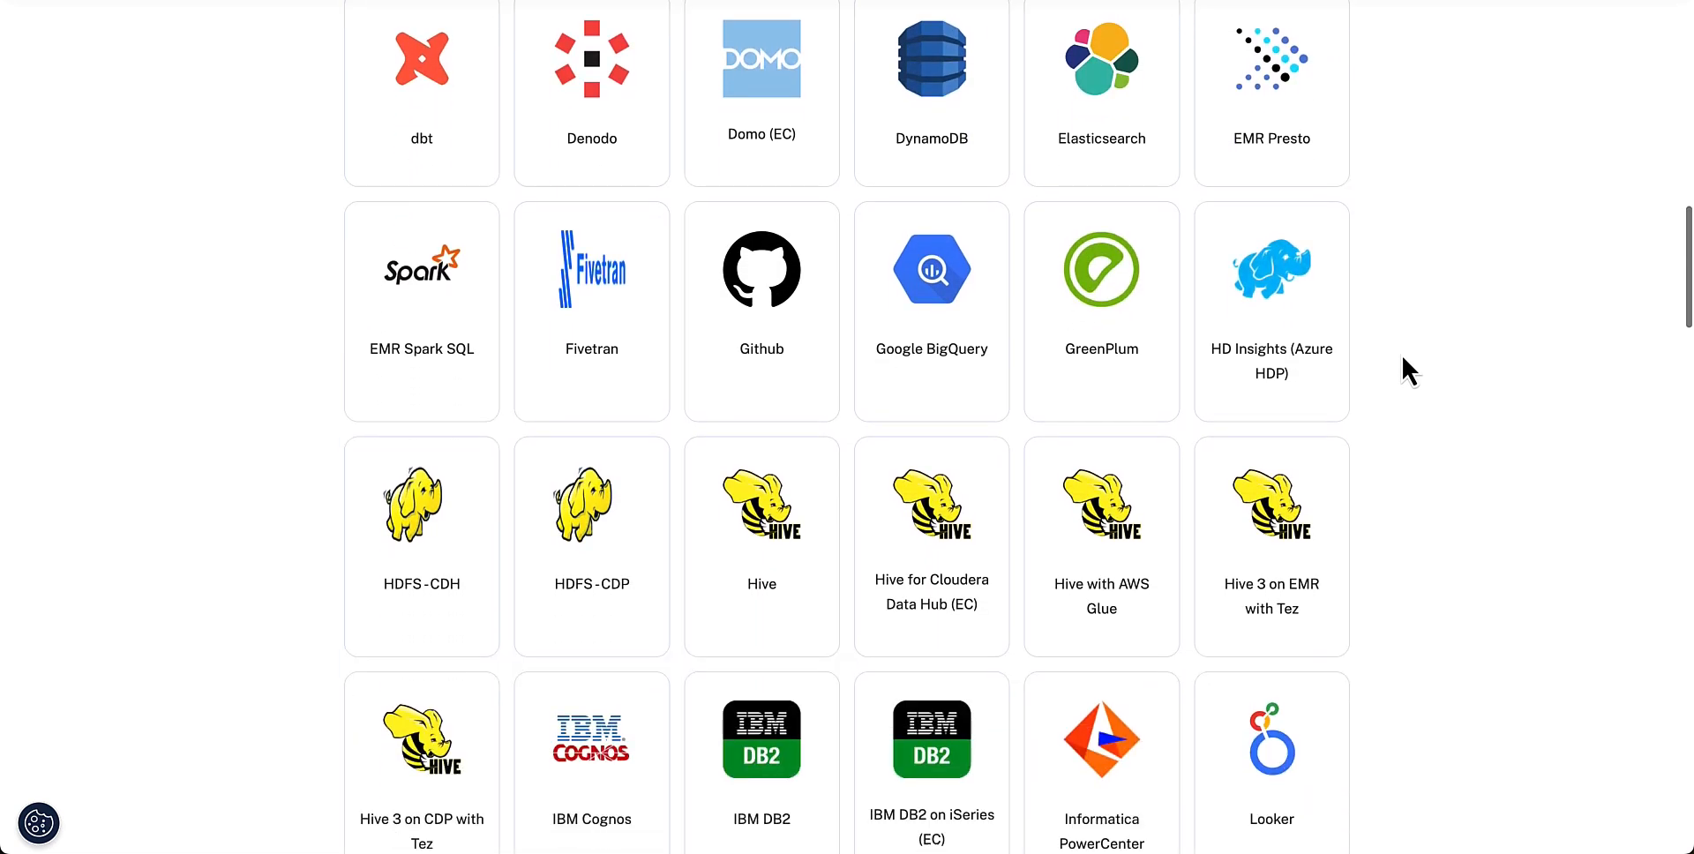
scroll("down", 3)
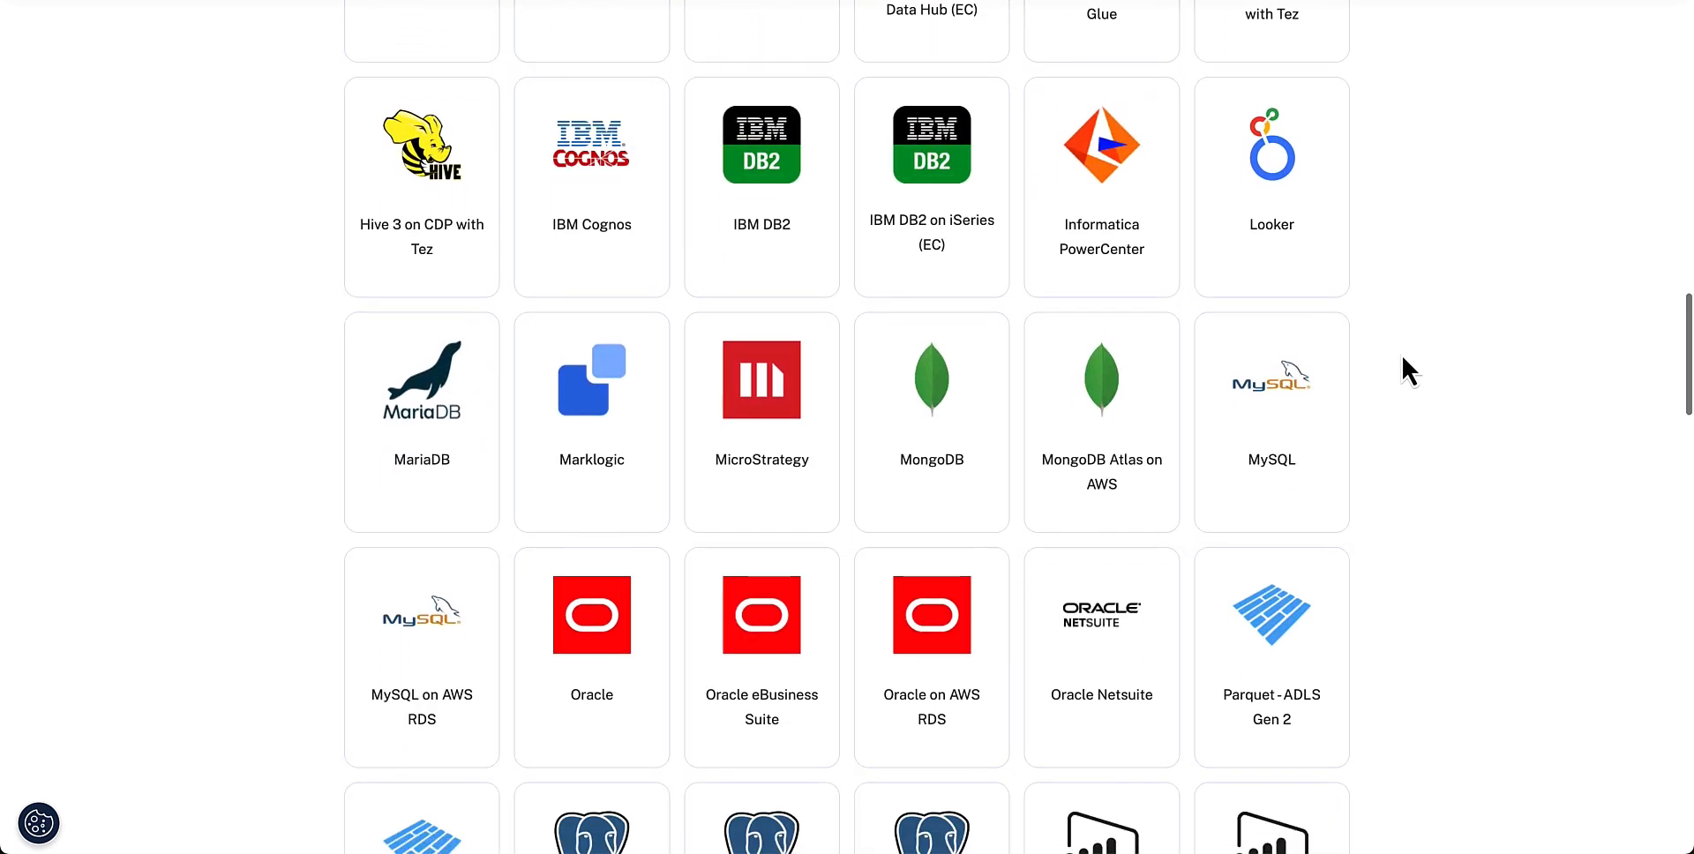
scroll("down", 3)
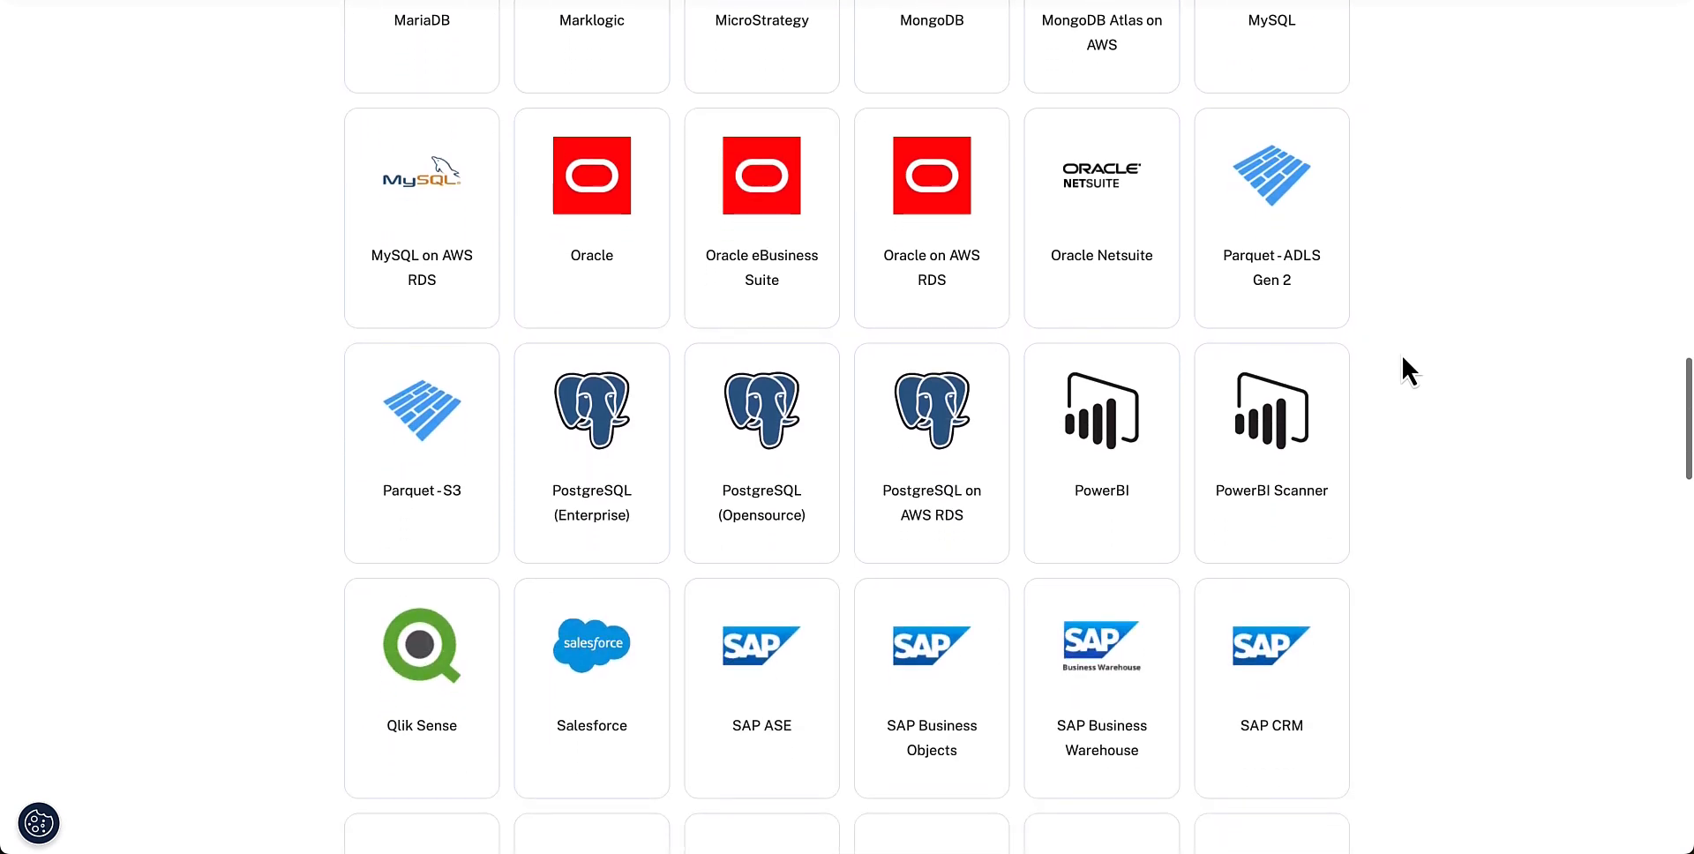
scroll("down", 3)
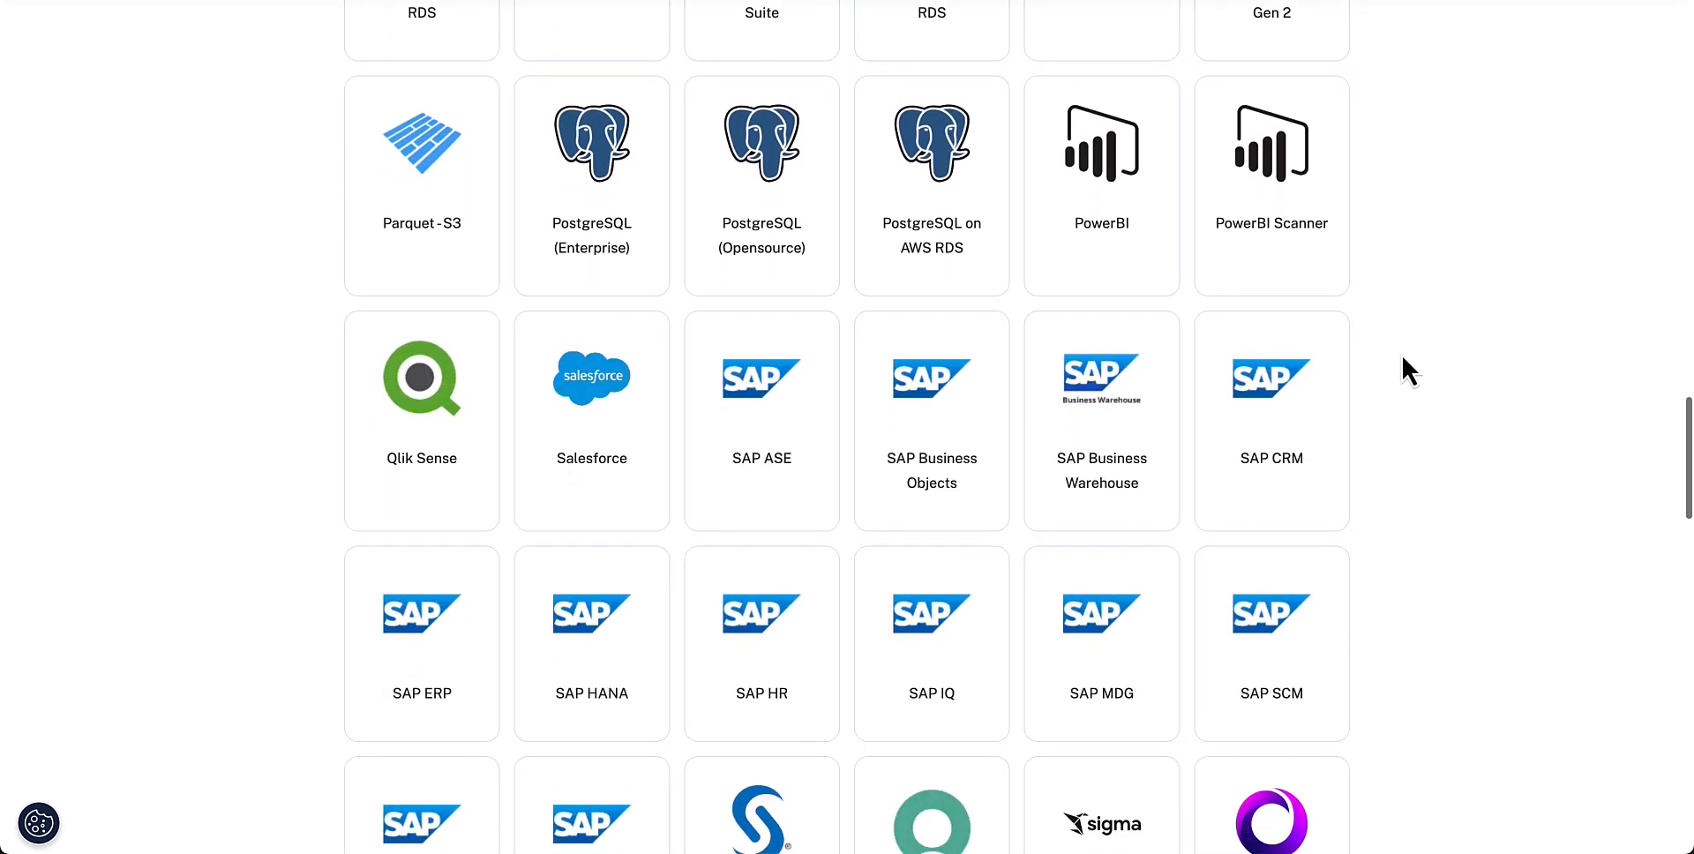
scroll("down", 3)
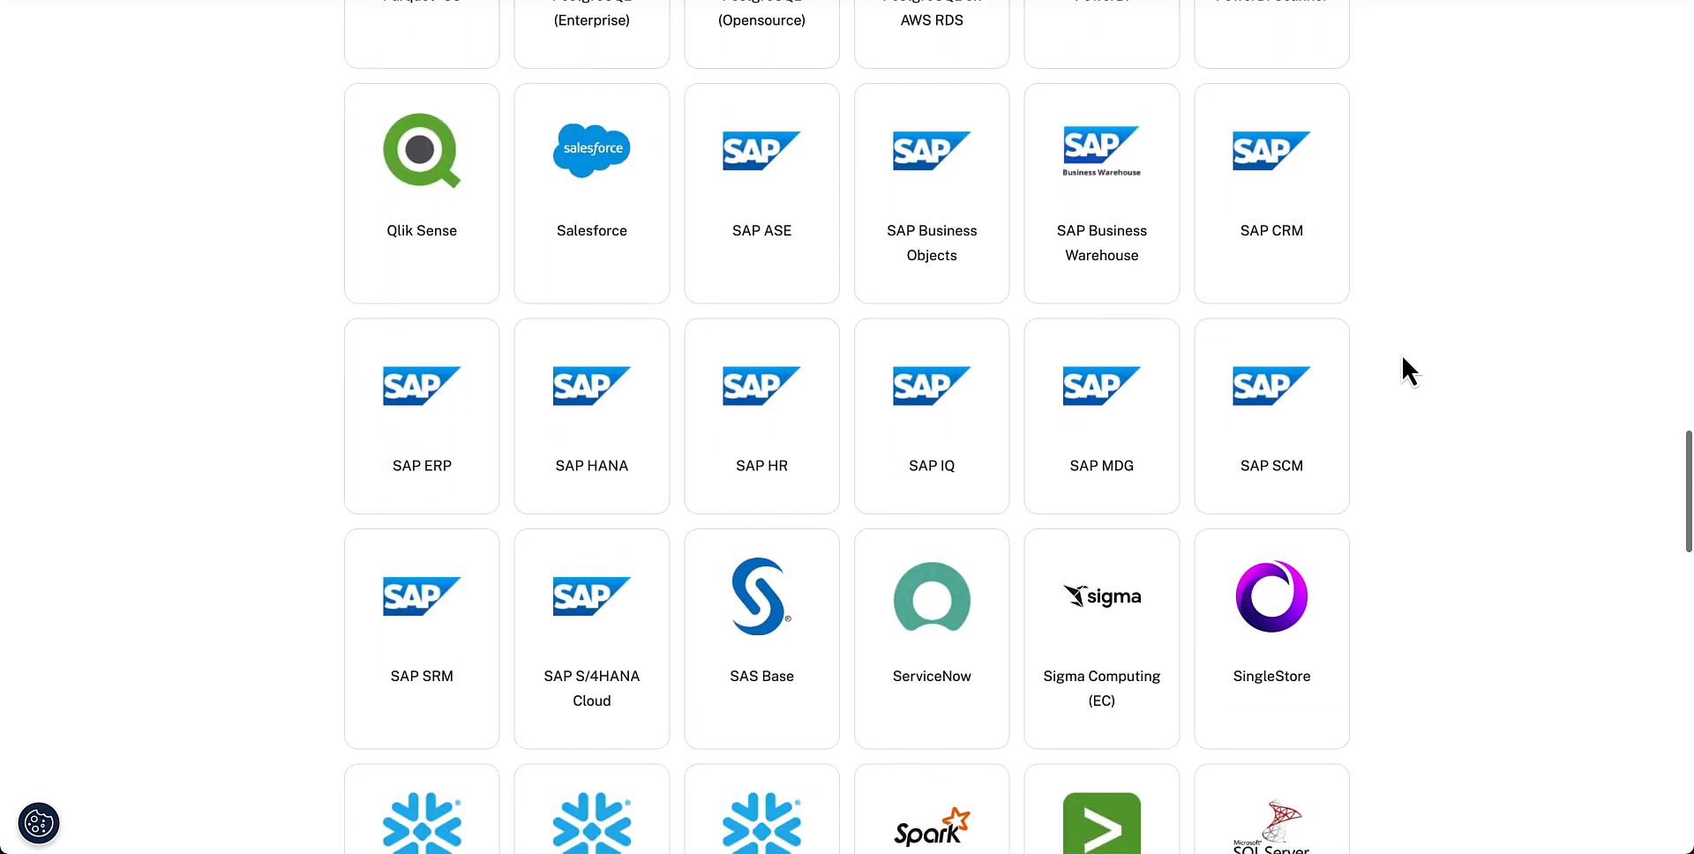
scroll("down", 3)
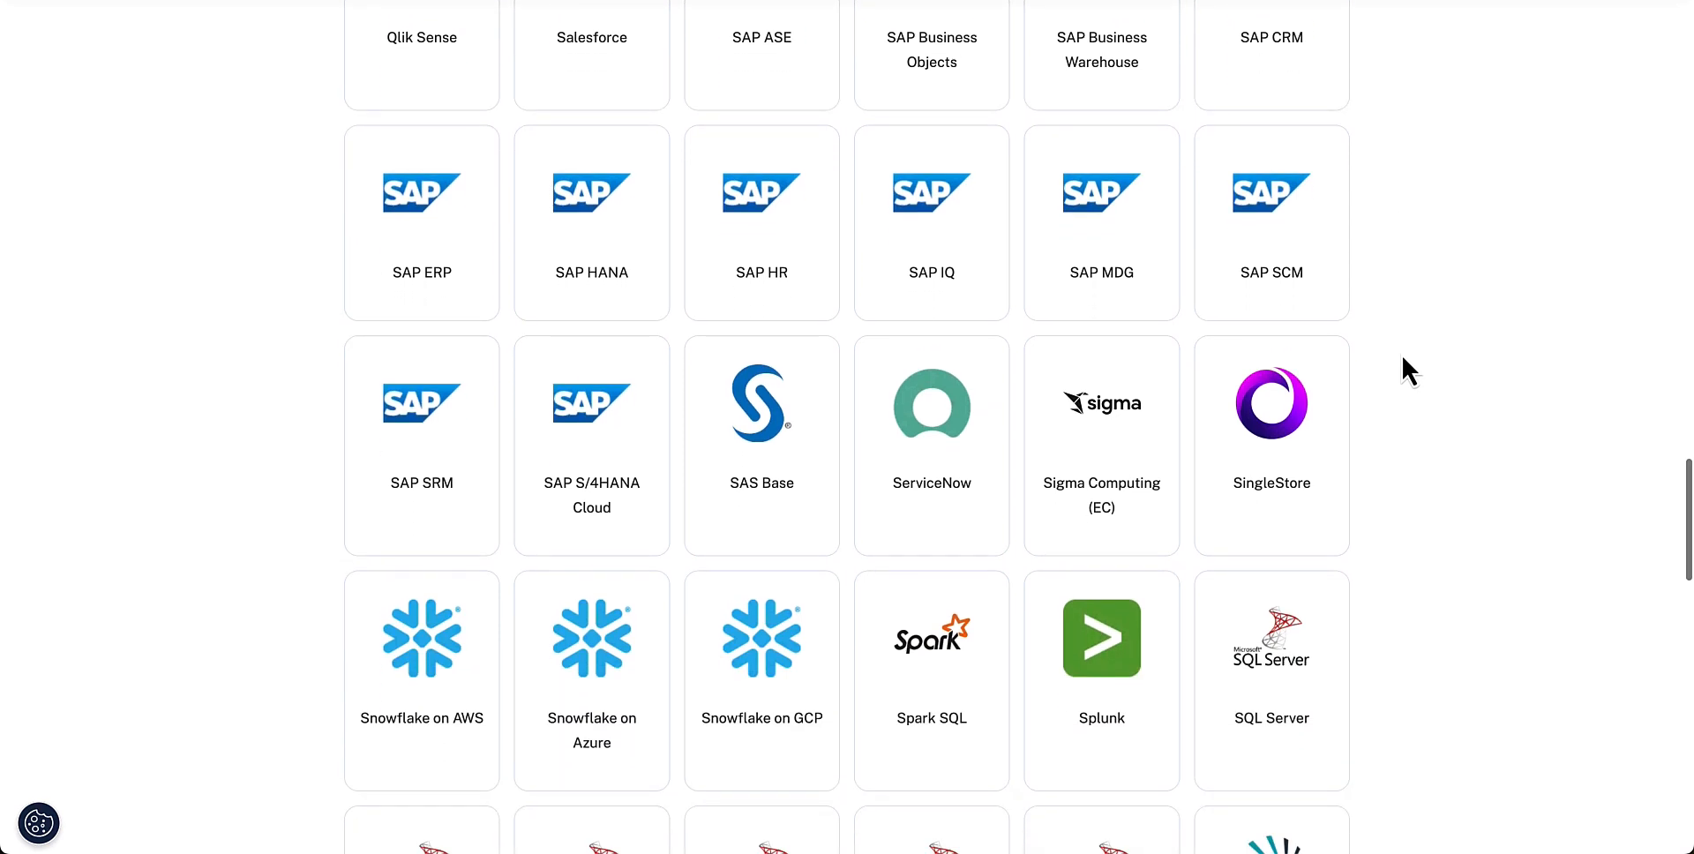
scroll("down", 3)
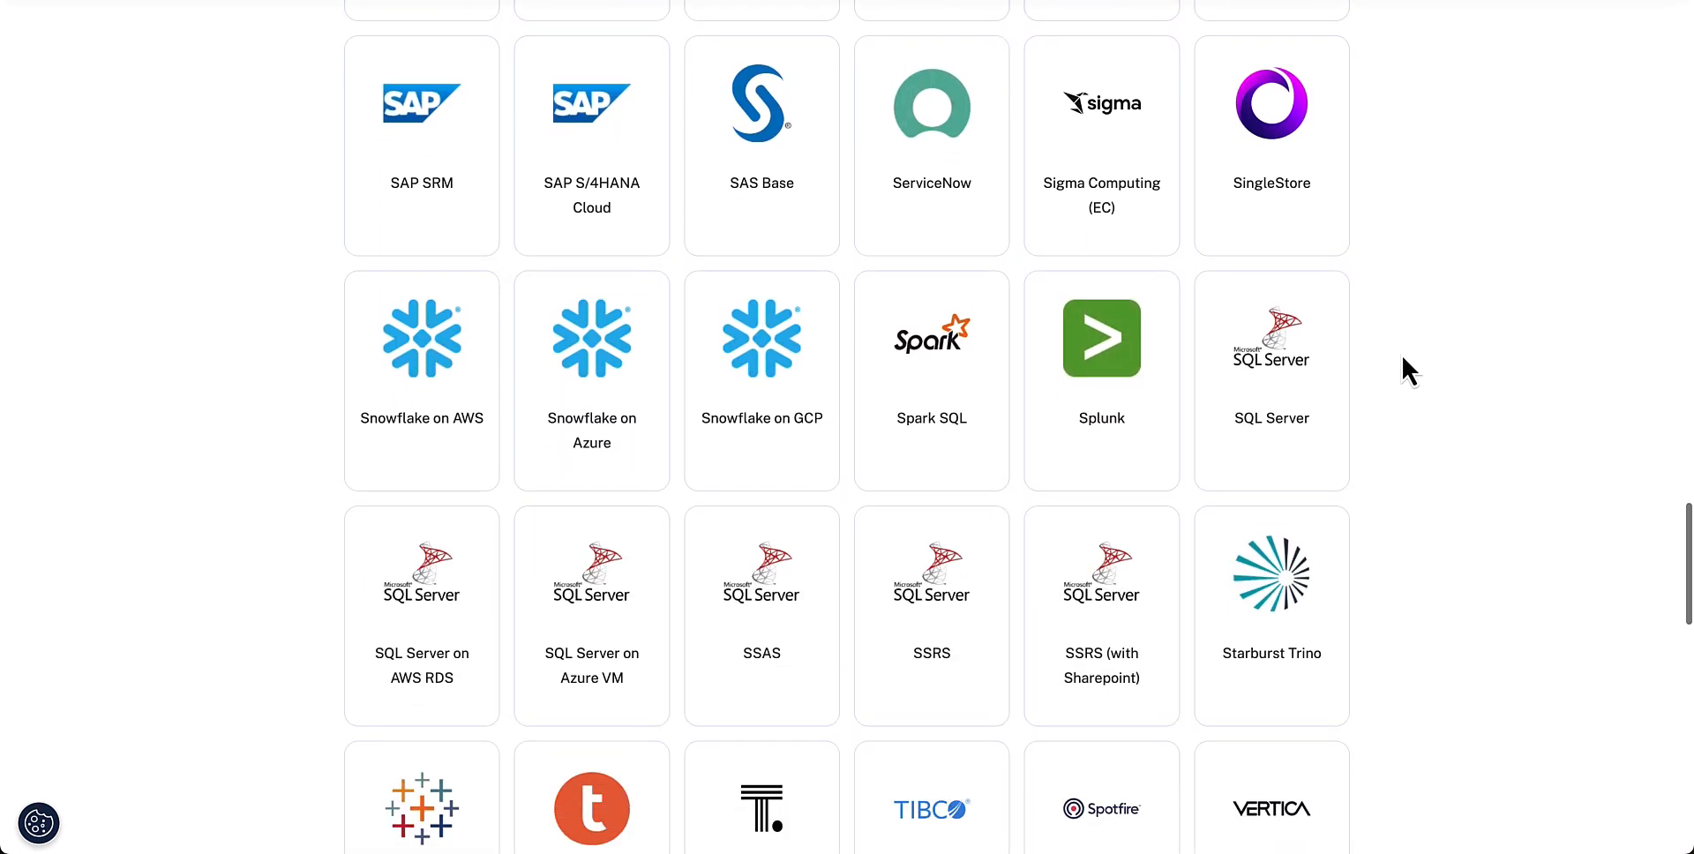
scroll("down", 3)
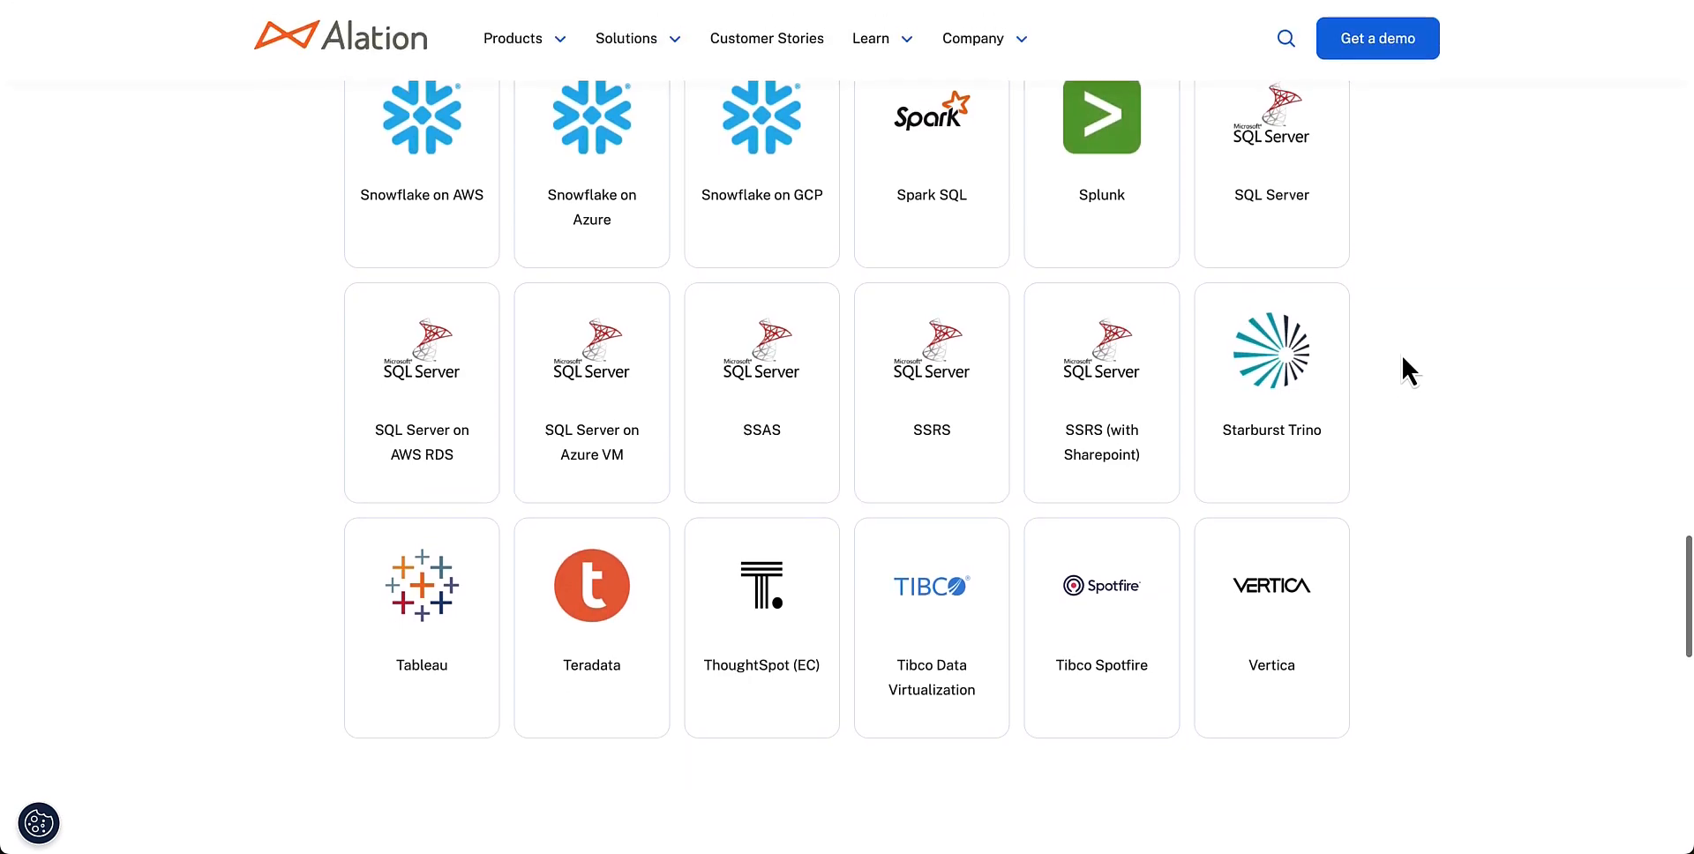
scroll("up", 3)
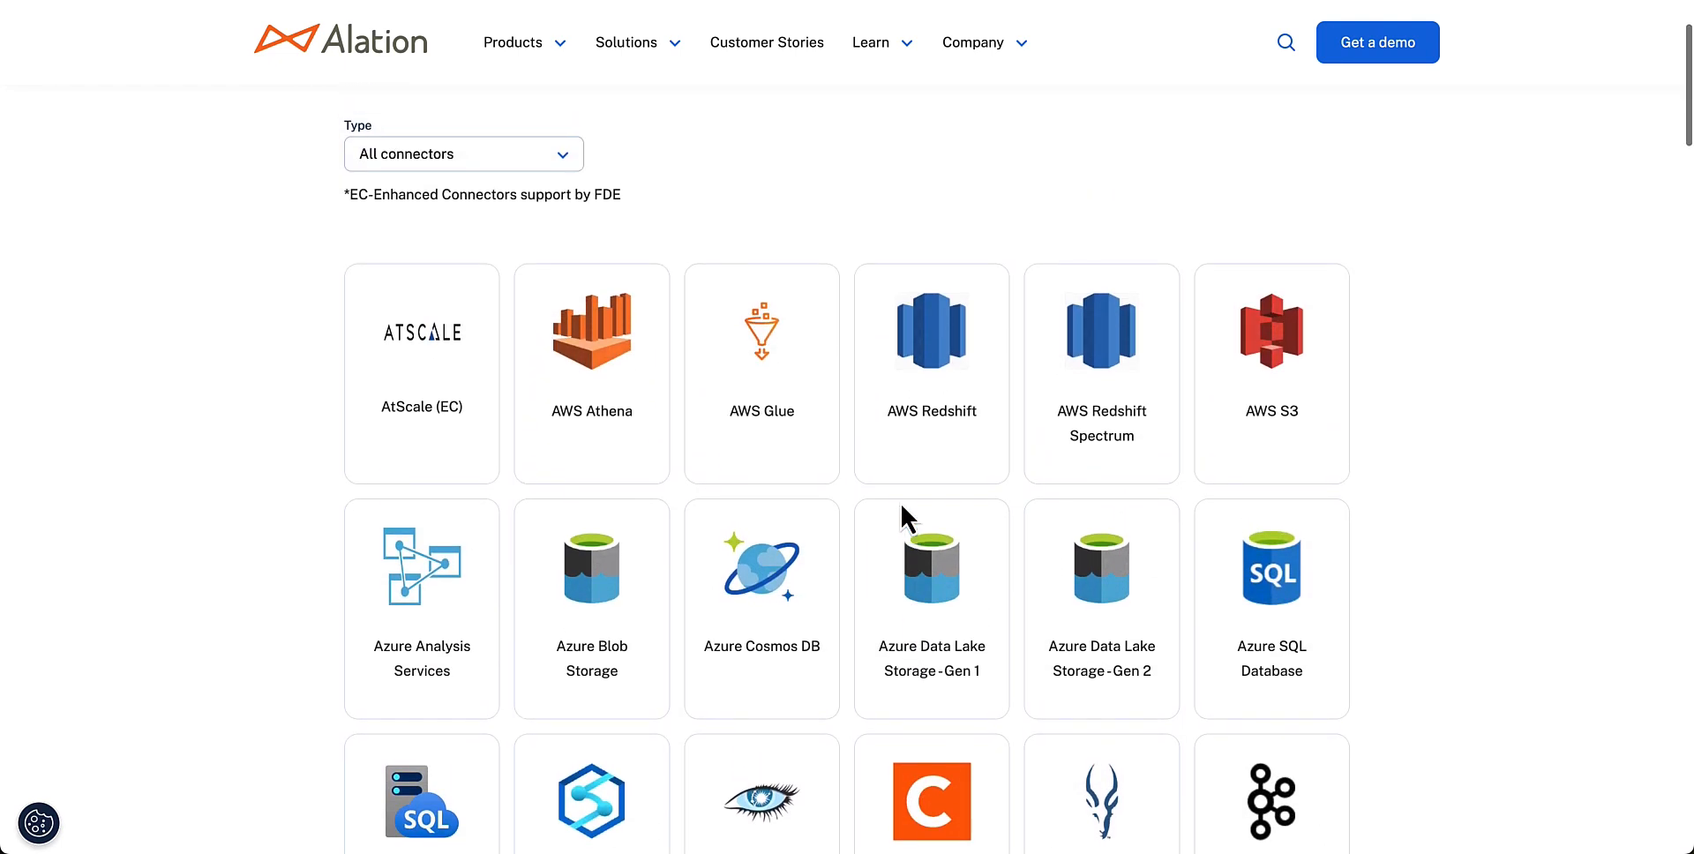
scroll("down", 3)
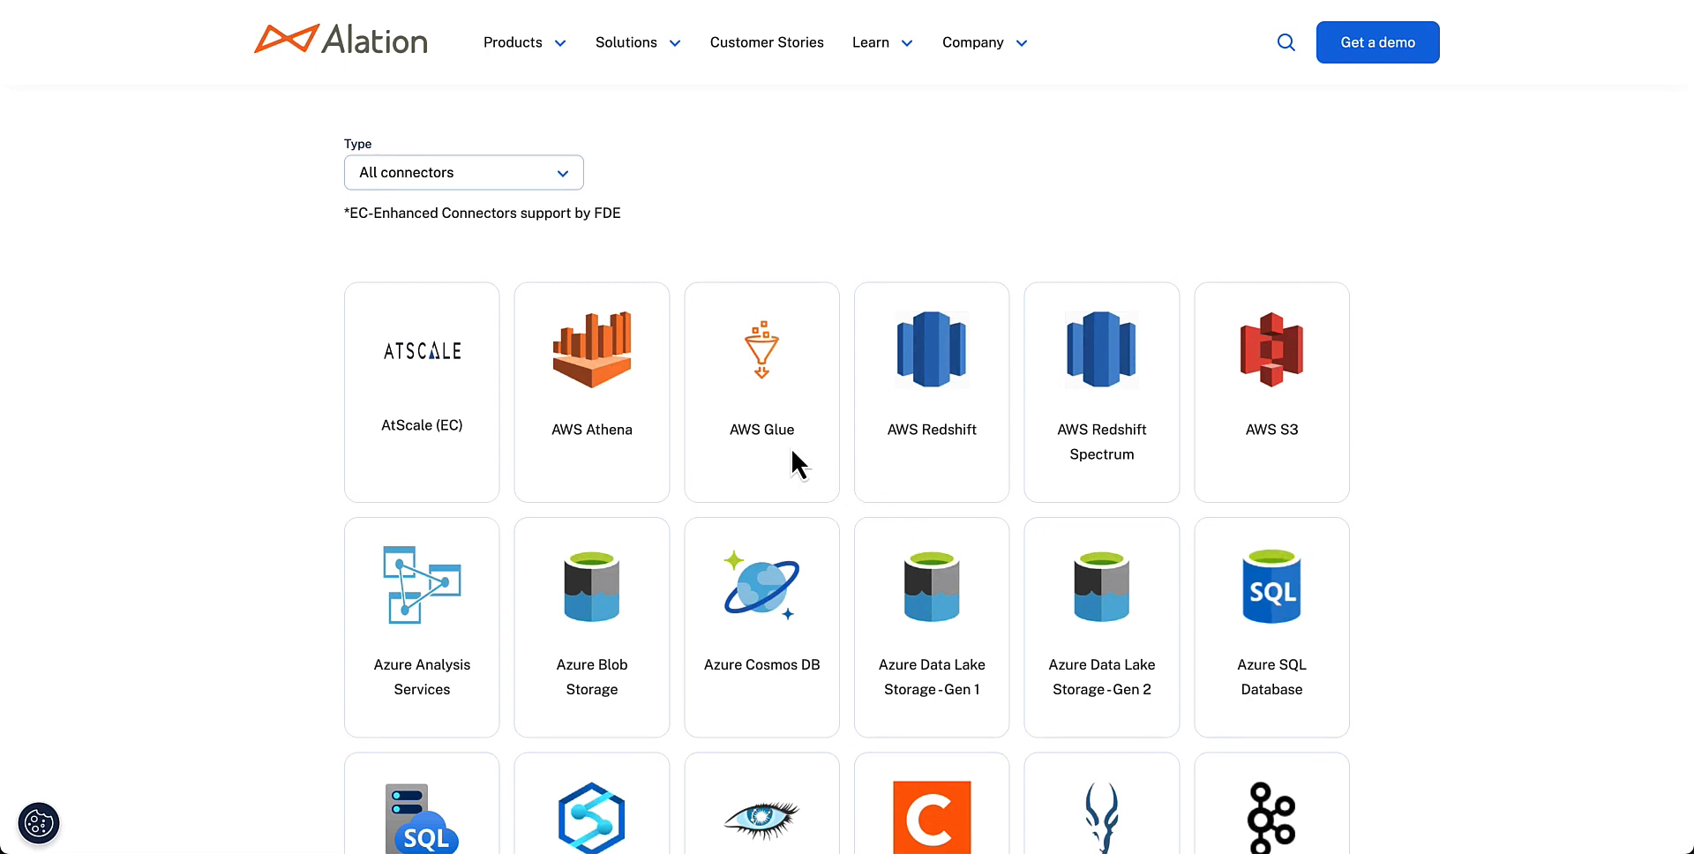
scroll("down", 3)
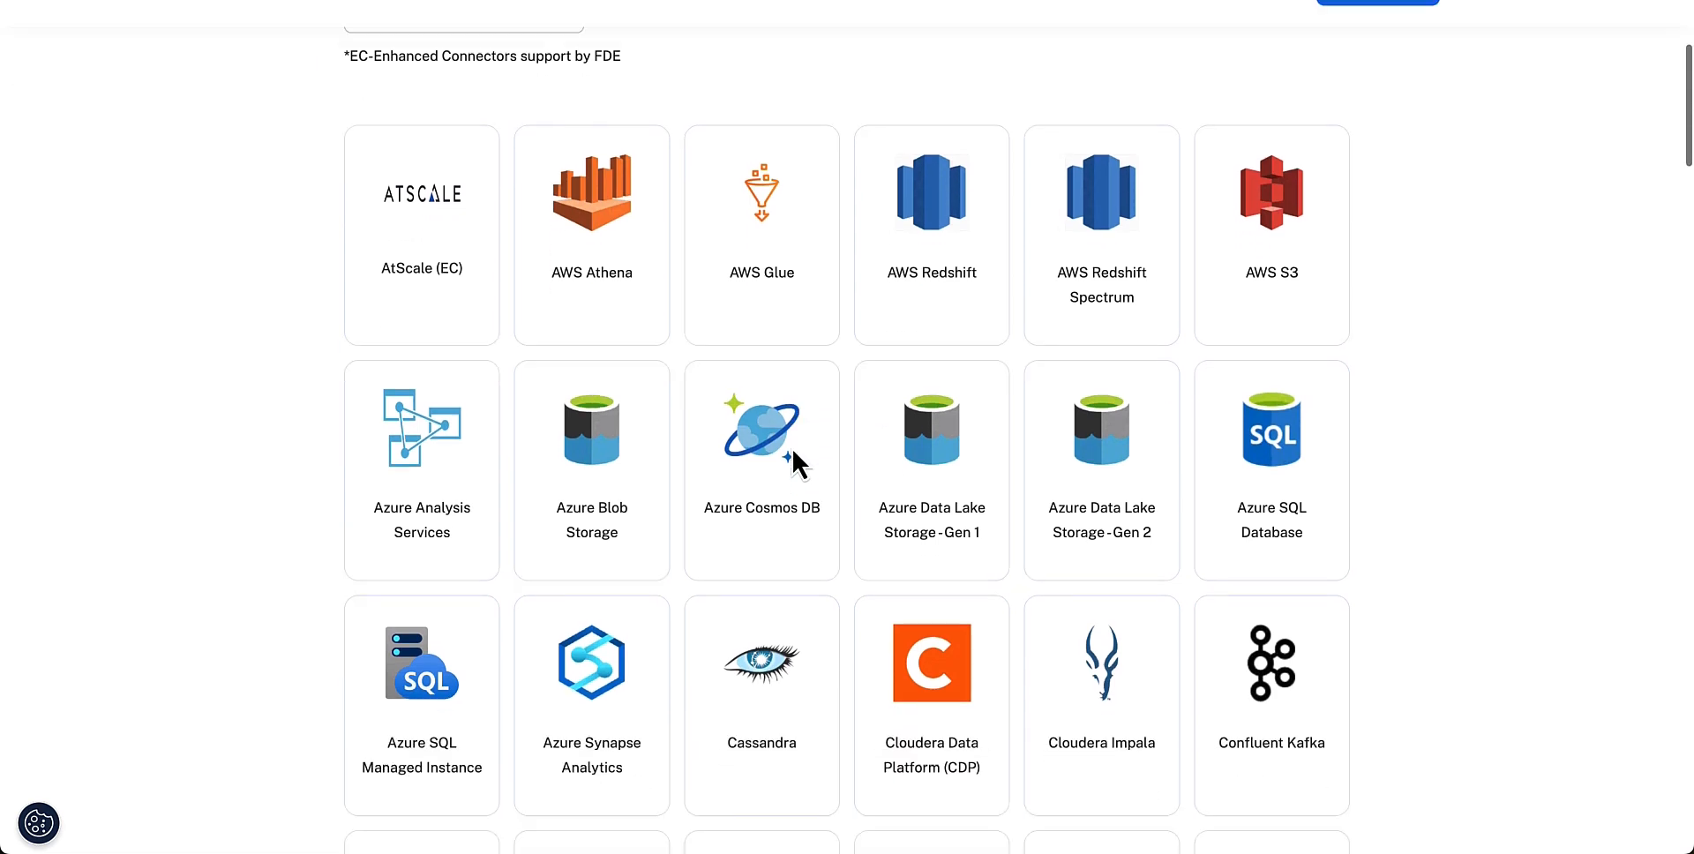
scroll("down", 3)
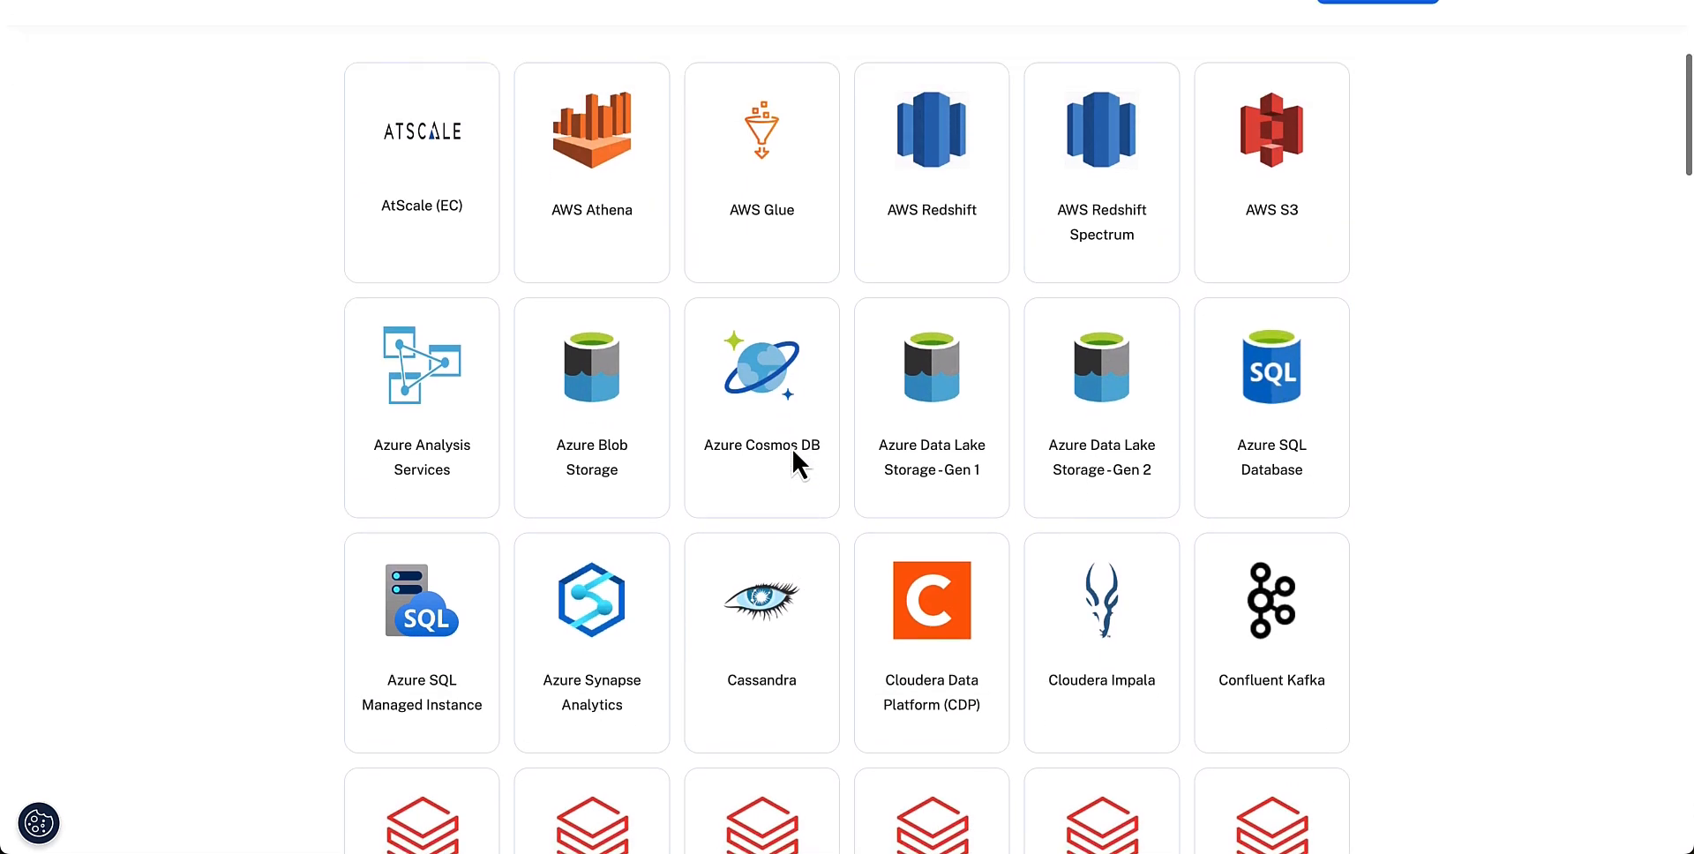
scroll("up", 3)
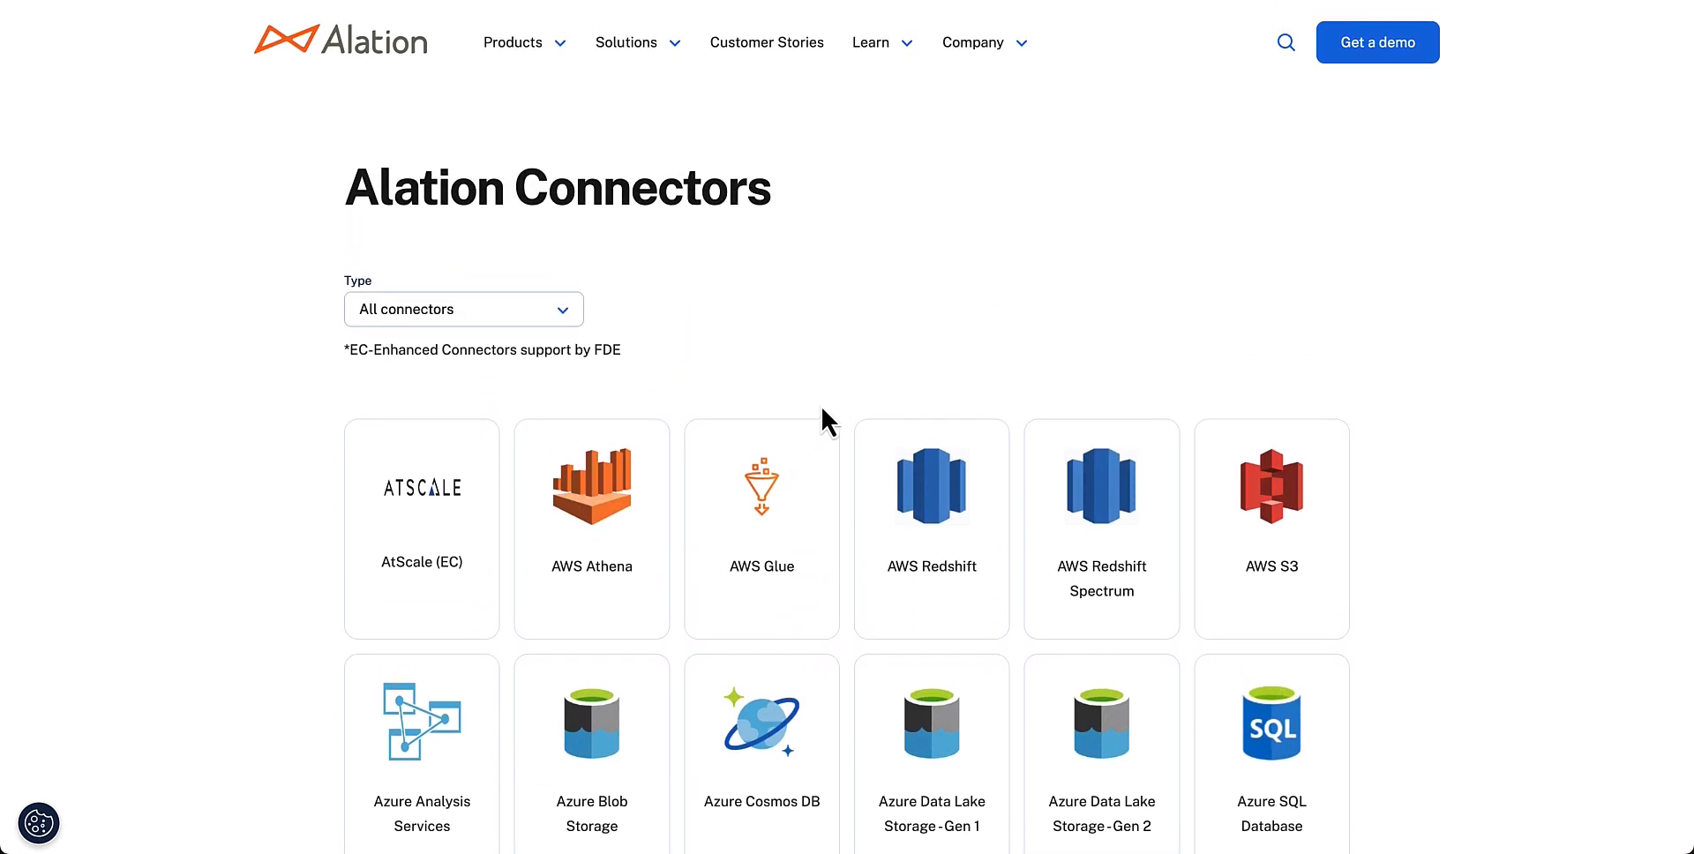
mouse_move(841, 418)
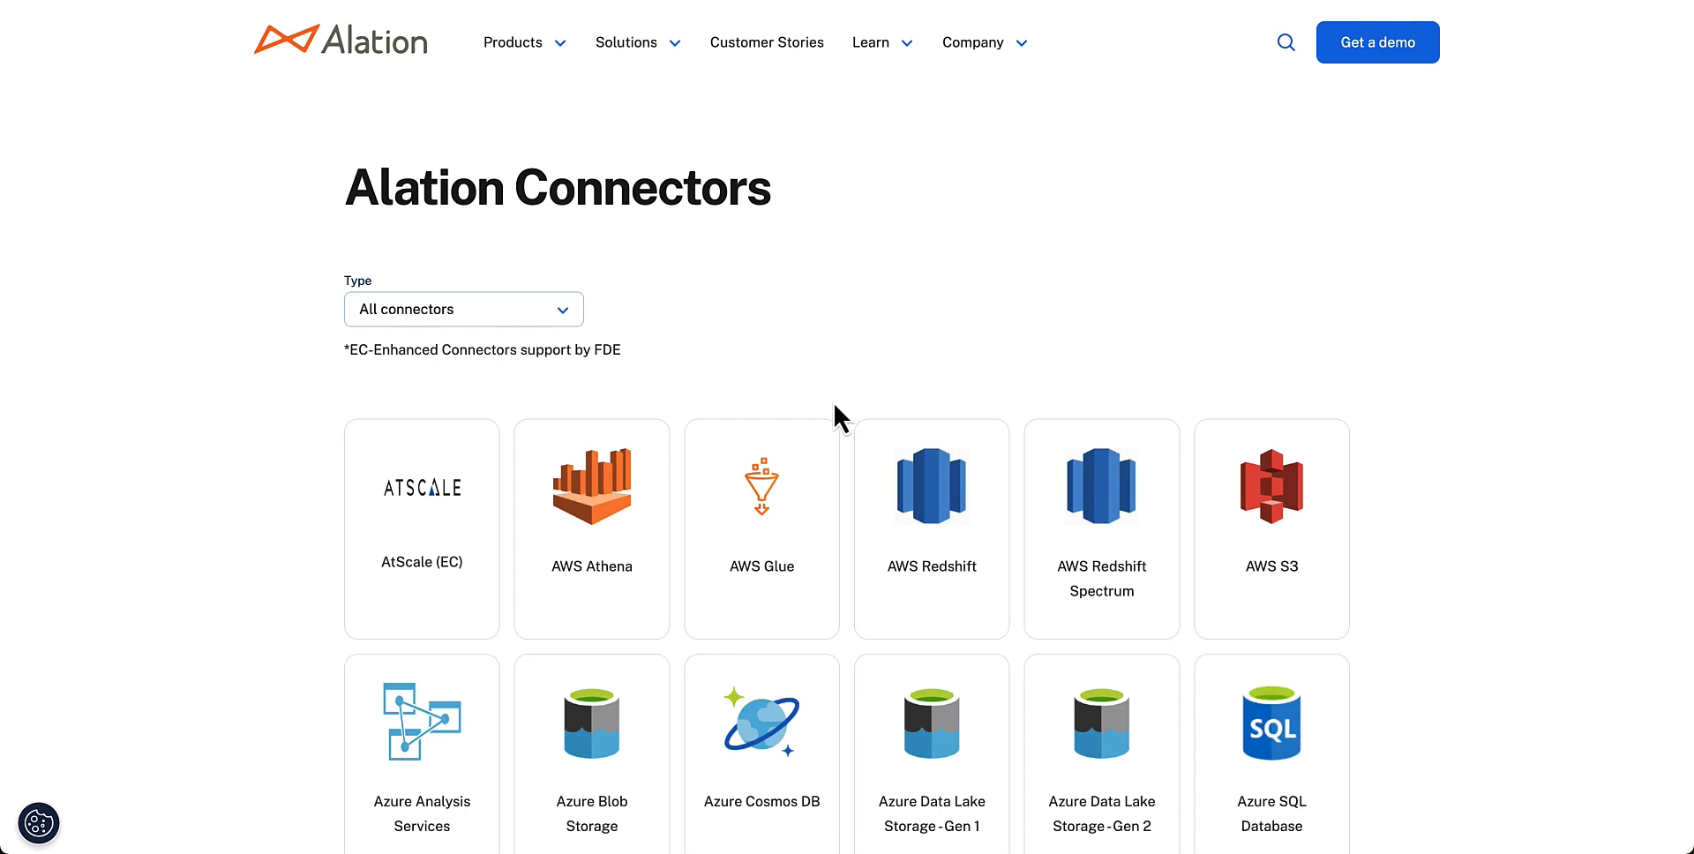
scroll("down", 3)
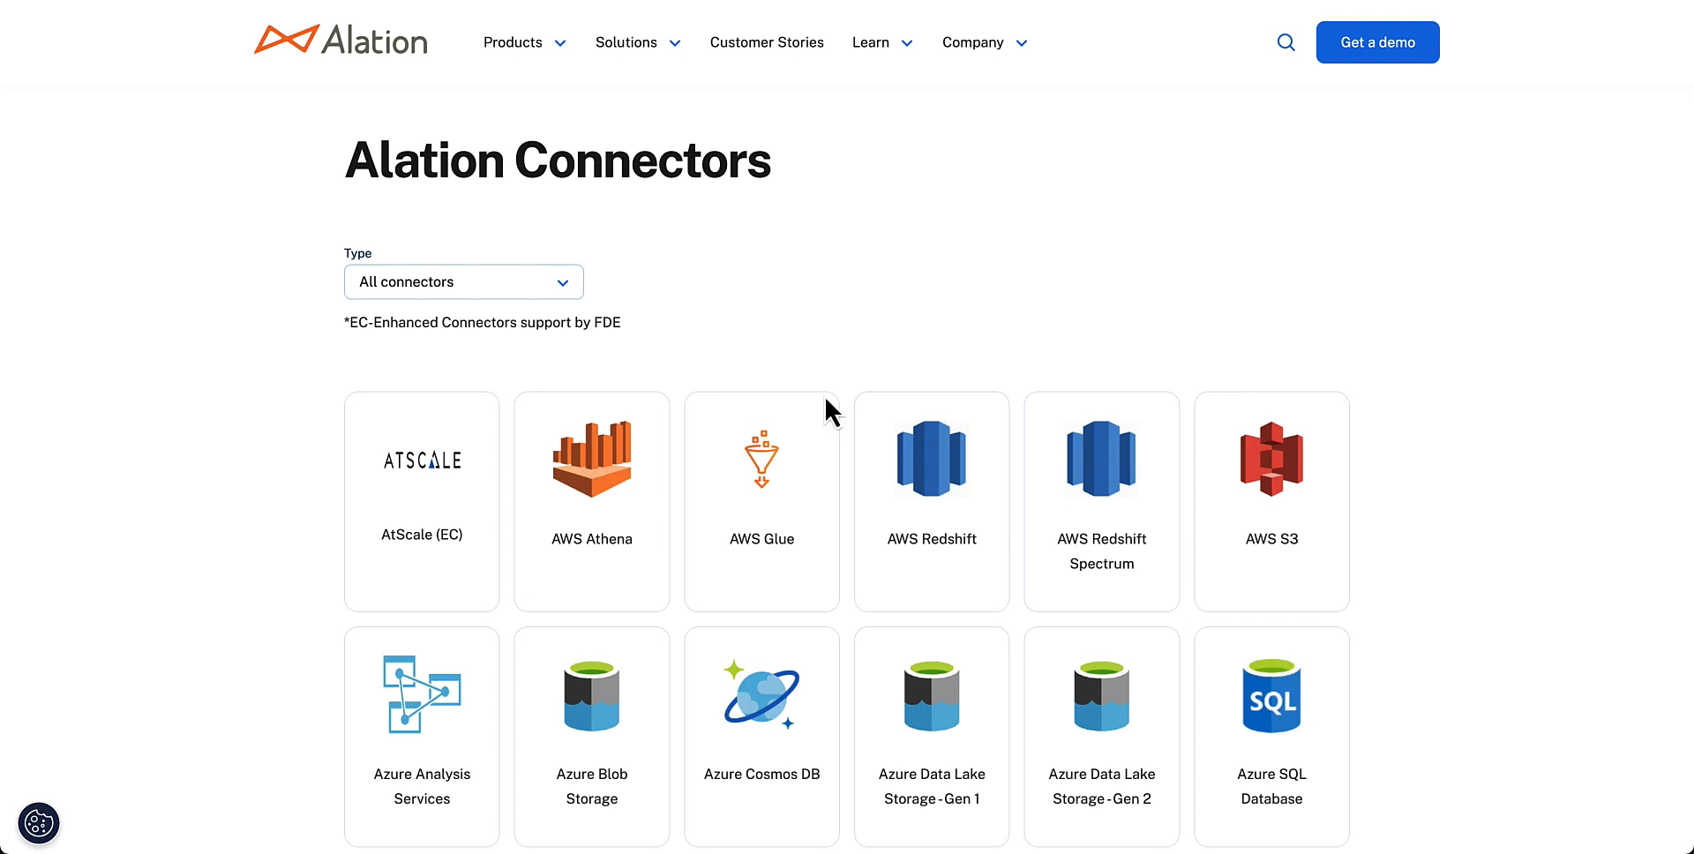
mouse_move(832, 414)
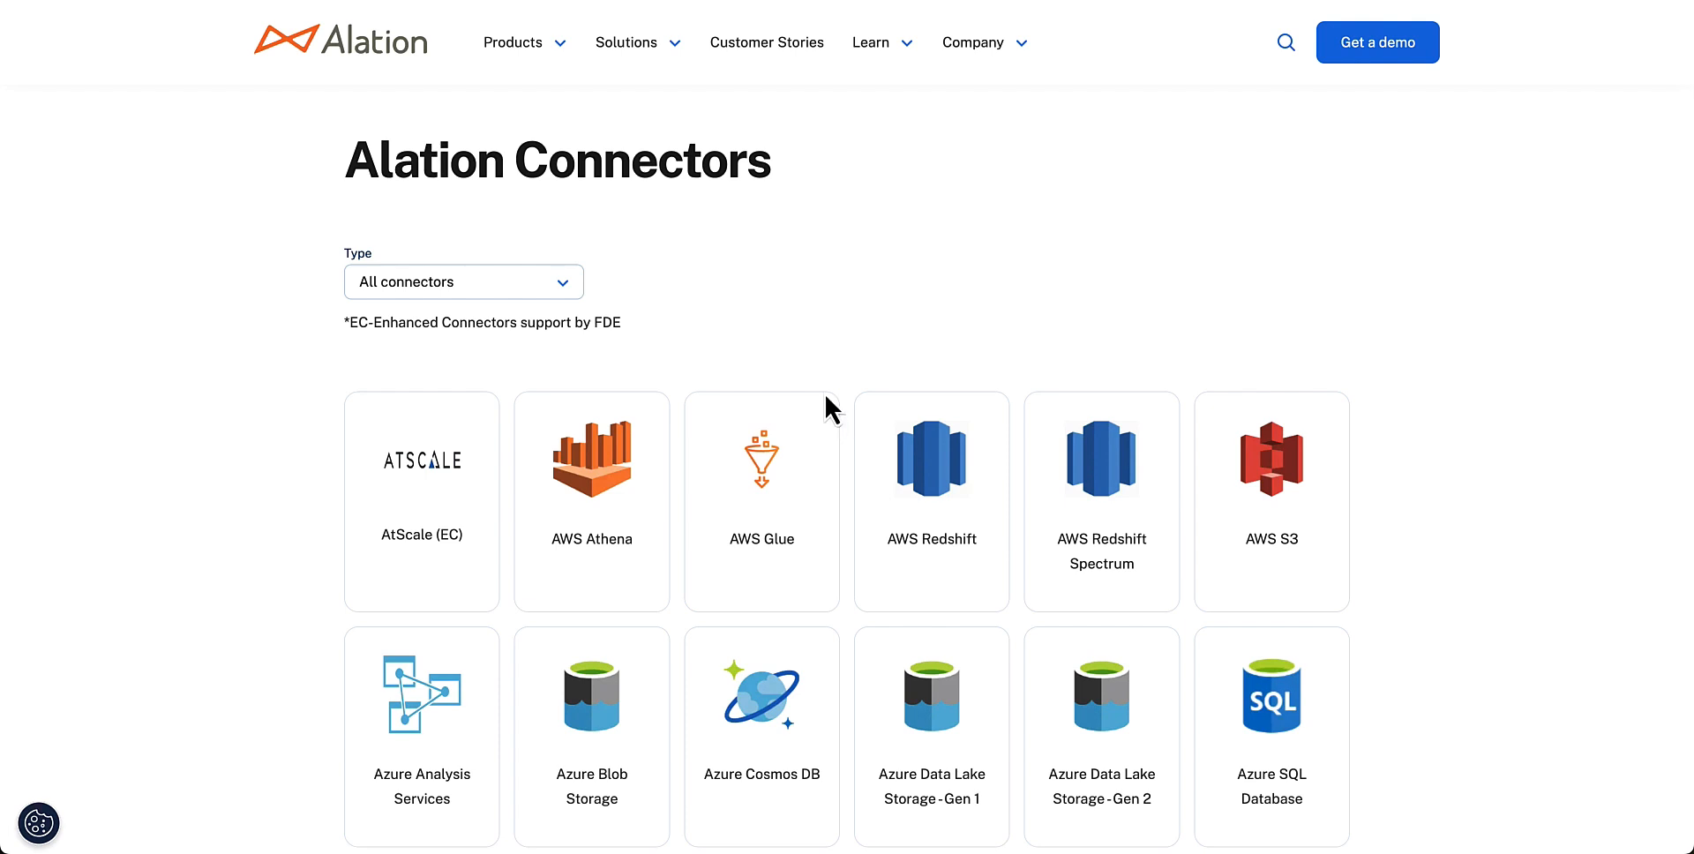
scroll("down", 3)
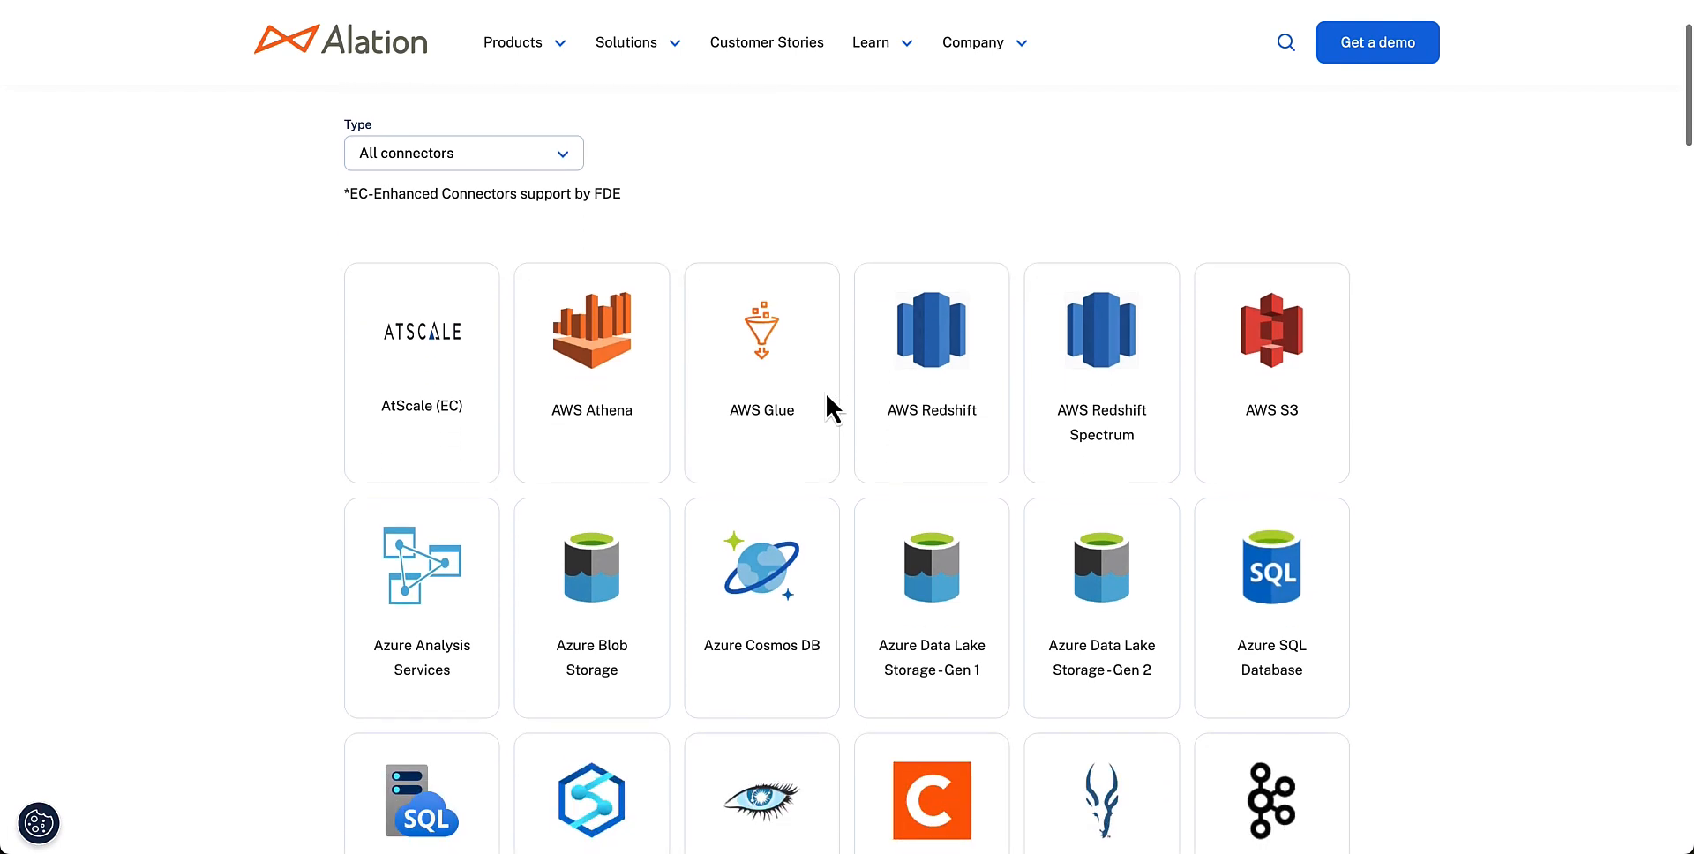
scroll("down", 3)
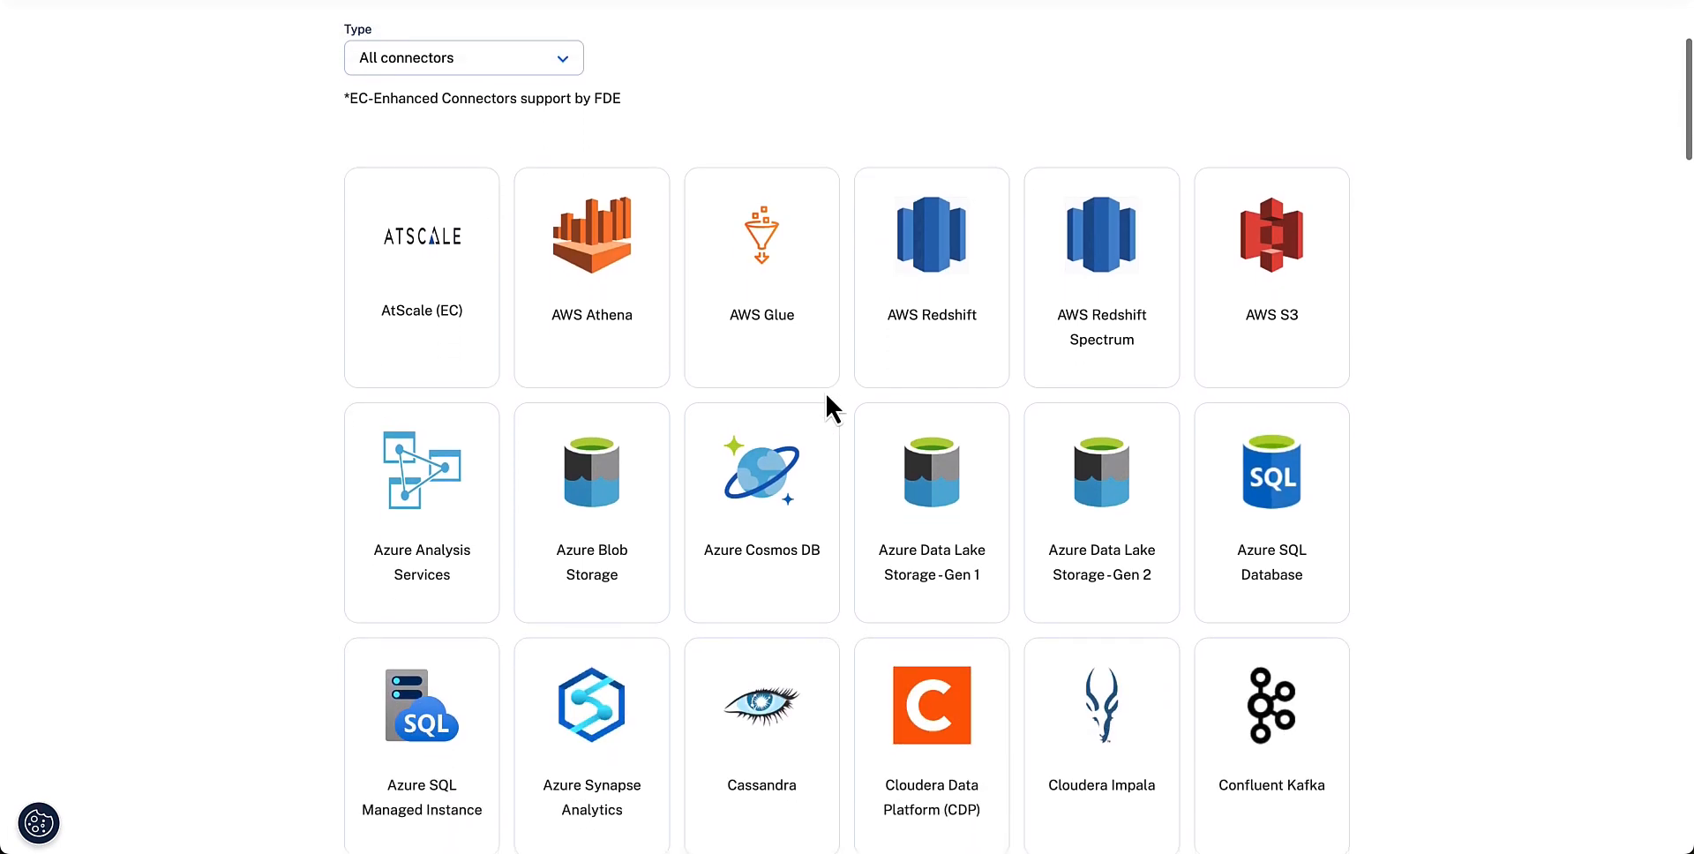
scroll("down", 3)
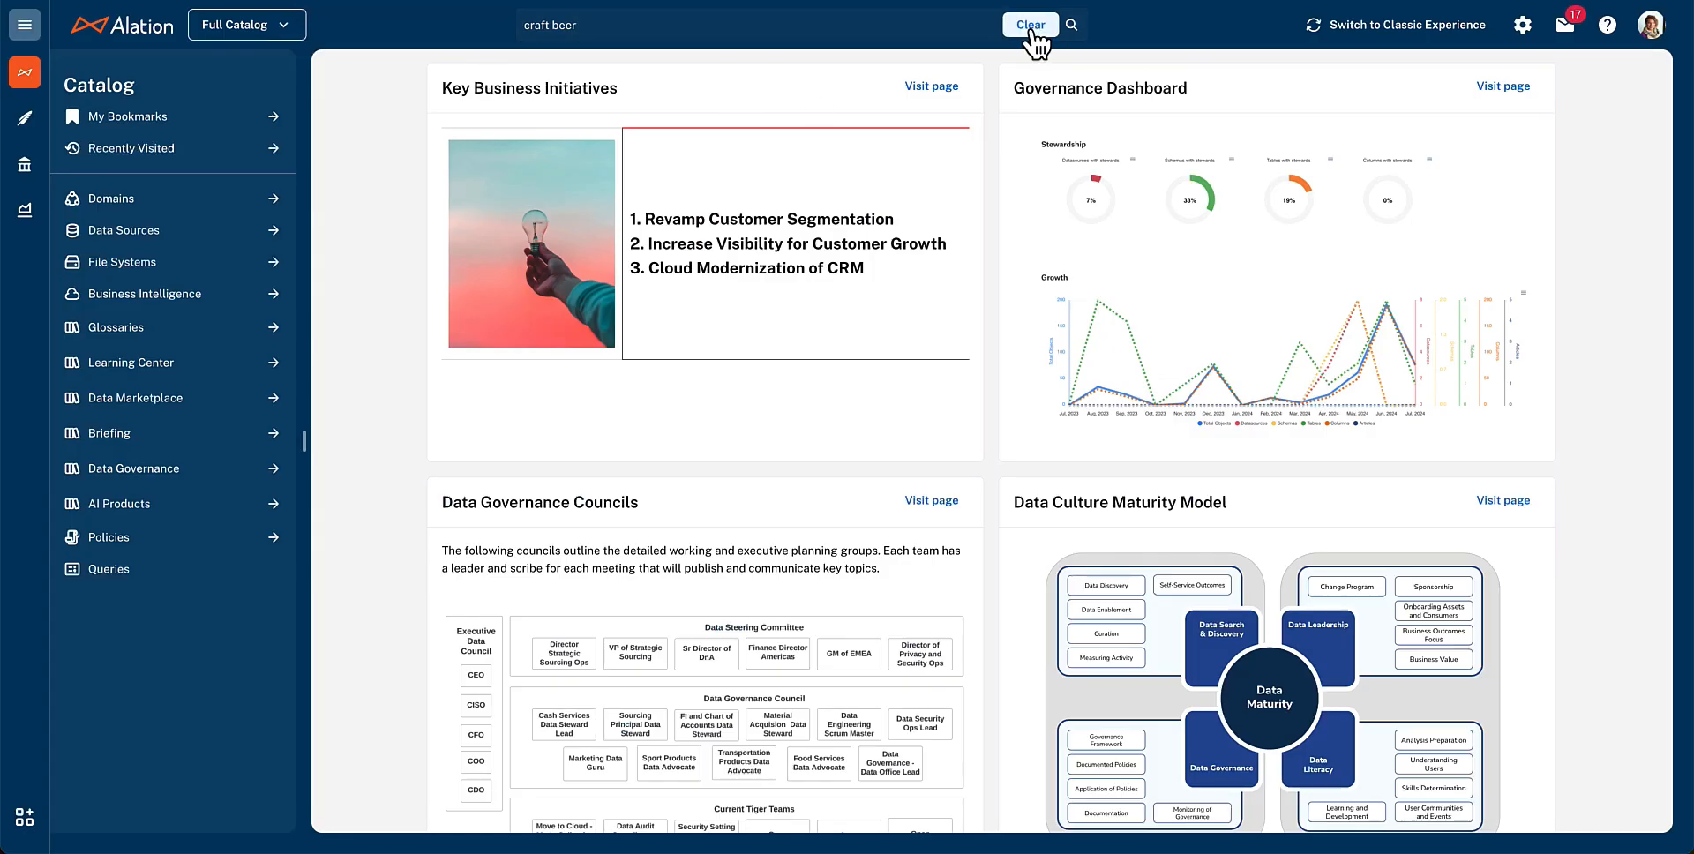
left_click(1029, 25)
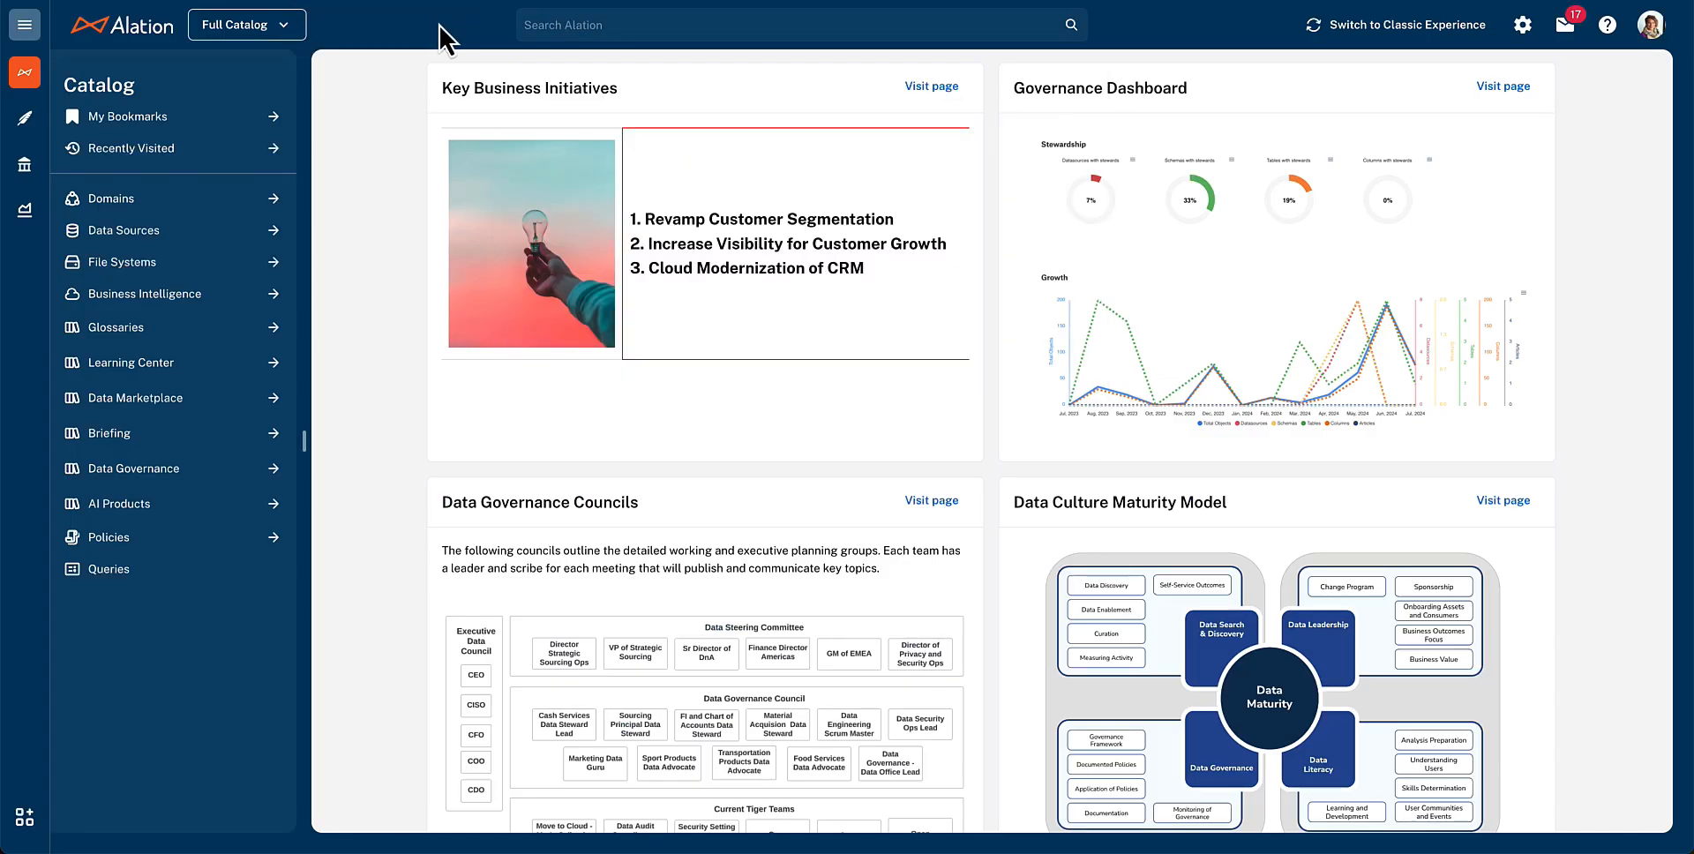
mouse_move(480, 42)
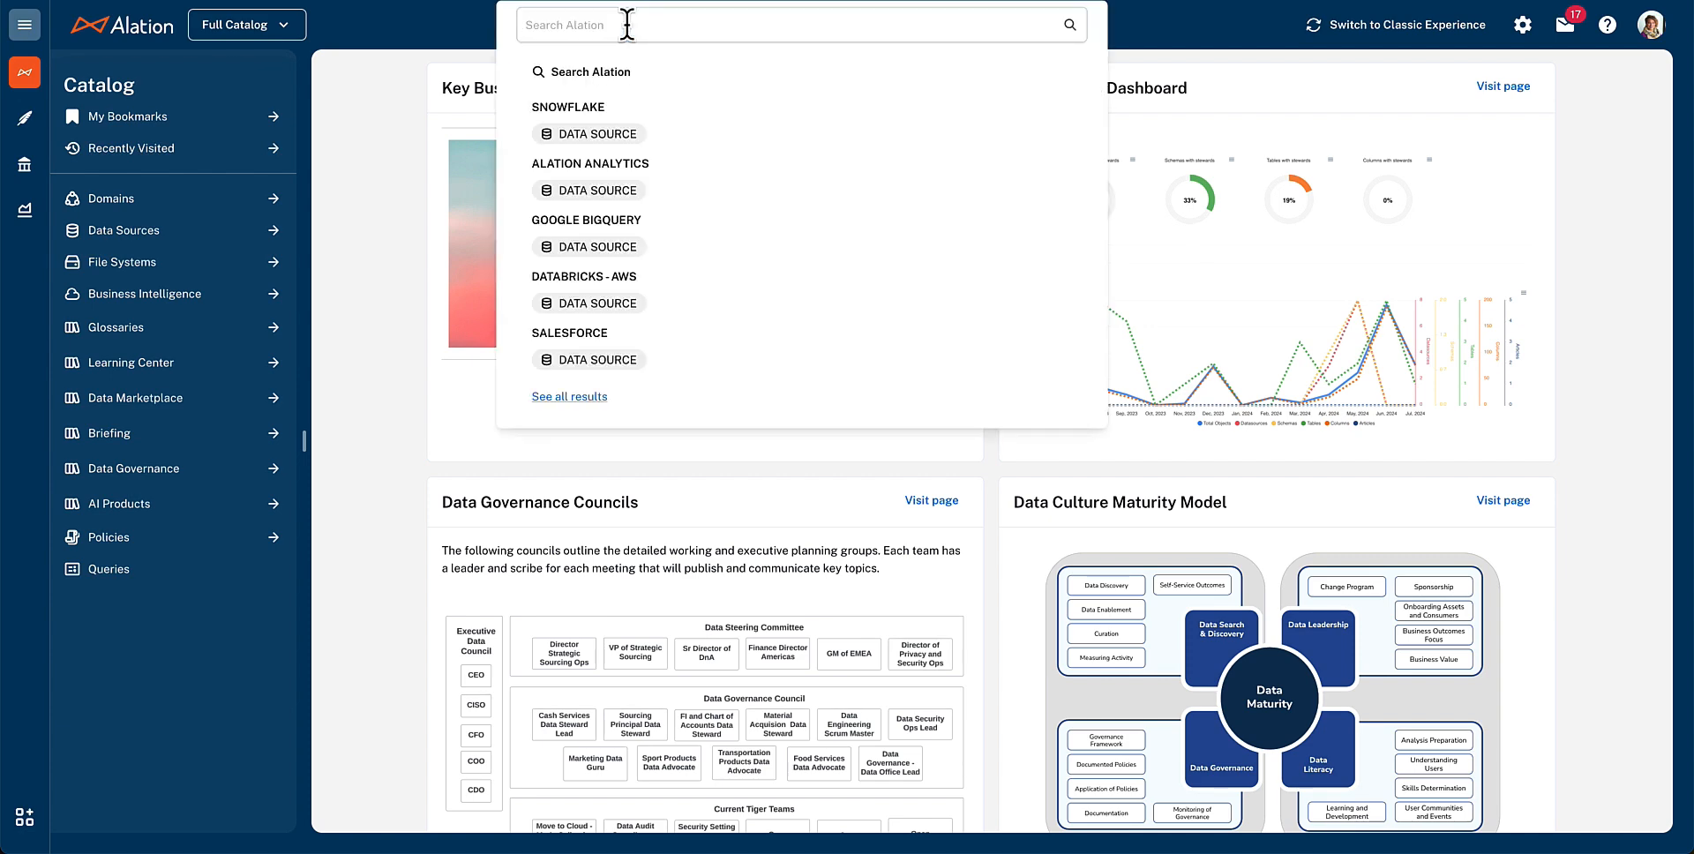
Enter 'craft beer' in the Search Alation bar to list Craft Beer table suggestions
type("craft beer")
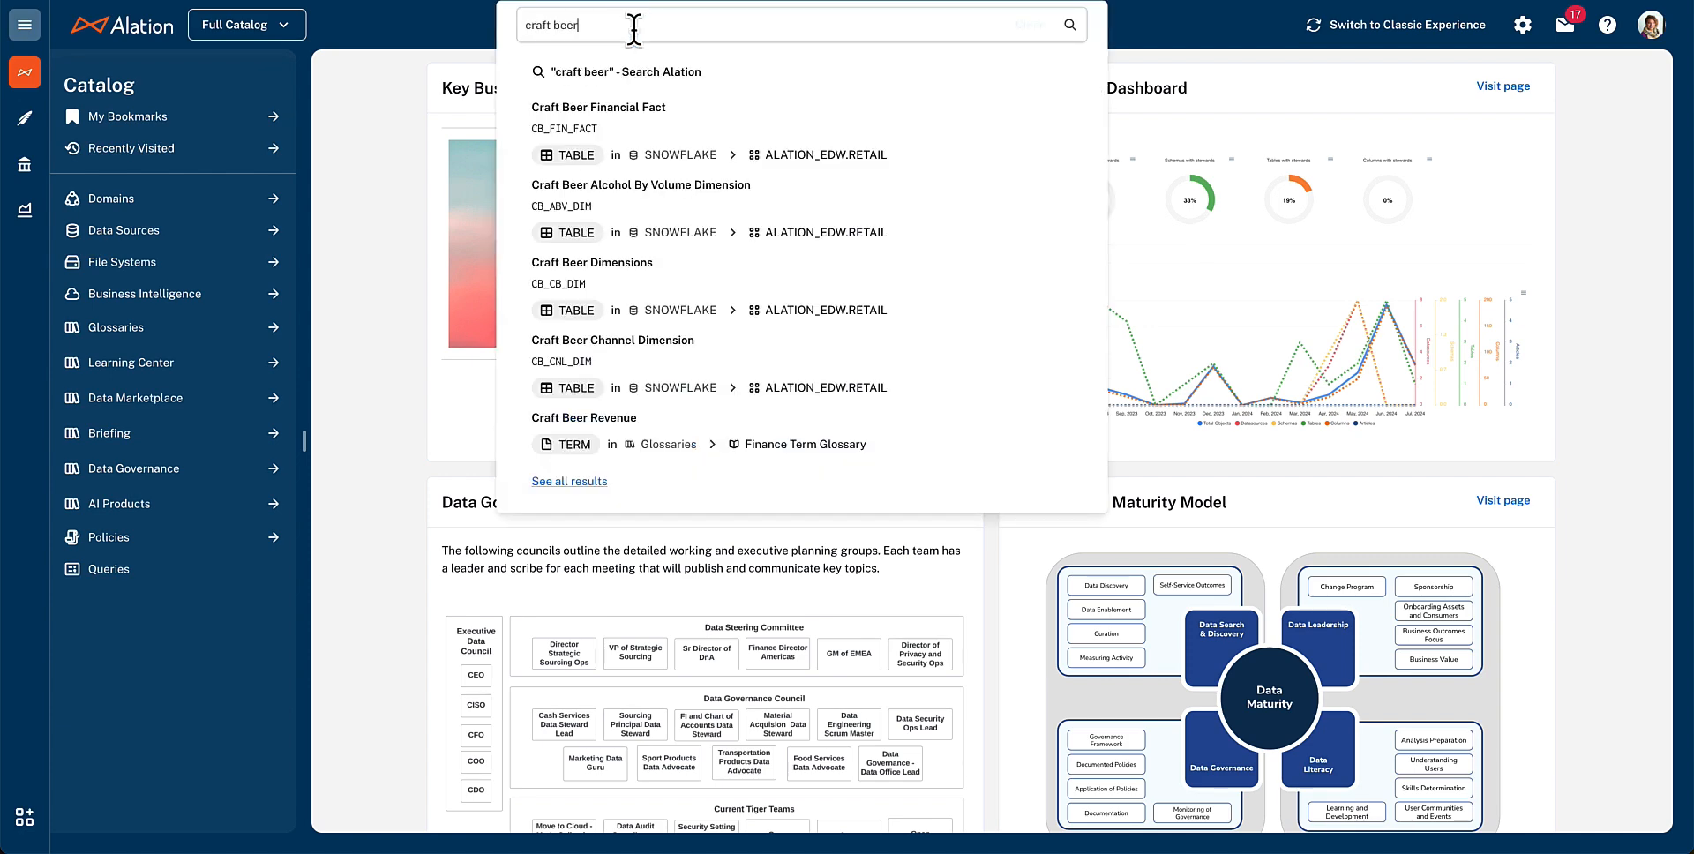
mouse_move(708, 324)
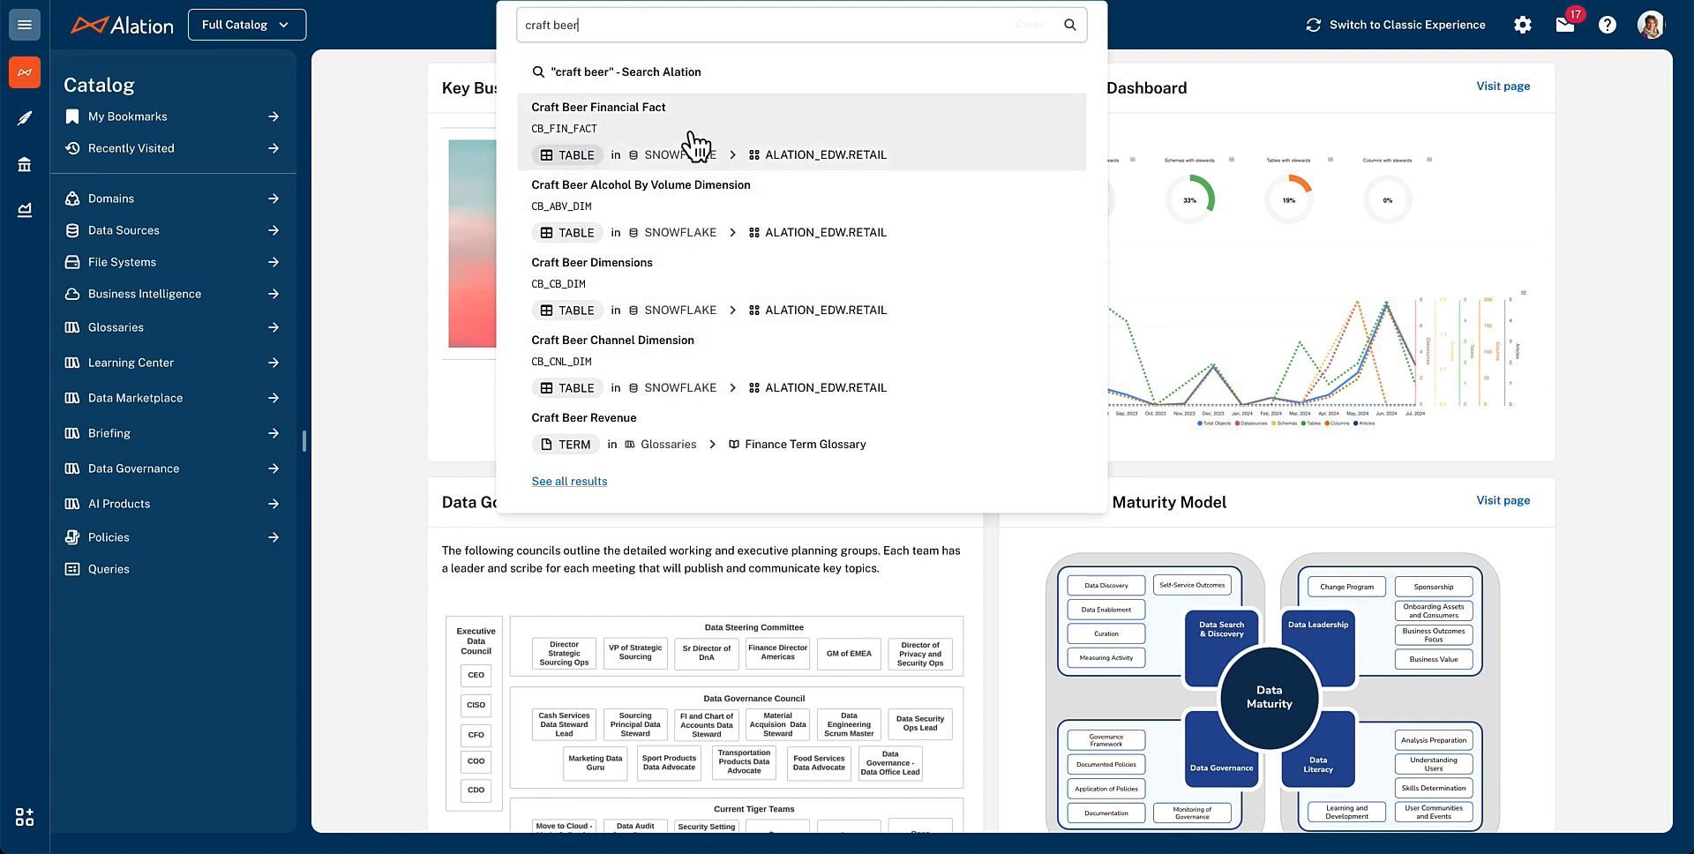
mouse_move(633, 127)
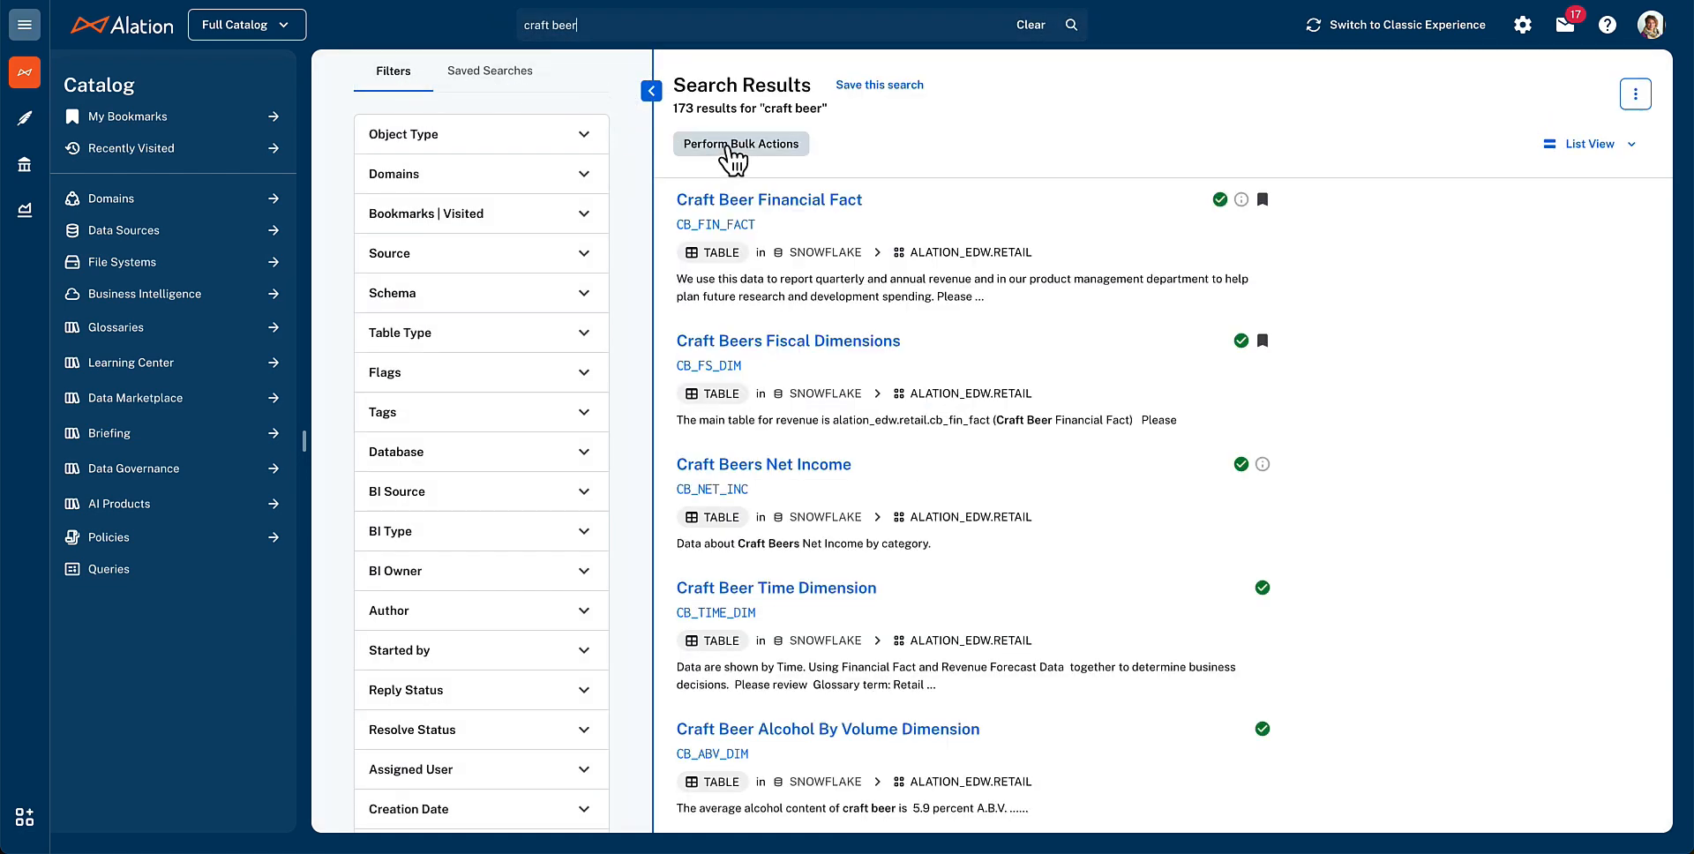
mouse_move(756, 173)
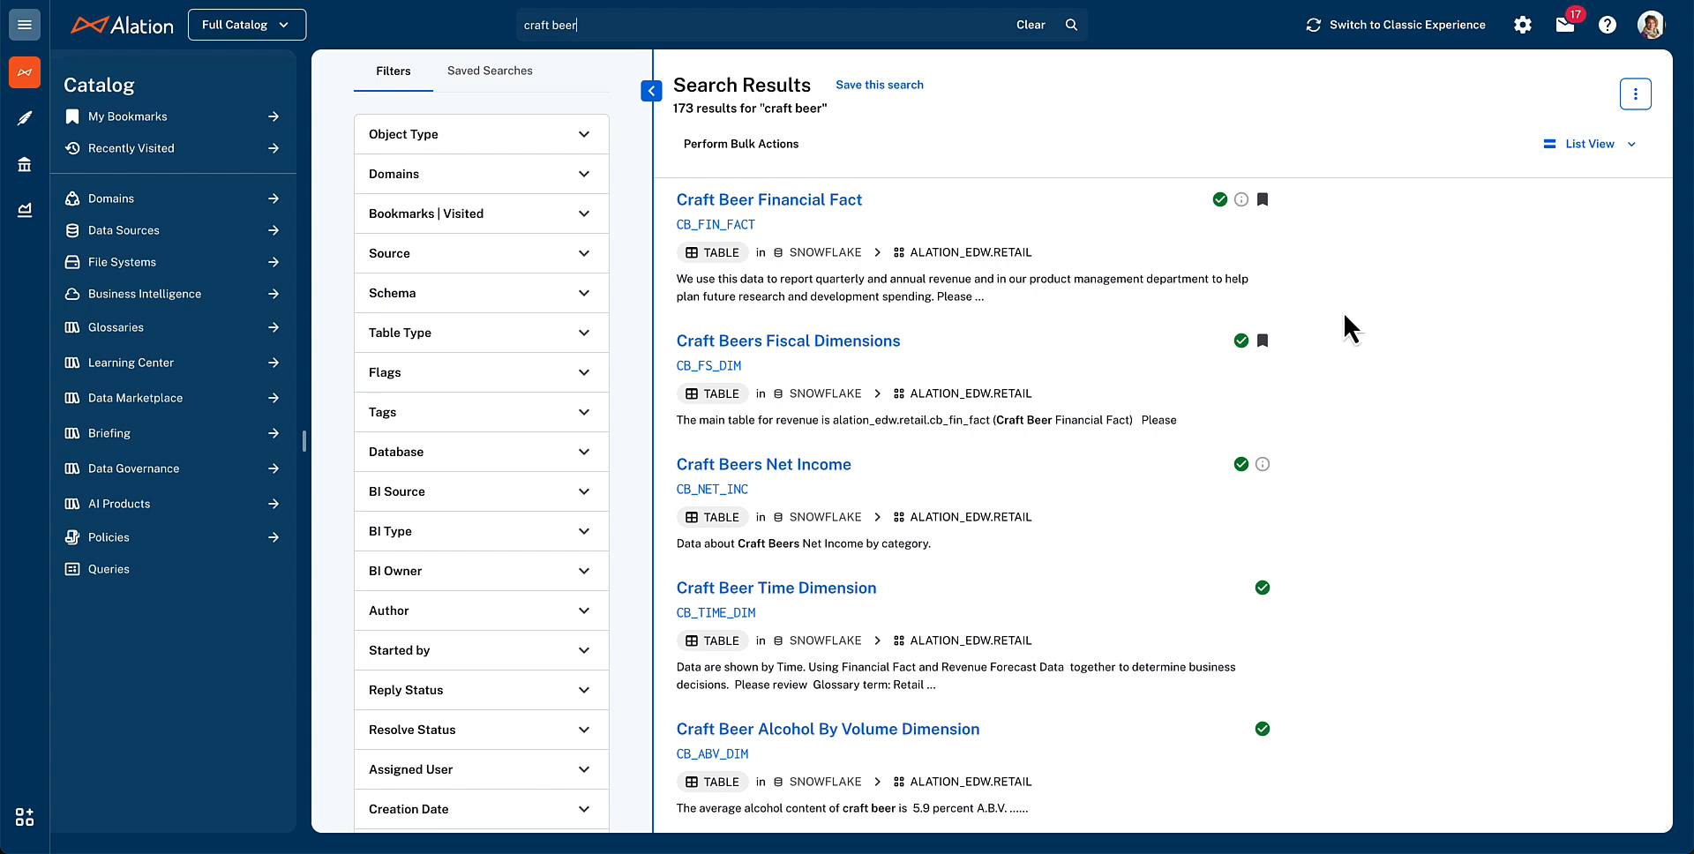
mouse_move(943, 229)
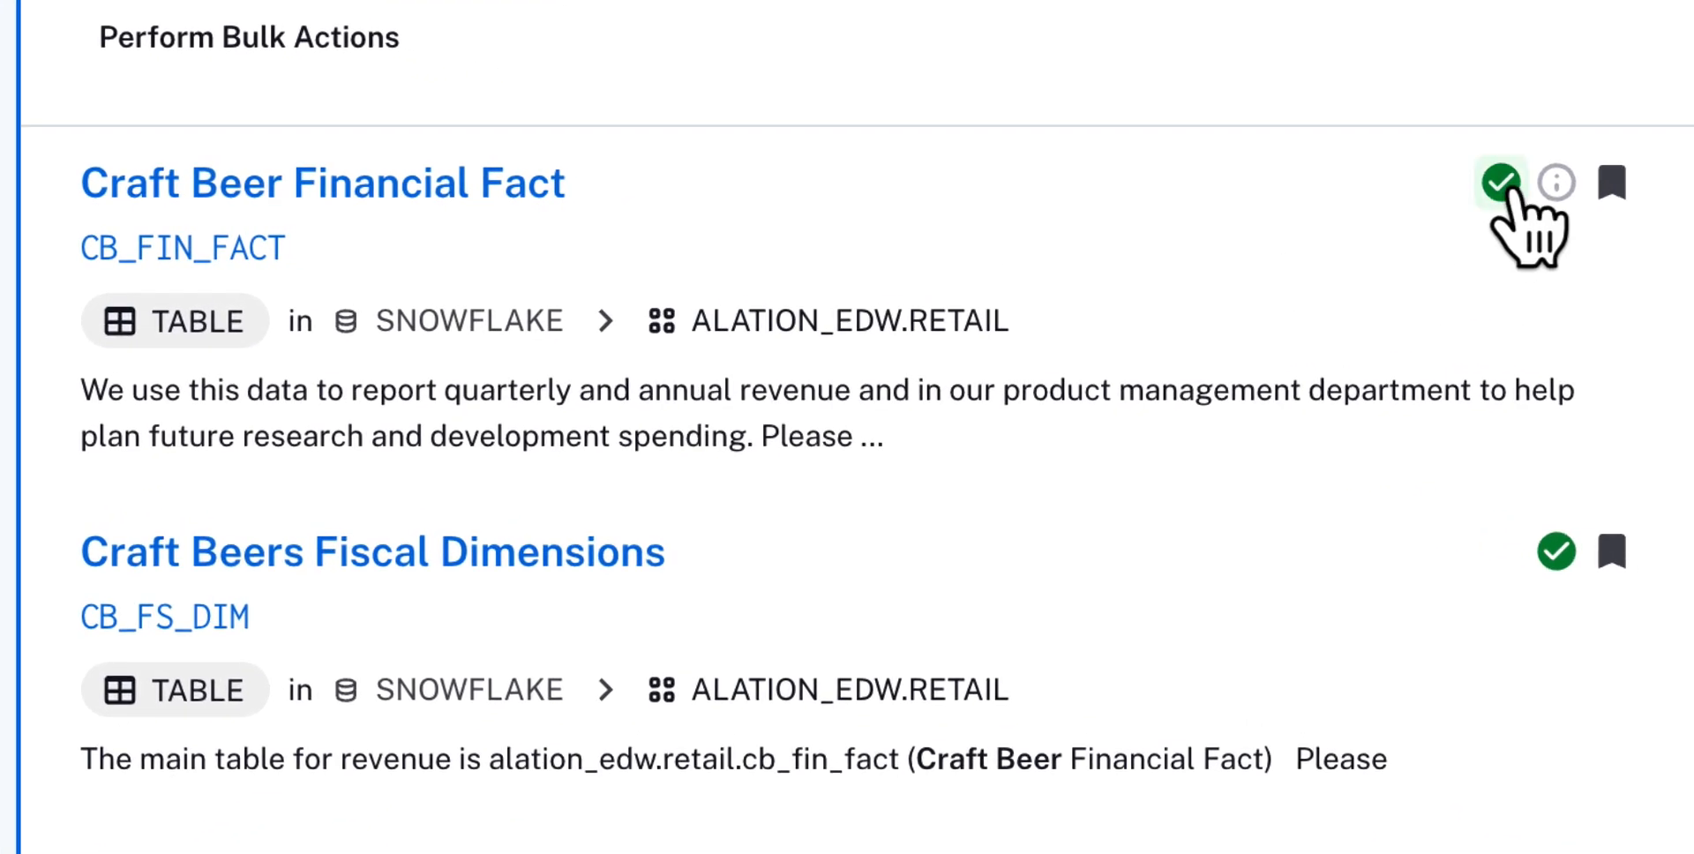
mouse_move(1500, 182)
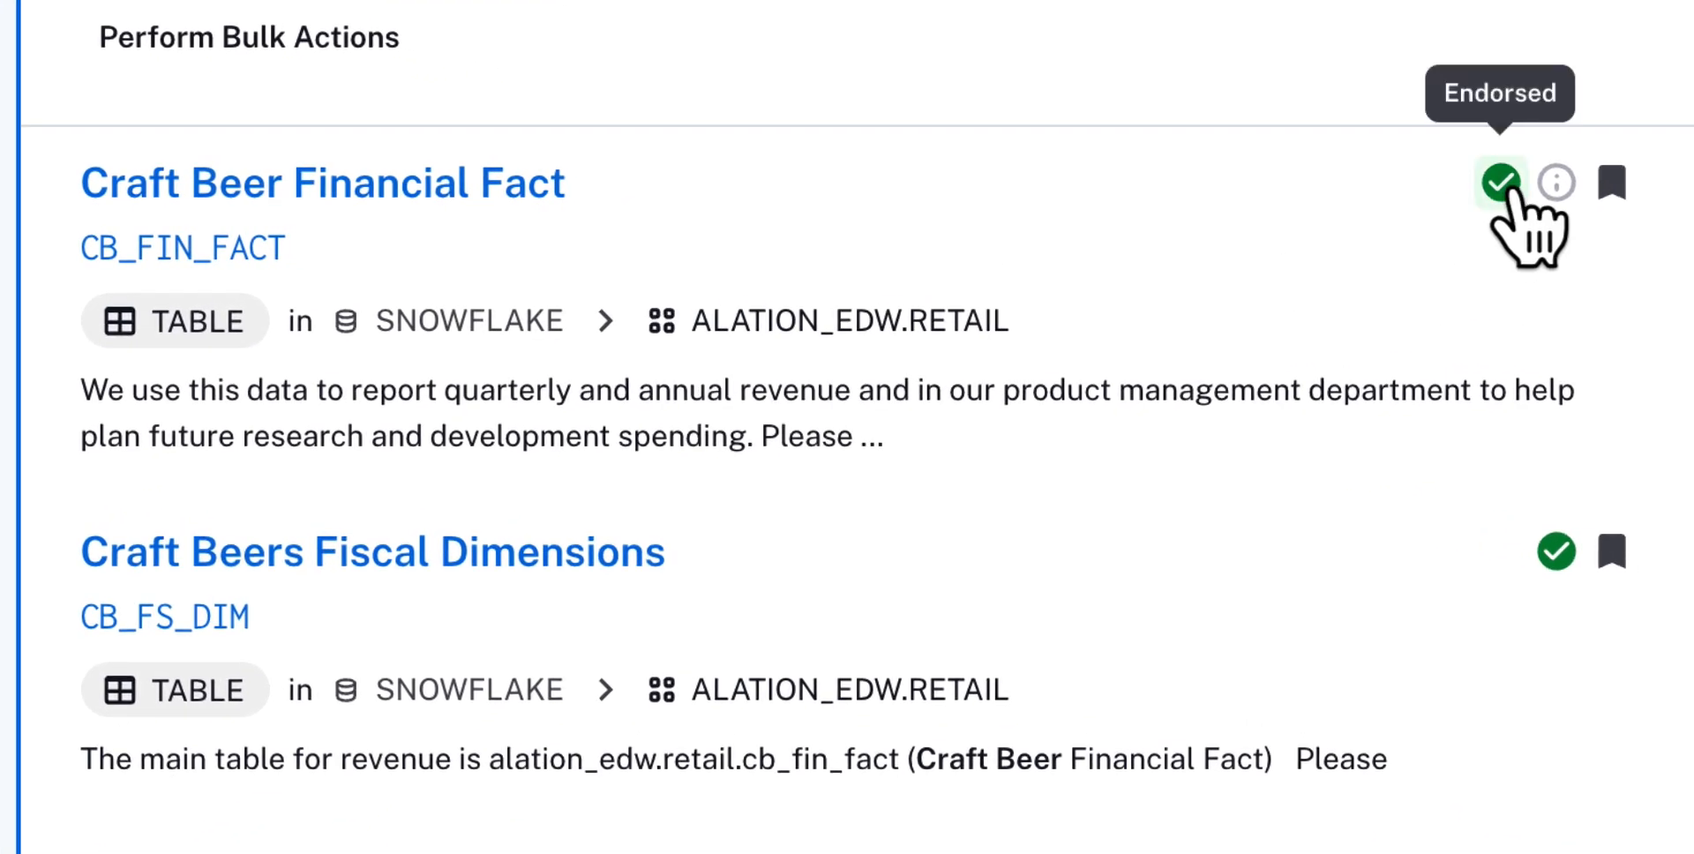
mouse_move(1555, 184)
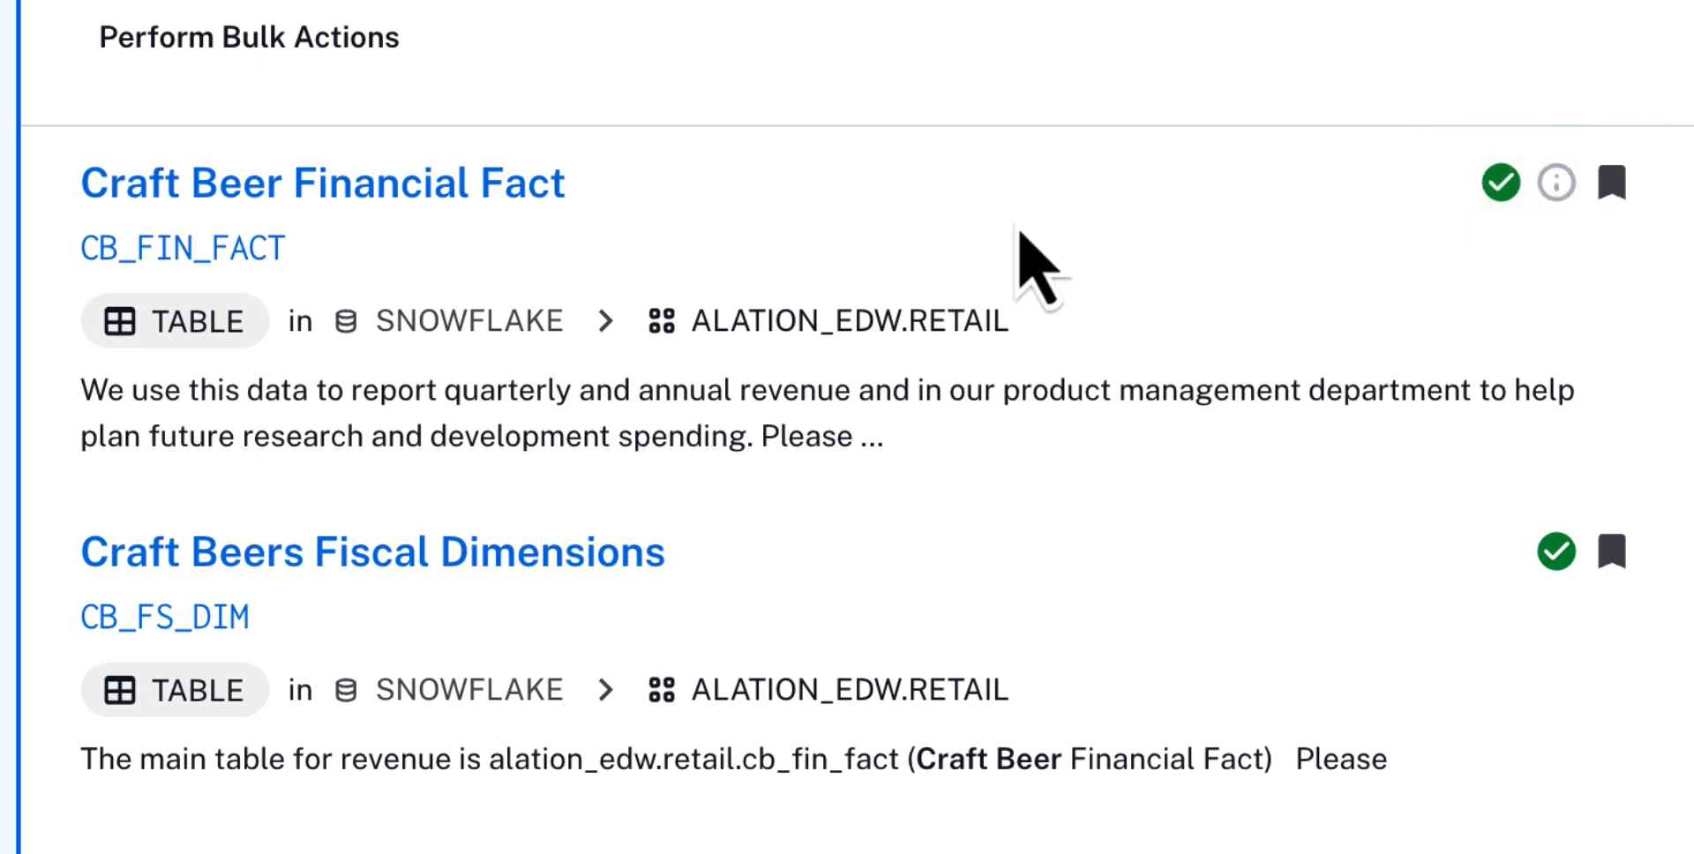
mouse_move(298, 339)
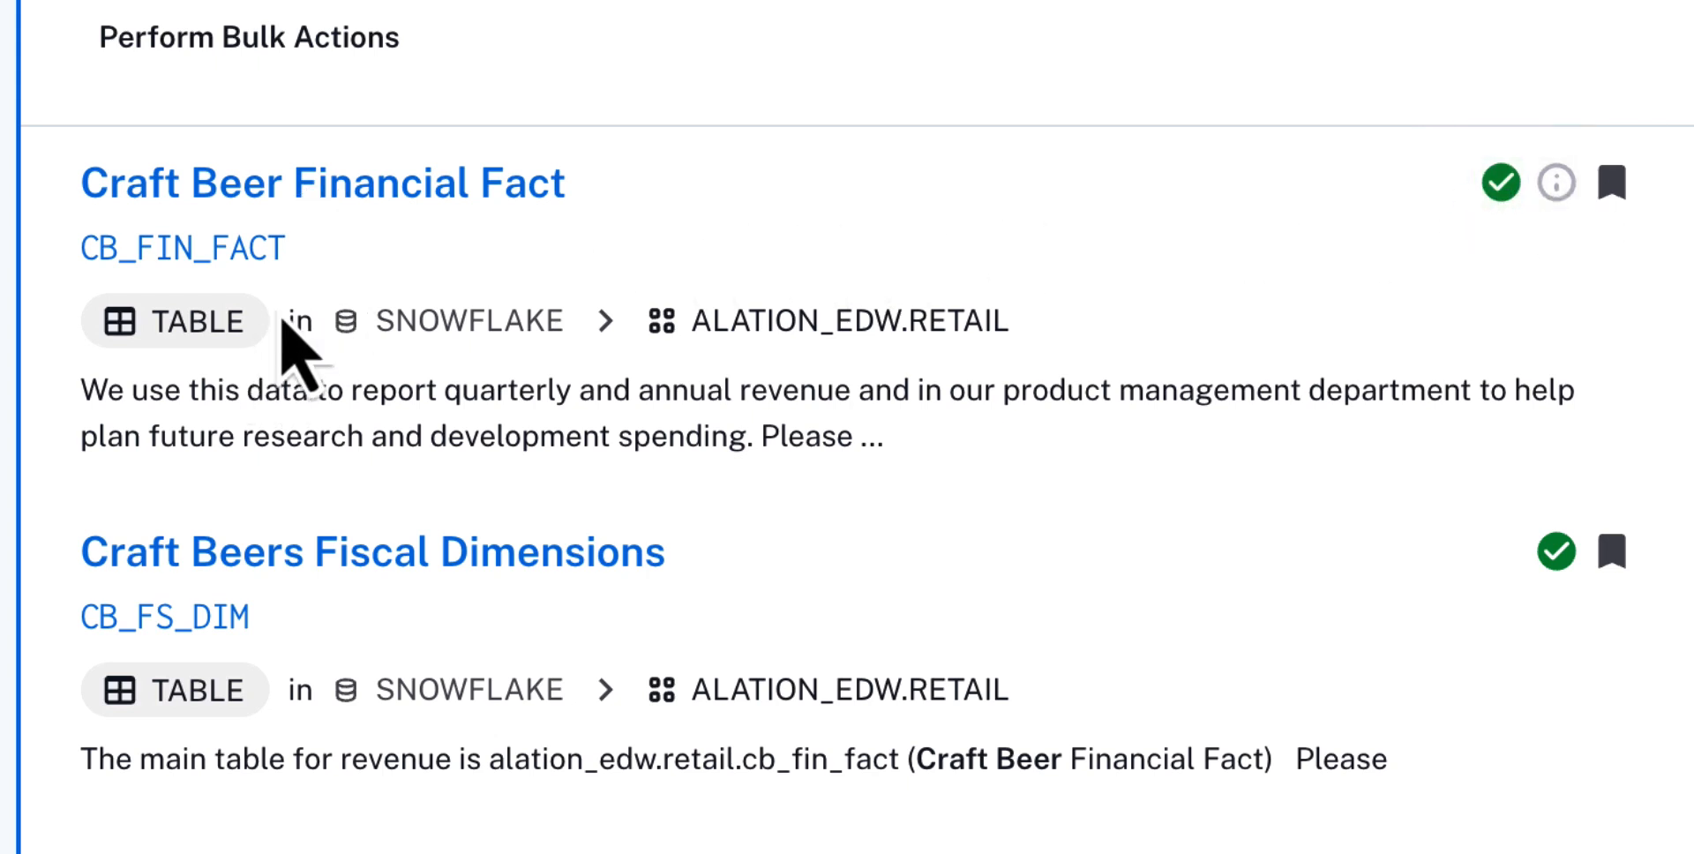
mouse_move(513, 395)
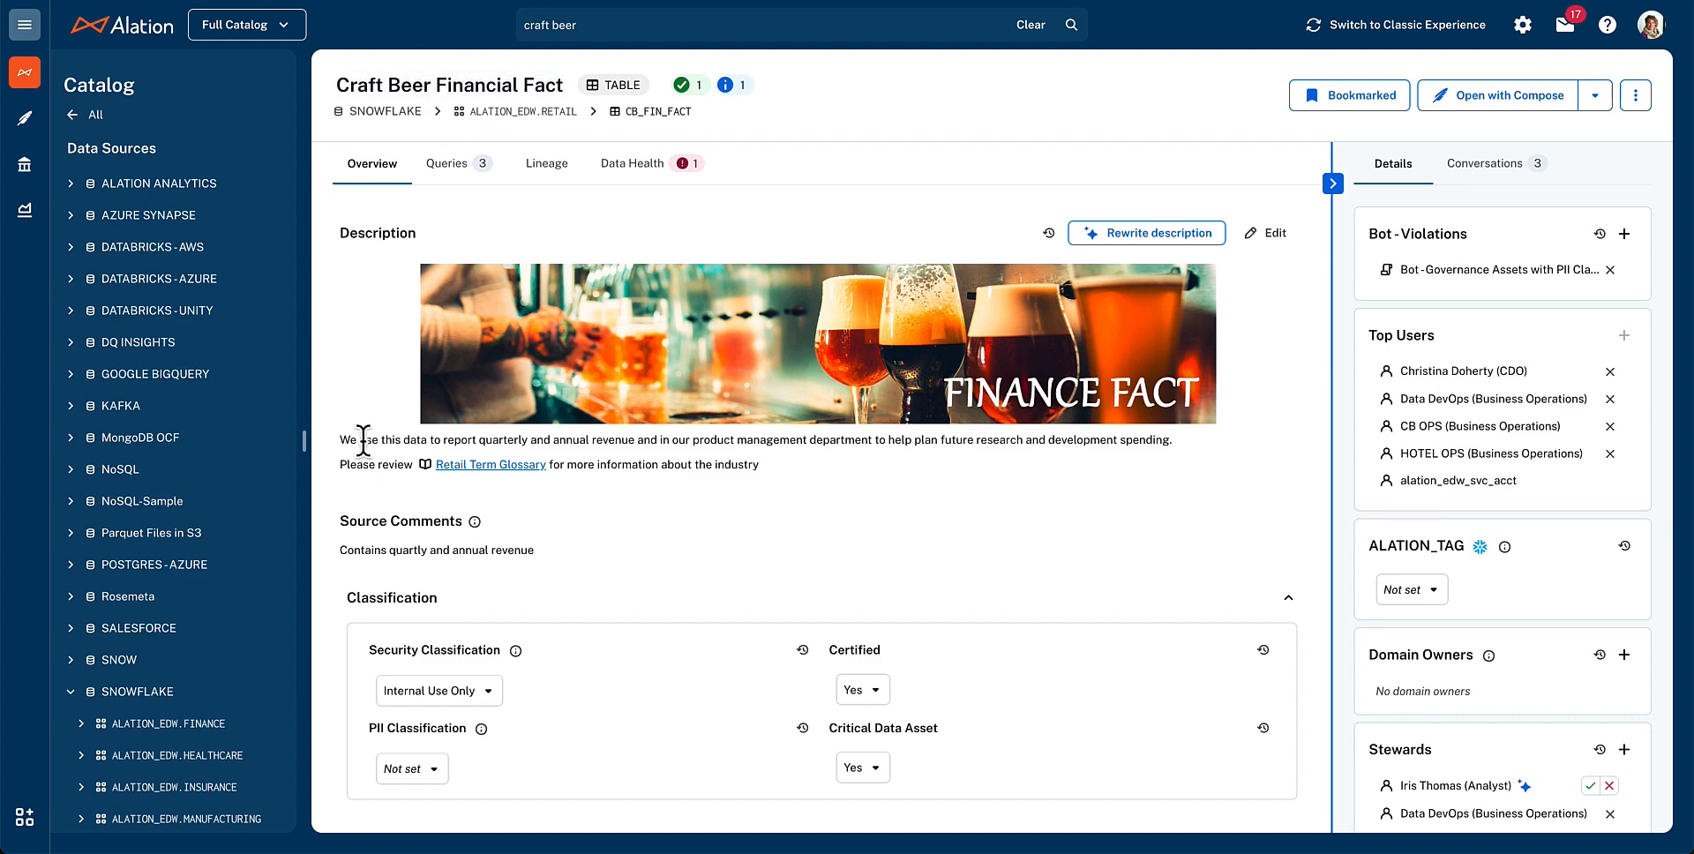
mouse_move(519, 483)
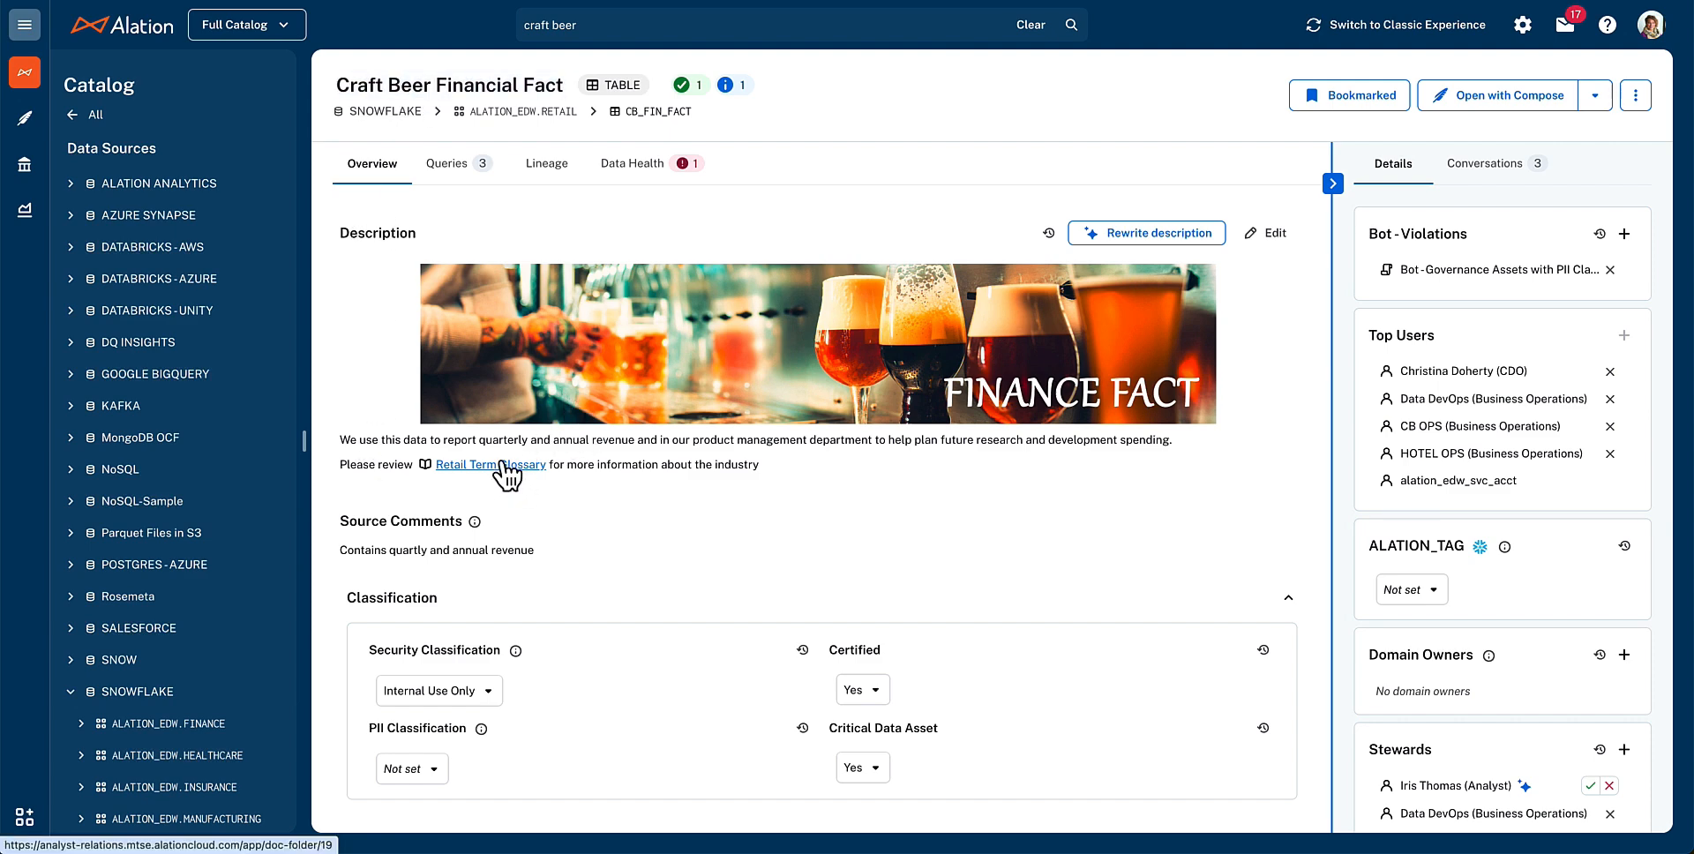
mouse_move(509, 488)
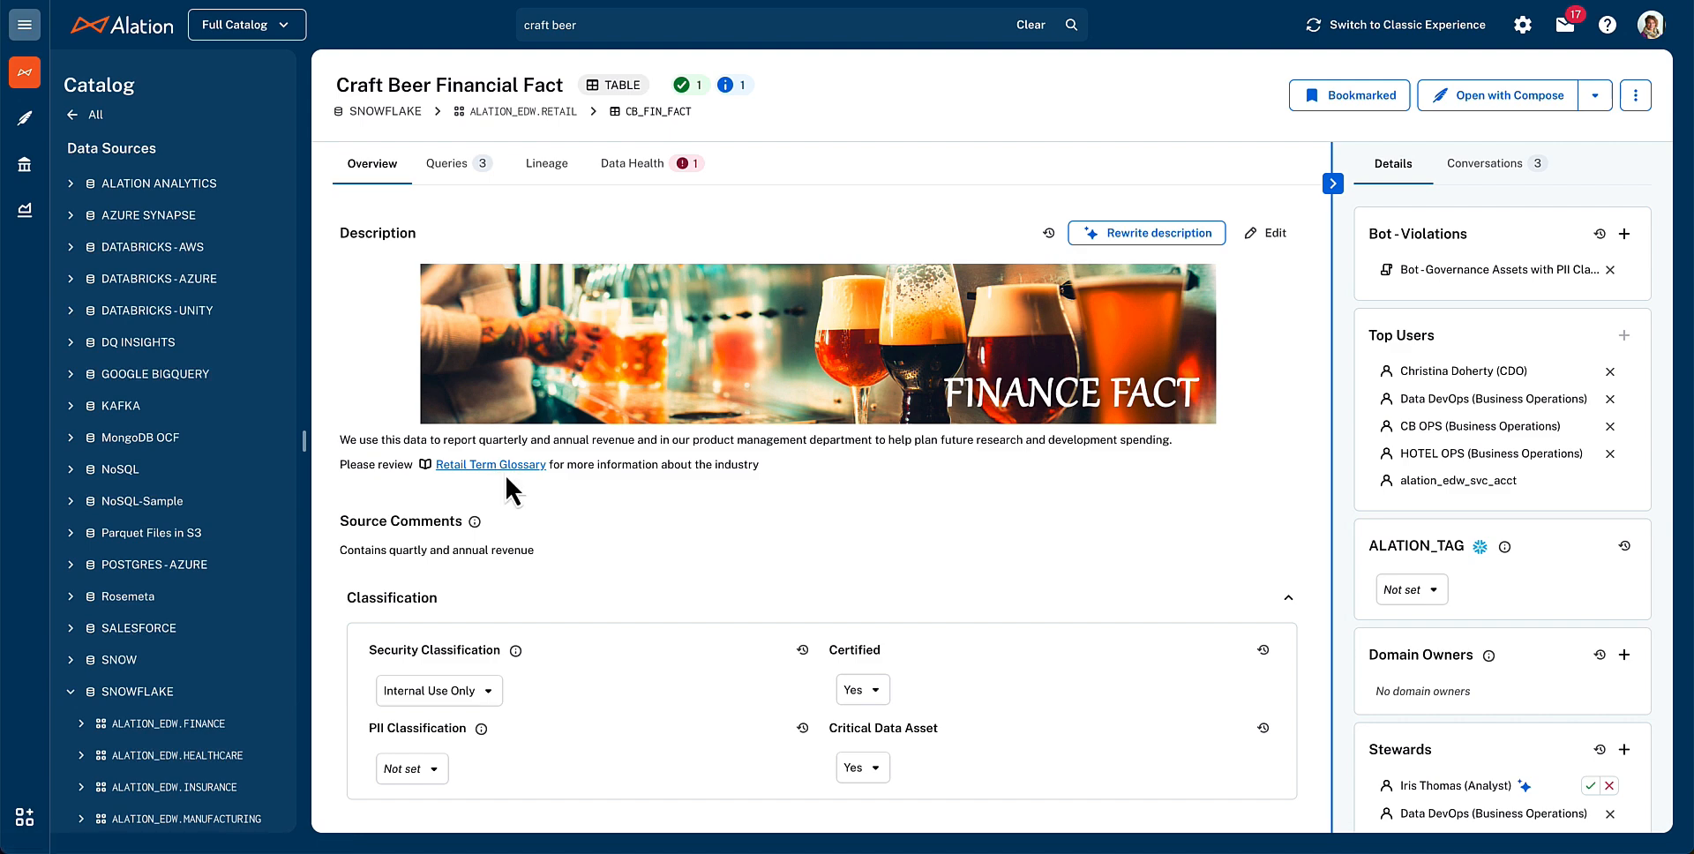
Scroll the Overview tab down to the first ten of the table's 32 columns
scroll("down", 3)
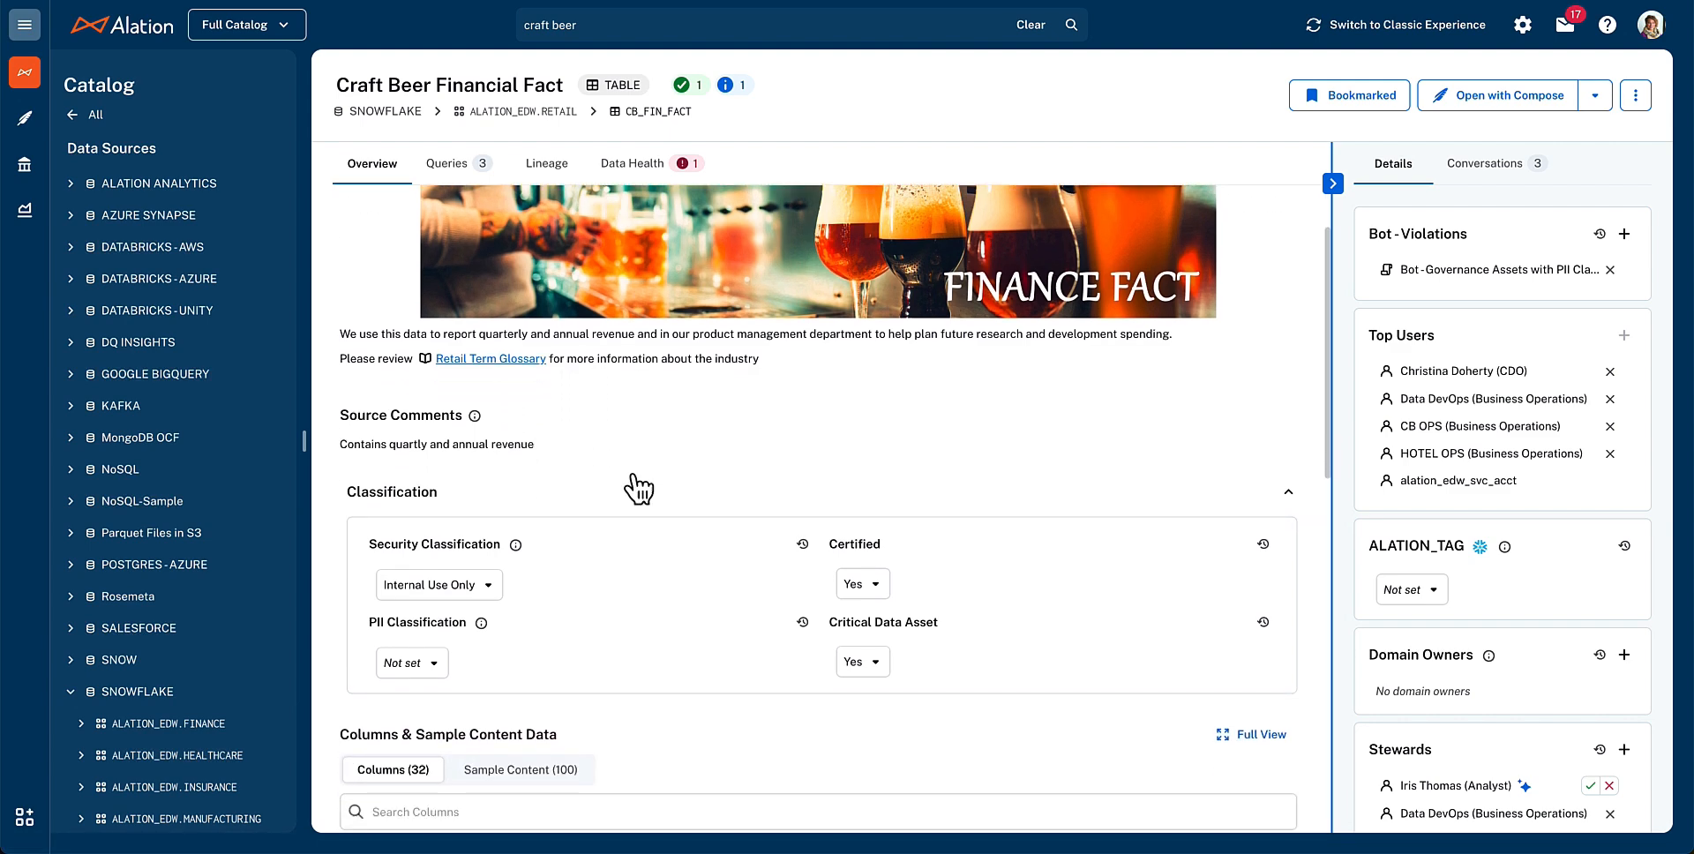
scroll("down", 3)
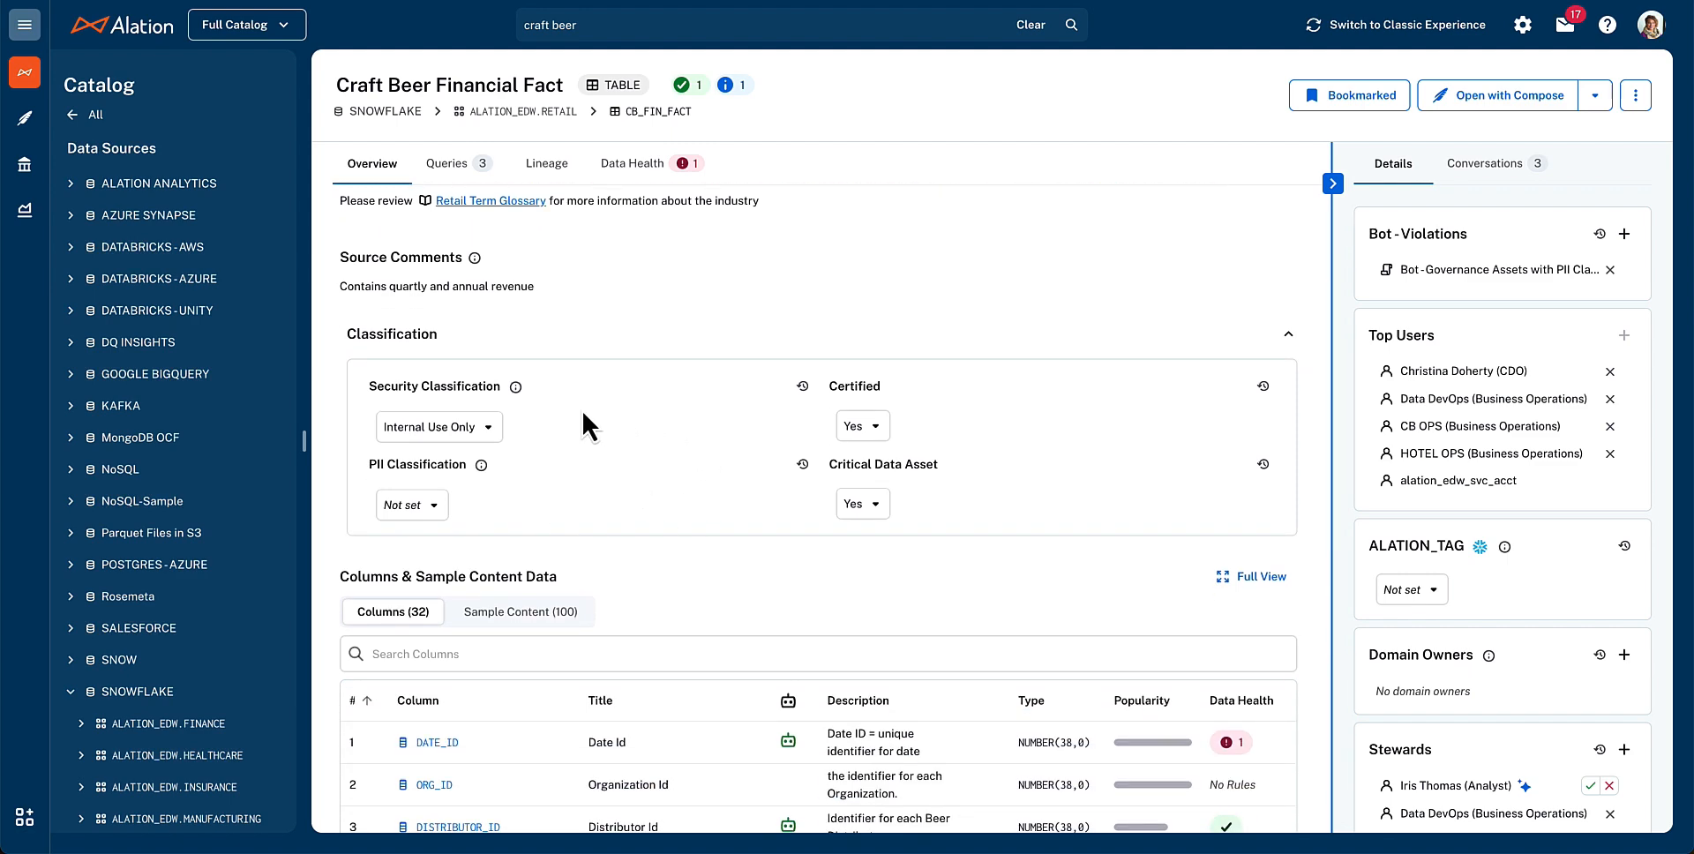
mouse_move(592, 471)
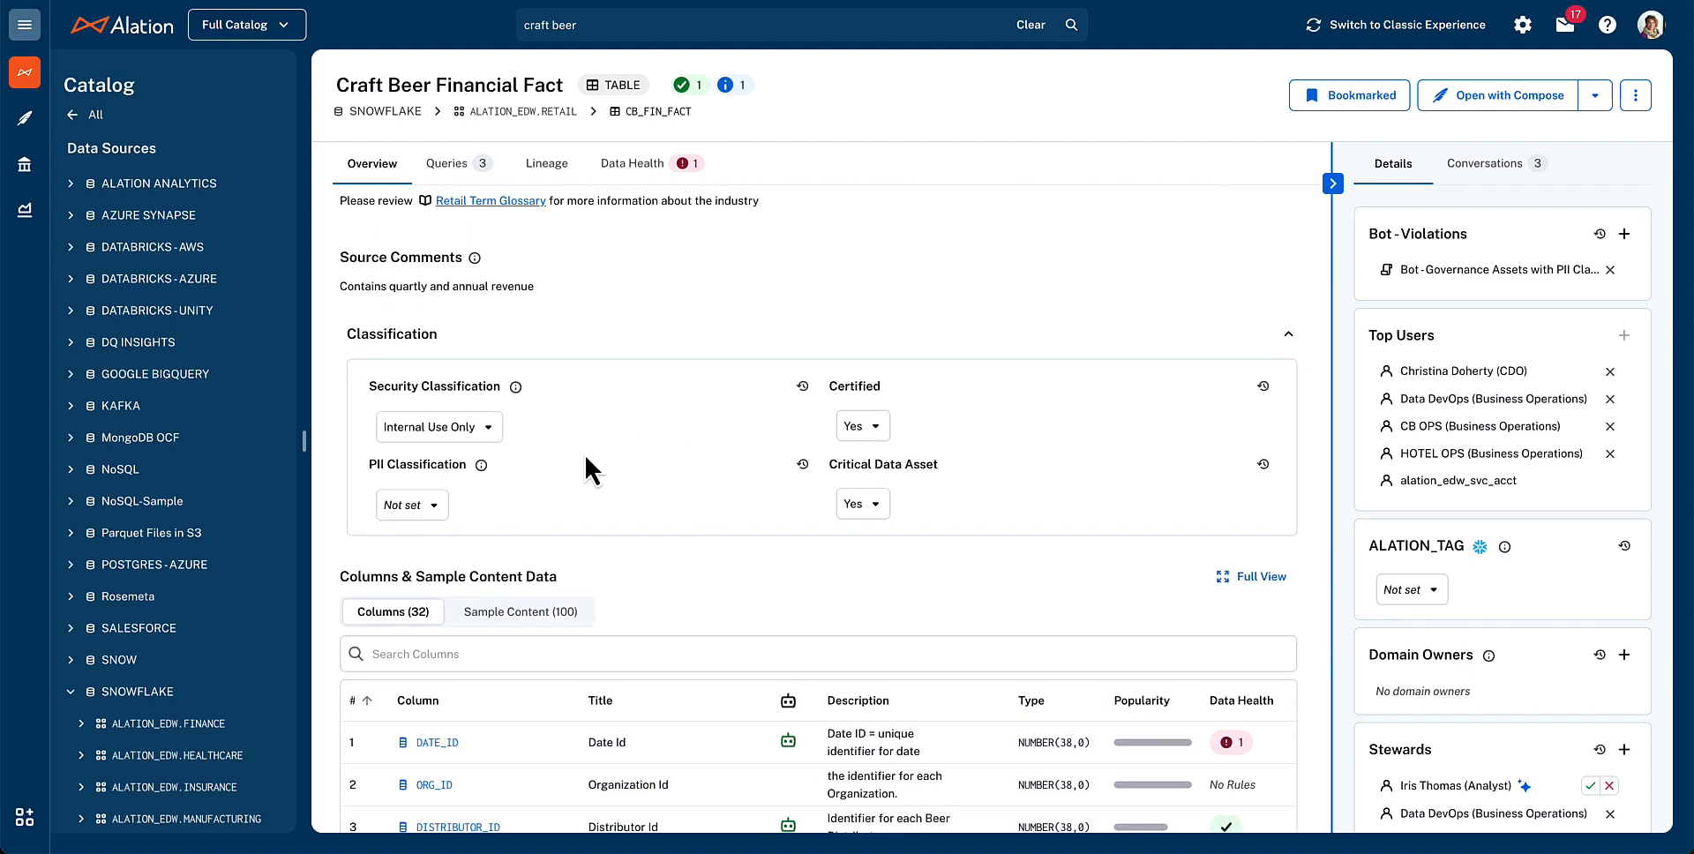
mouse_move(853, 425)
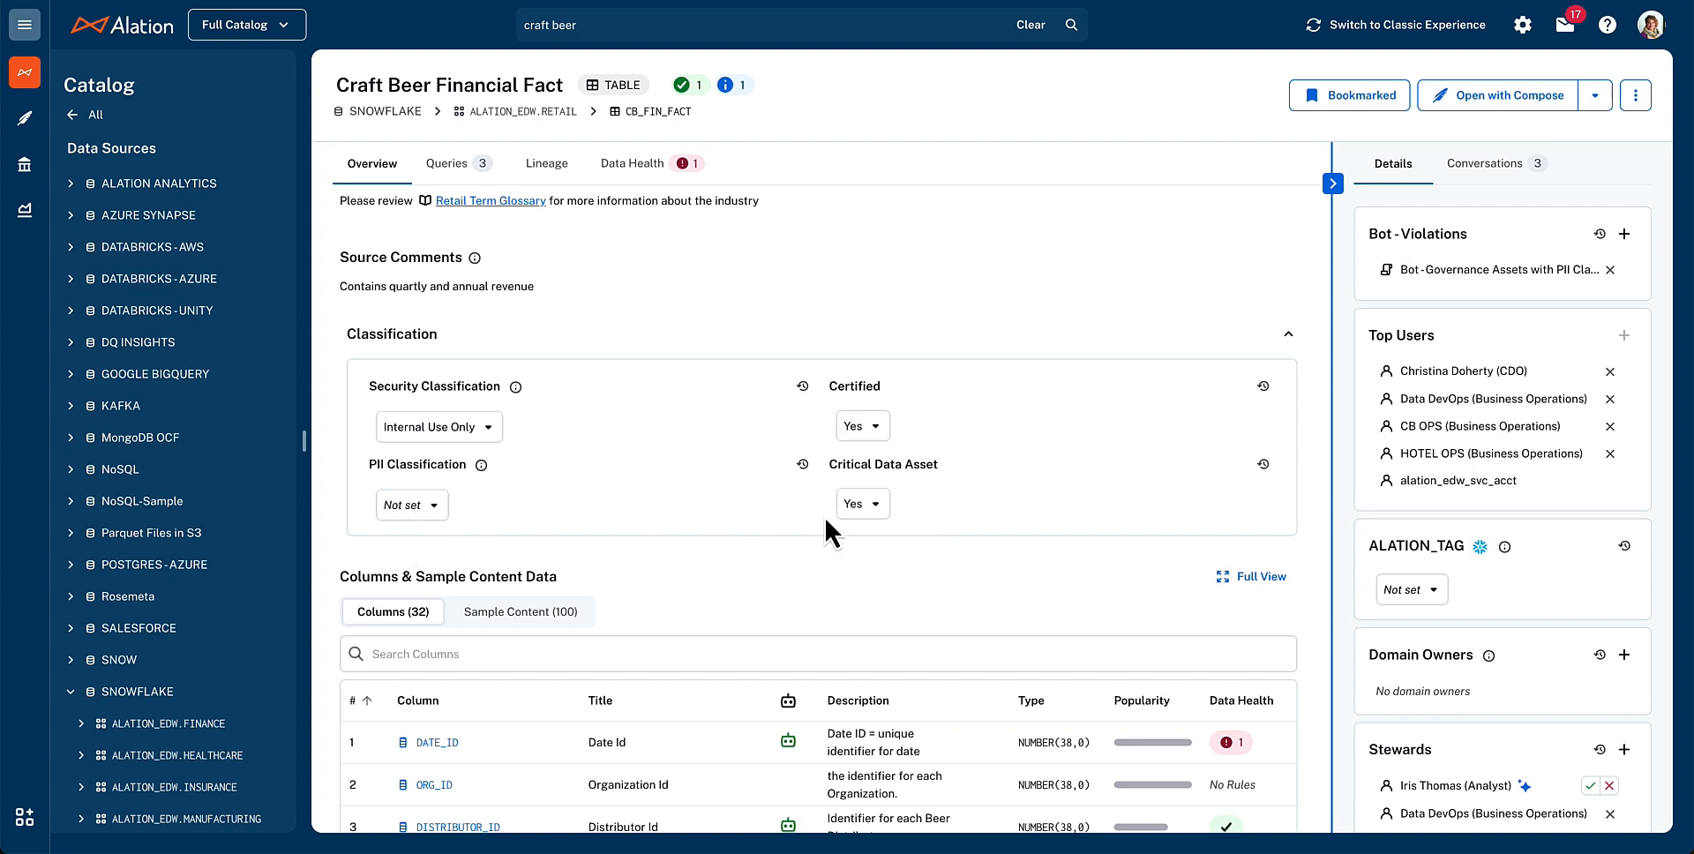
mouse_move(742, 542)
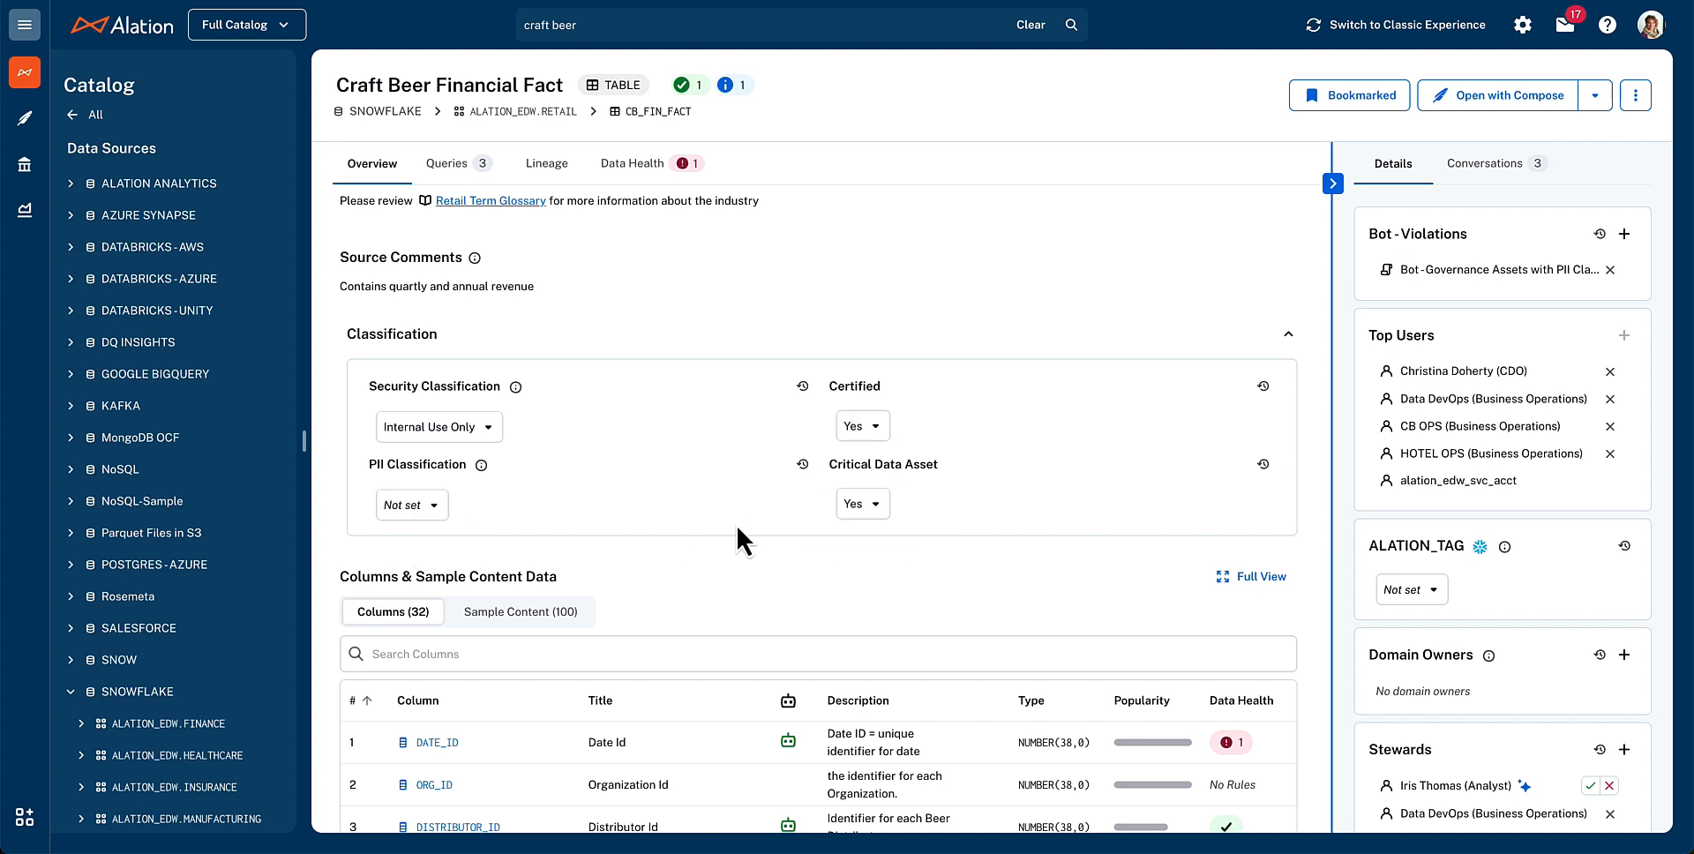
scroll("down", 3)
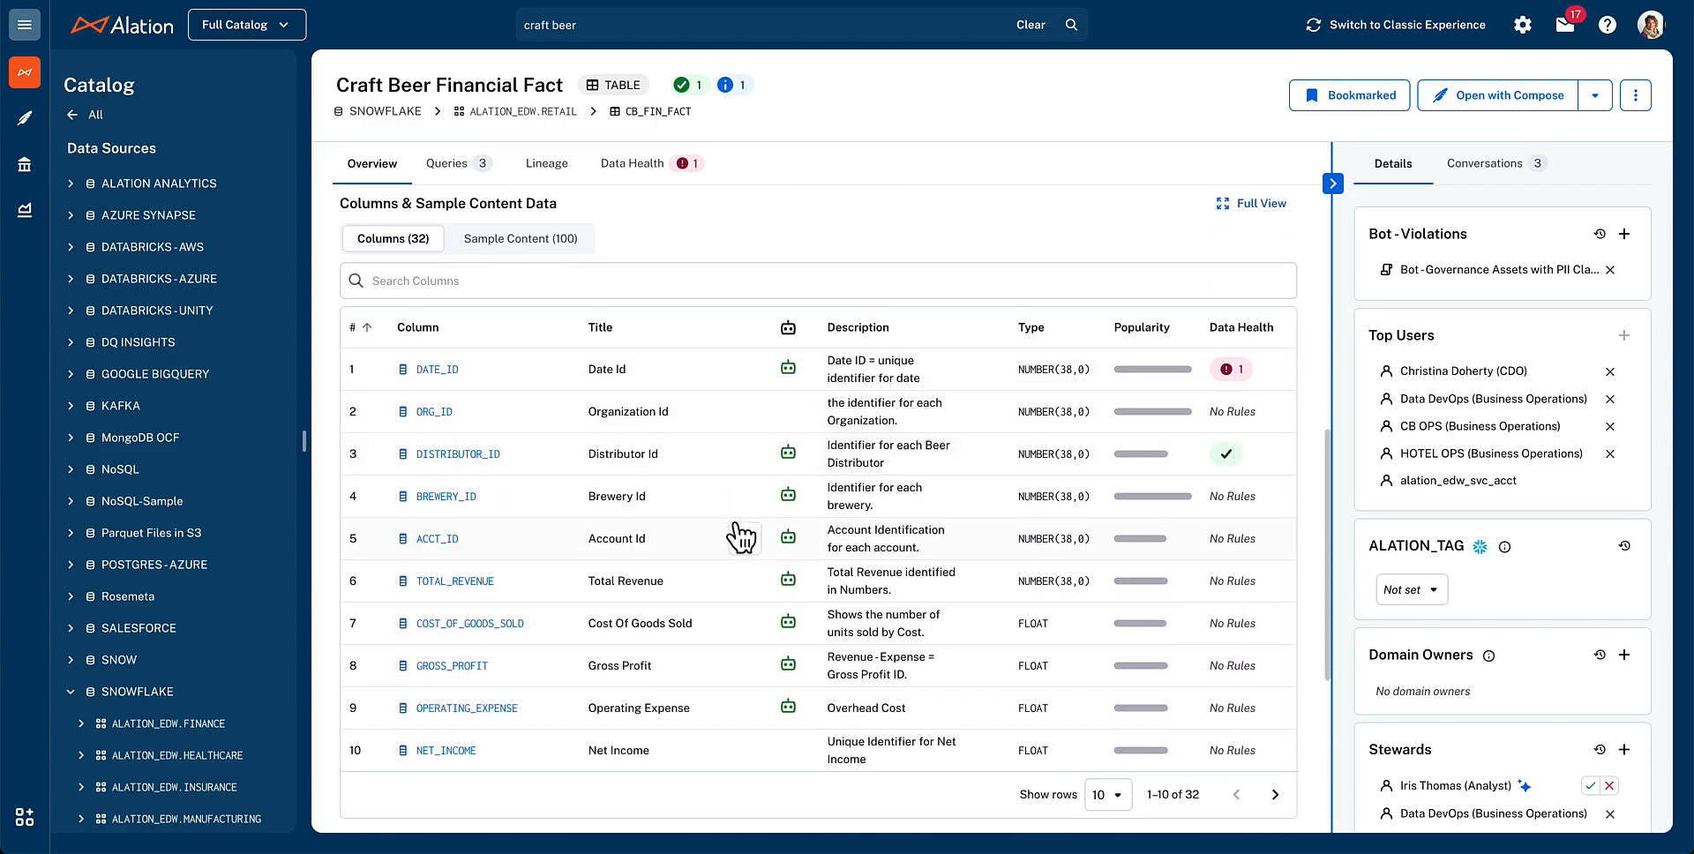
left_click(1259, 203)
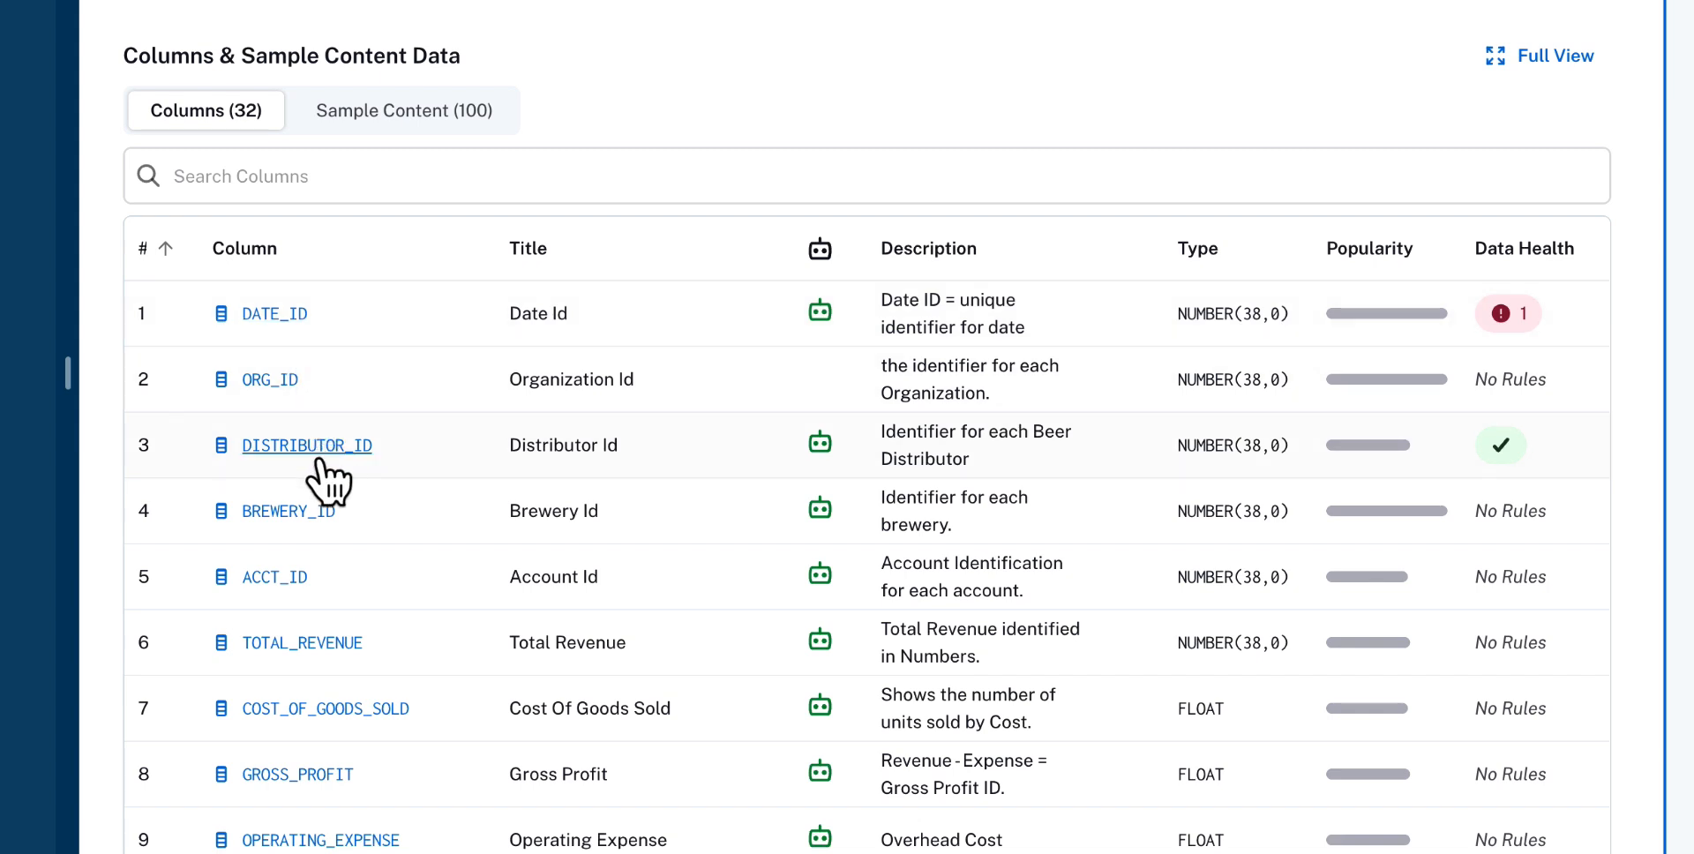
mouse_move(605, 486)
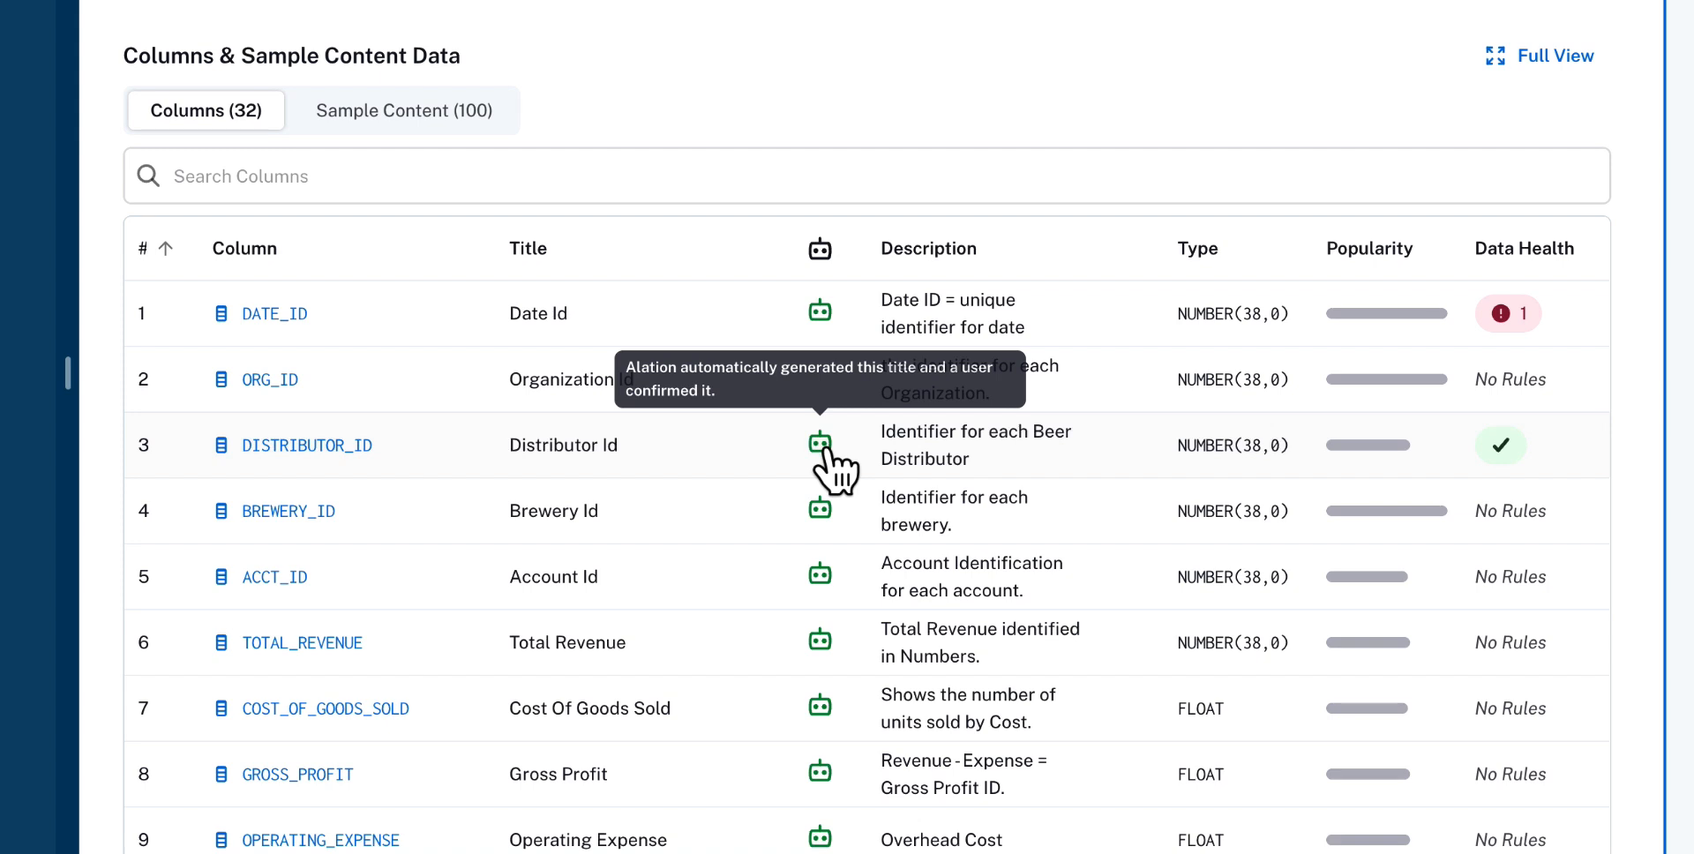
mouse_move(772, 432)
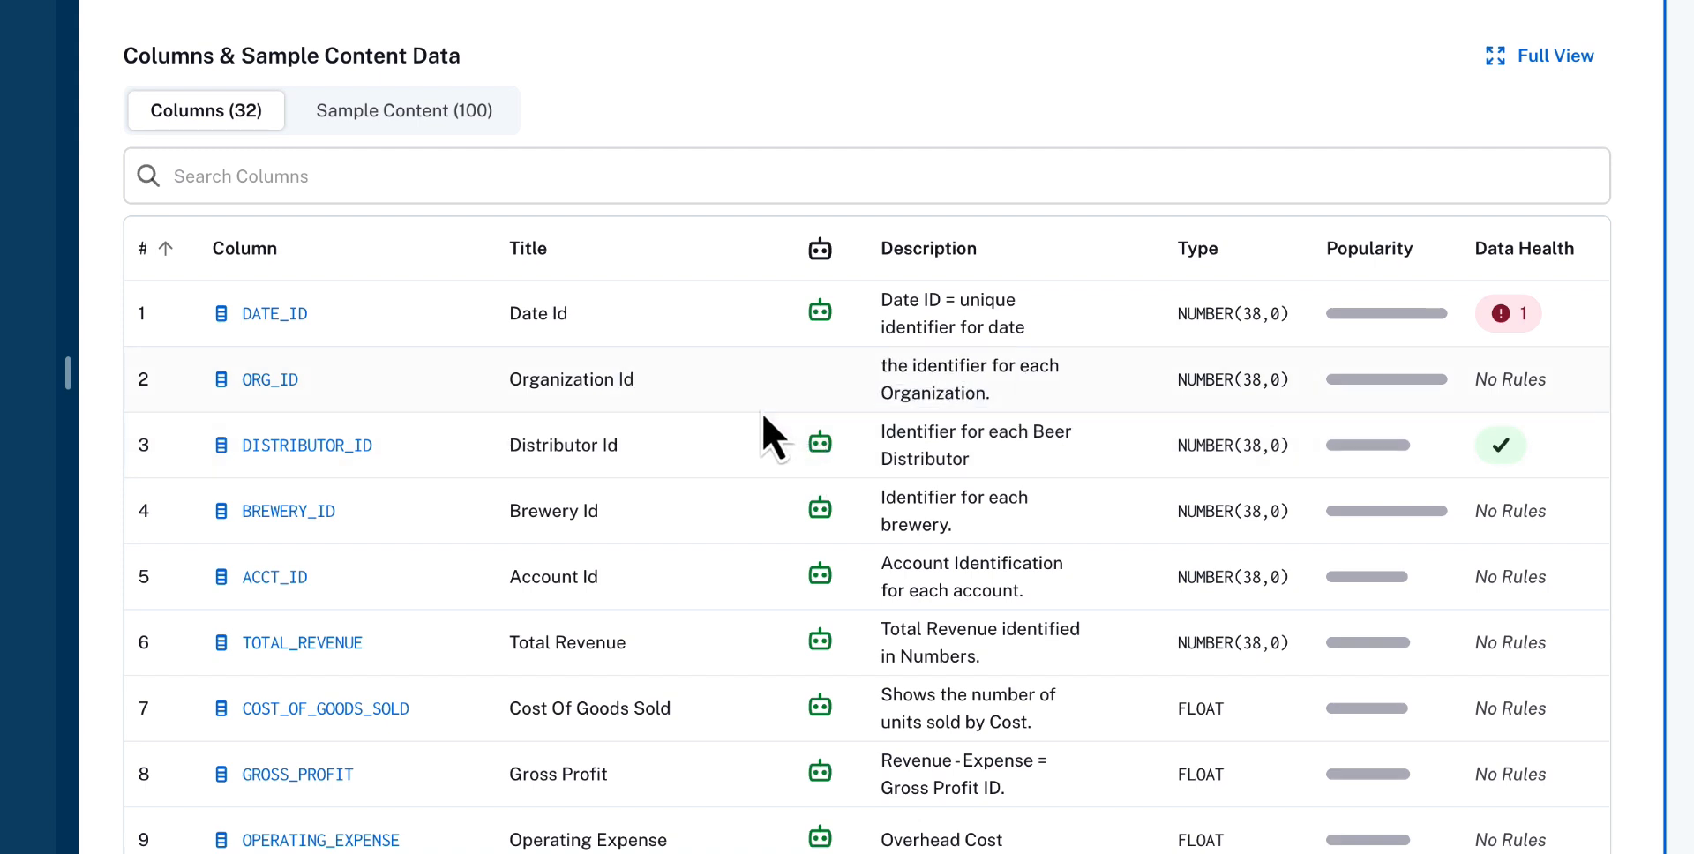
Switch to Sample Content (100) and scroll through the sample revenue rows
left_click(403, 109)
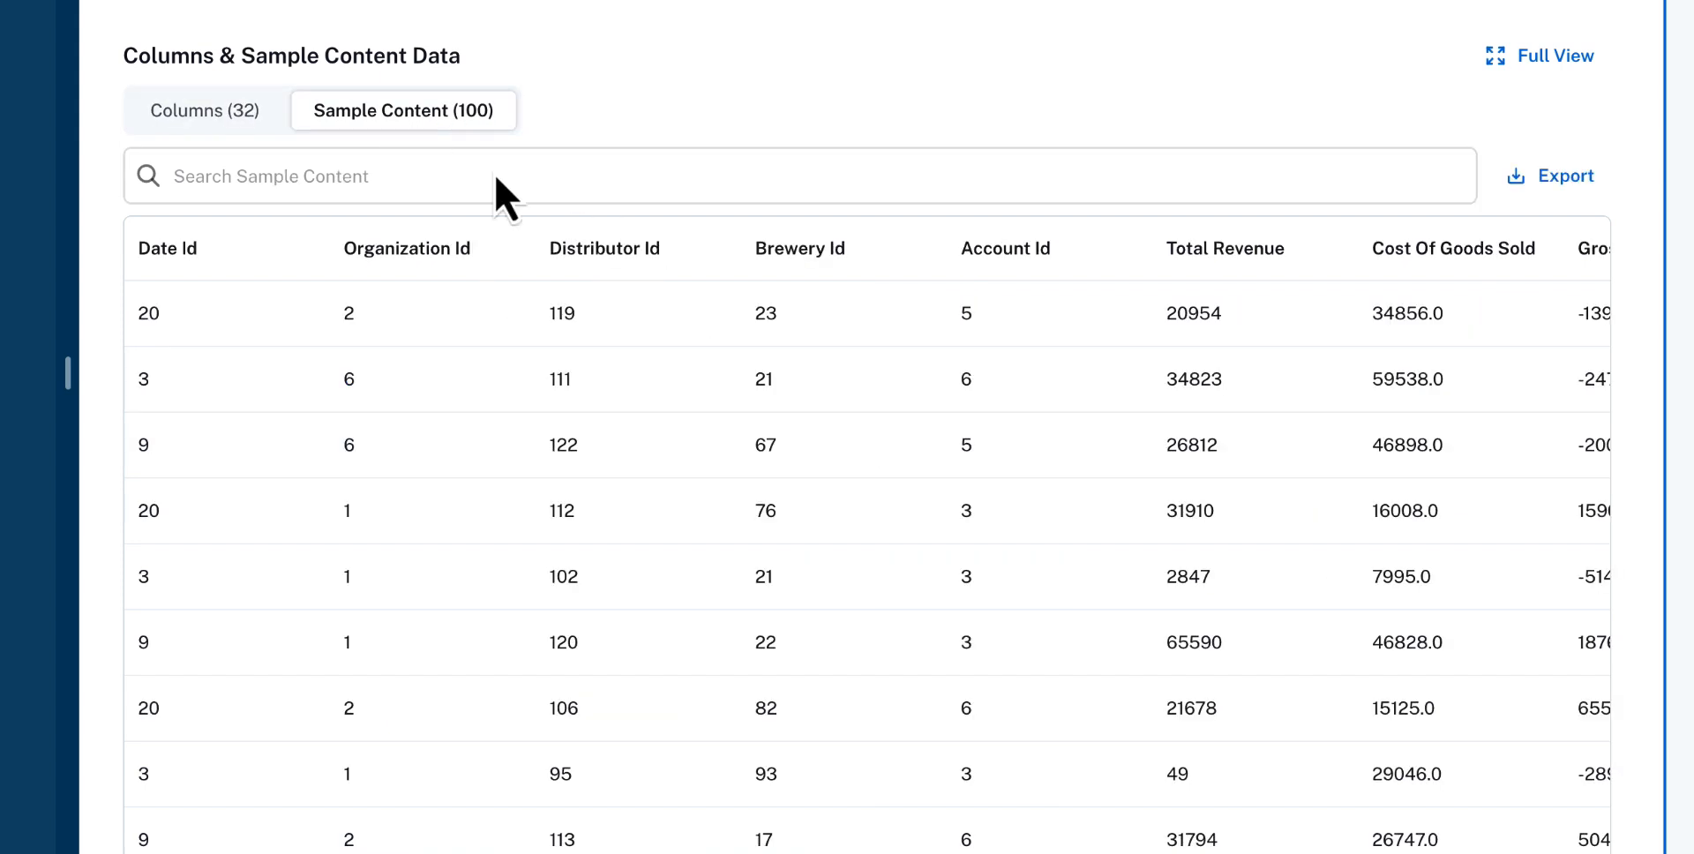
scroll("down", 3)
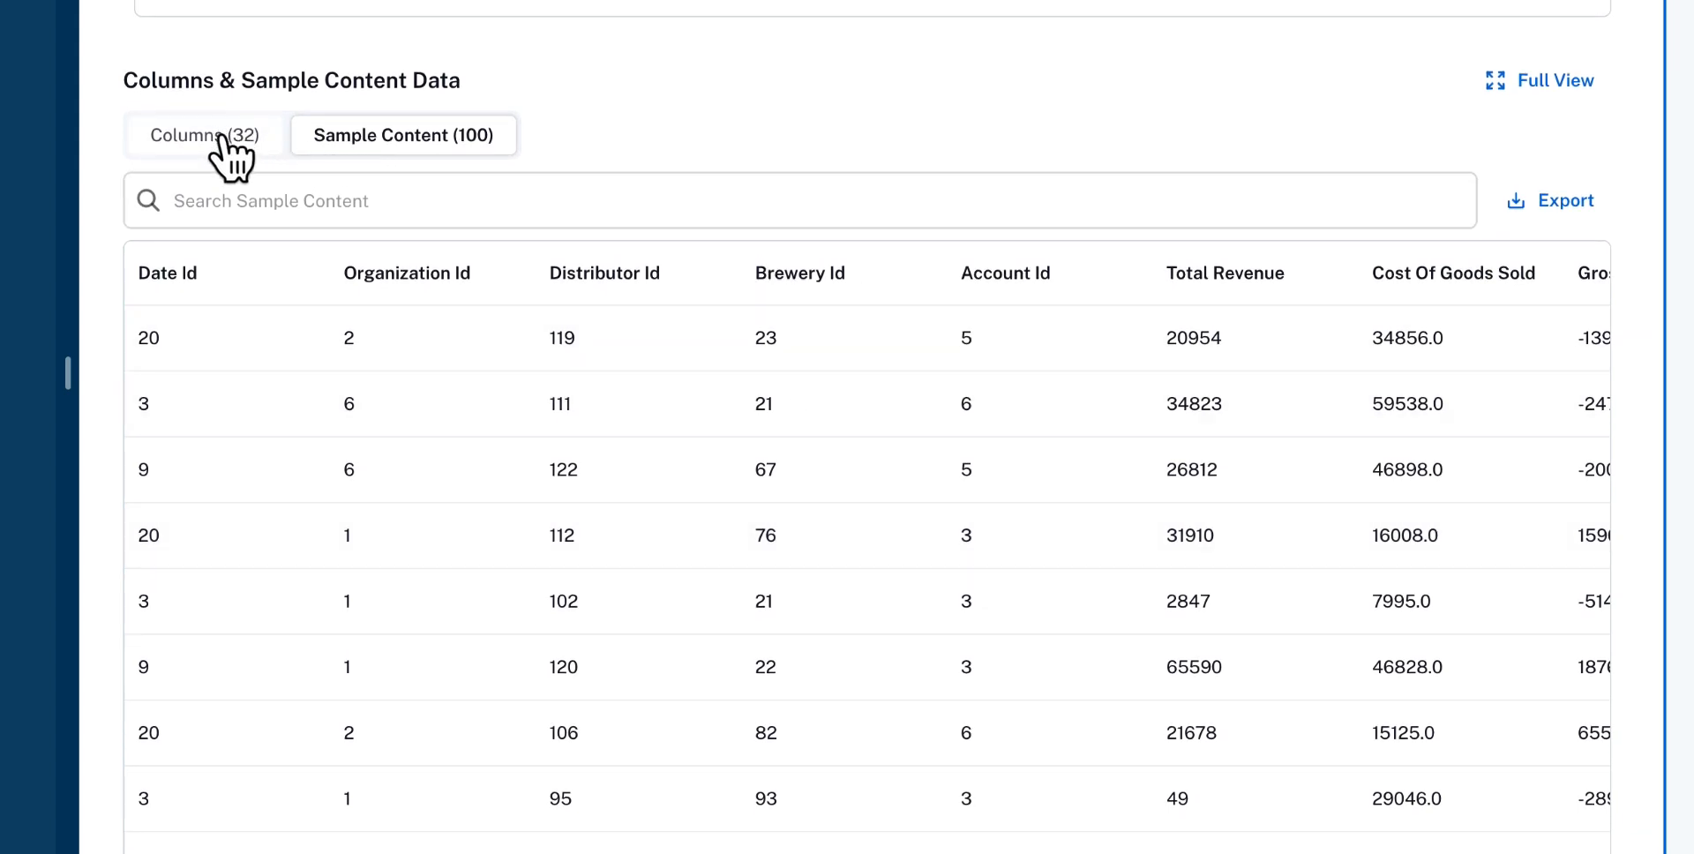
Return to Columns (32) and scroll to the three published queries and Bottled Product Sales BI
left_click(203, 134)
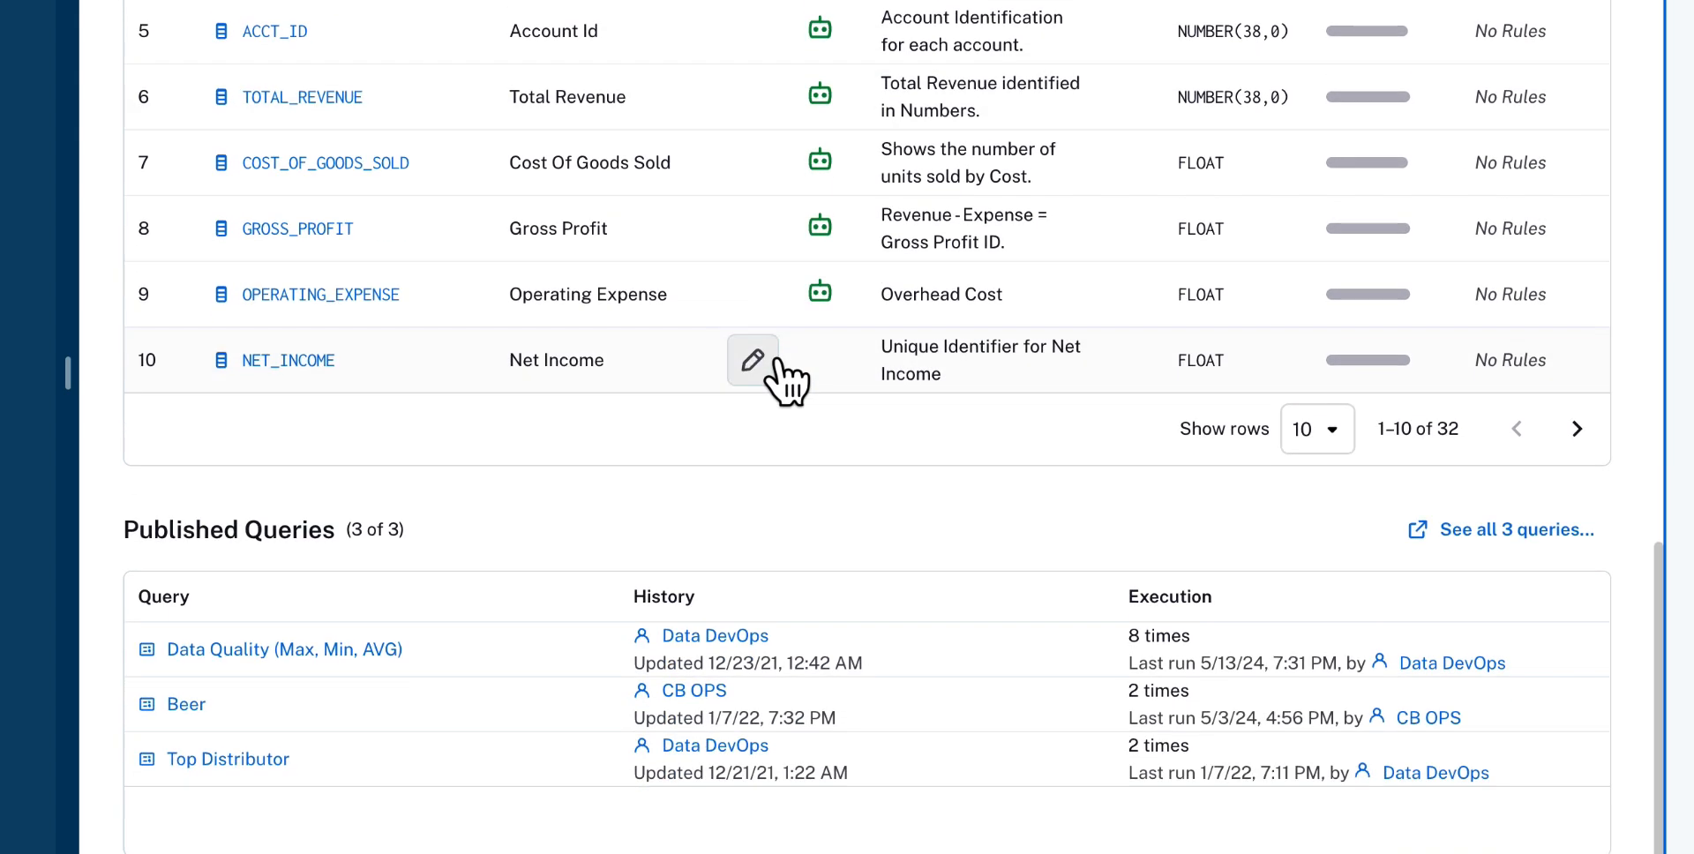
scroll("down", 3)
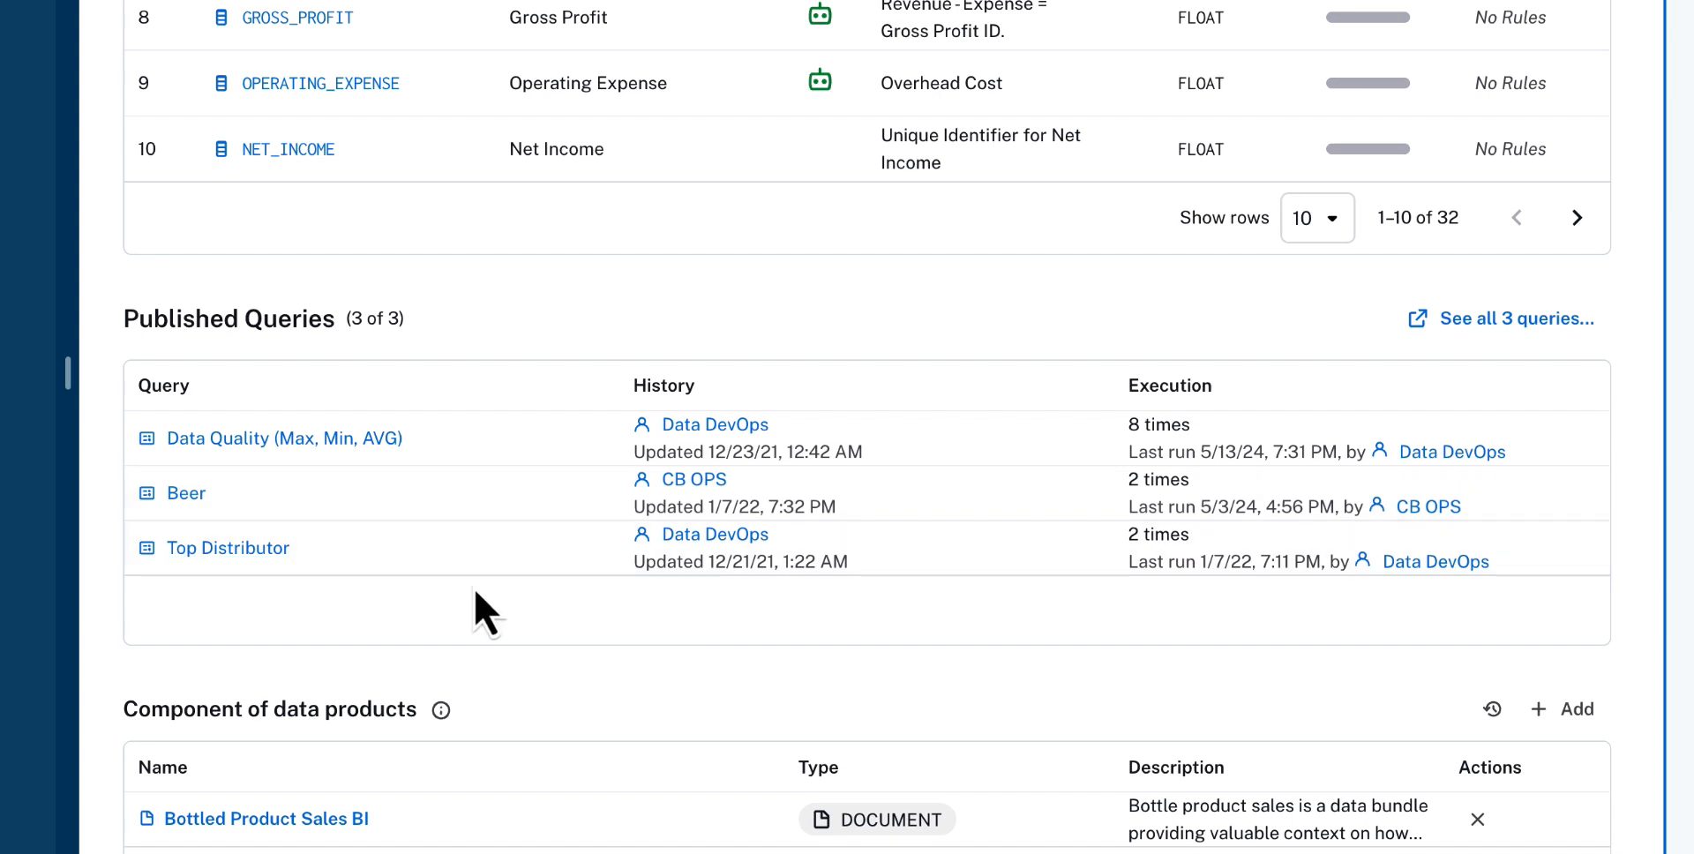
mouse_move(467, 817)
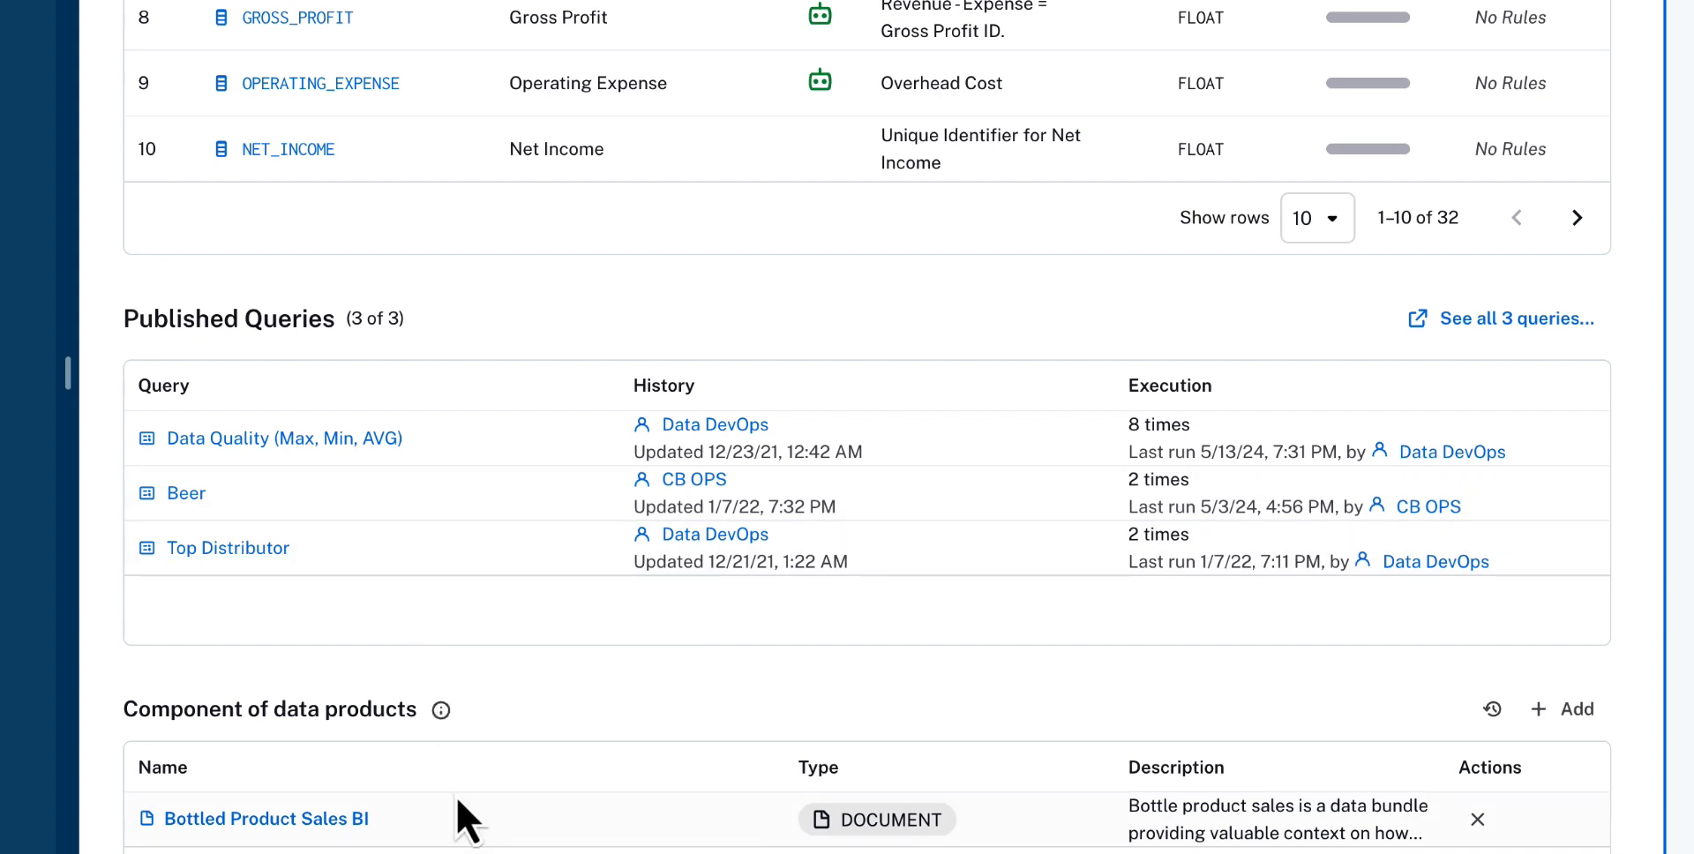
mouse_move(499, 844)
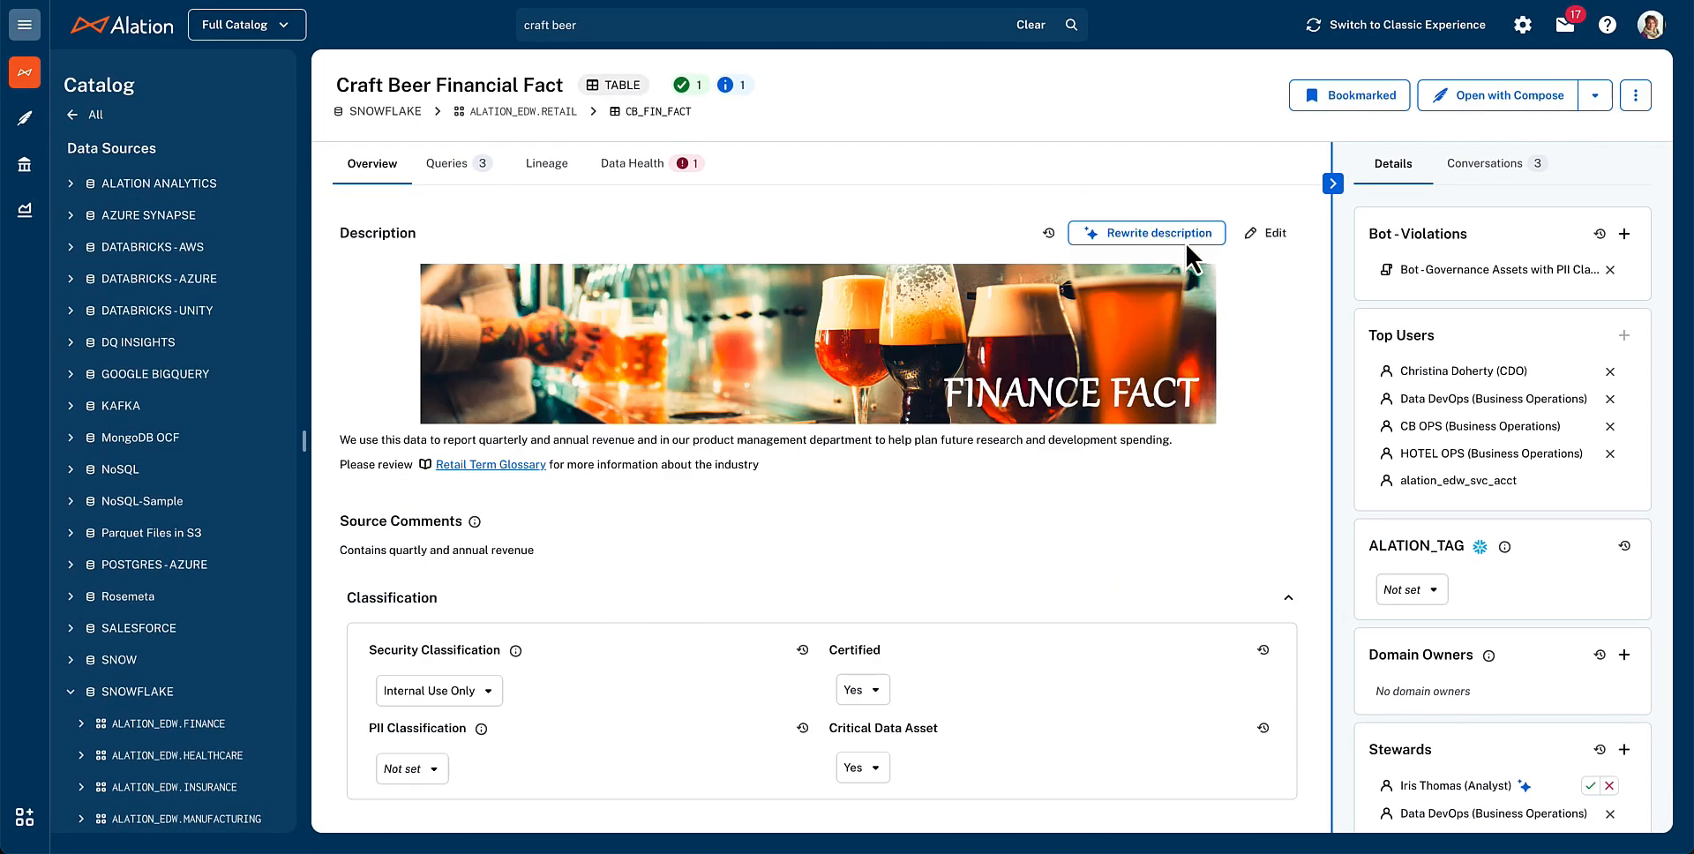
mouse_move(1141, 246)
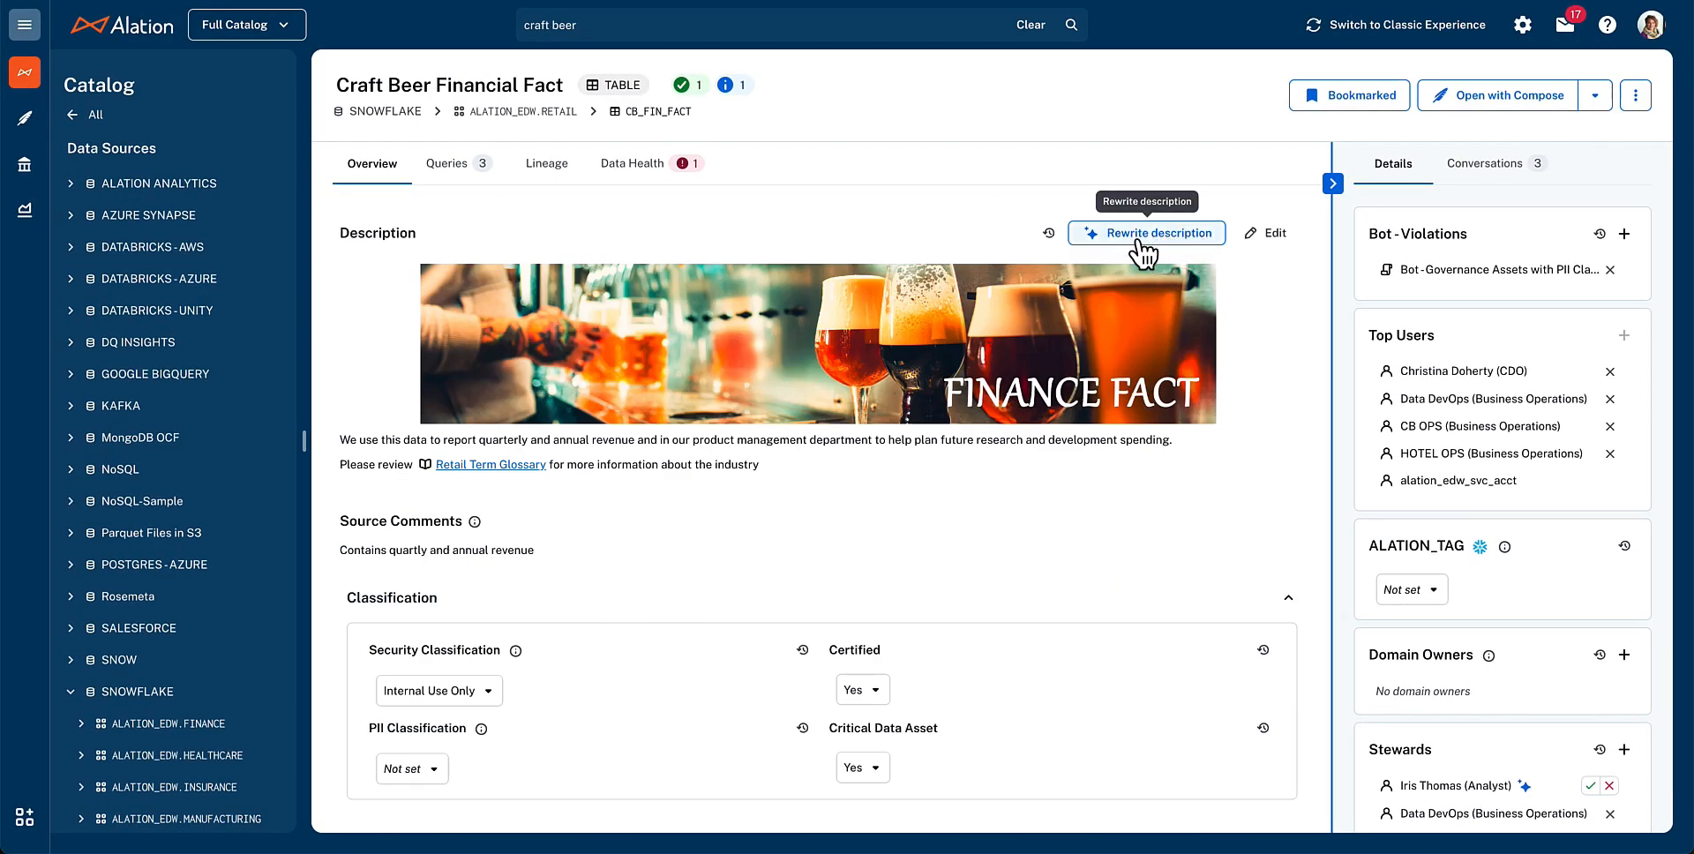
left_click(1146, 232)
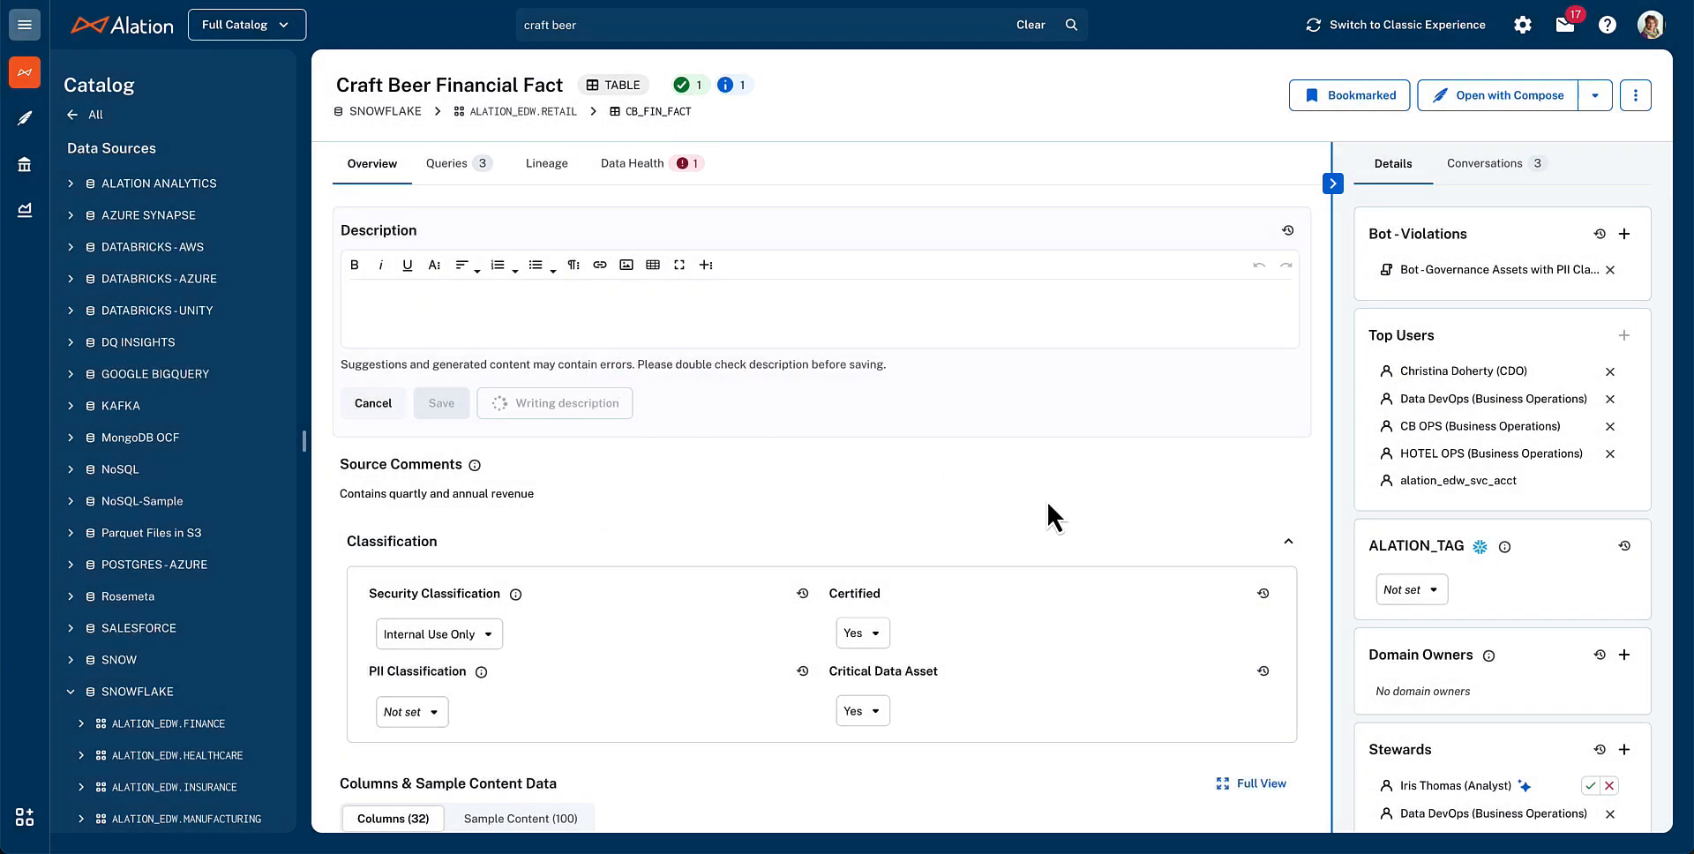
mouse_move(1043, 497)
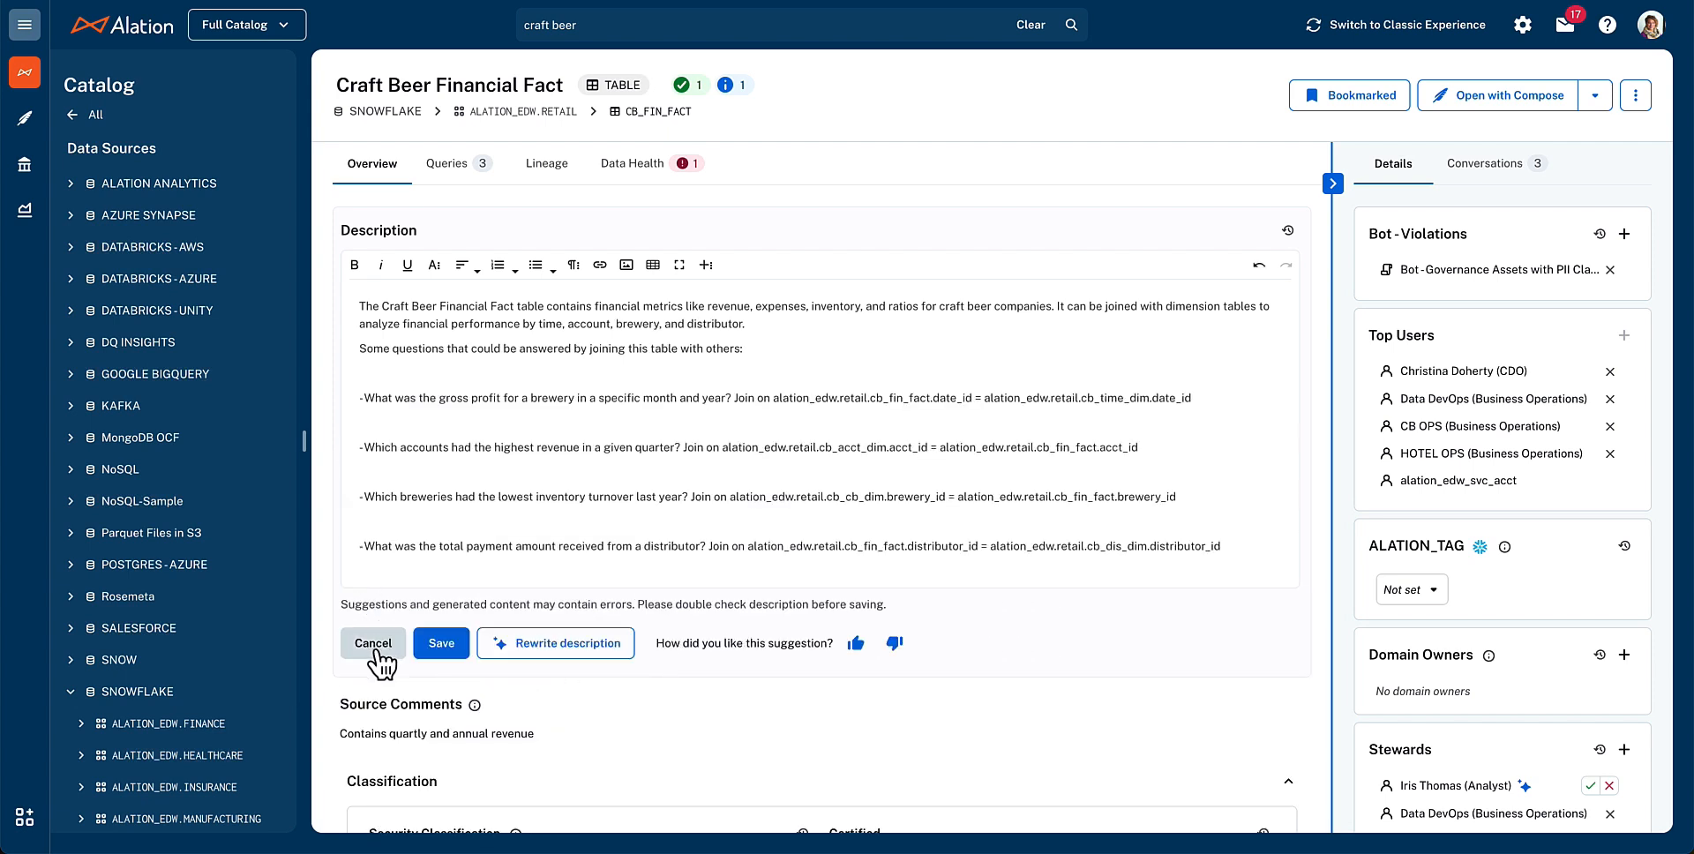
left_click(372, 642)
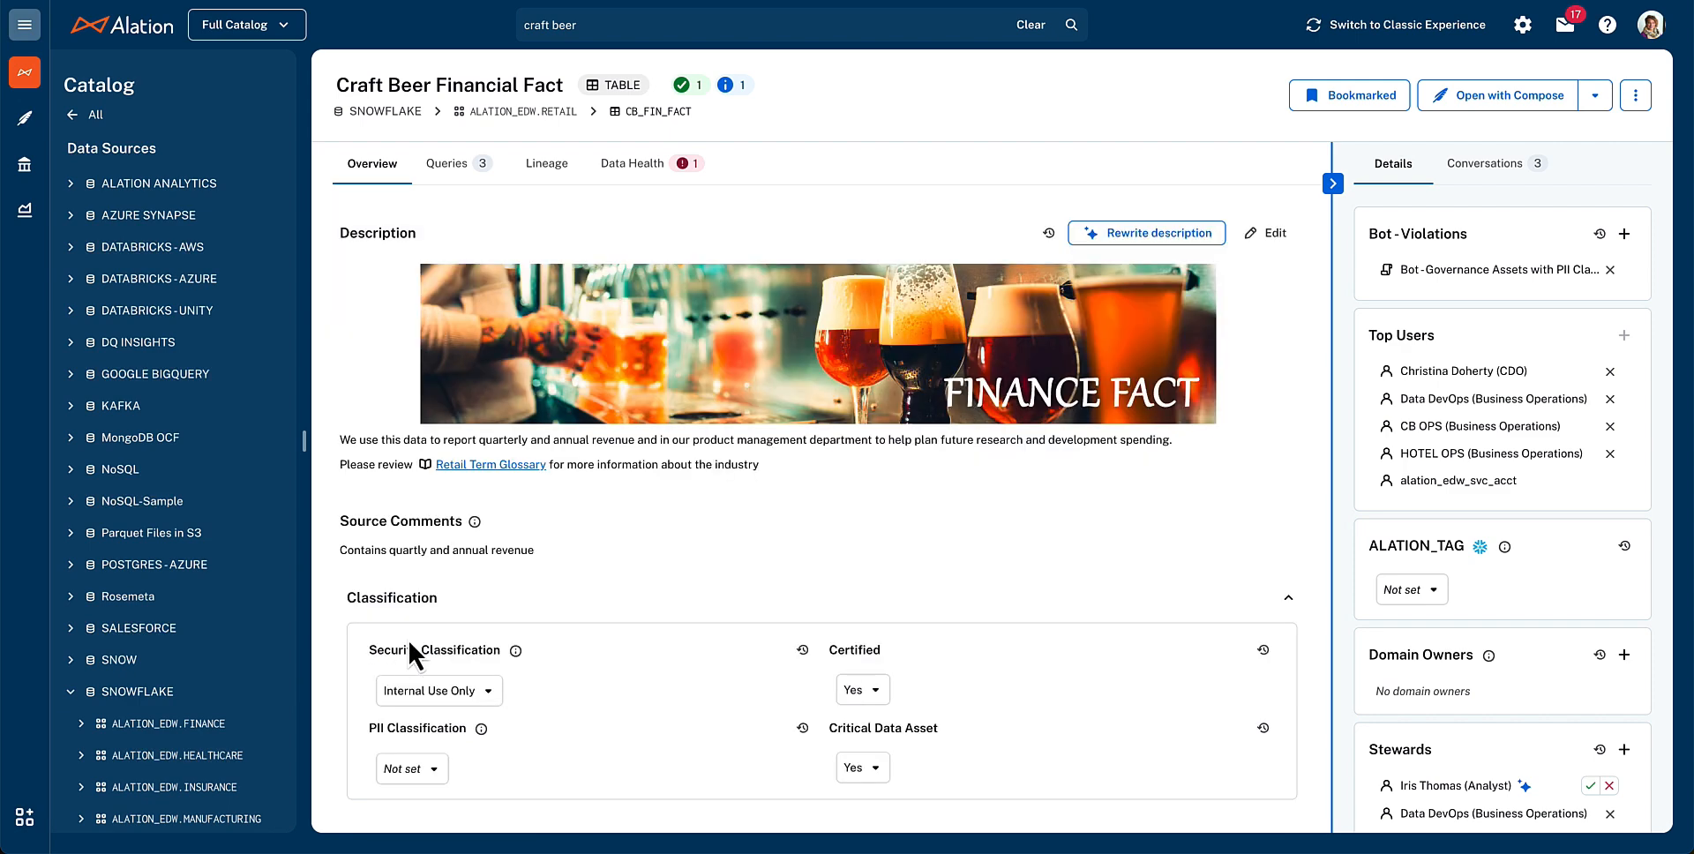
mouse_move(1083, 334)
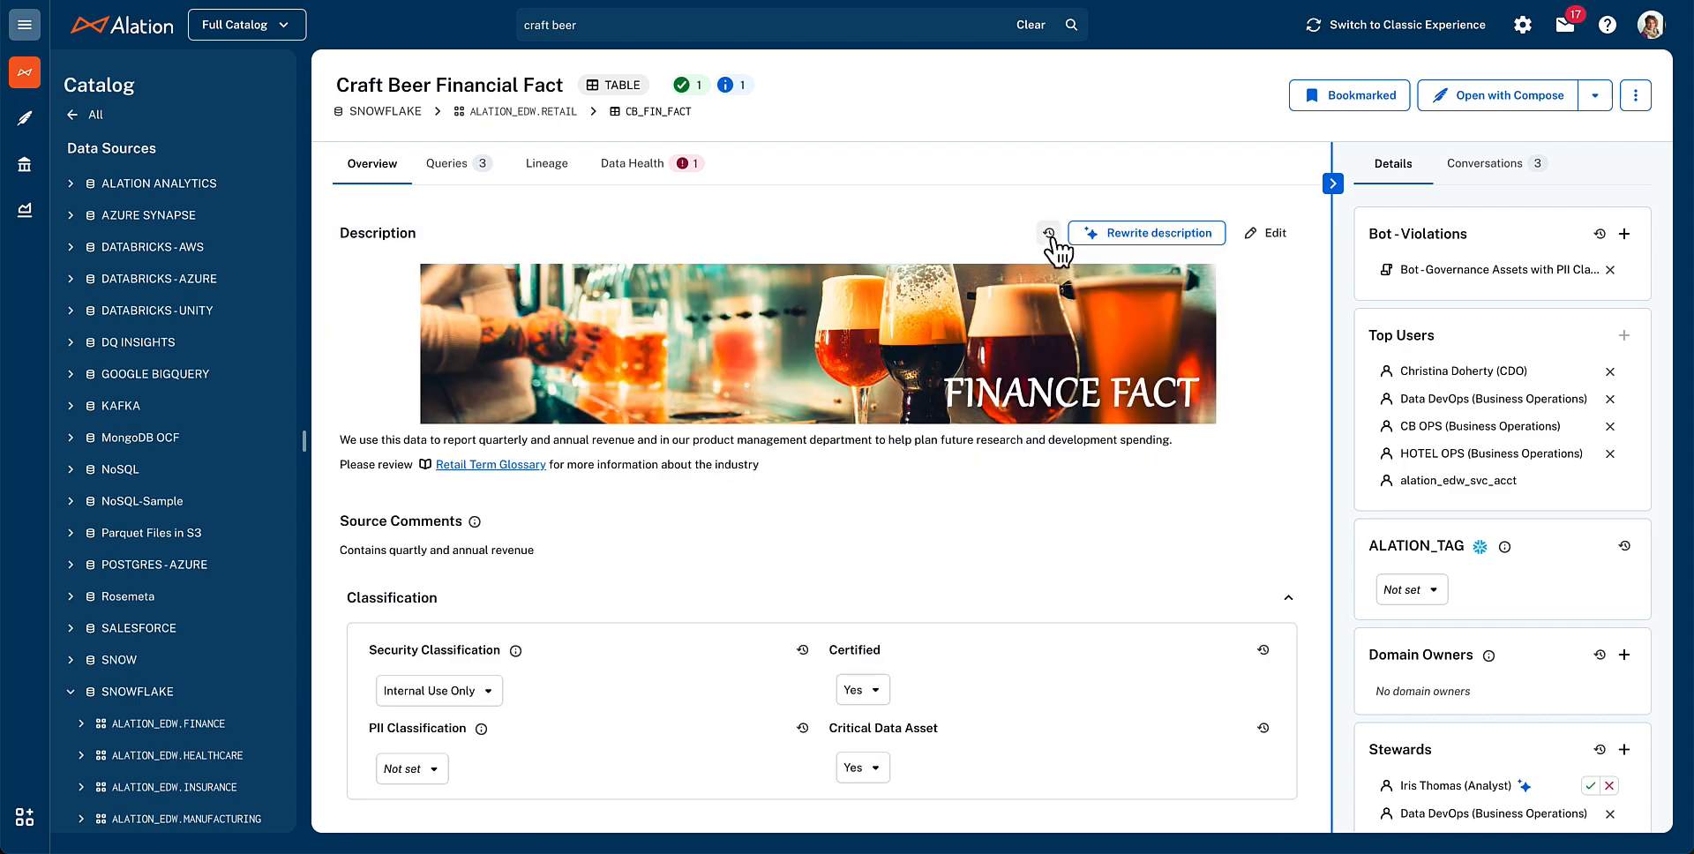
mouse_move(1047, 232)
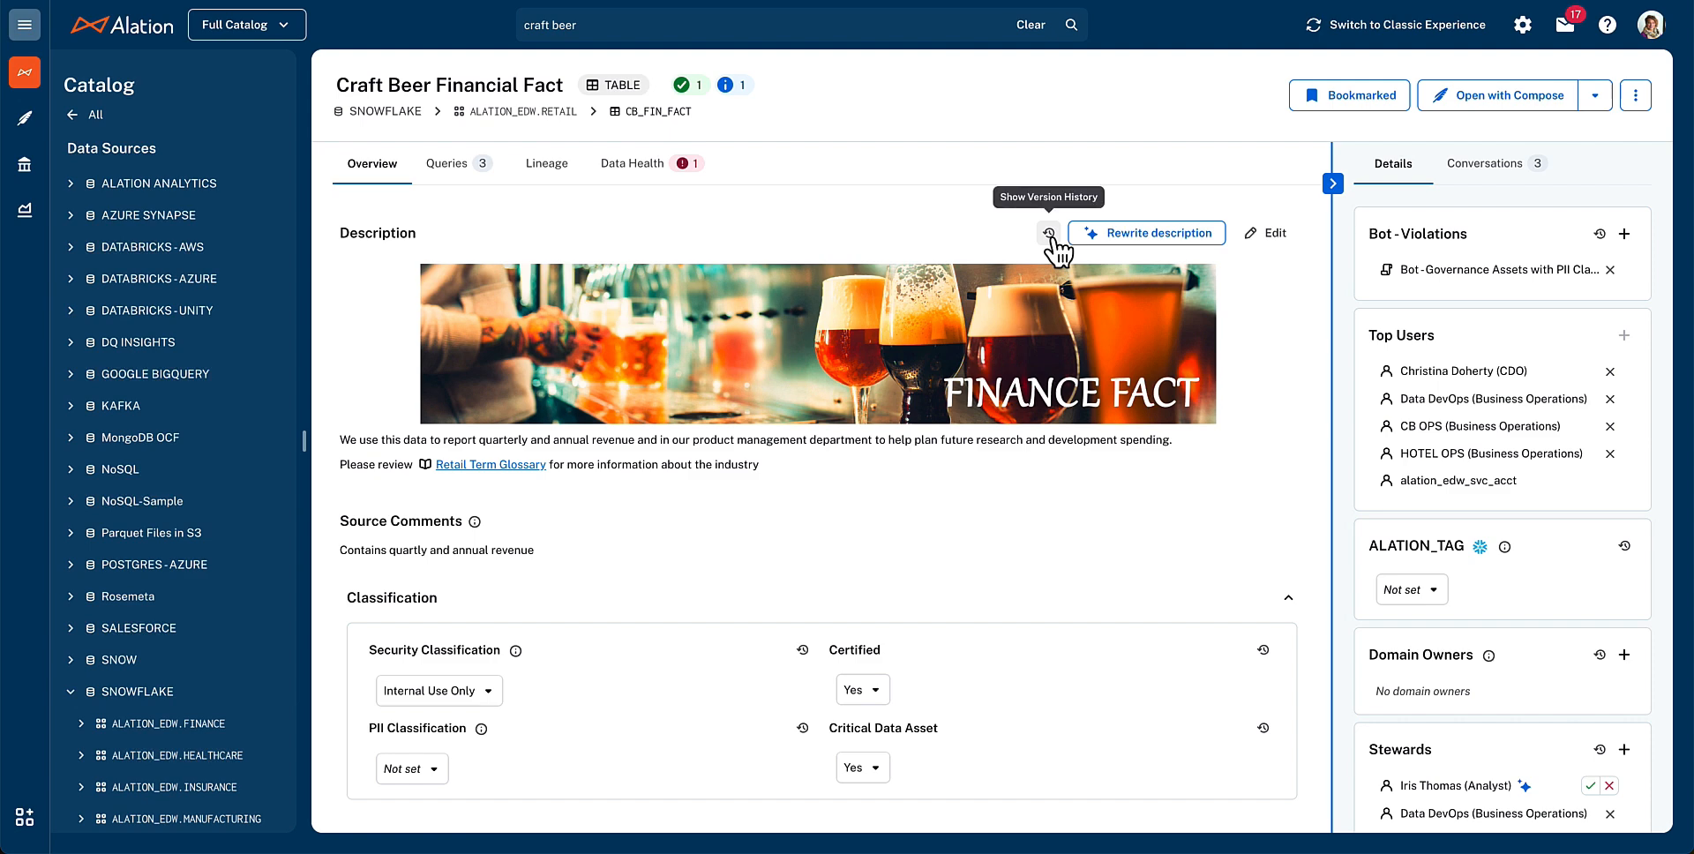
left_click(1047, 233)
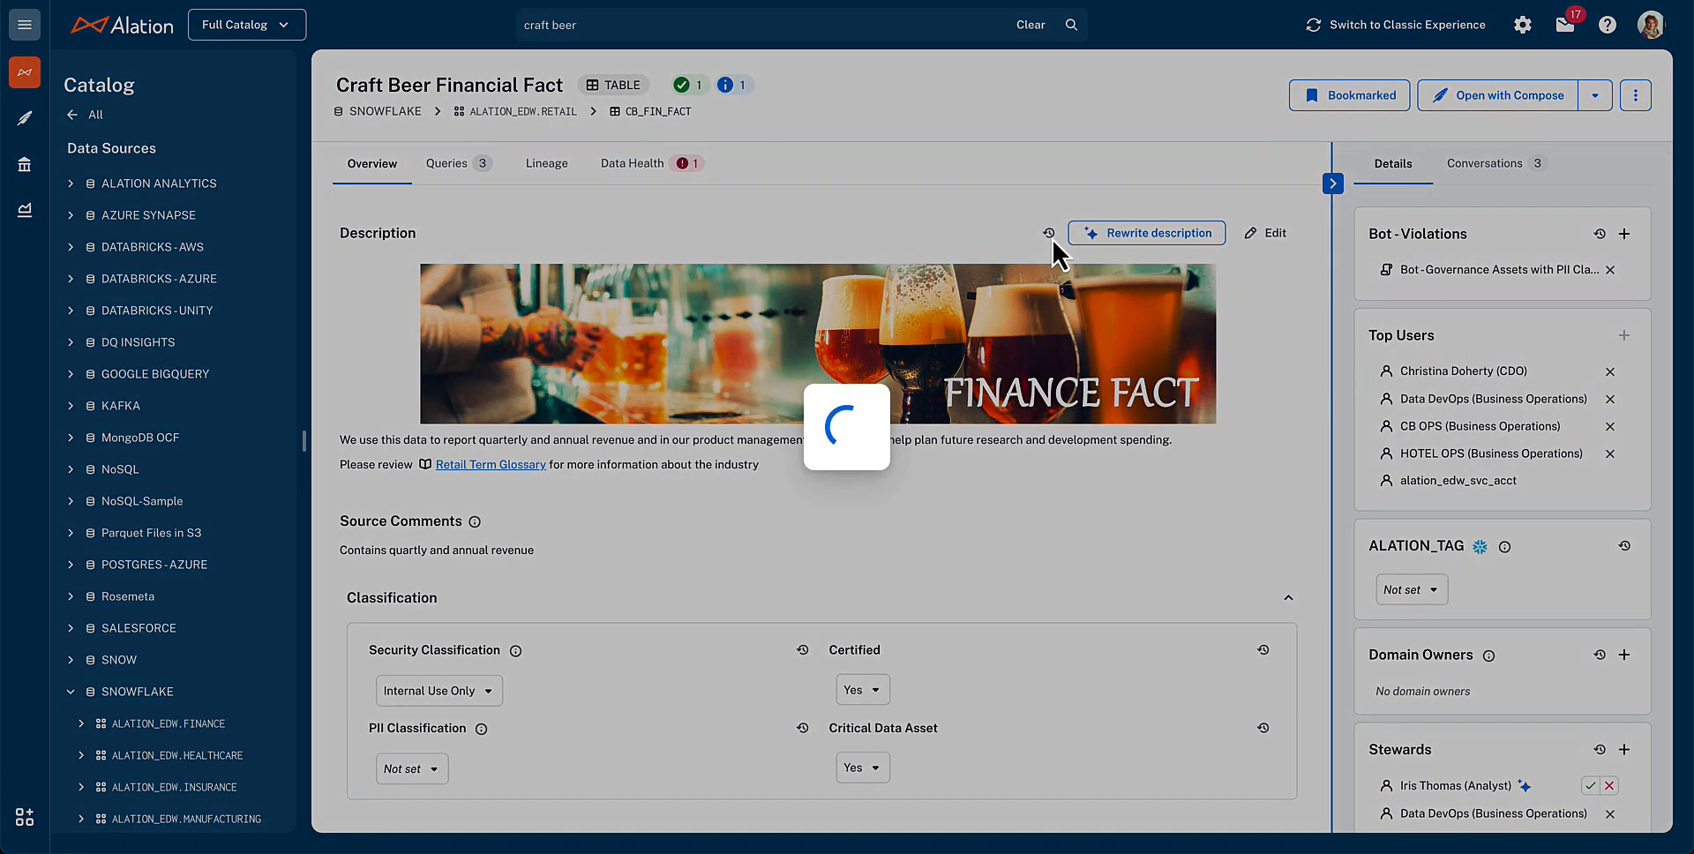
left_click(1048, 232)
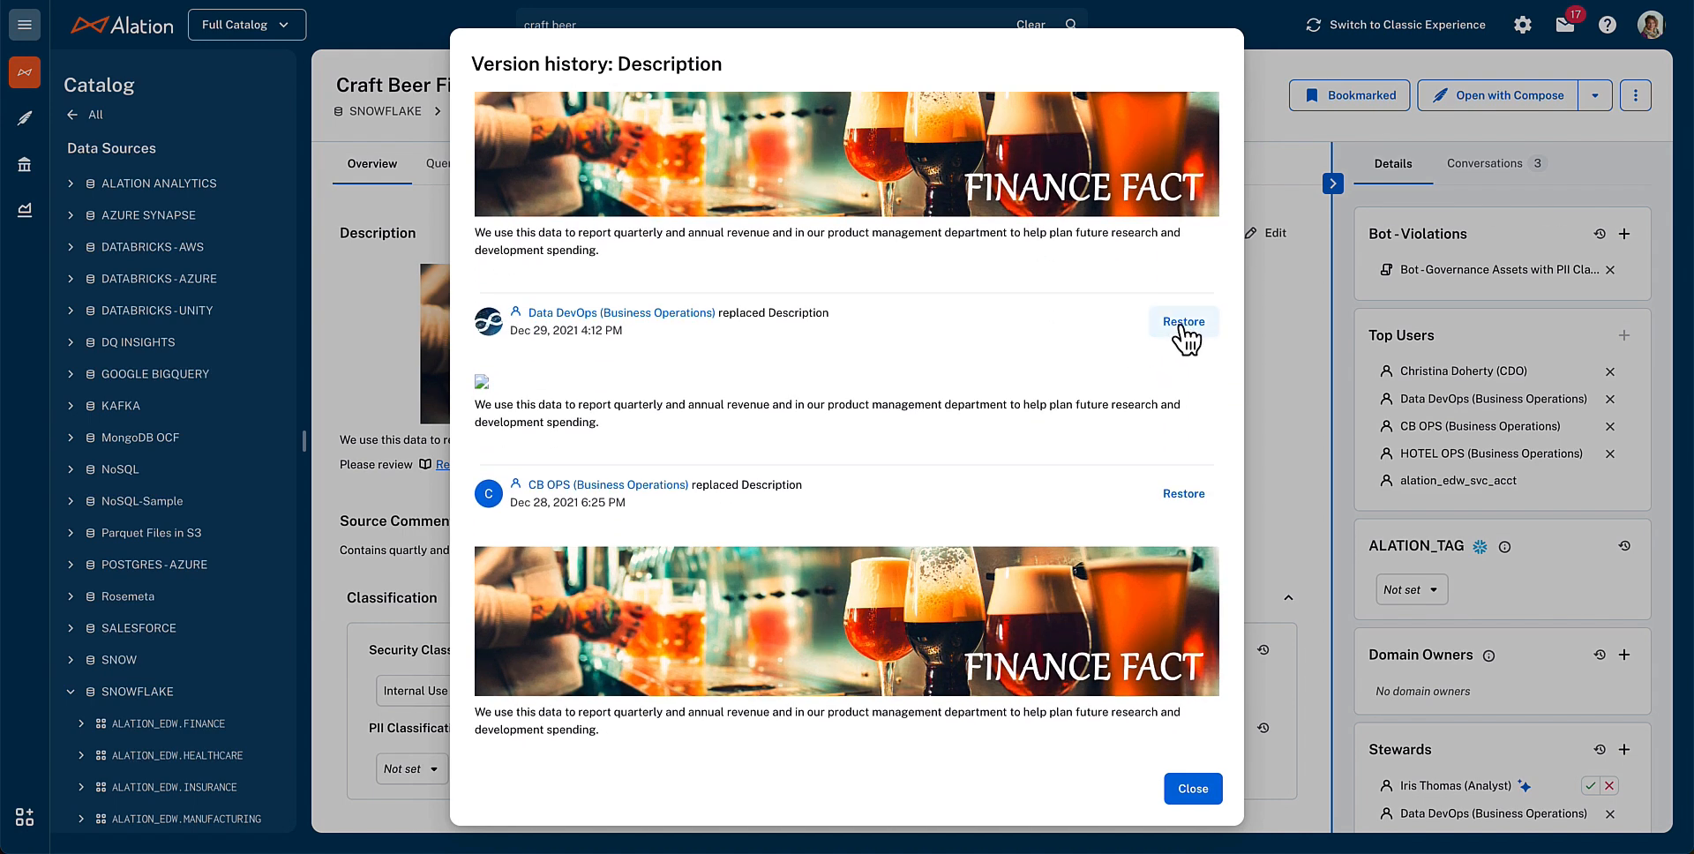
left_click(1192, 787)
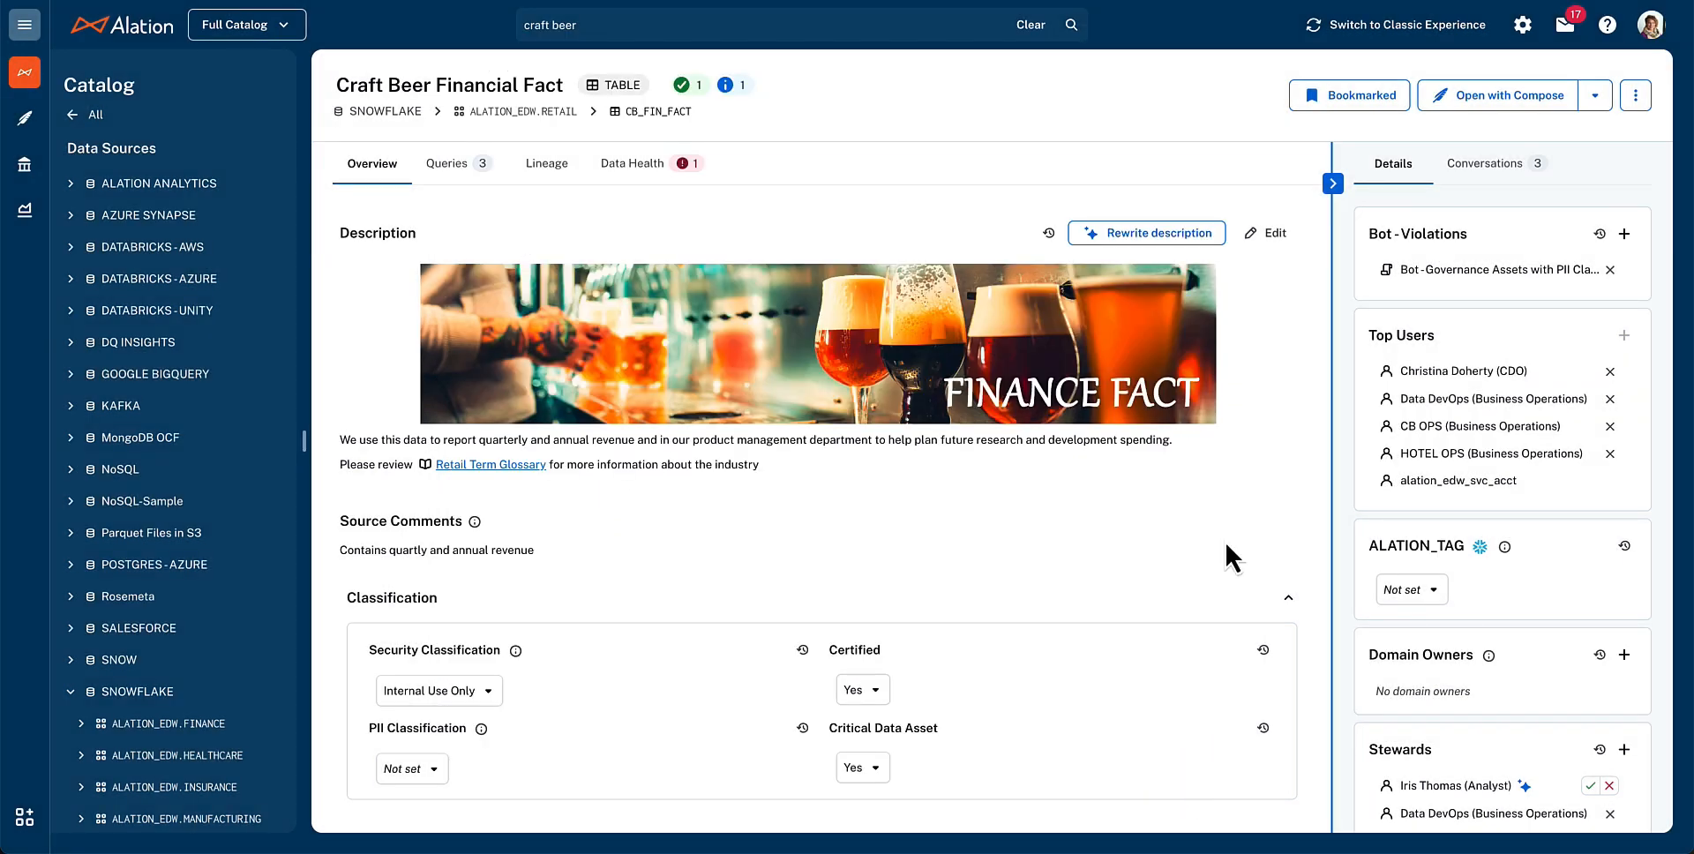
scroll("down", 3)
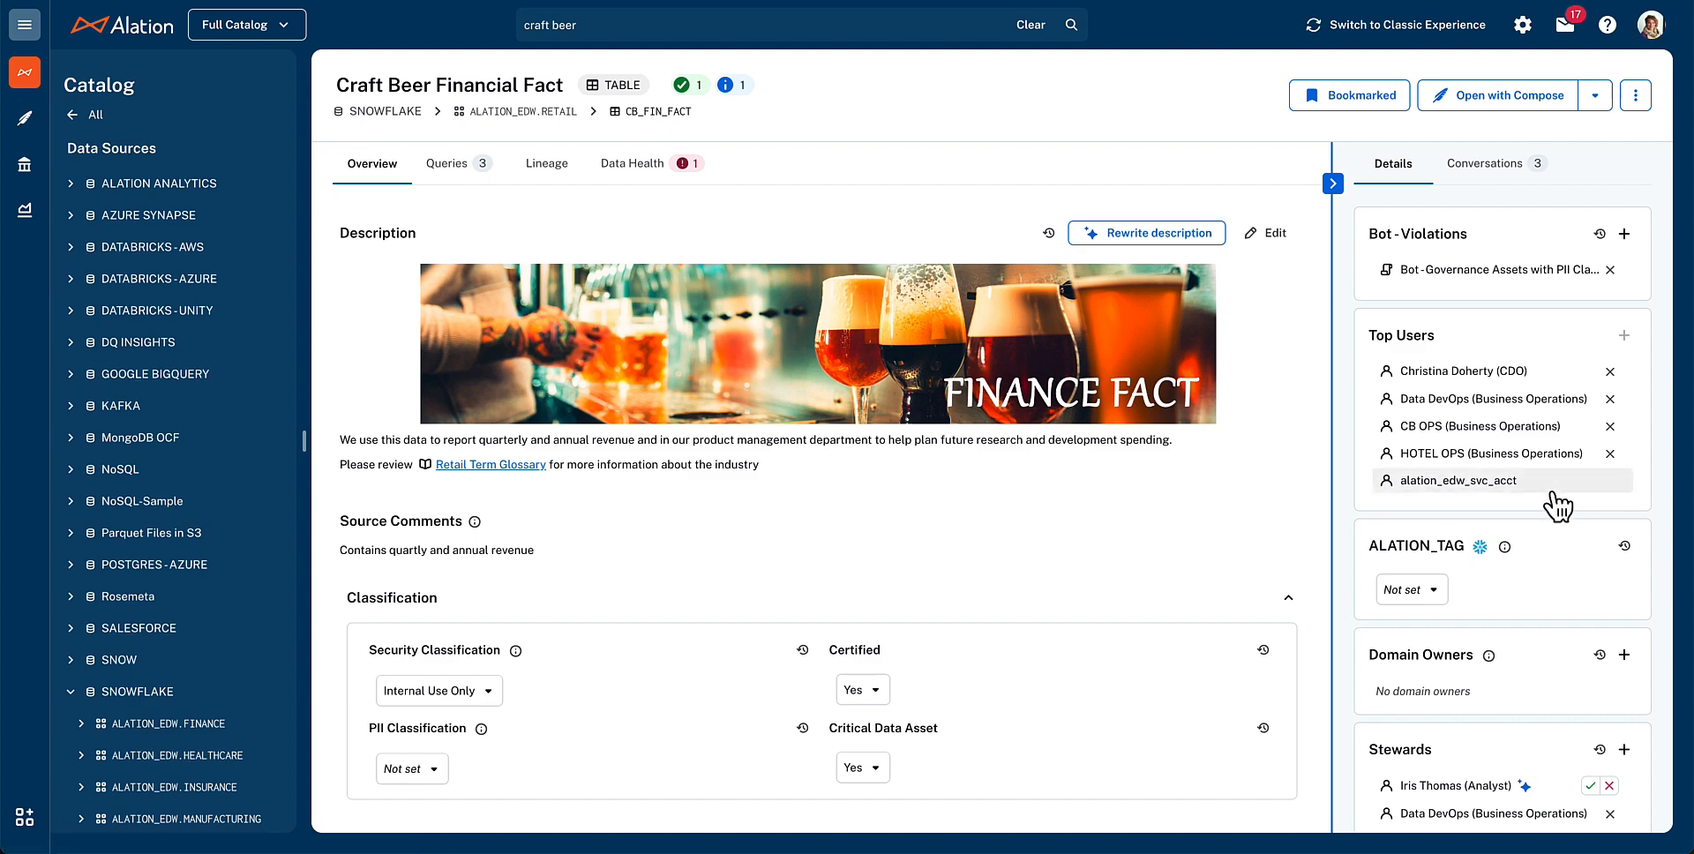
mouse_move(1557, 513)
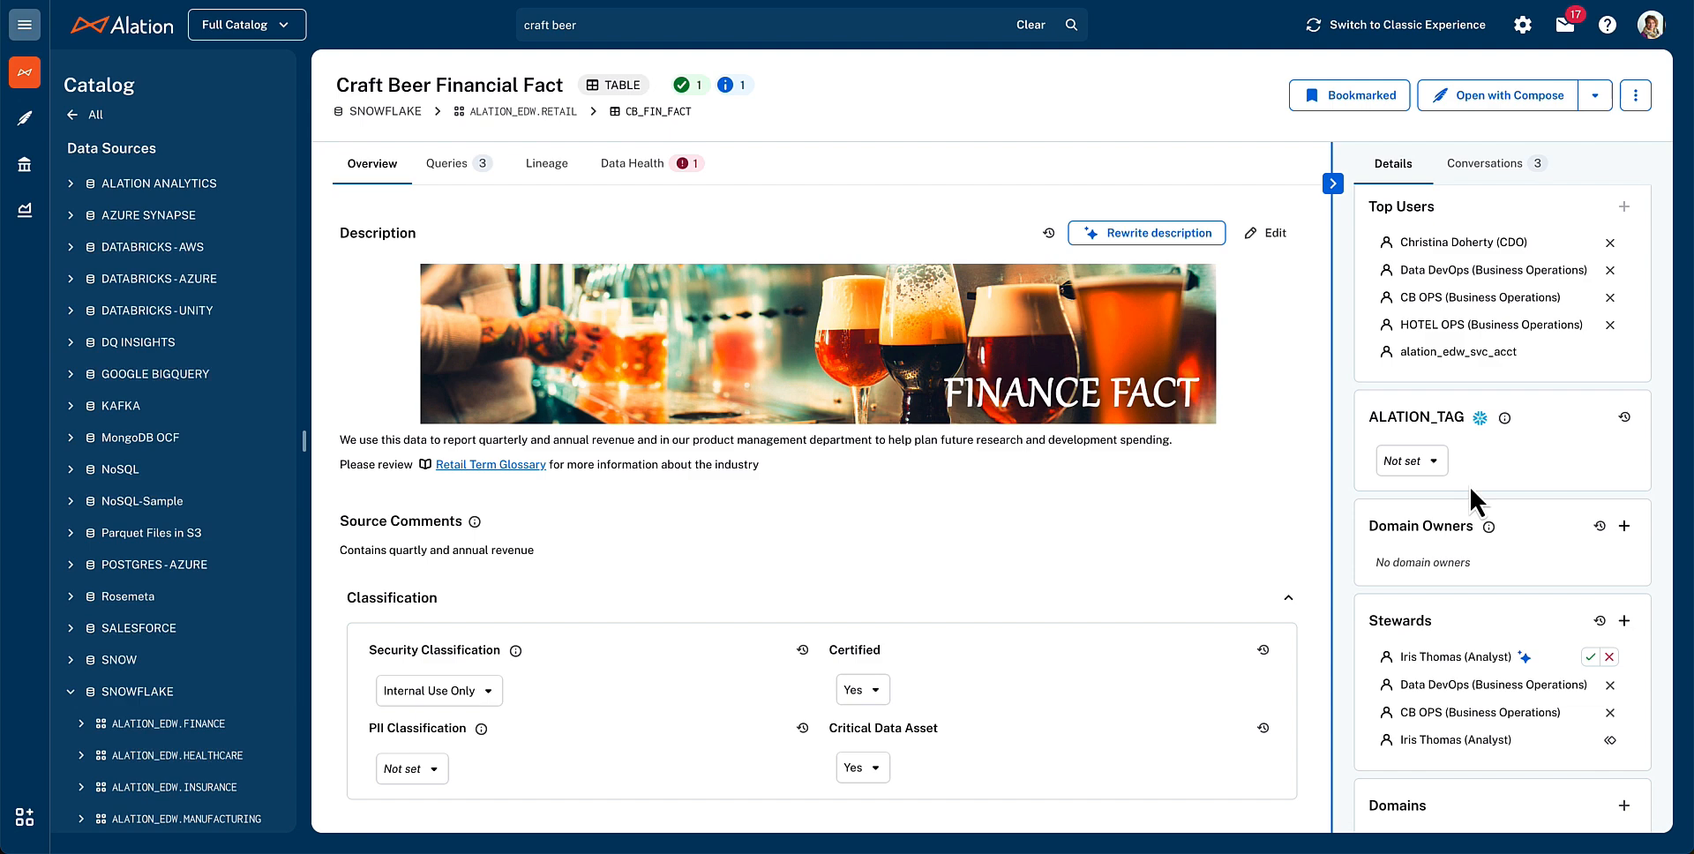
scroll("down", 3)
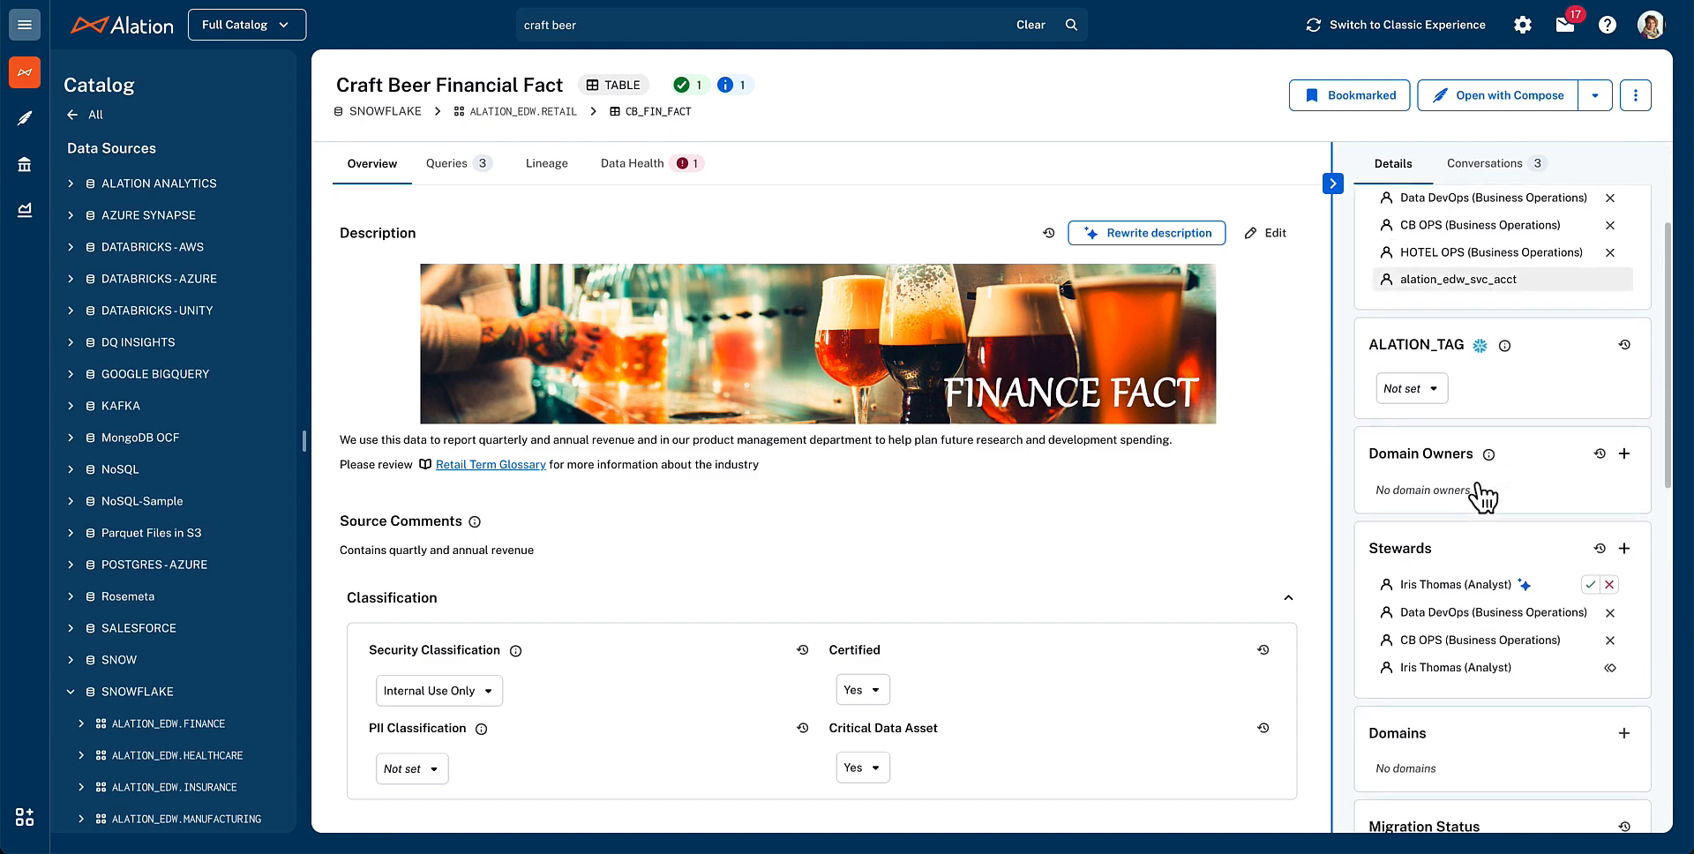
scroll("down", 3)
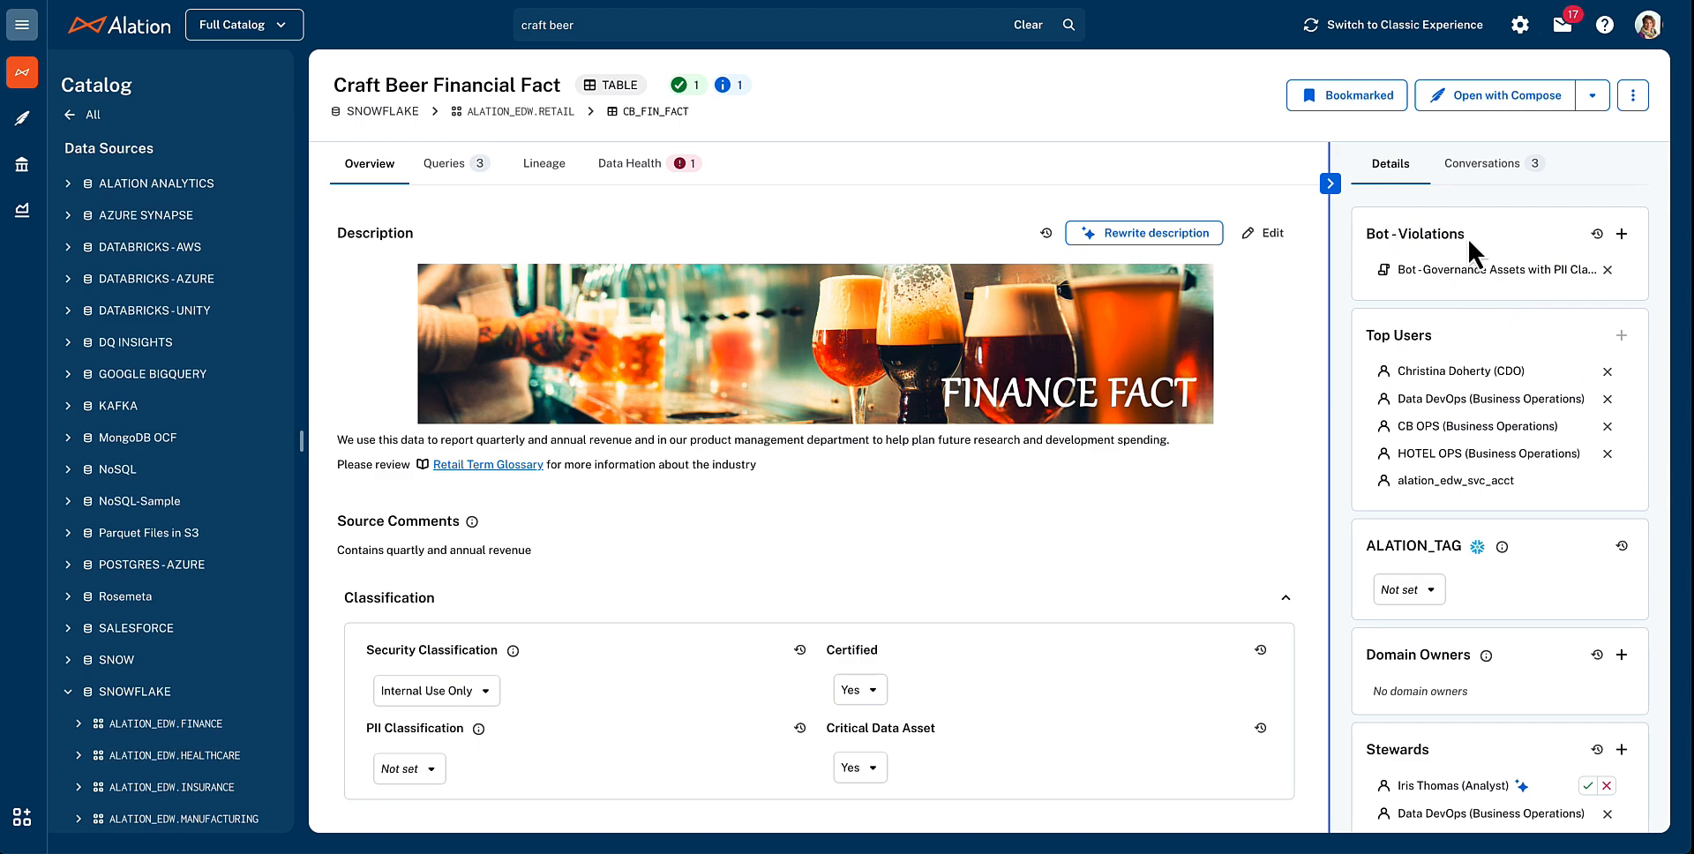
mouse_move(1491, 269)
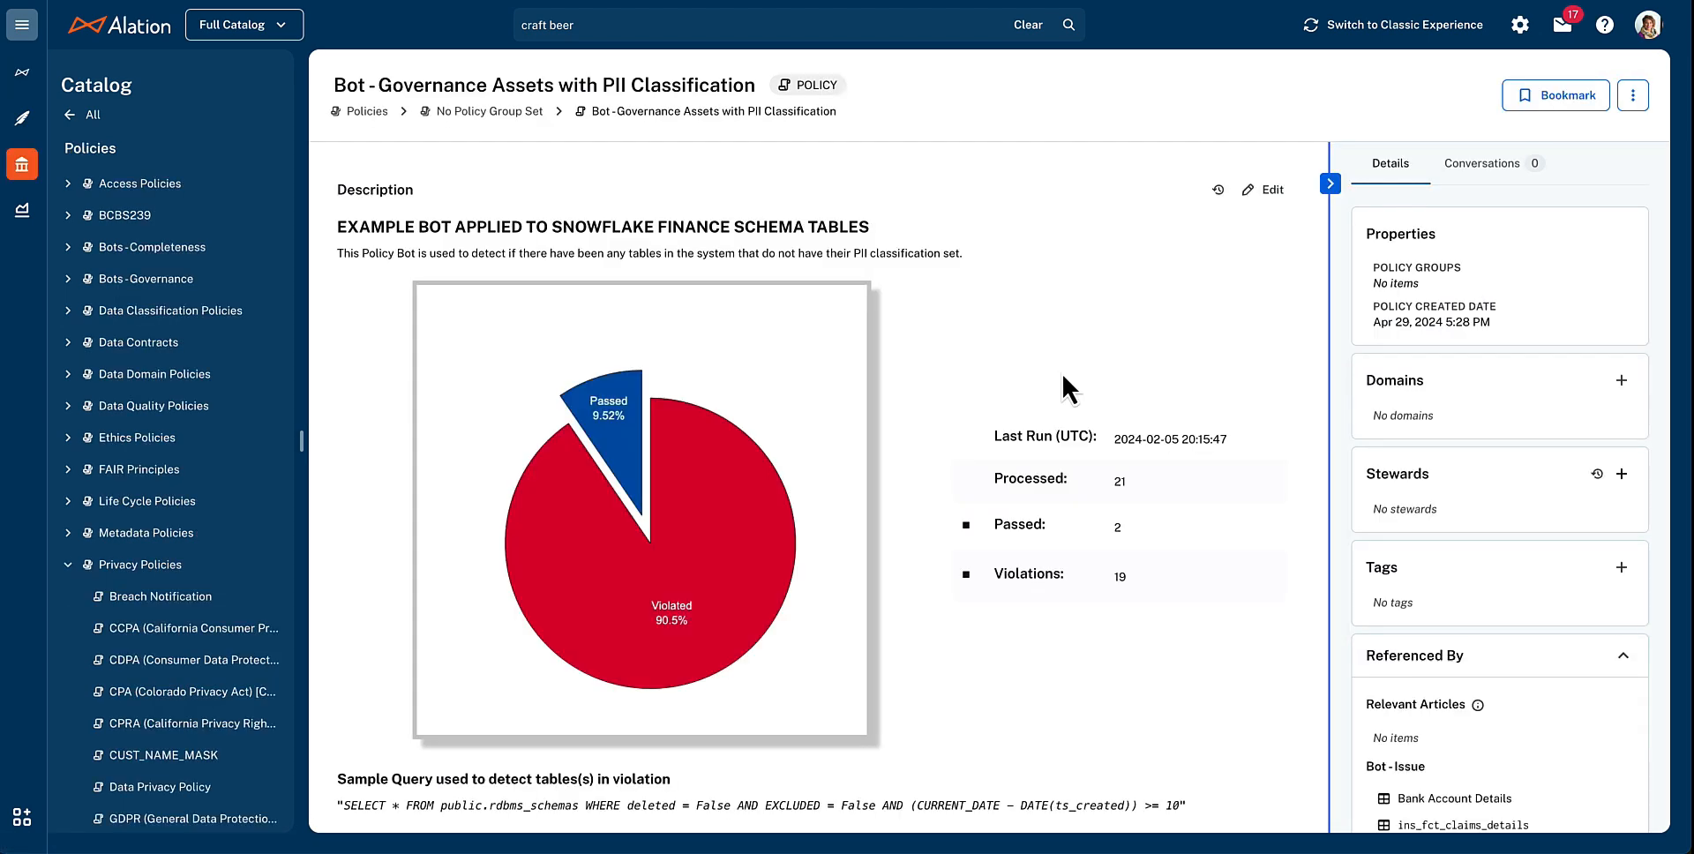
mouse_move(908, 389)
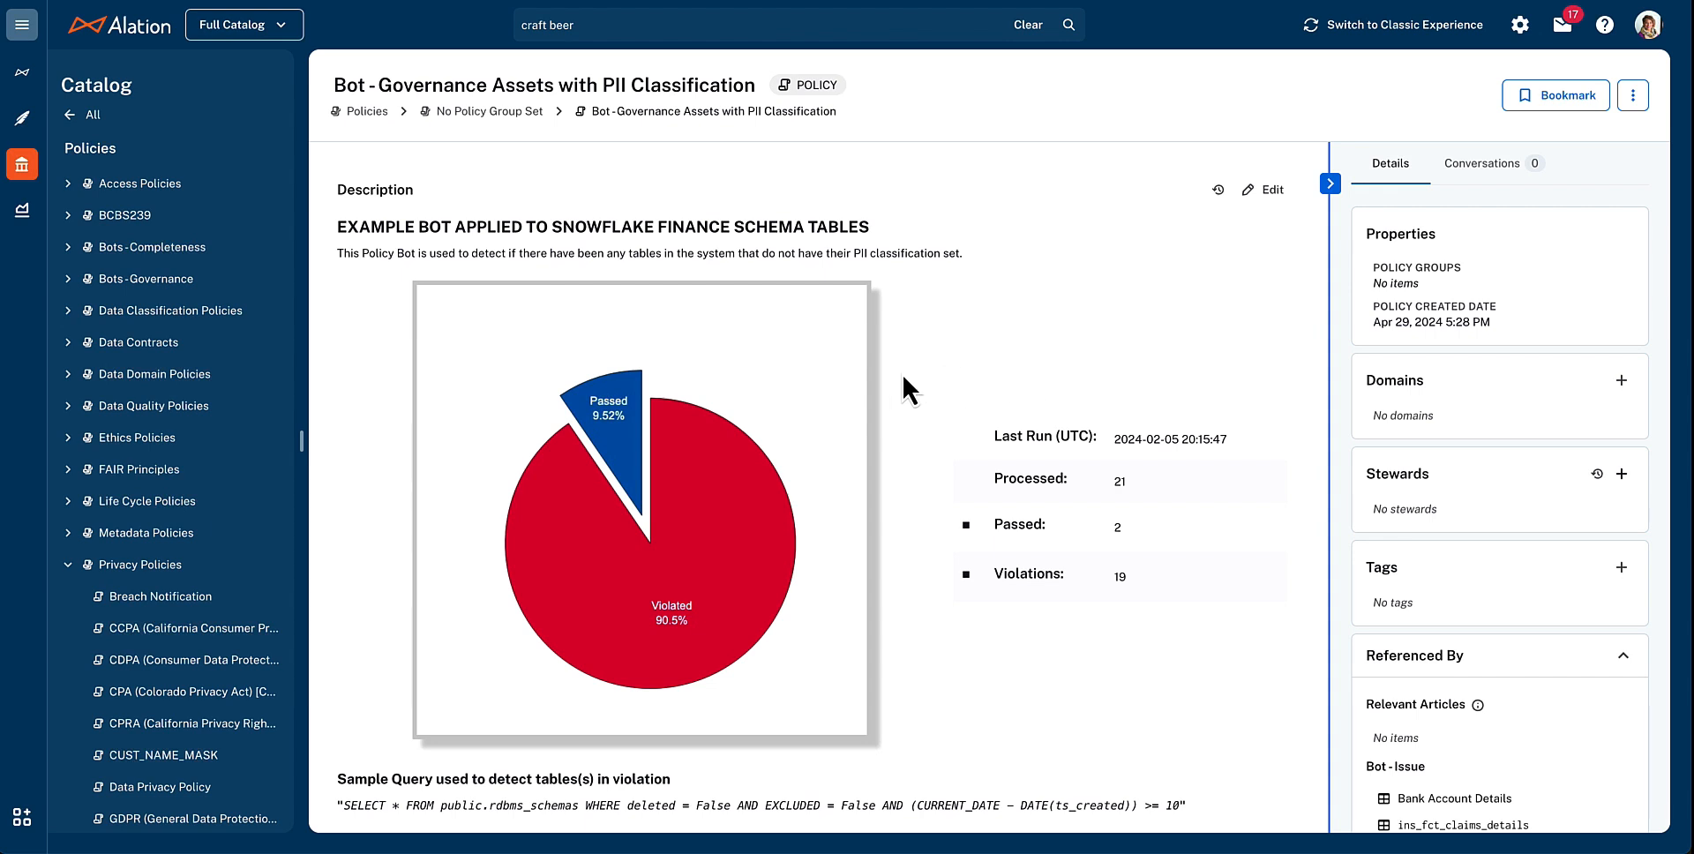
mouse_move(789, 471)
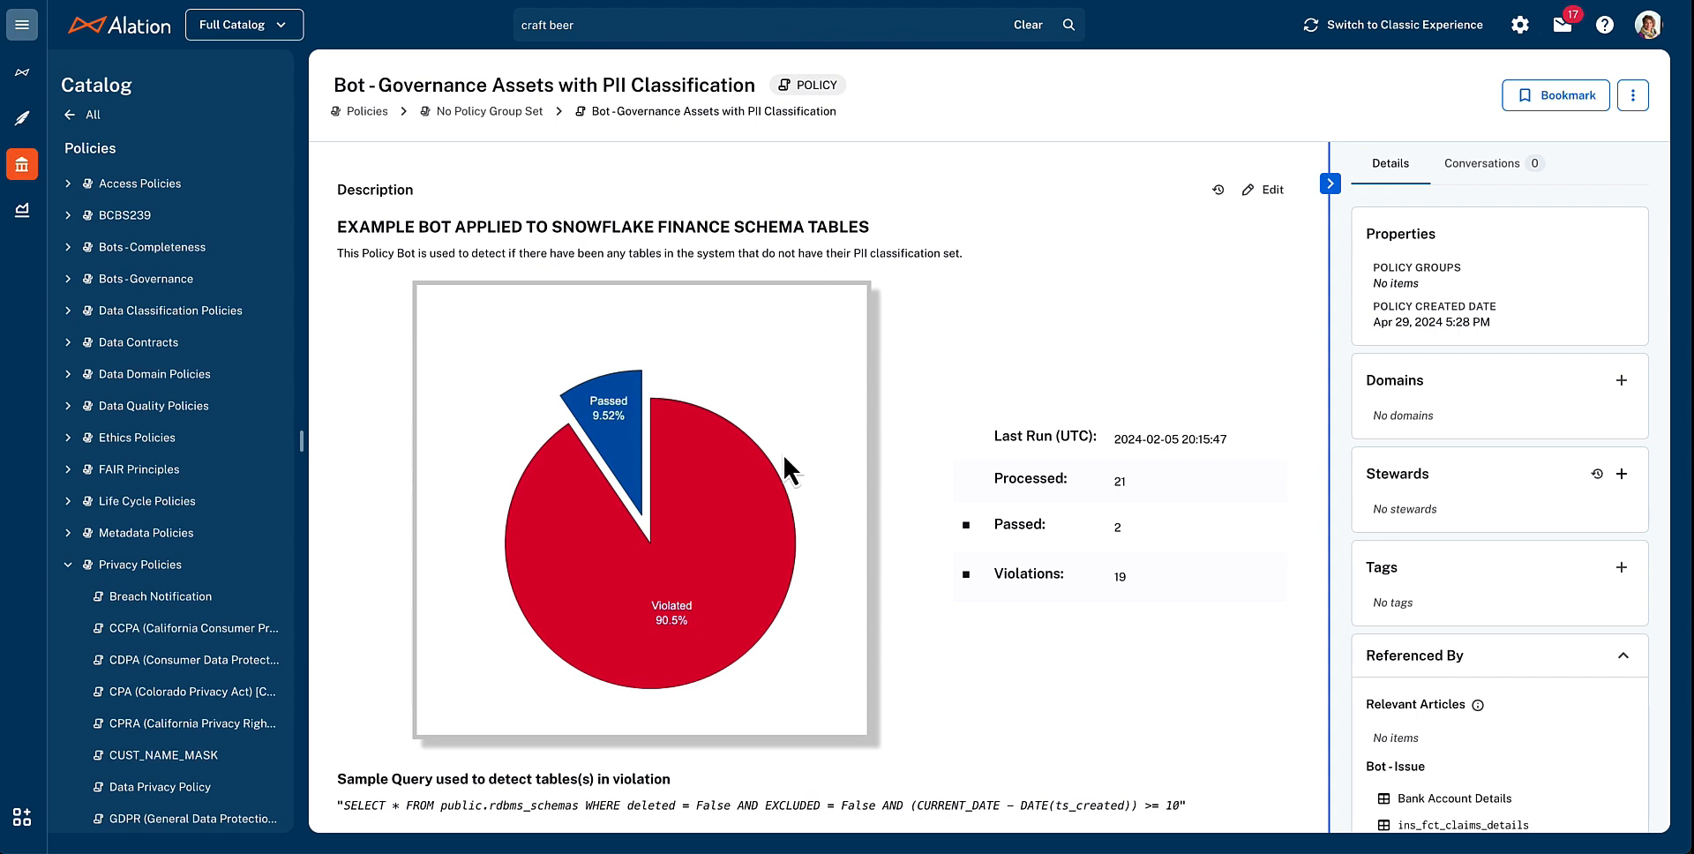
mouse_move(748, 466)
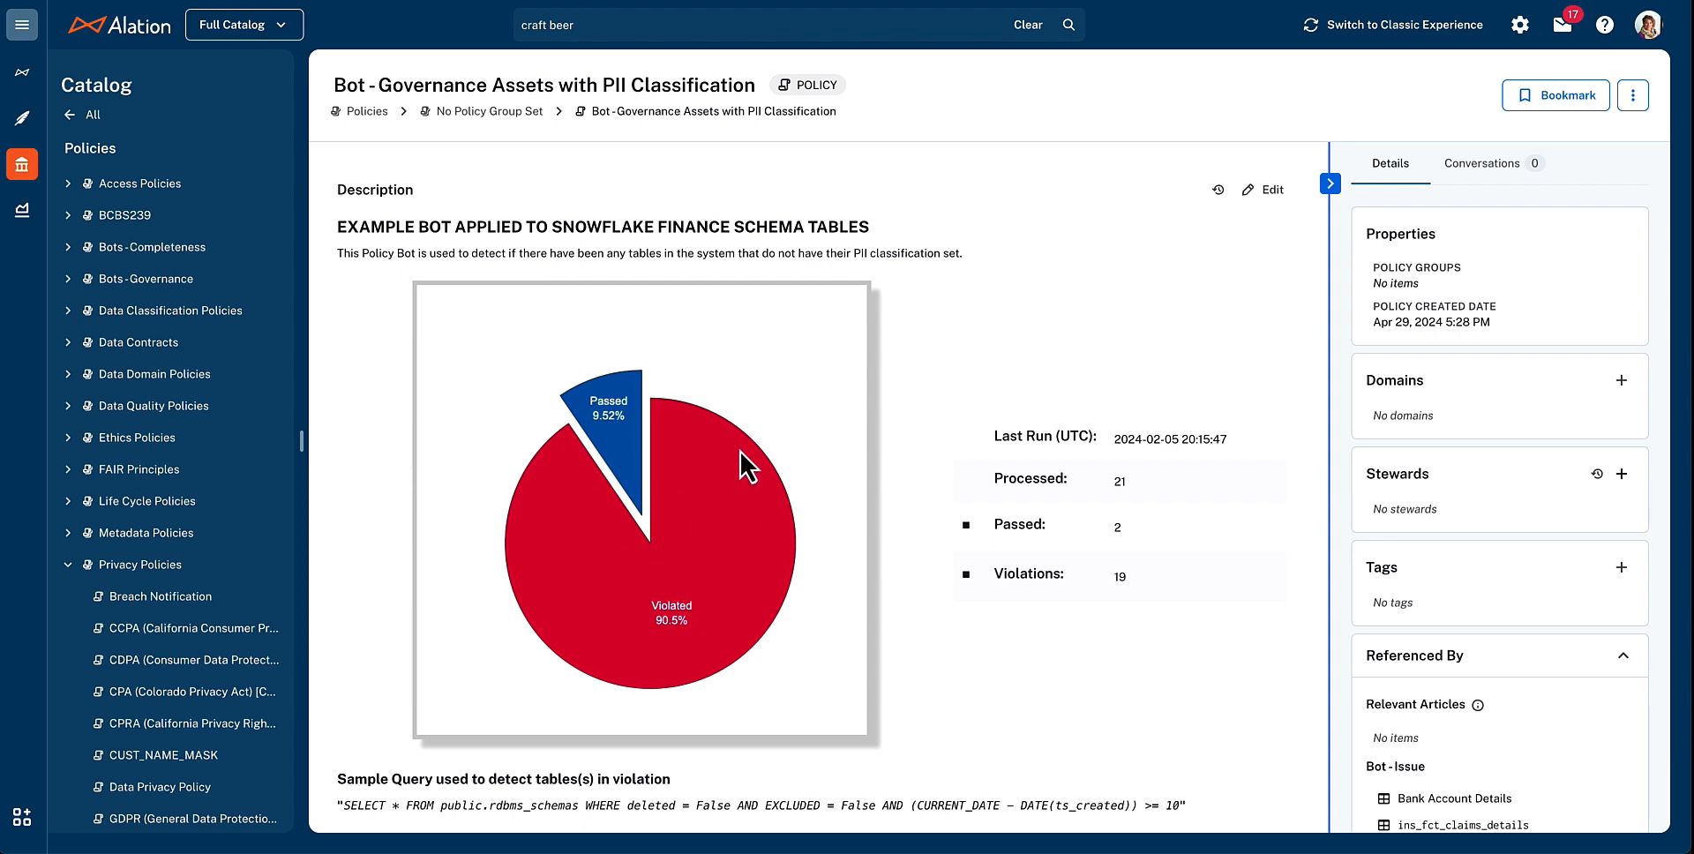
mouse_move(547, 246)
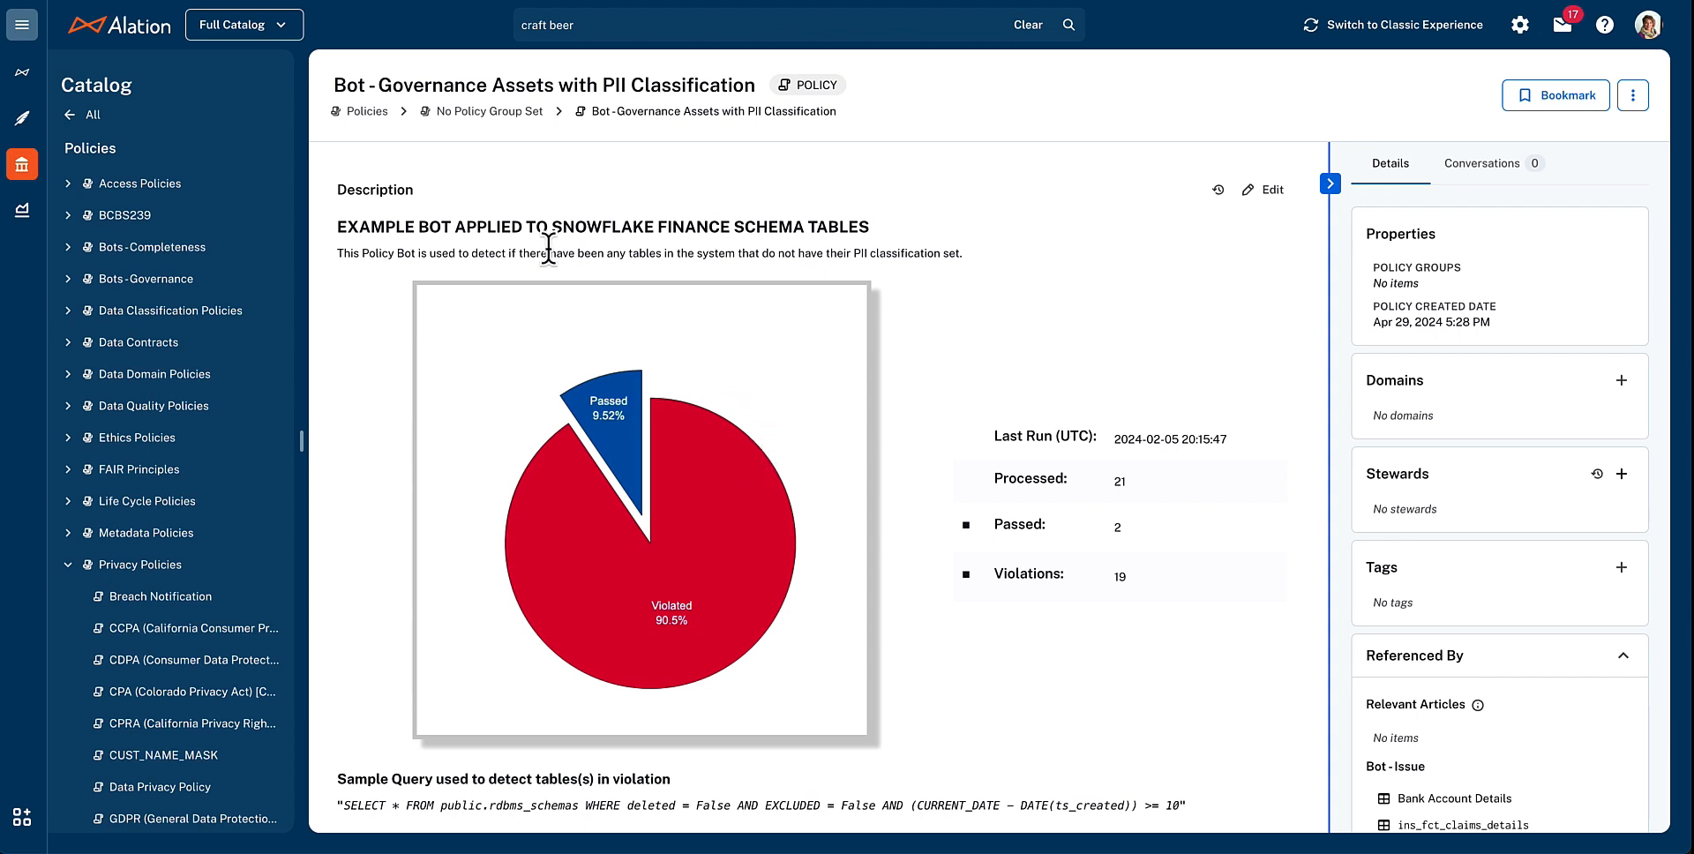
mouse_move(392, 192)
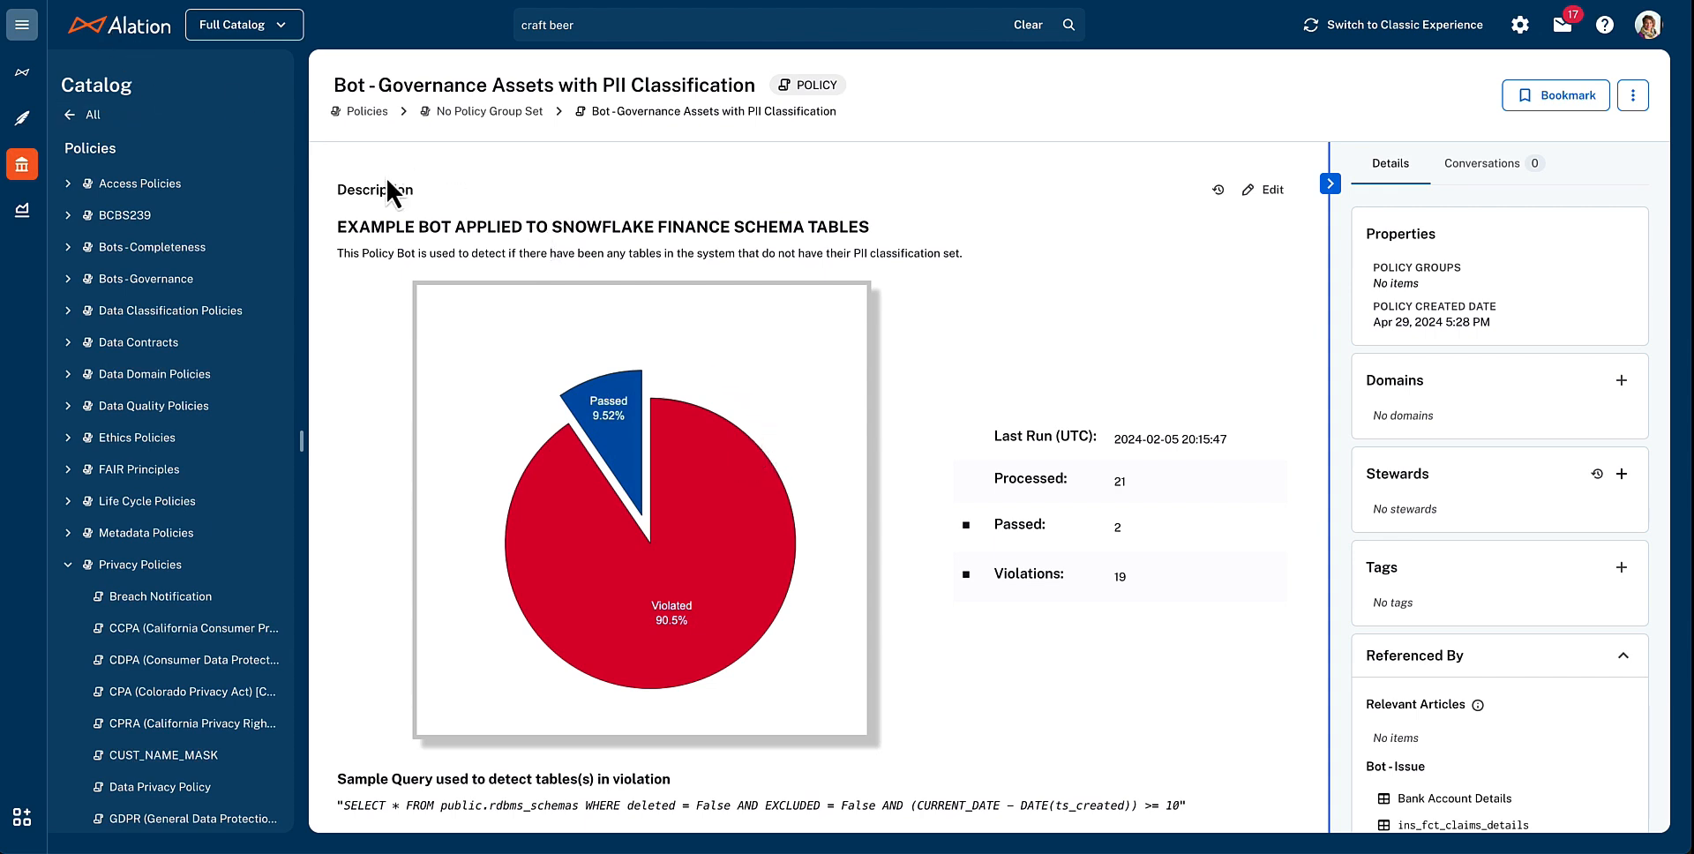
mouse_move(379, 182)
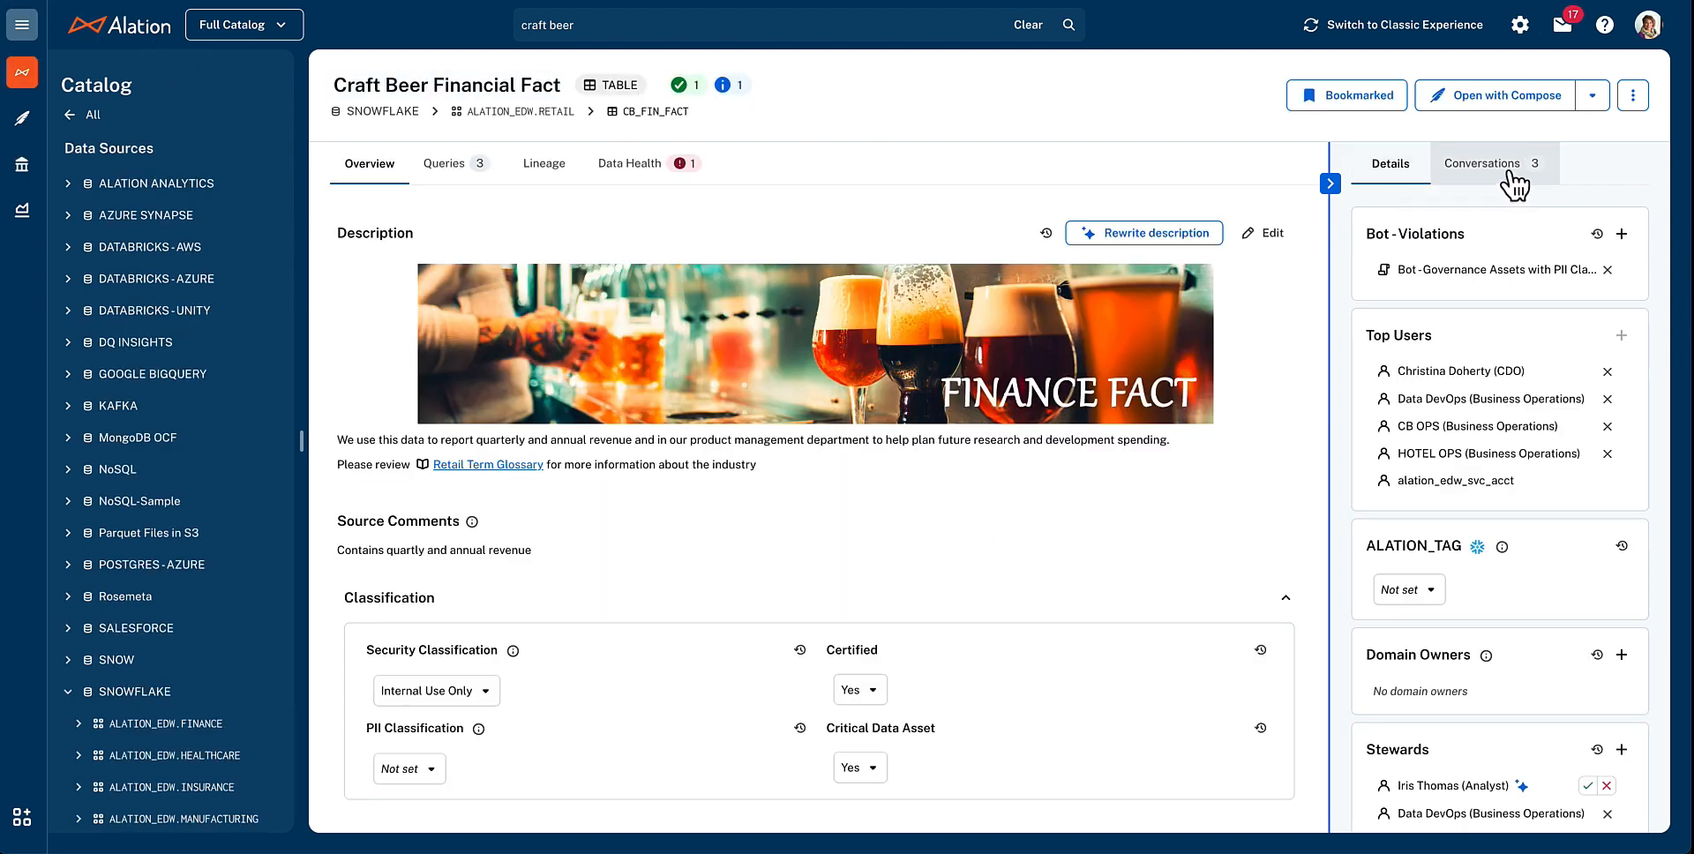
Show the table's three conversations in the right-panel Conversations tab
left_click(1486, 163)
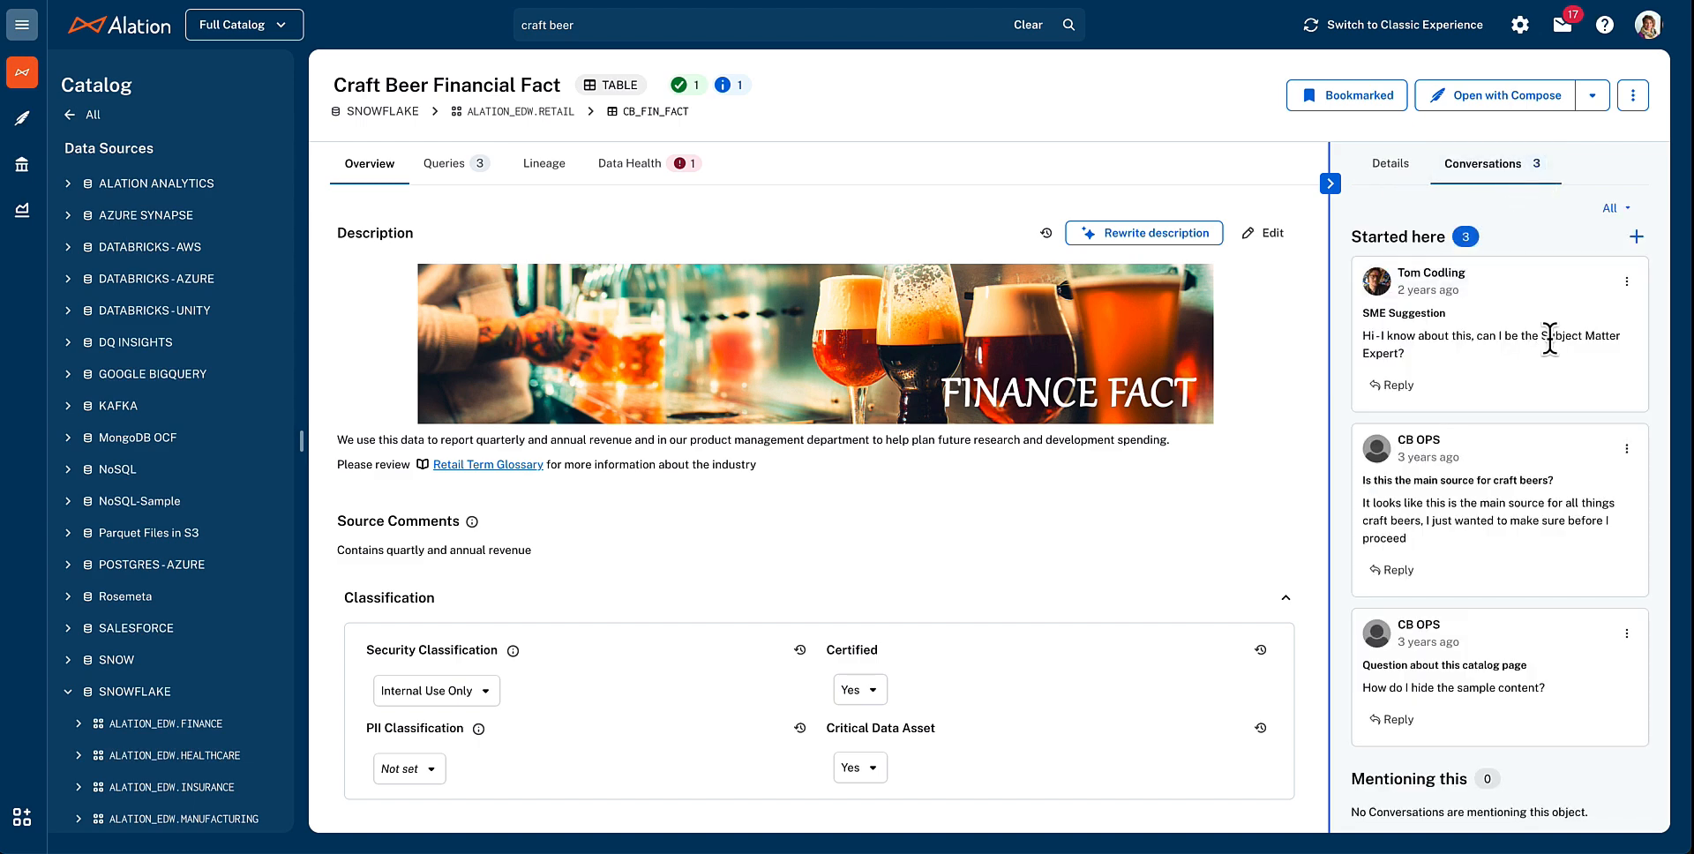
mouse_move(1496, 482)
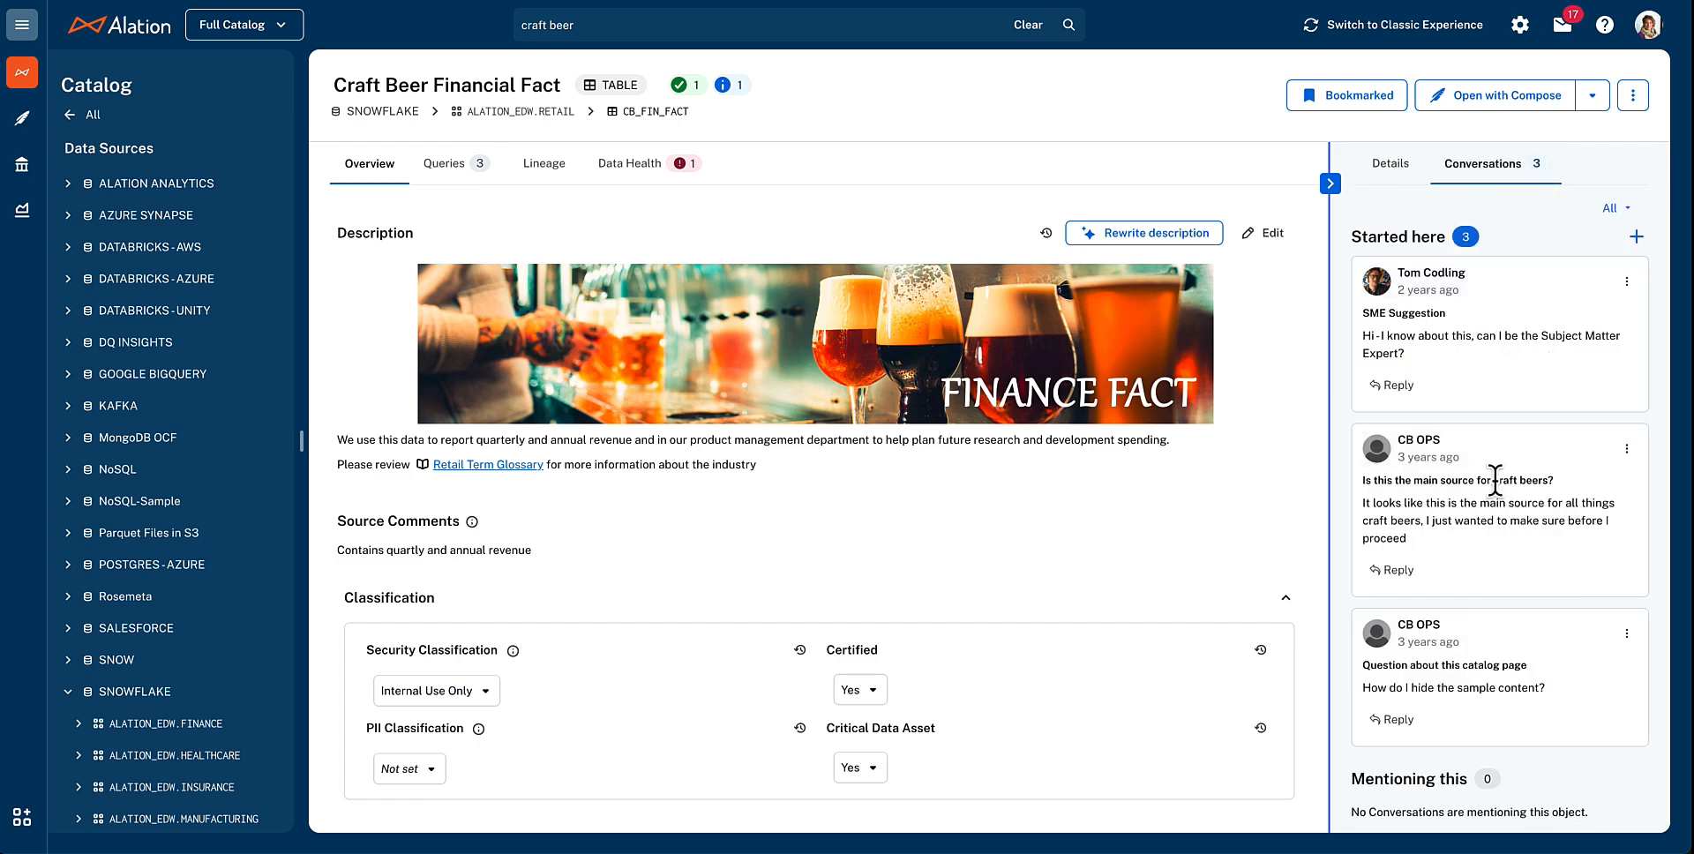
mouse_move(1555, 486)
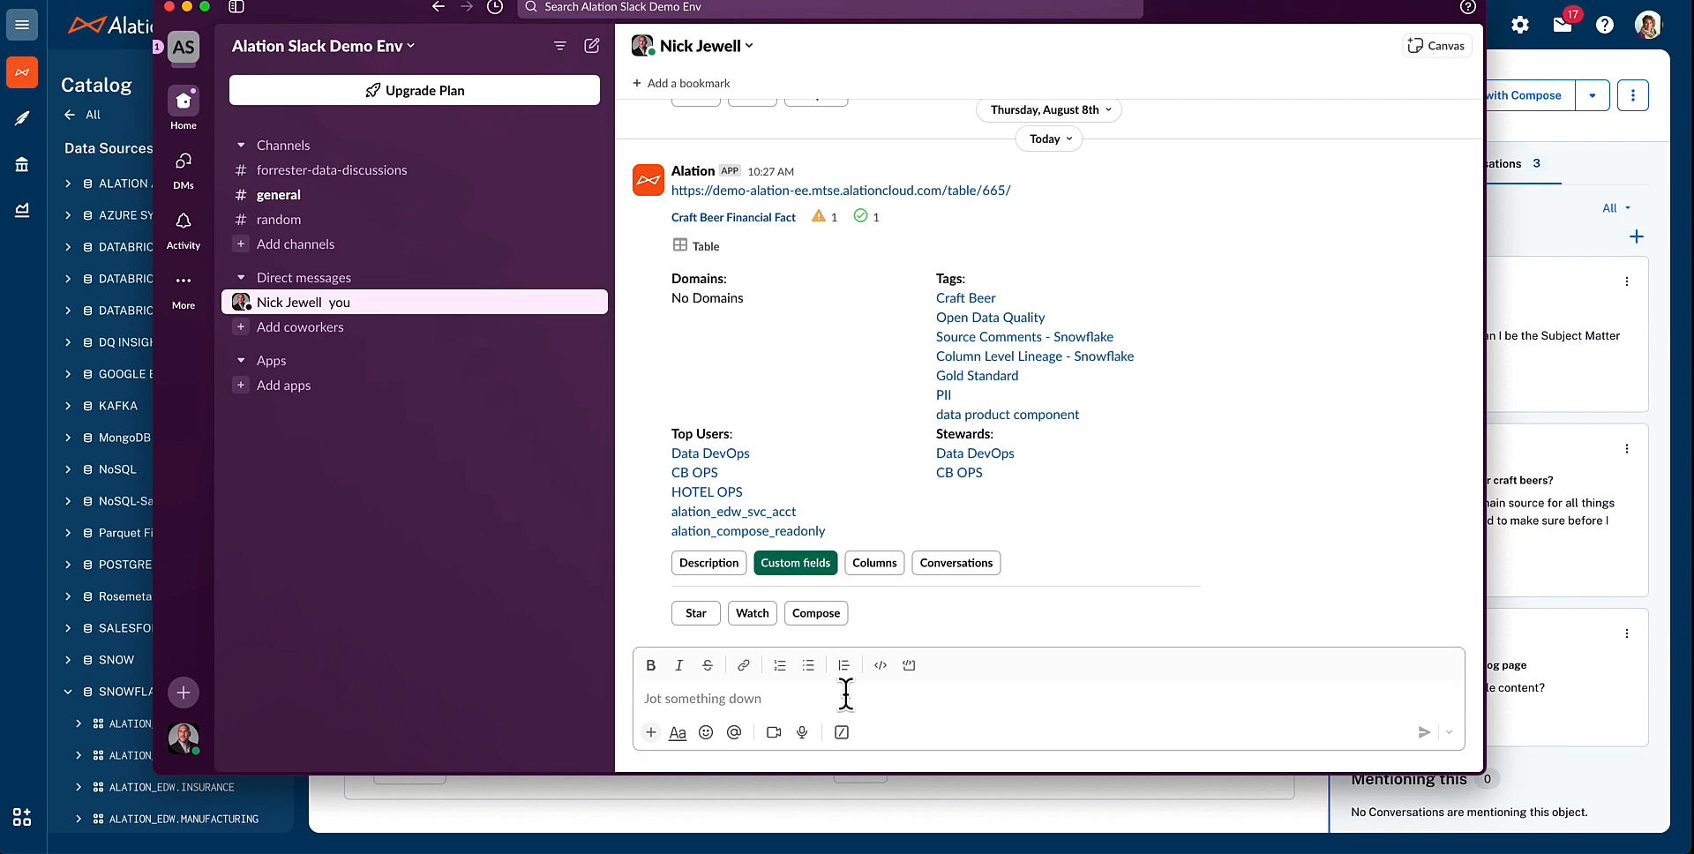
Run /alation craft beer and post the Craft Beer Financial Fact card into the DM
type("/alation")
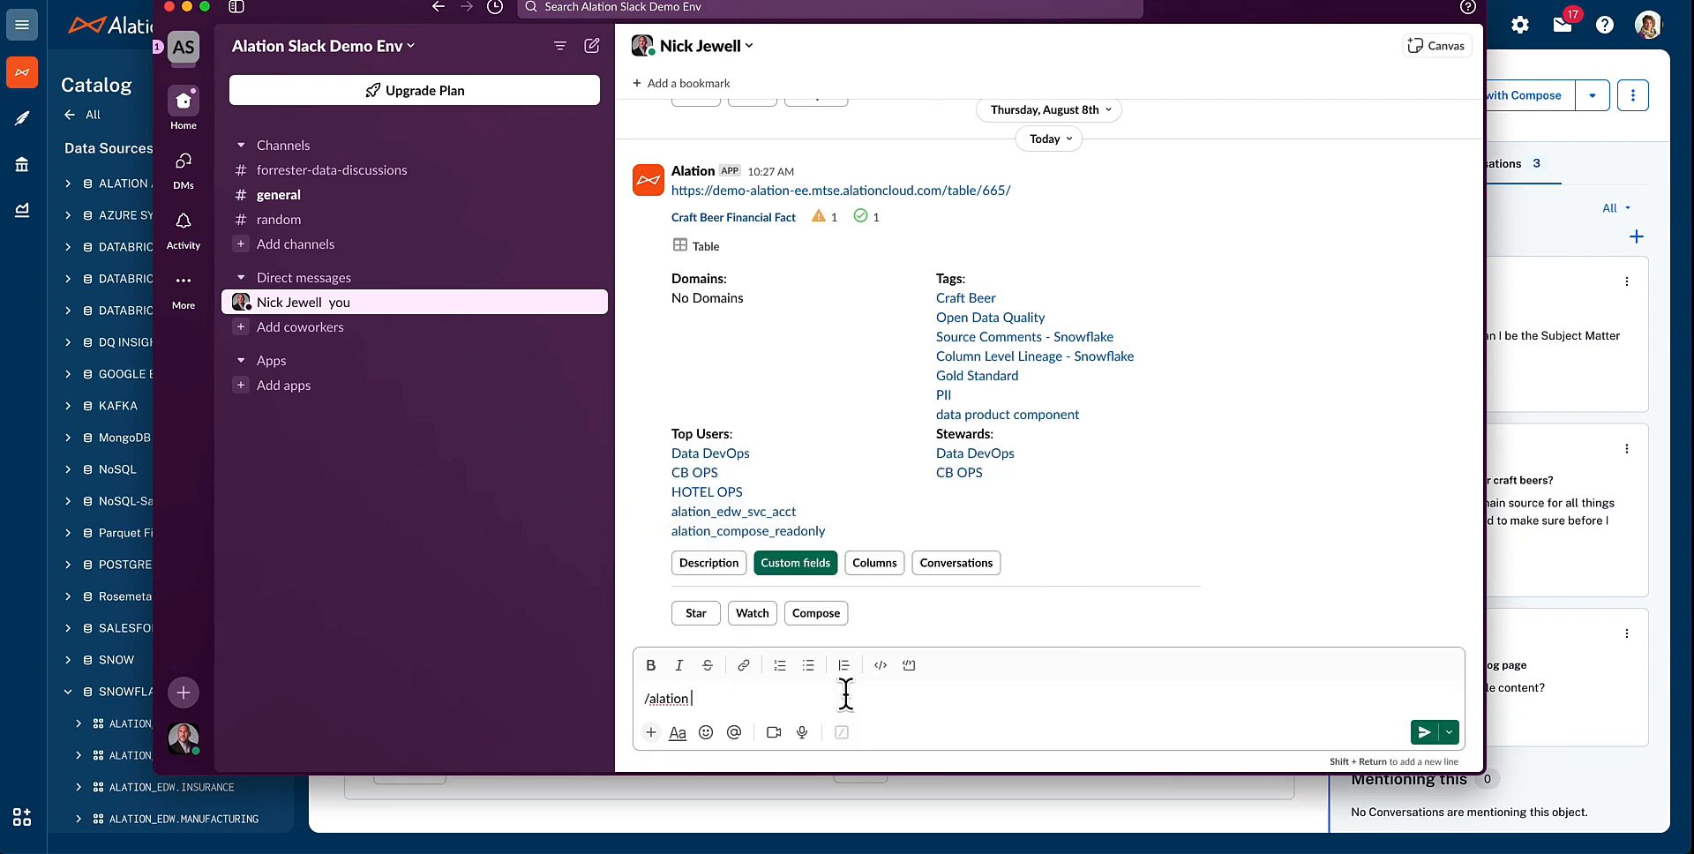
type("craft bee")
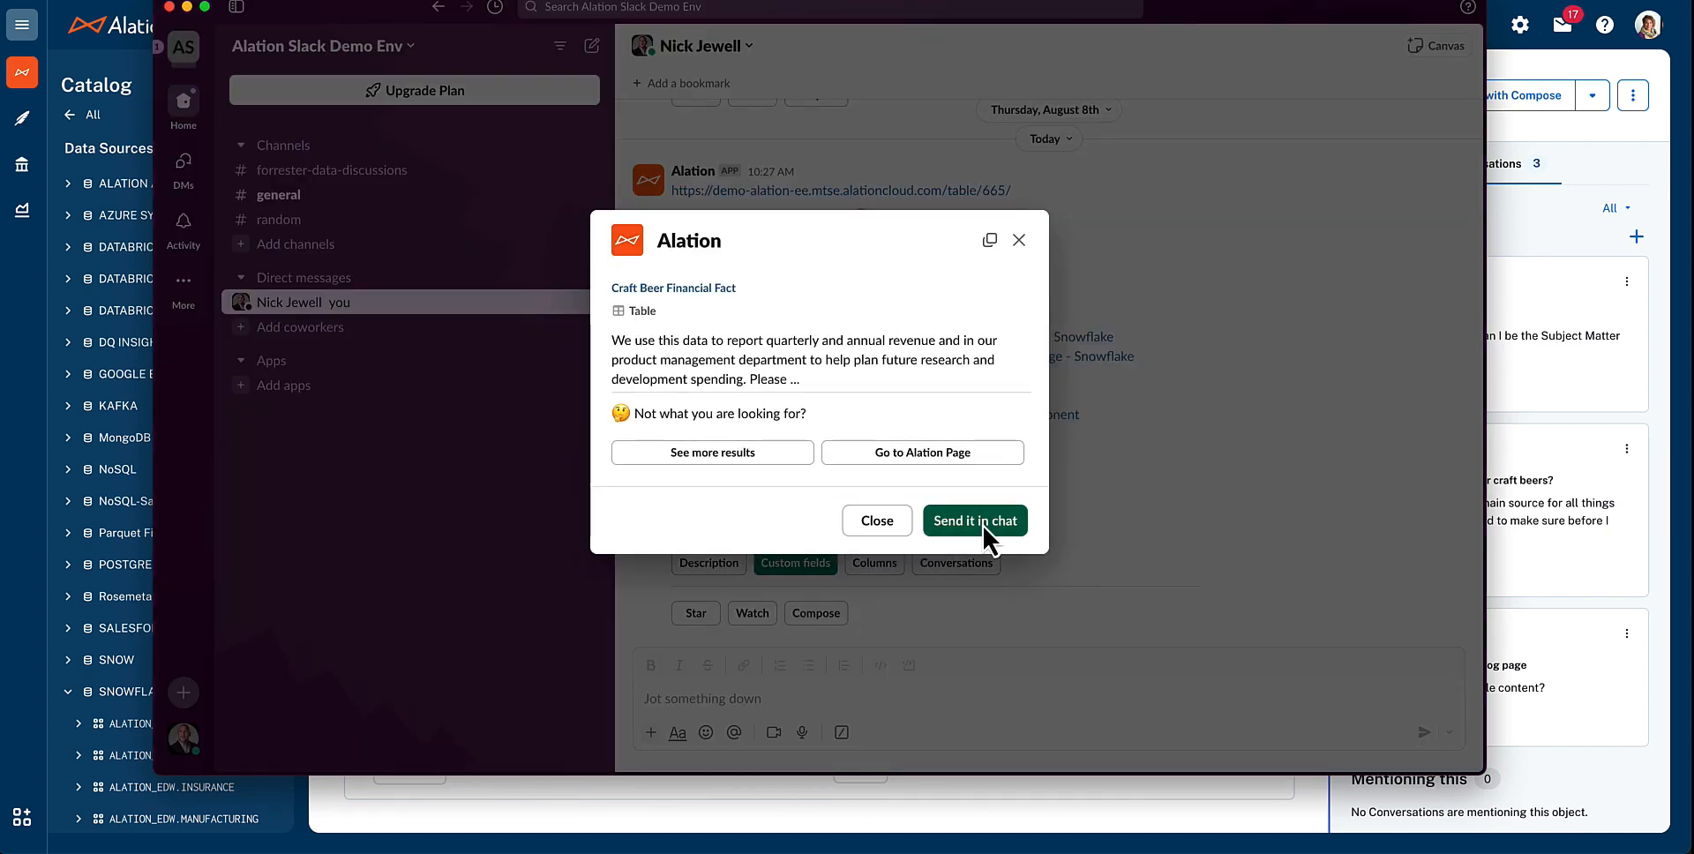
left_click(972, 521)
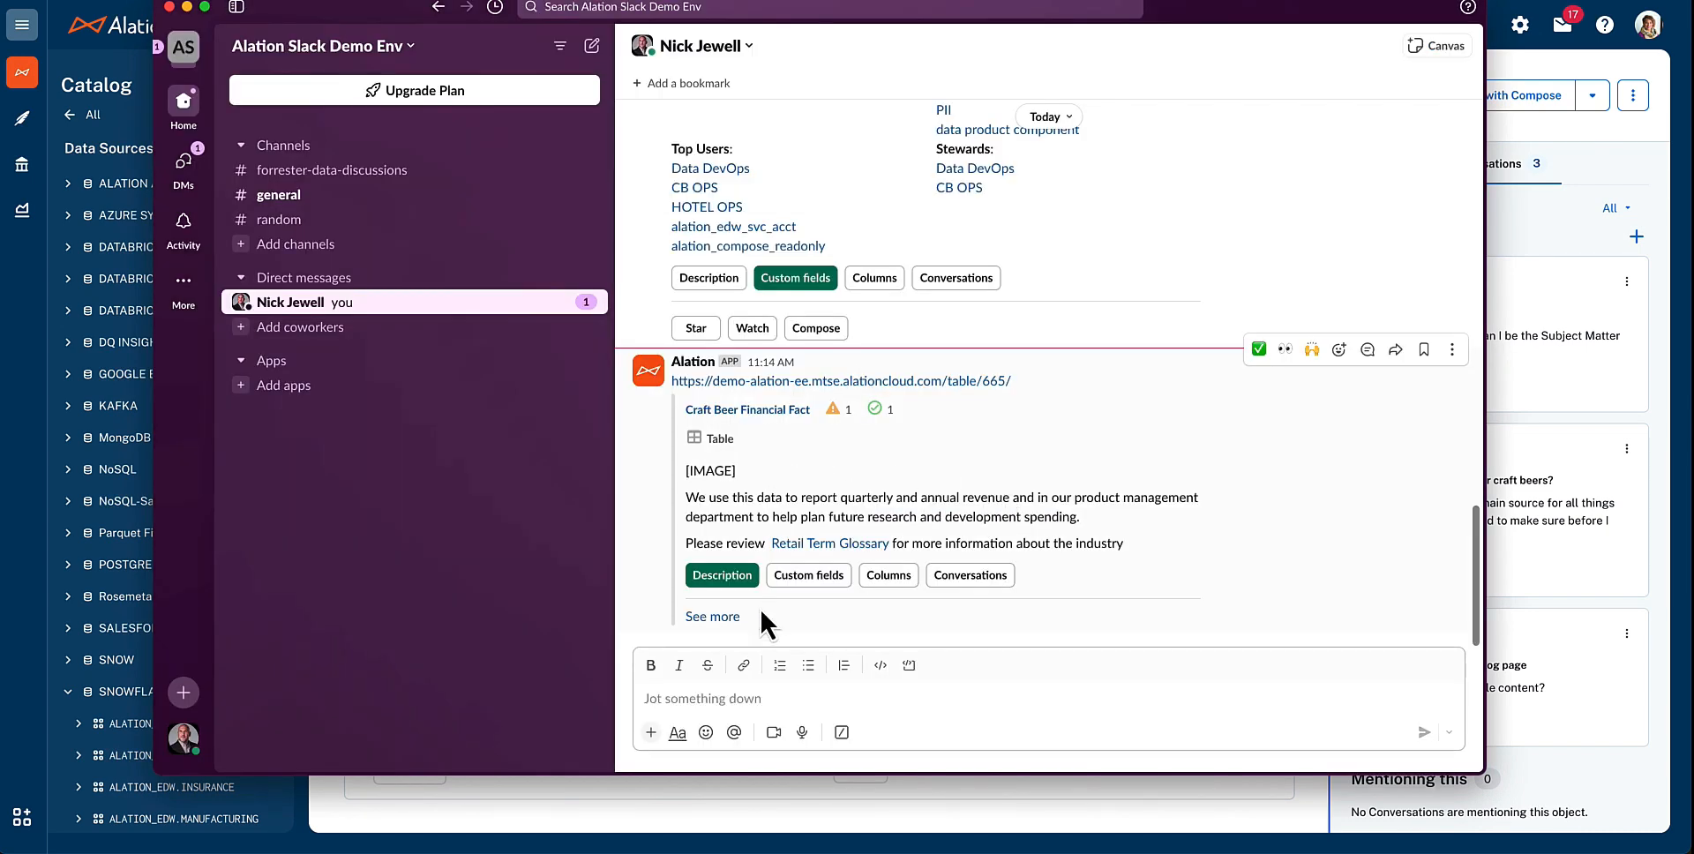
List the card's conversations and post the craft beers source question to the channel
left_click(888, 574)
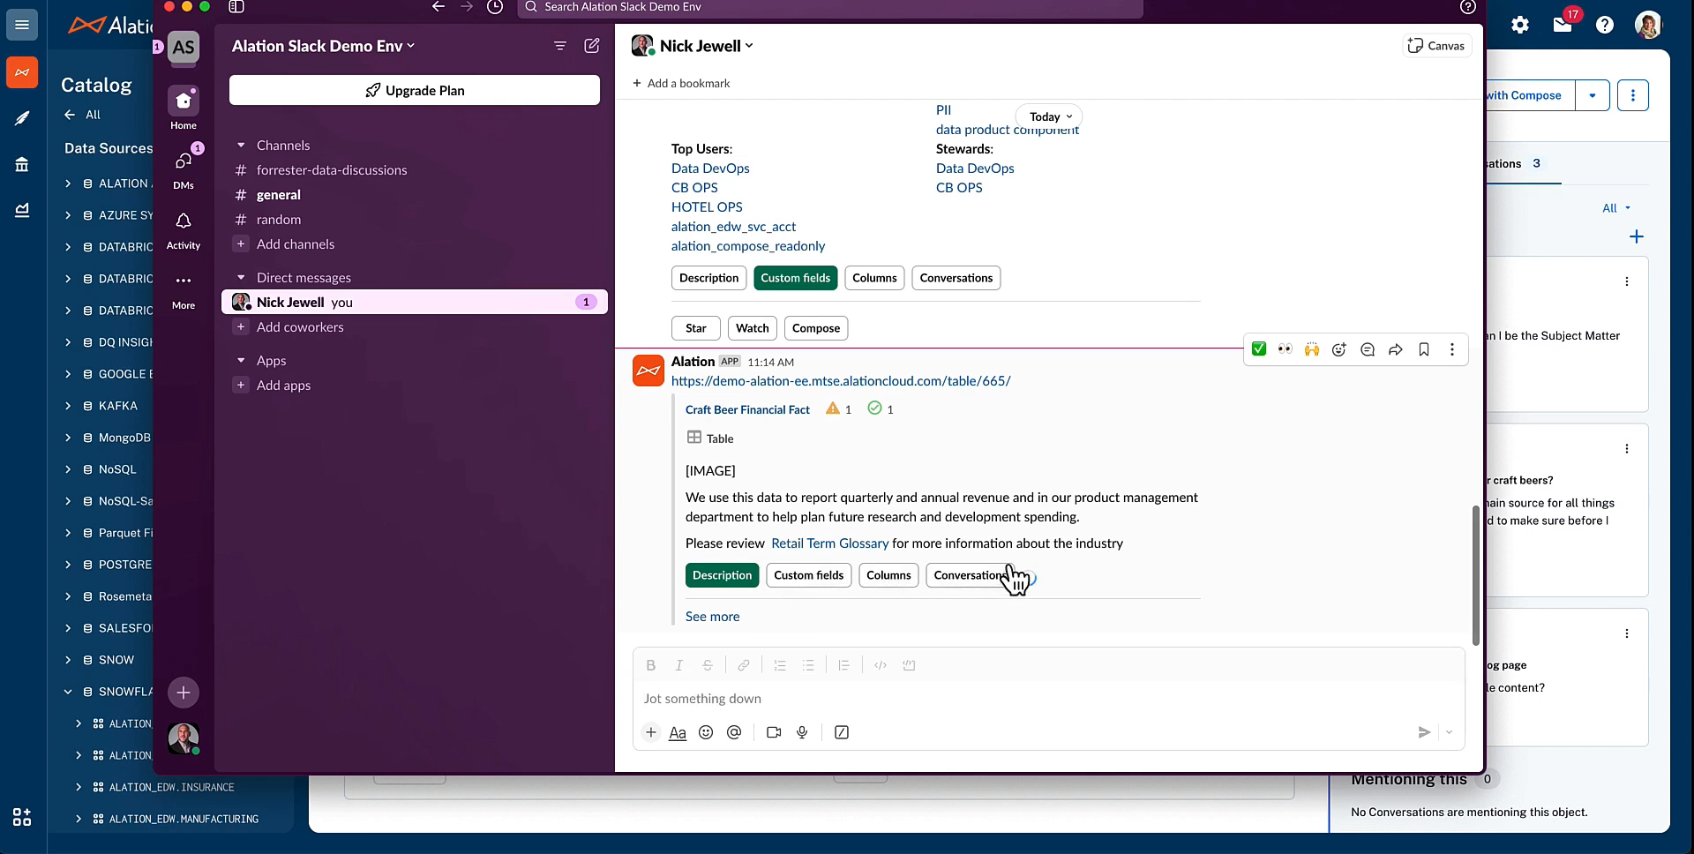
left_click(968, 574)
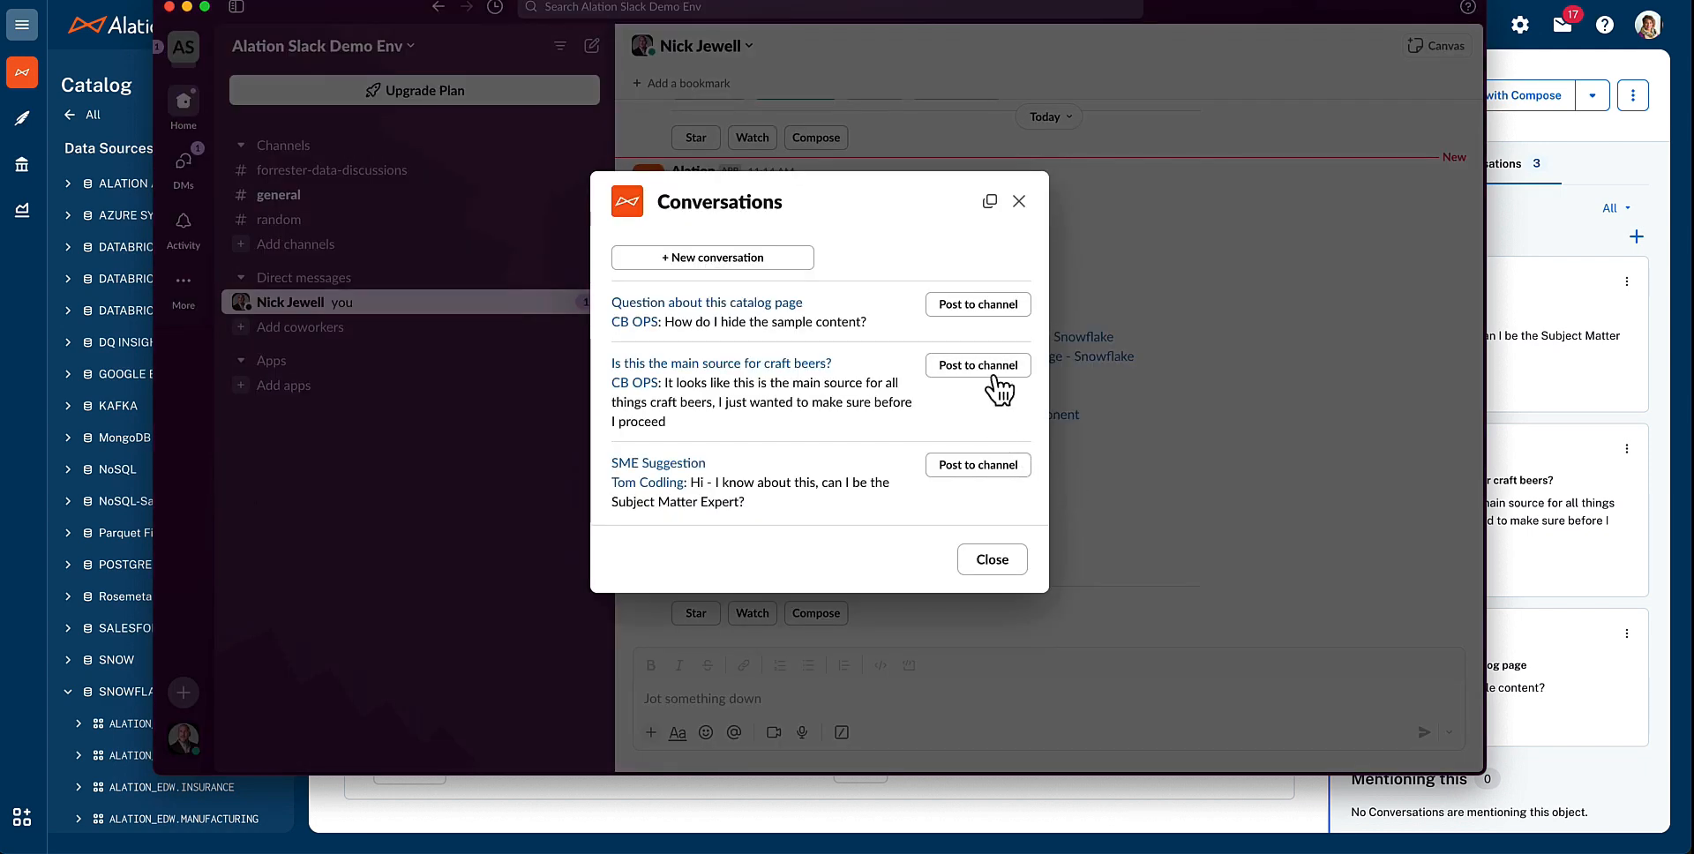
left_click(990, 559)
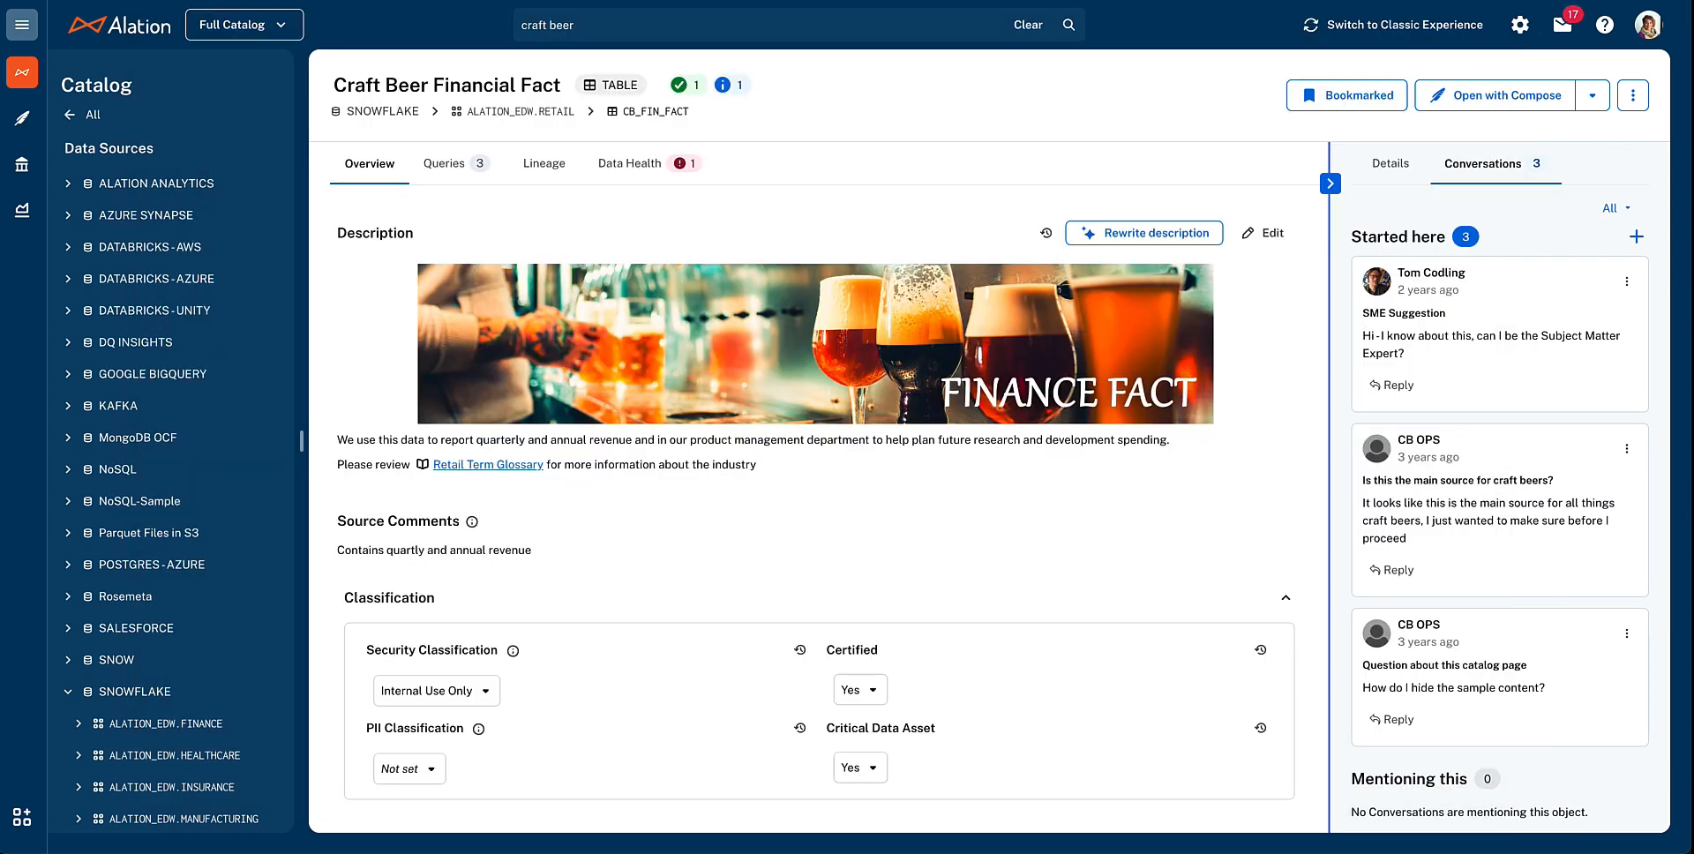
Check the table's Data Health, then read through the Customer Name Validity Rule policy
left_click(629, 163)
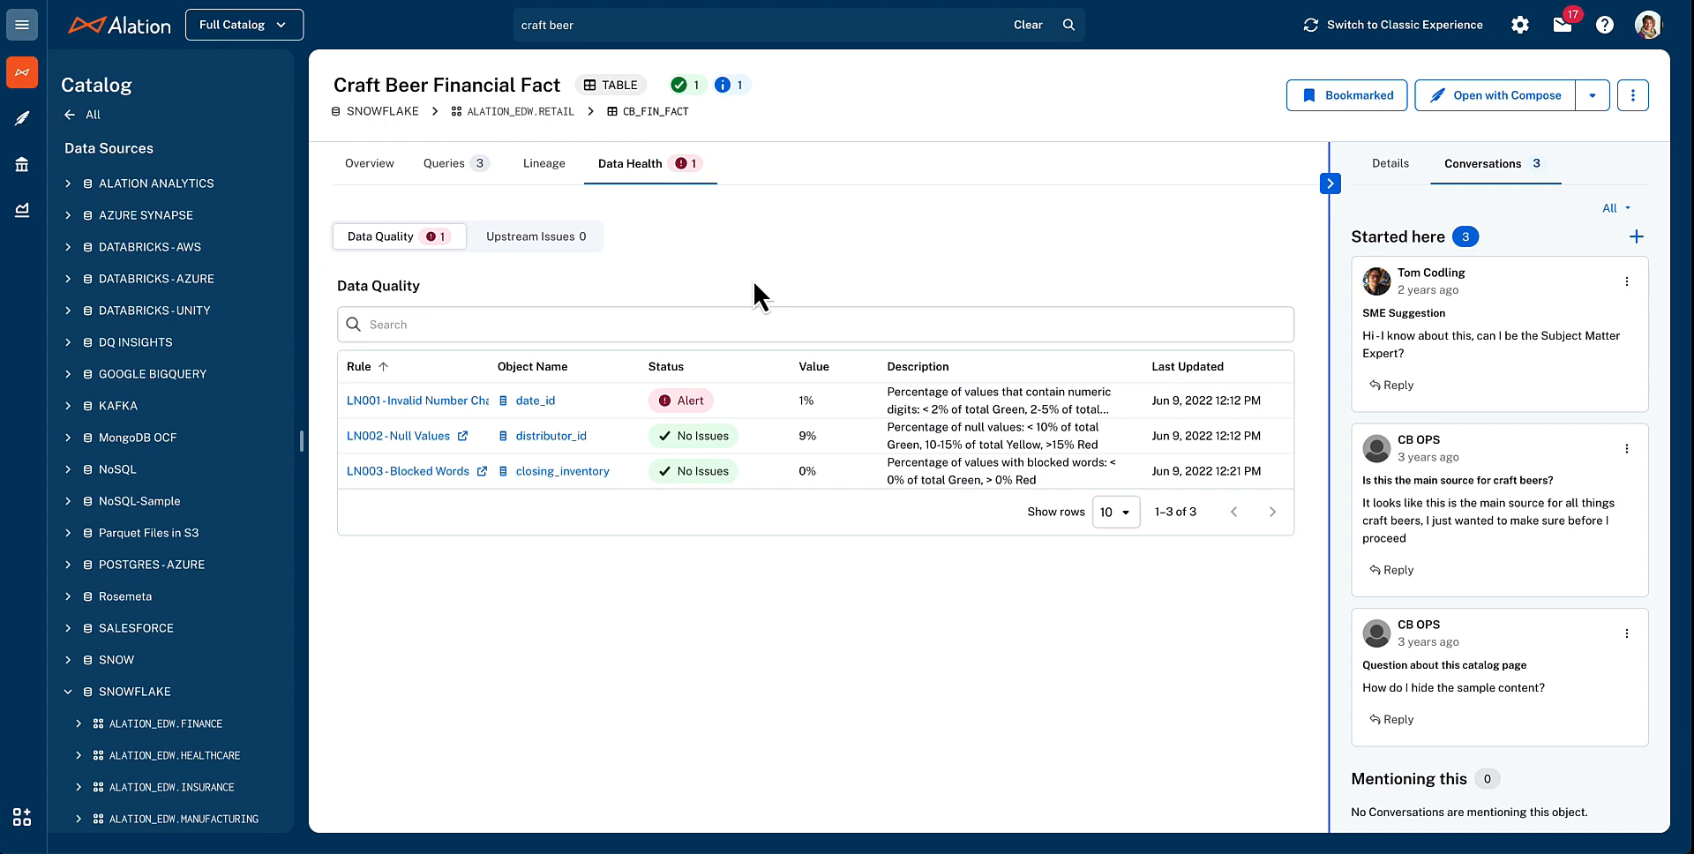
mouse_move(752, 296)
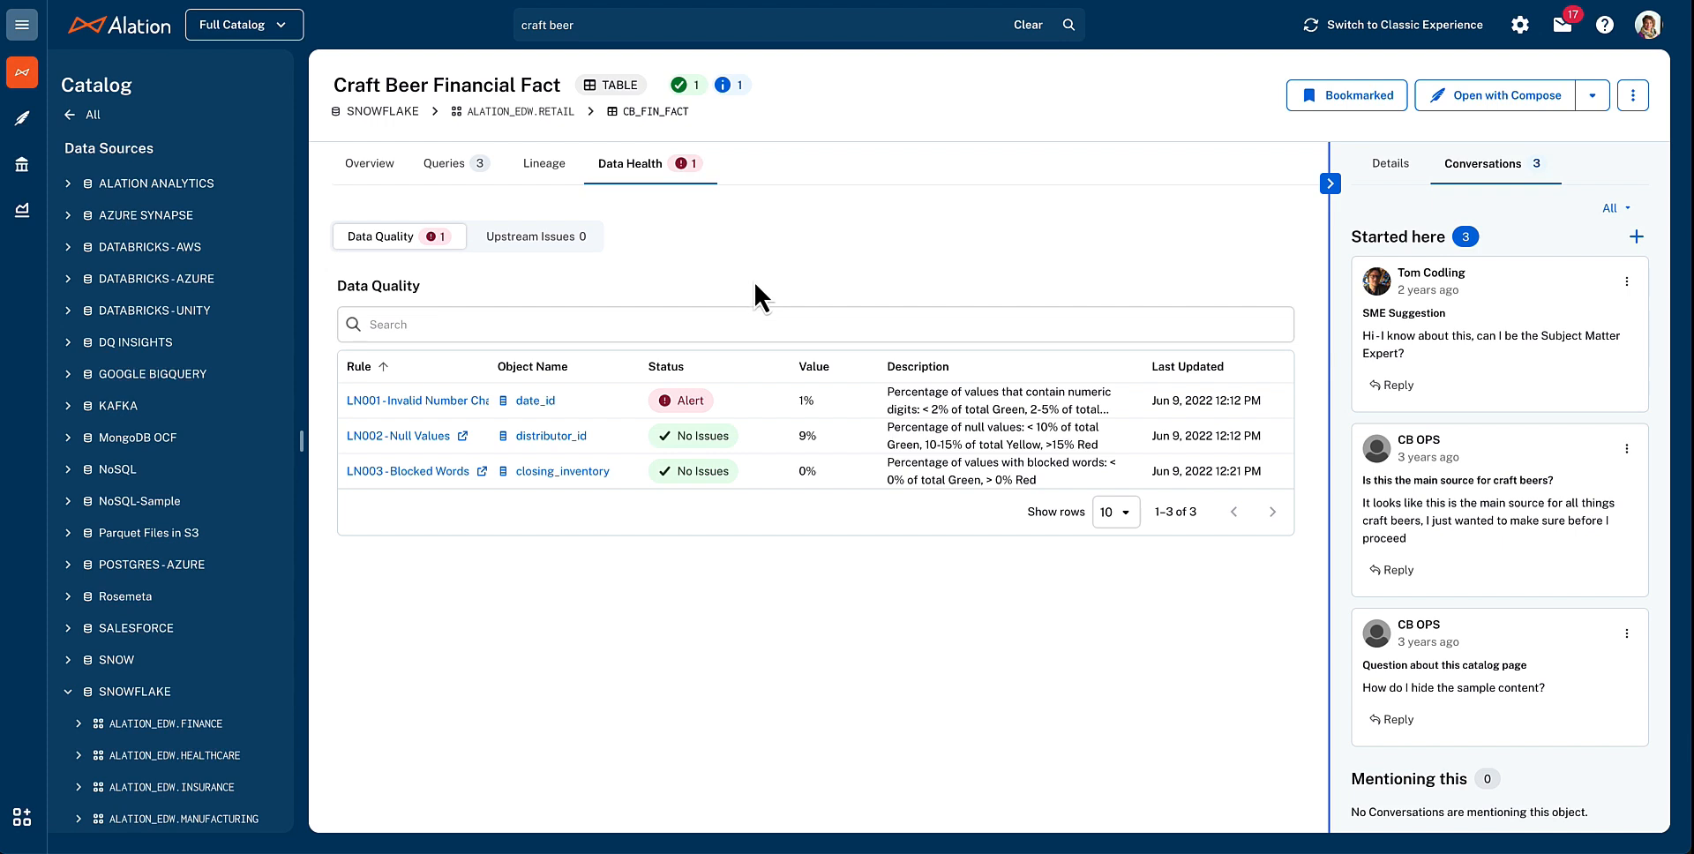
mouse_move(756, 522)
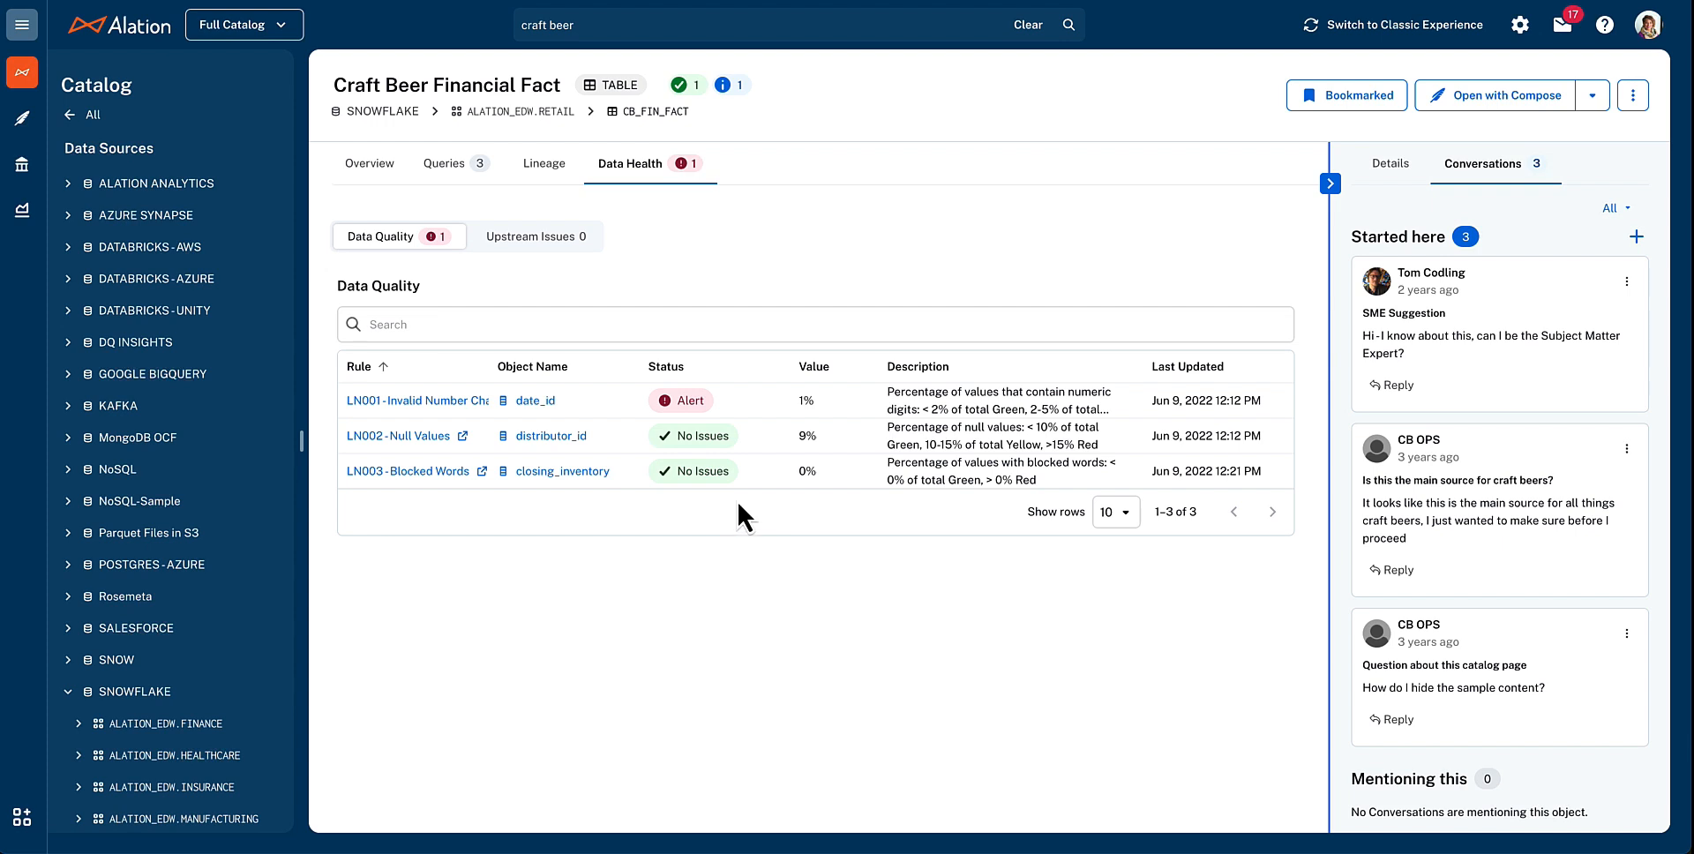
mouse_move(732, 464)
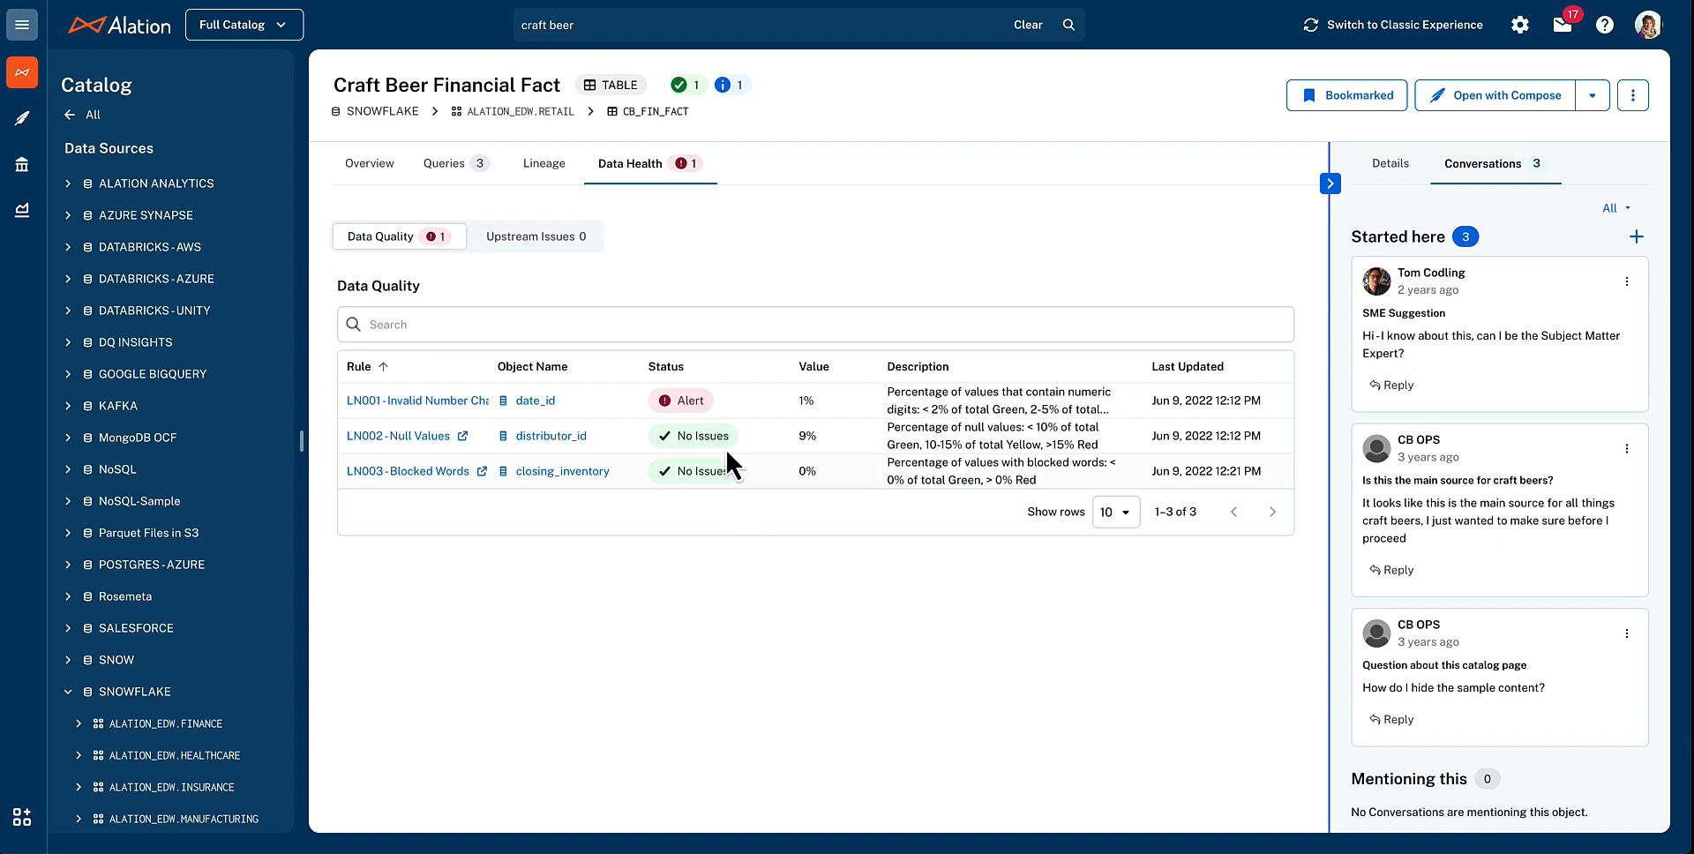
mouse_move(752, 486)
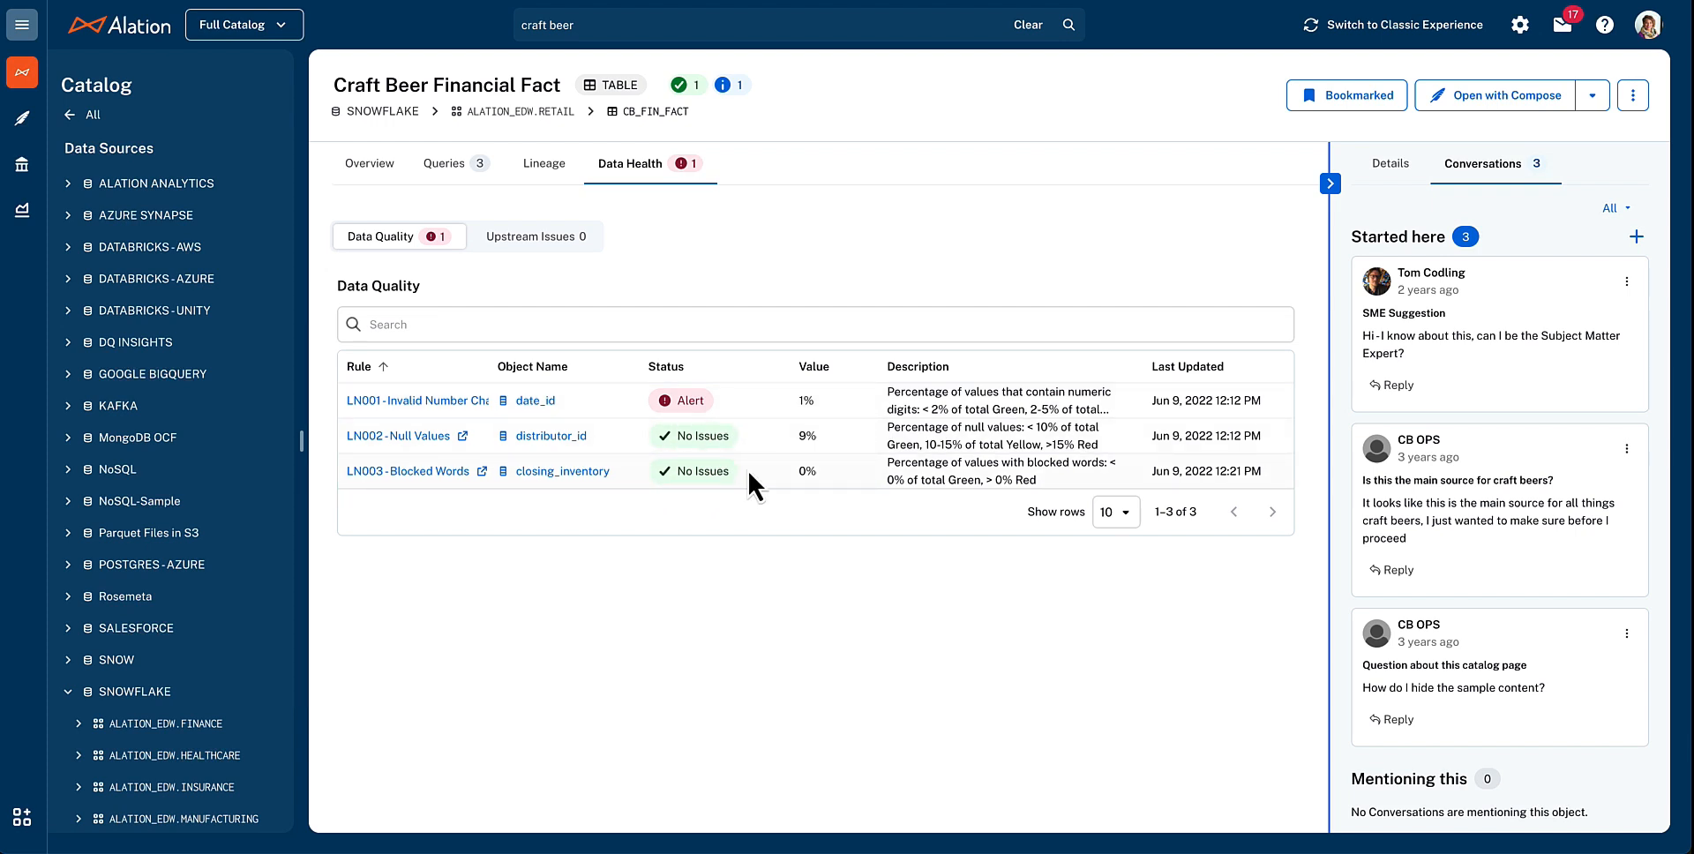
mouse_move(692, 401)
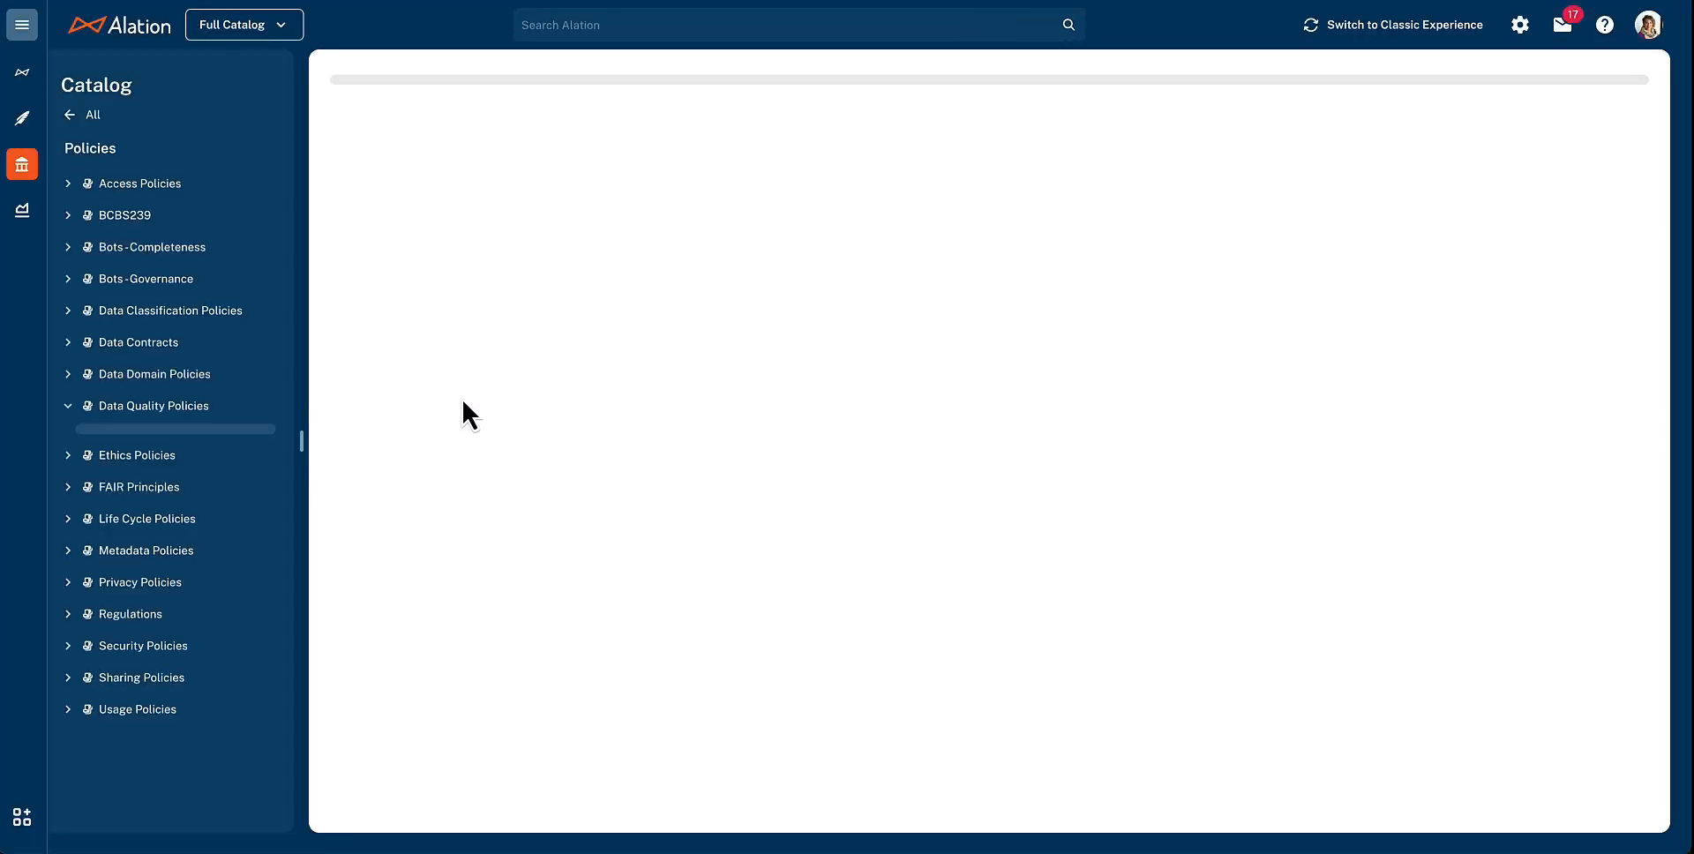
left_click(188, 722)
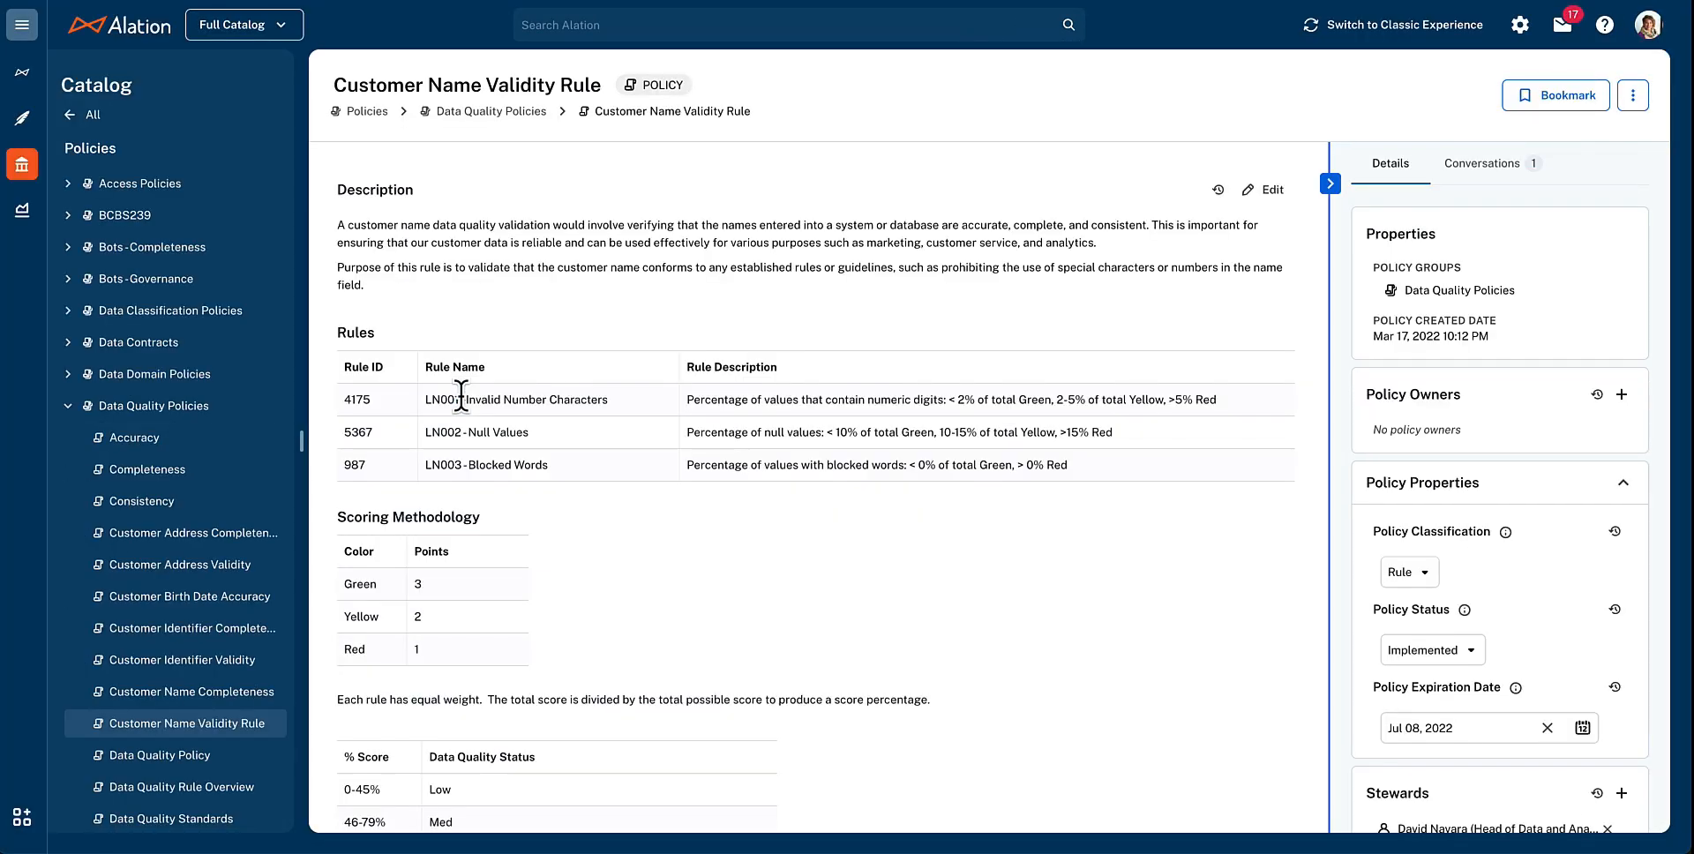
mouse_move(605, 338)
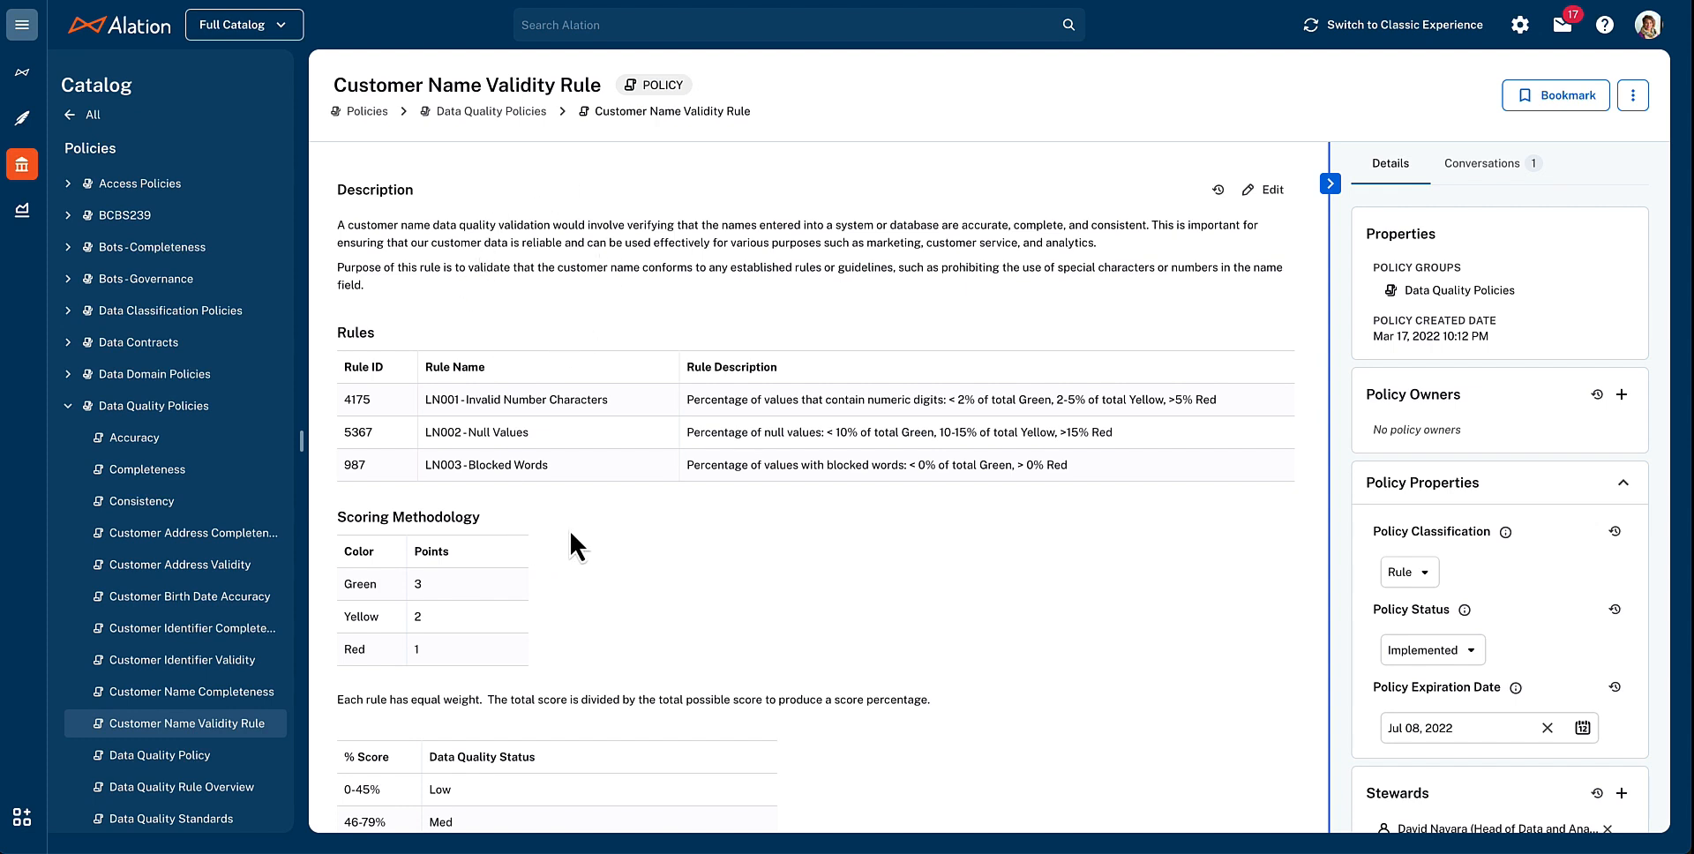
scroll("down", 3)
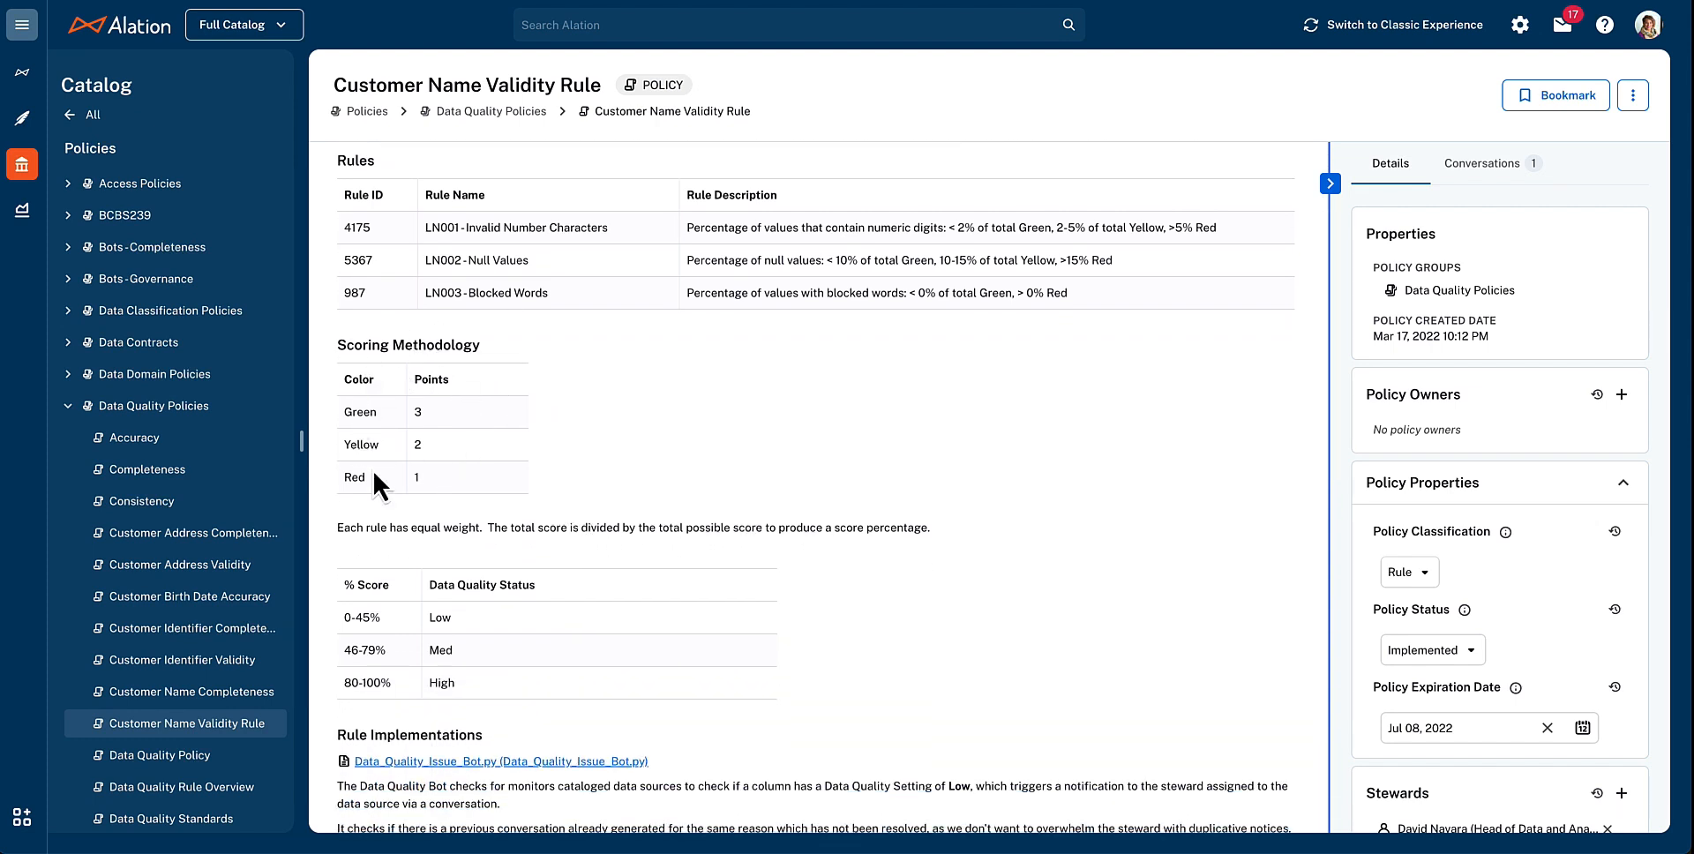
scroll("down", 3)
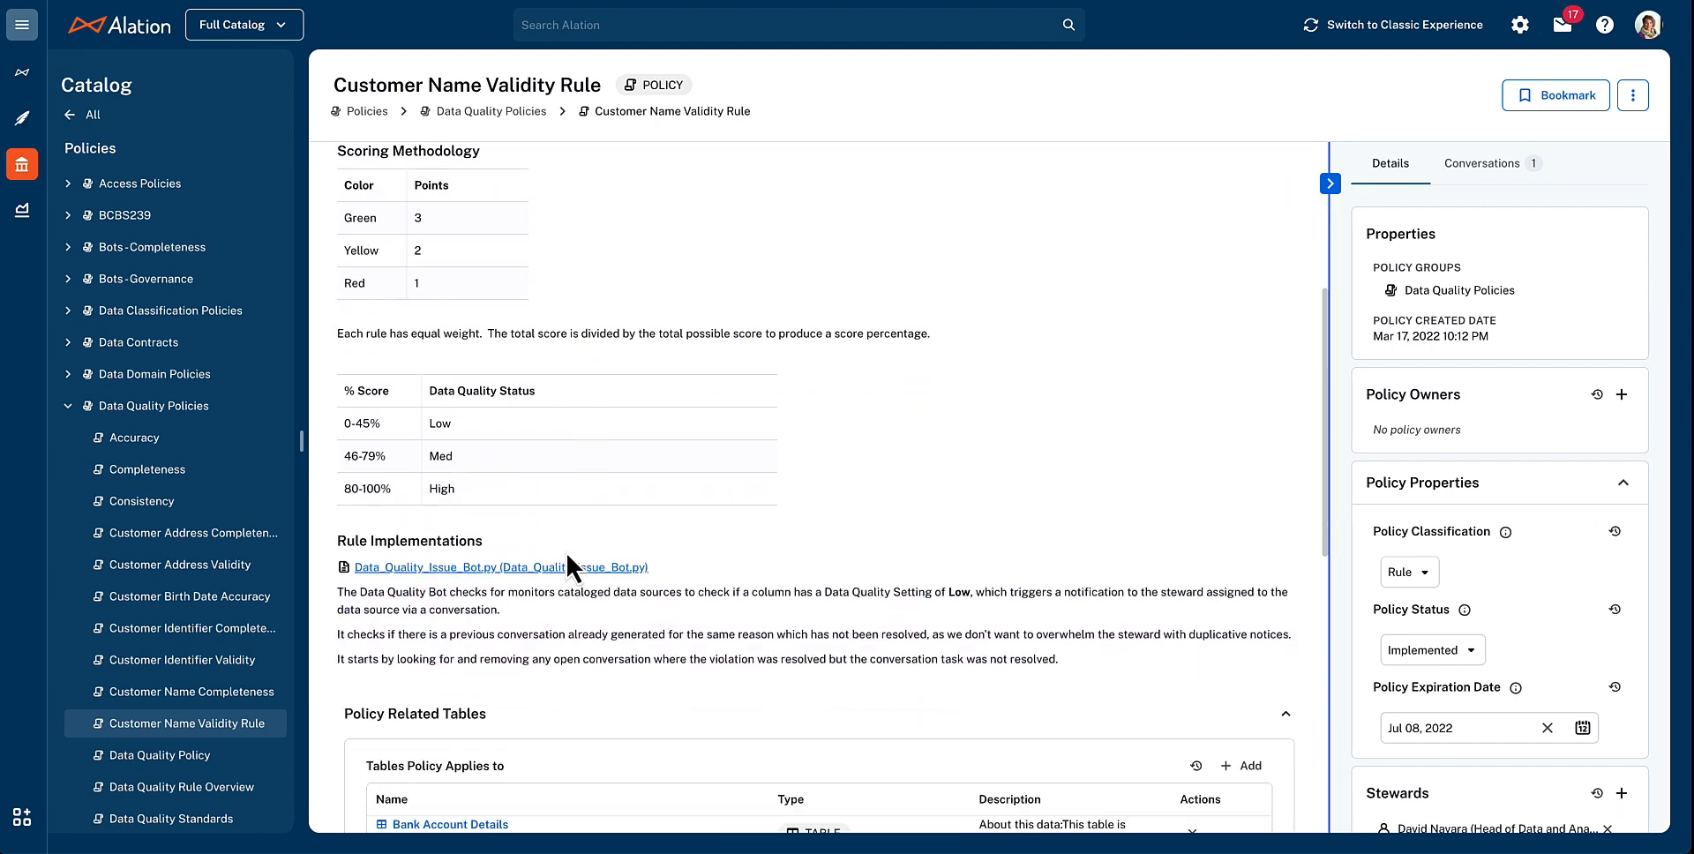
mouse_move(561, 567)
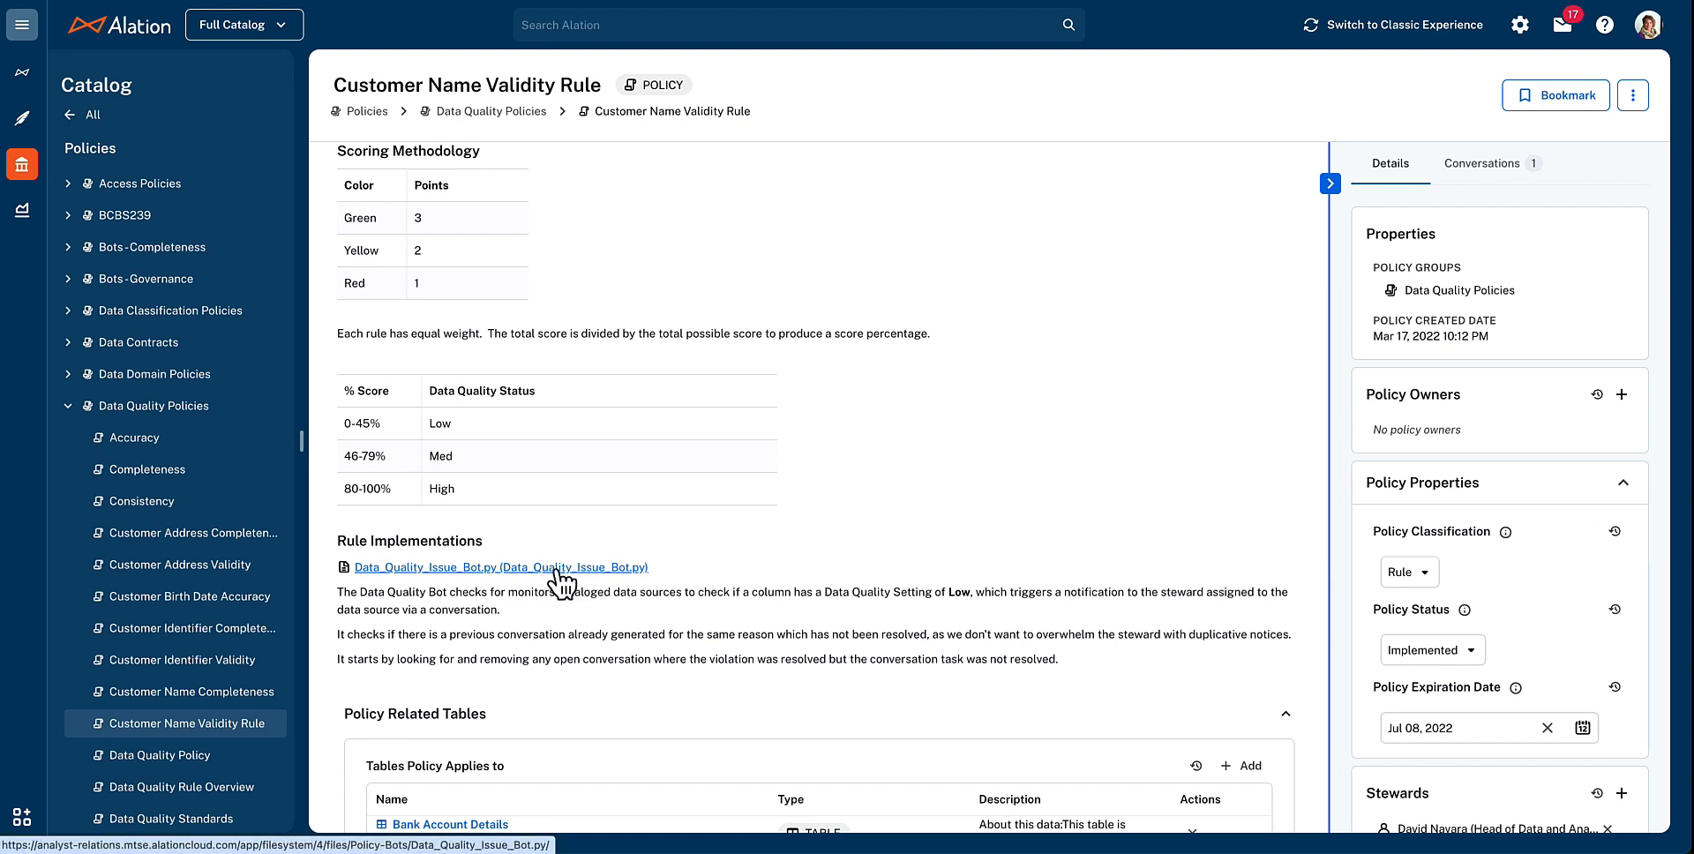
mouse_move(824, 515)
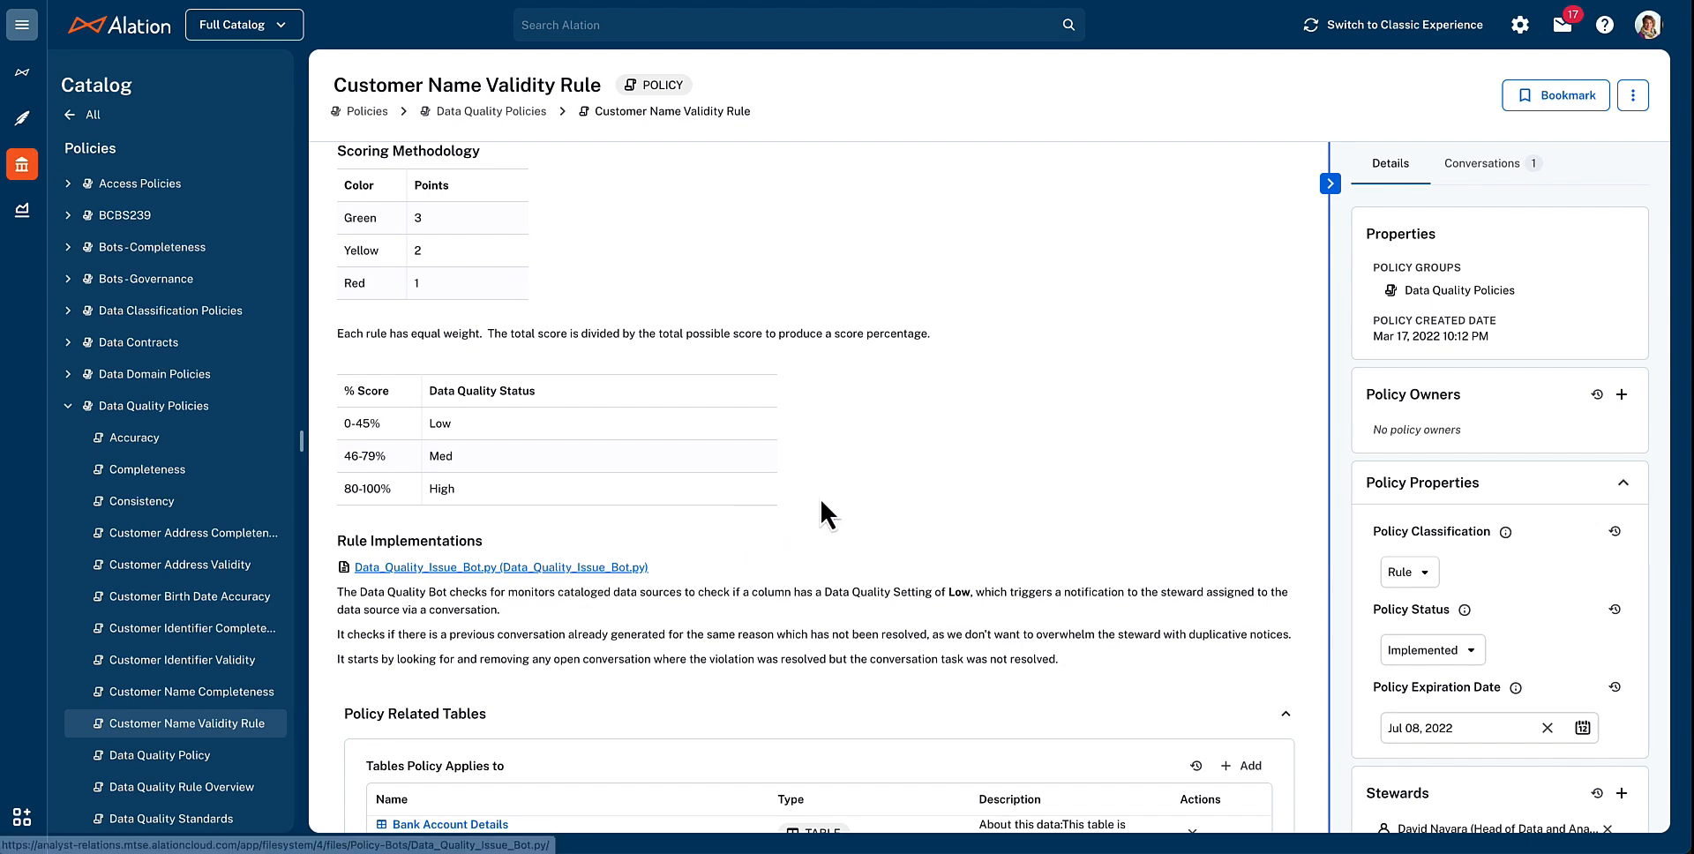
scroll("down", 3)
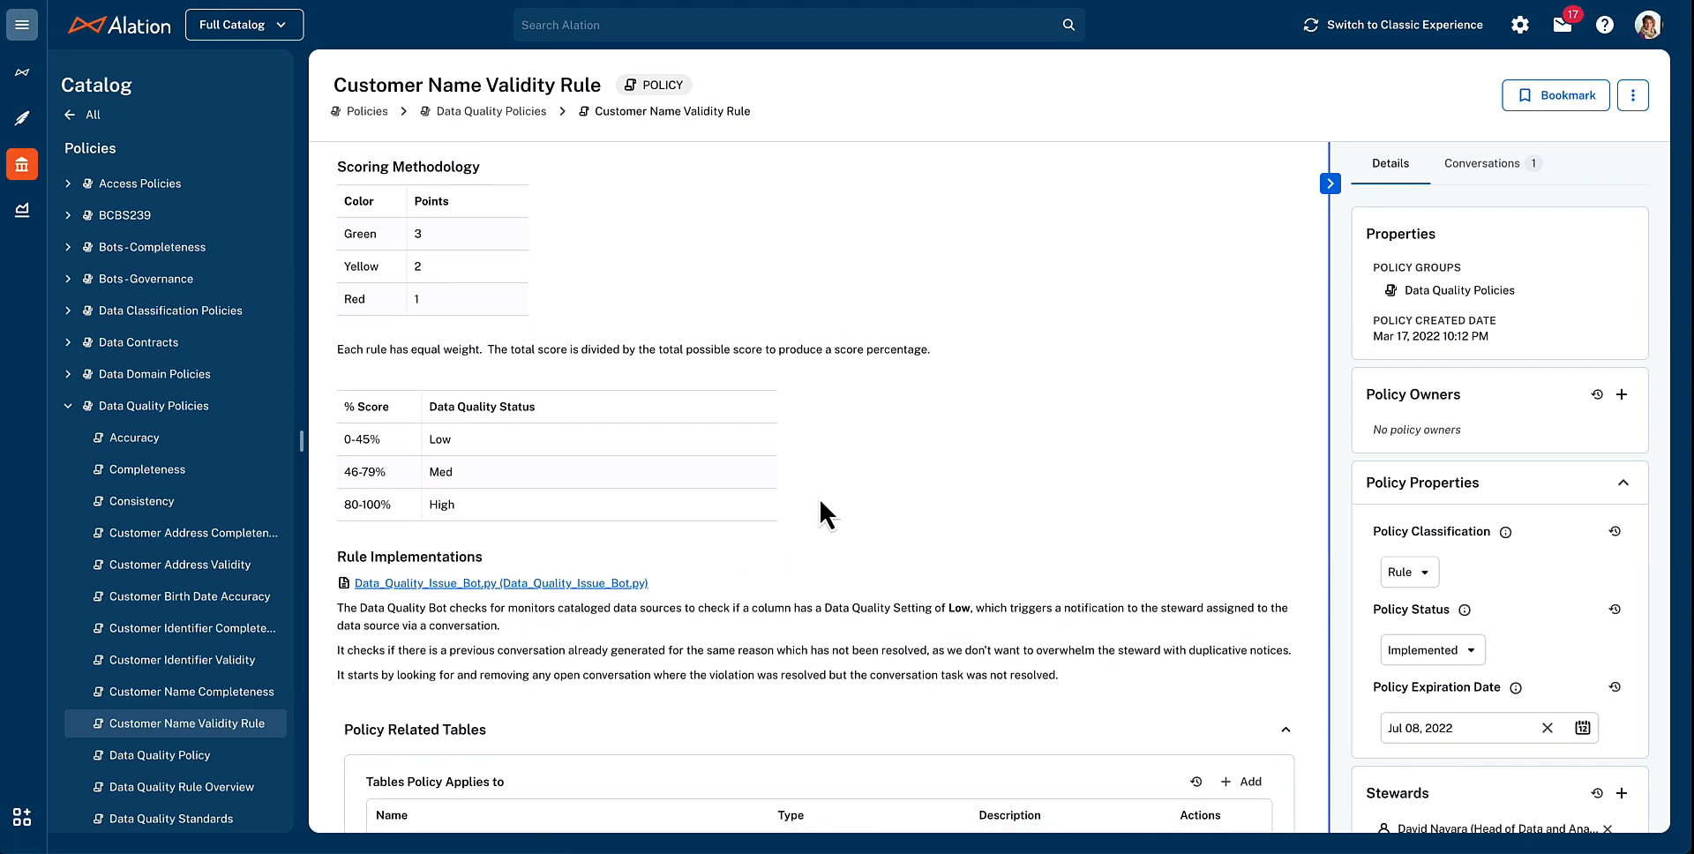
scroll("down", 3)
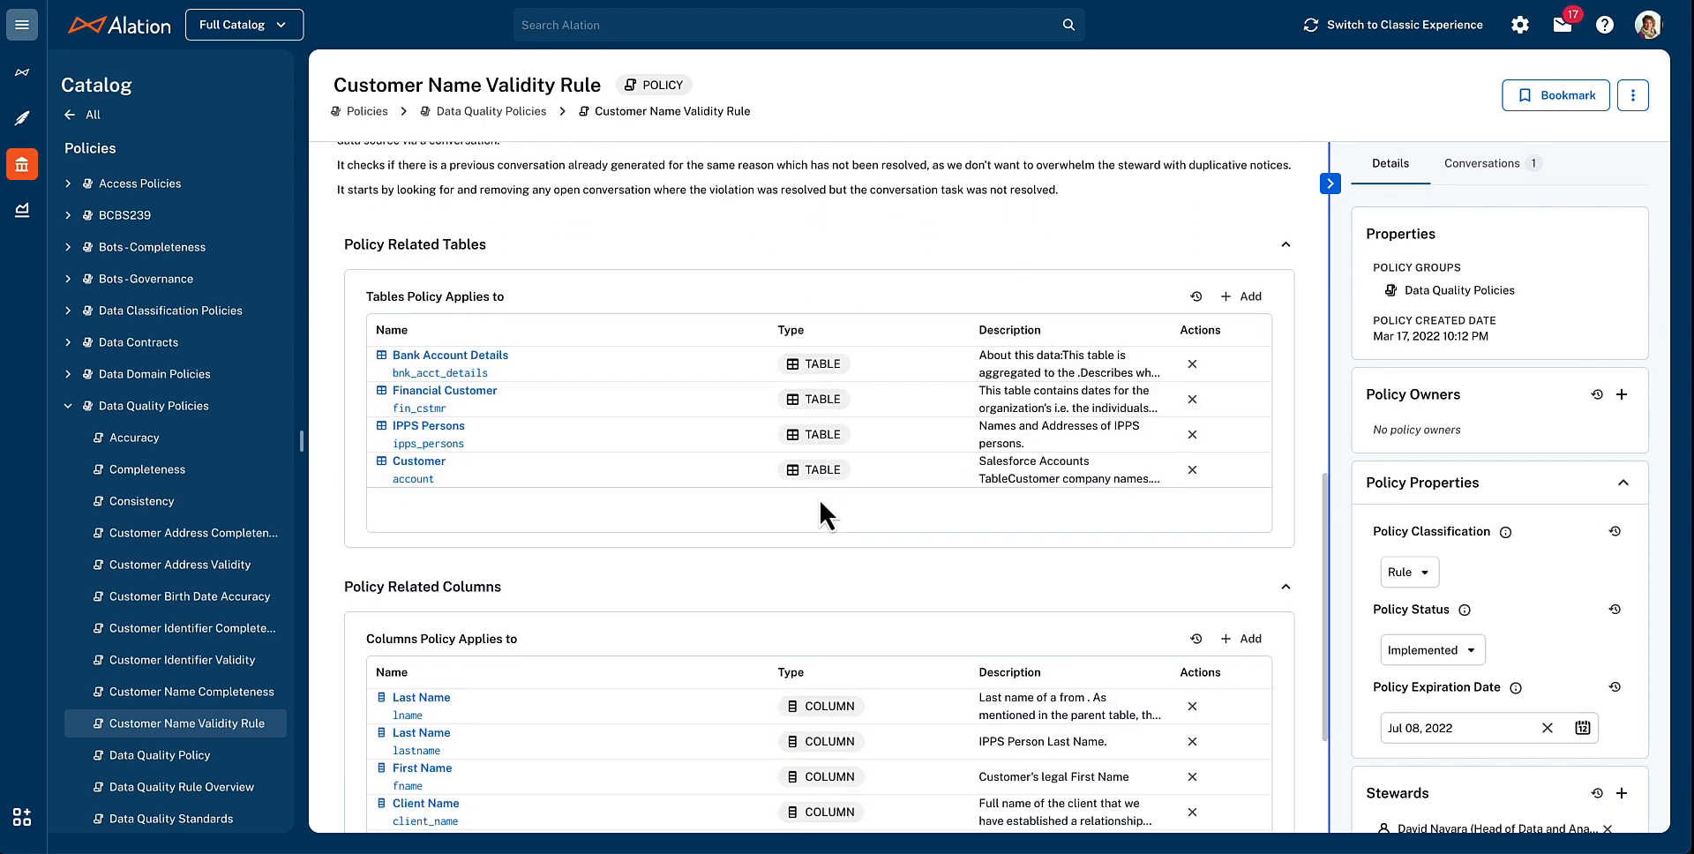
scroll("down", 3)
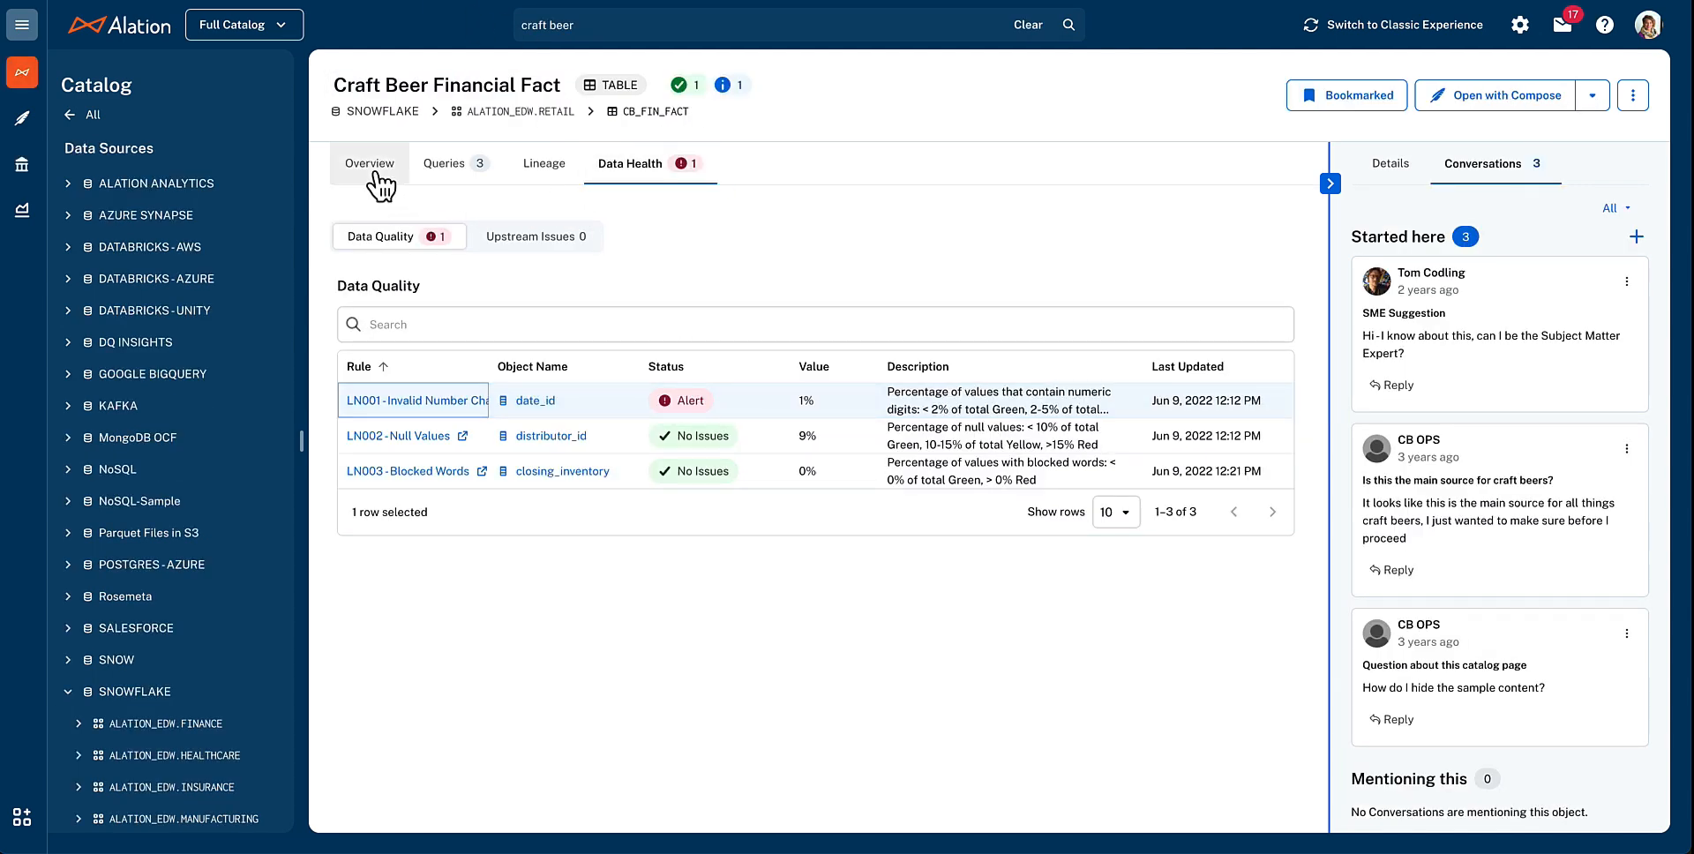
Switch to the Overview tab to see the description, classification and columns
left_click(368, 163)
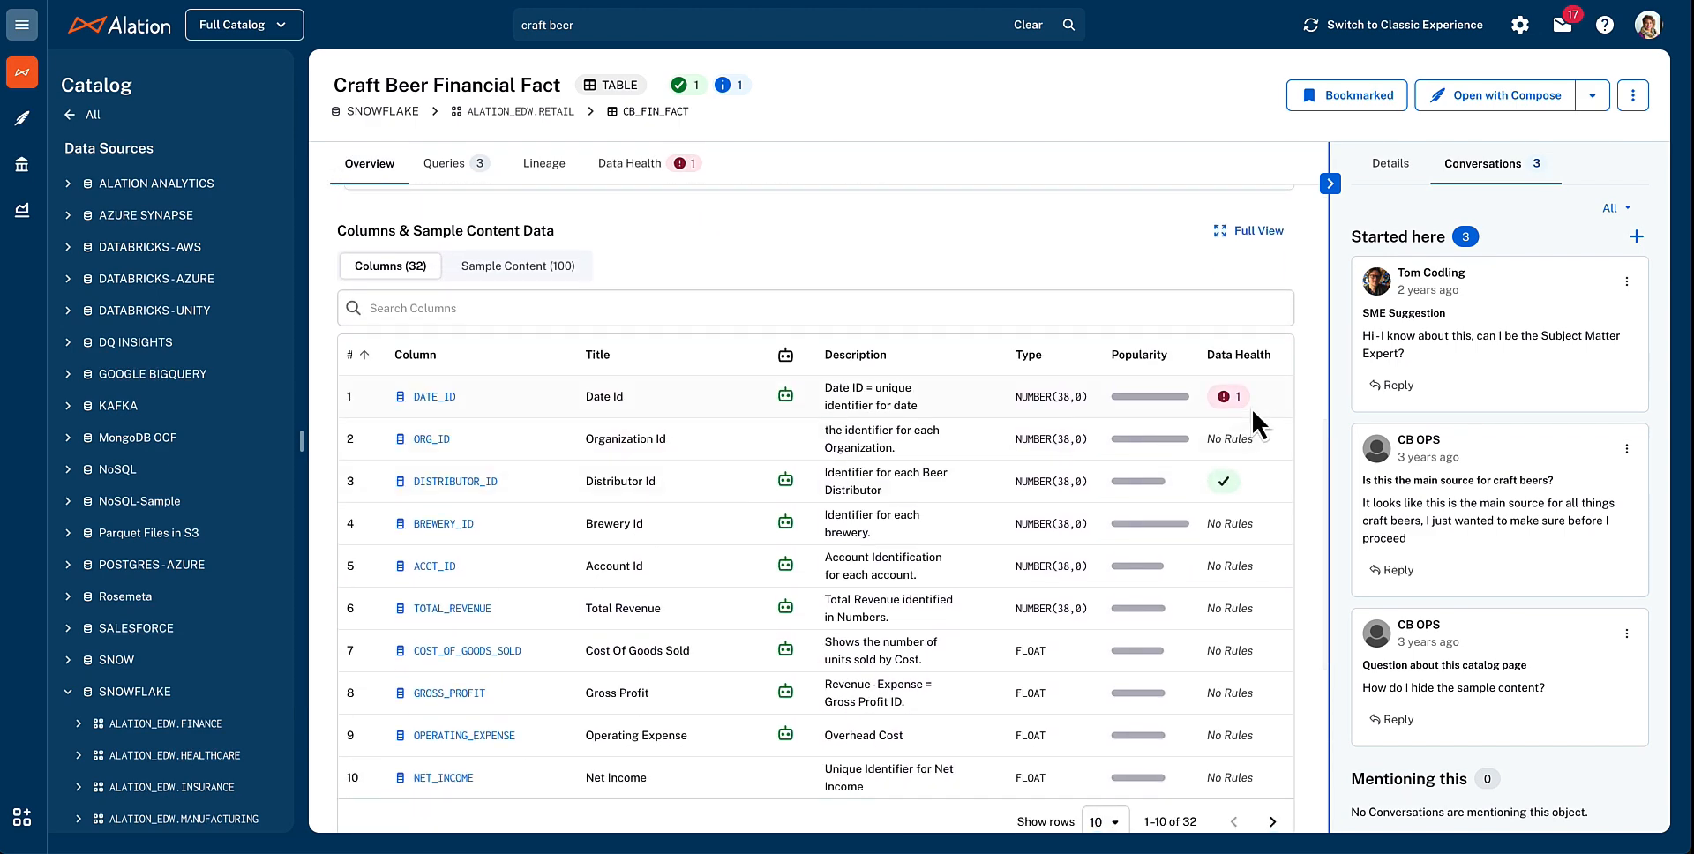
mouse_move(1242, 492)
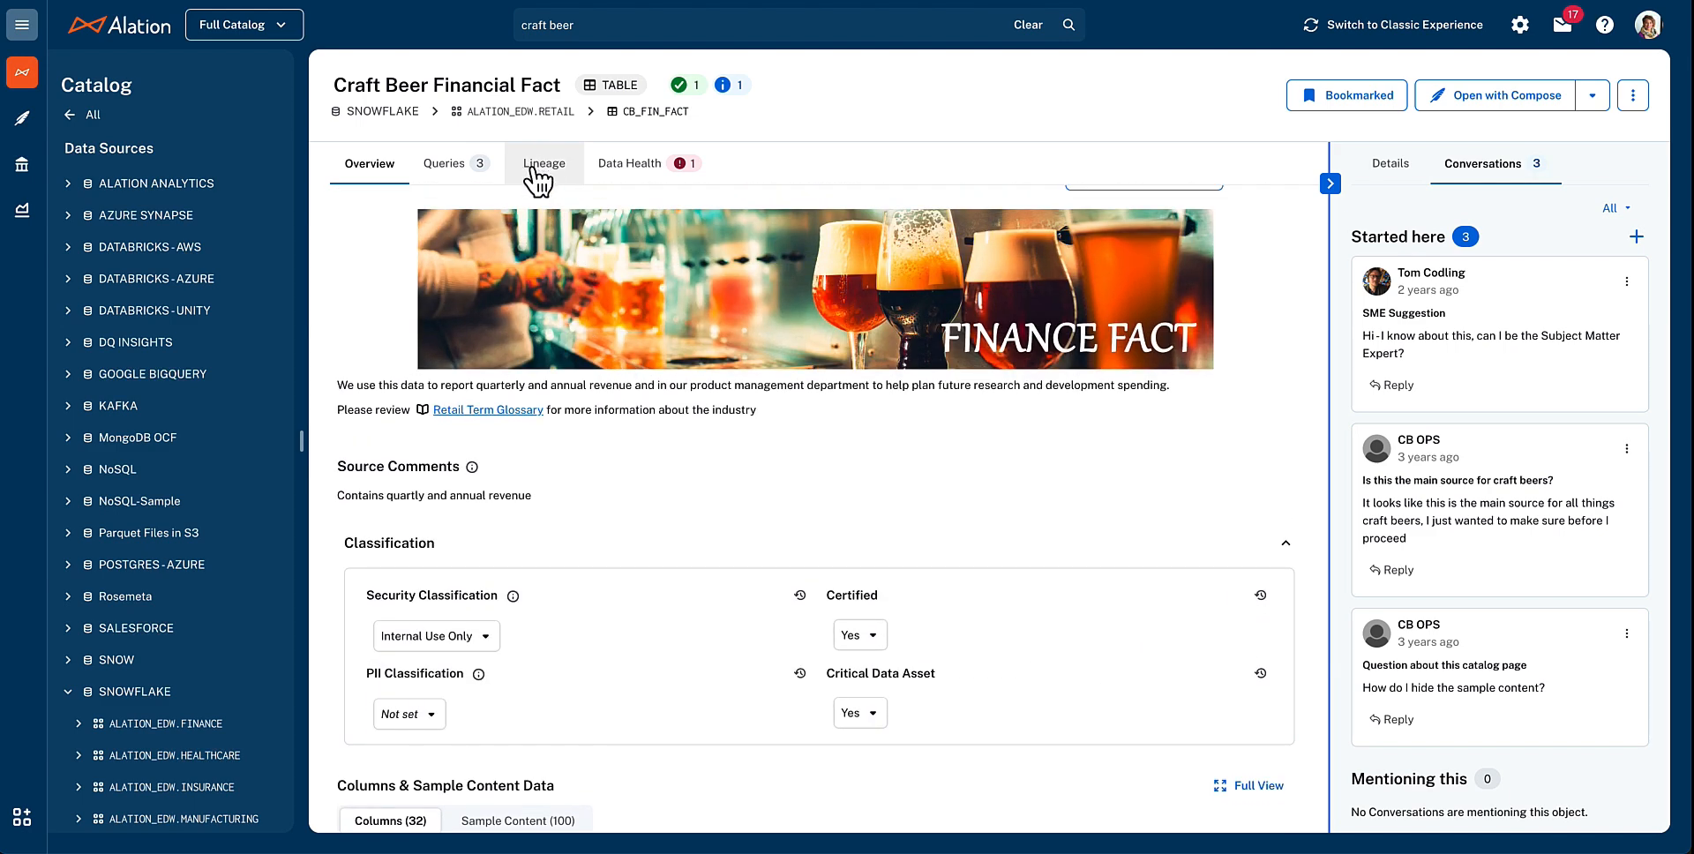
View the CB_FIN_FACT lineage with Use Compound Layout enabled, in fullscreen
left_click(543, 163)
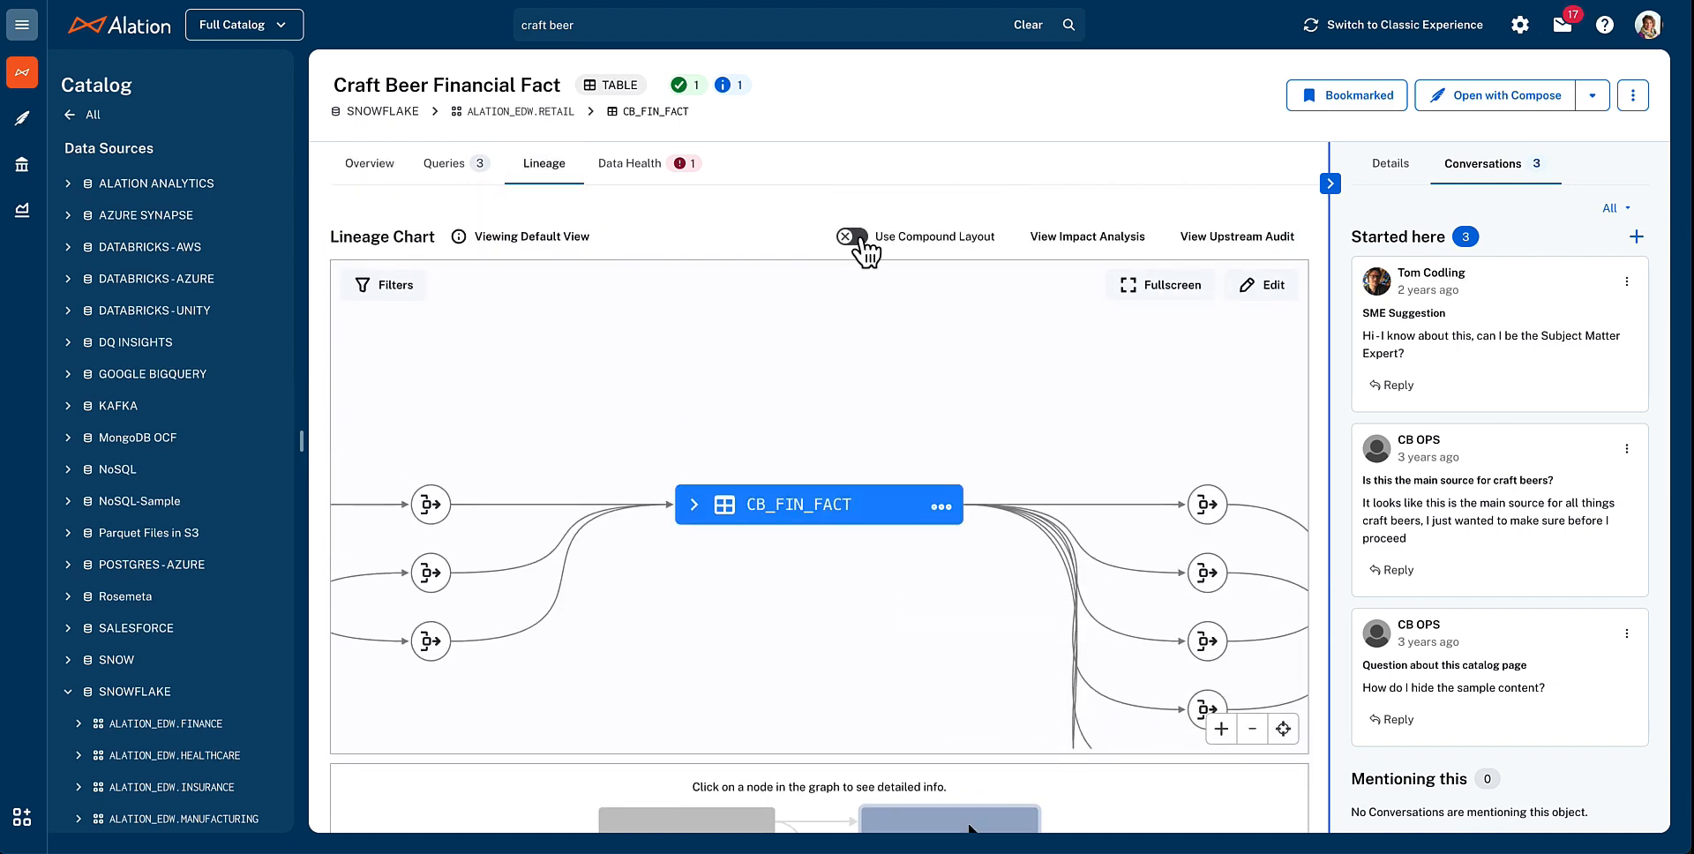
left_click(851, 235)
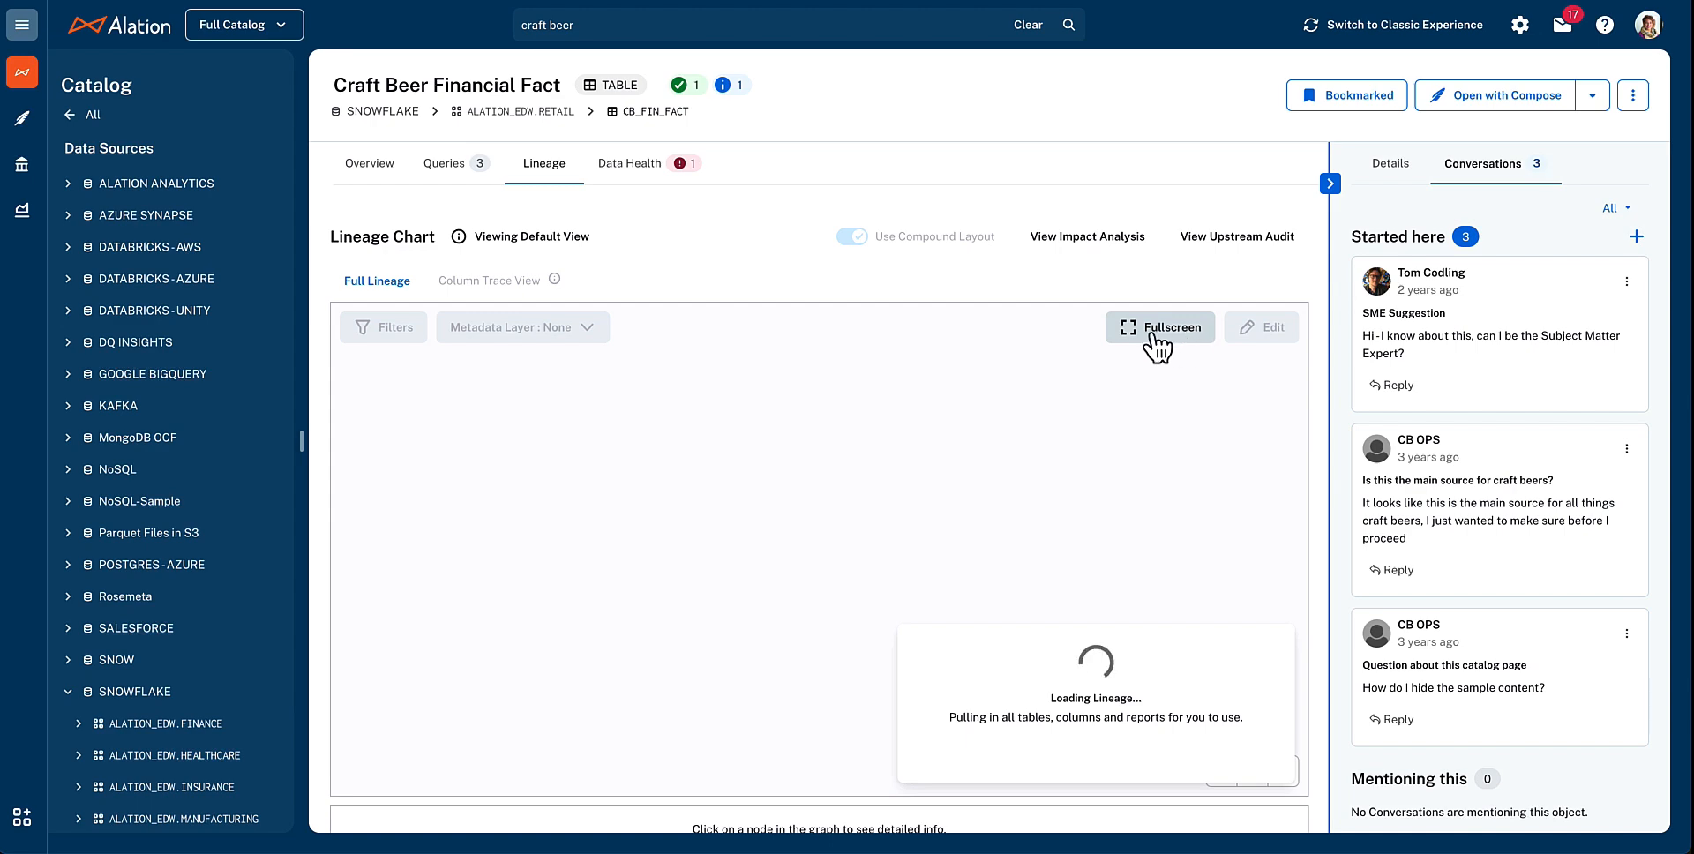
left_click(1159, 327)
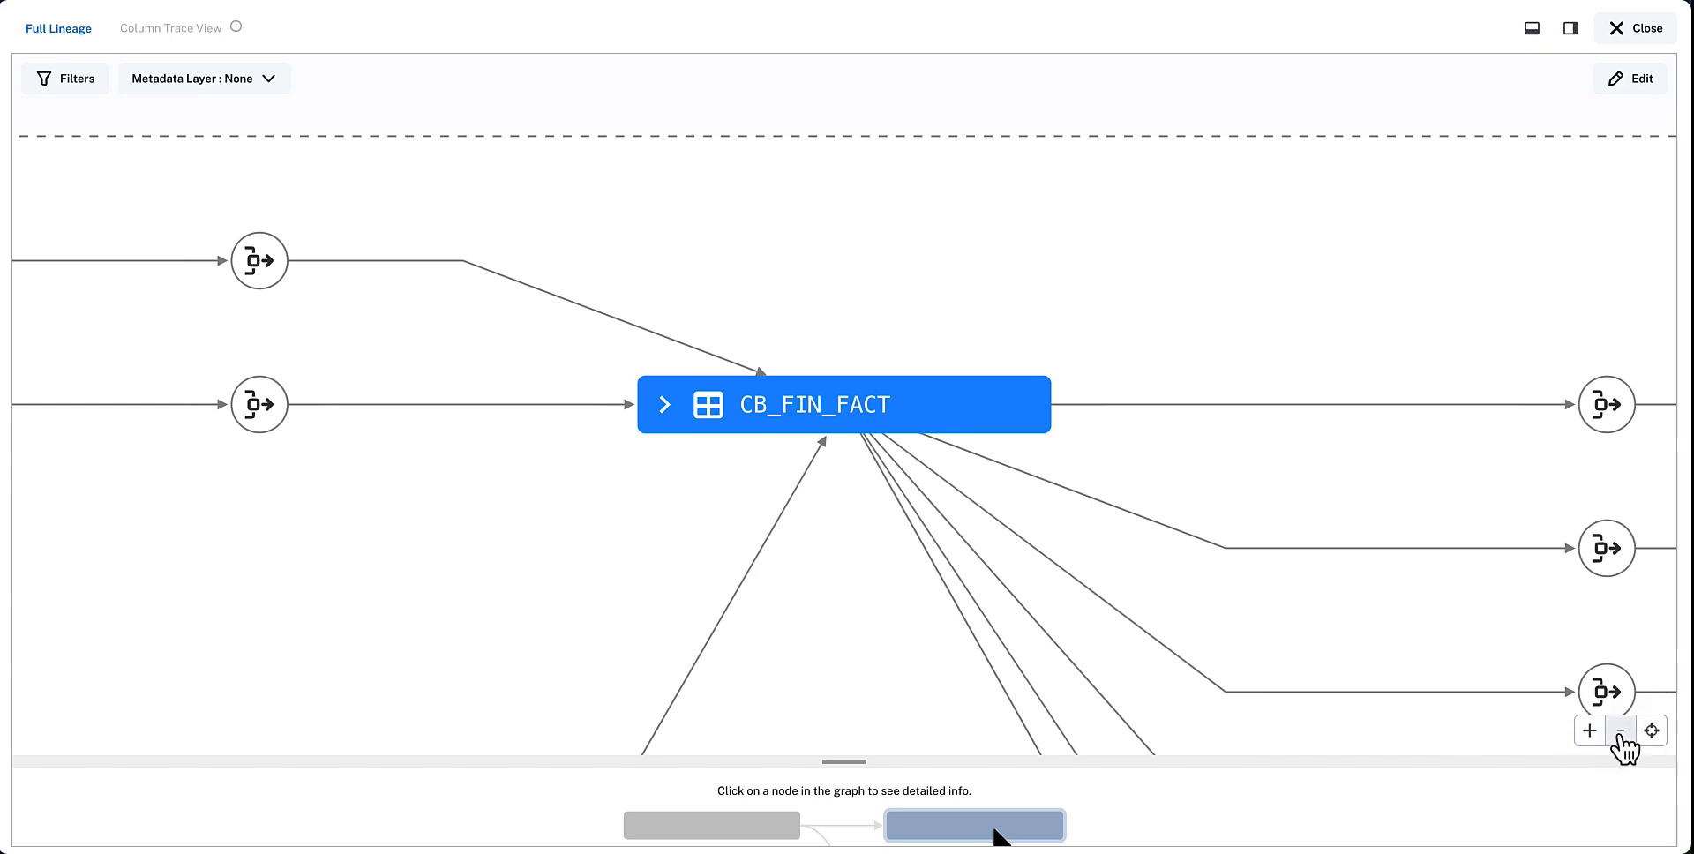
Zoom the lineage out to span Snowflake sources through Tableau dashboards like Revenue by Quarter
left_click(1620, 729)
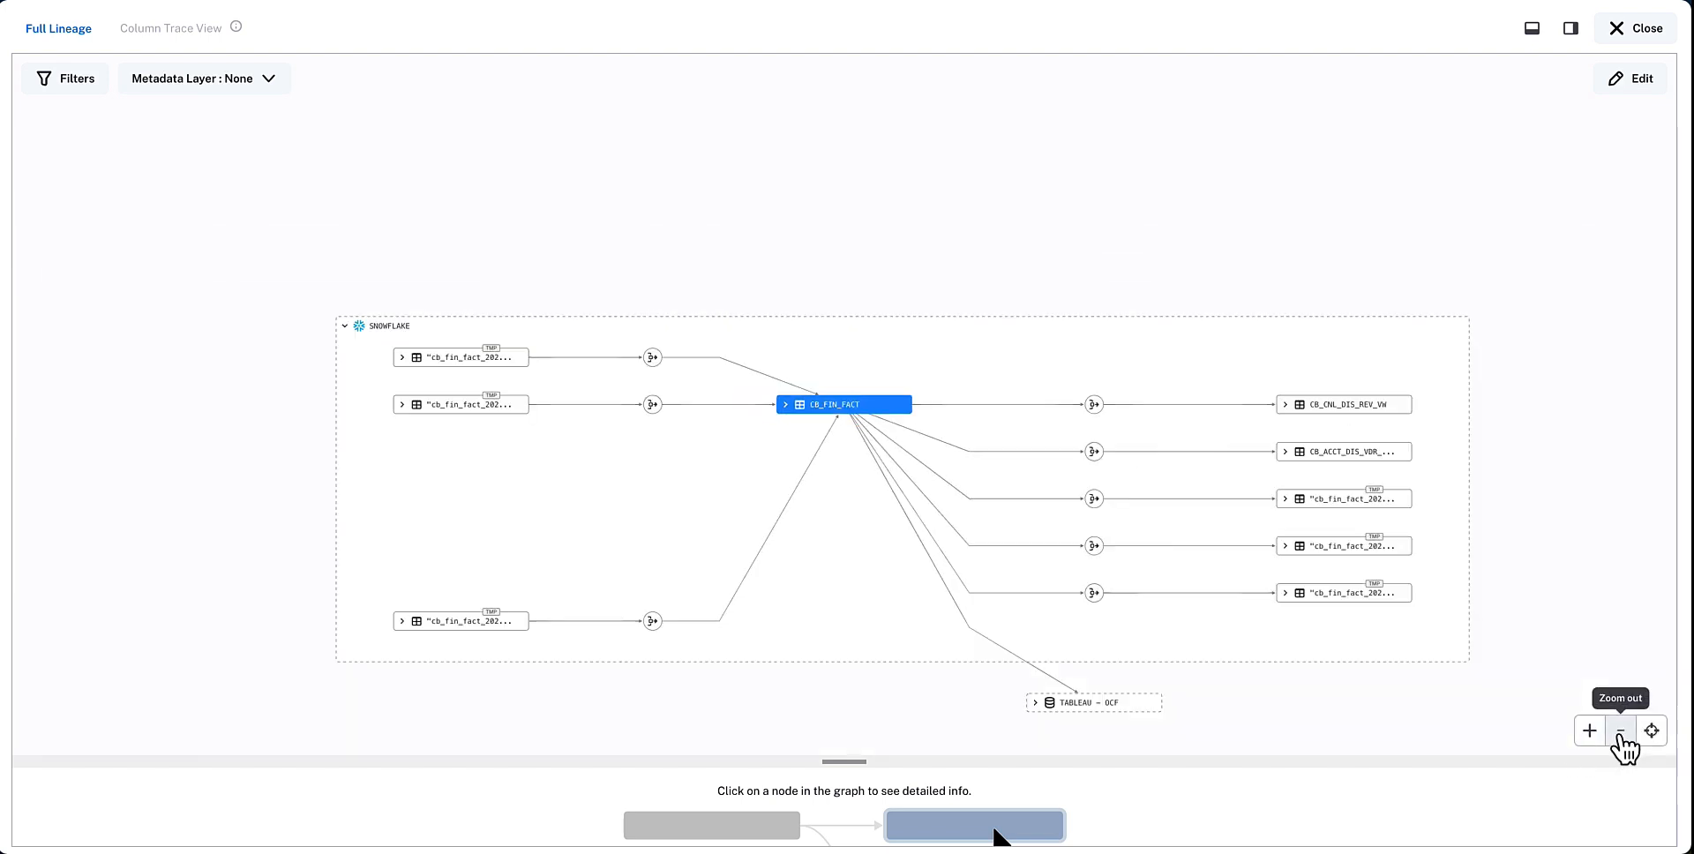
left_click(1620, 729)
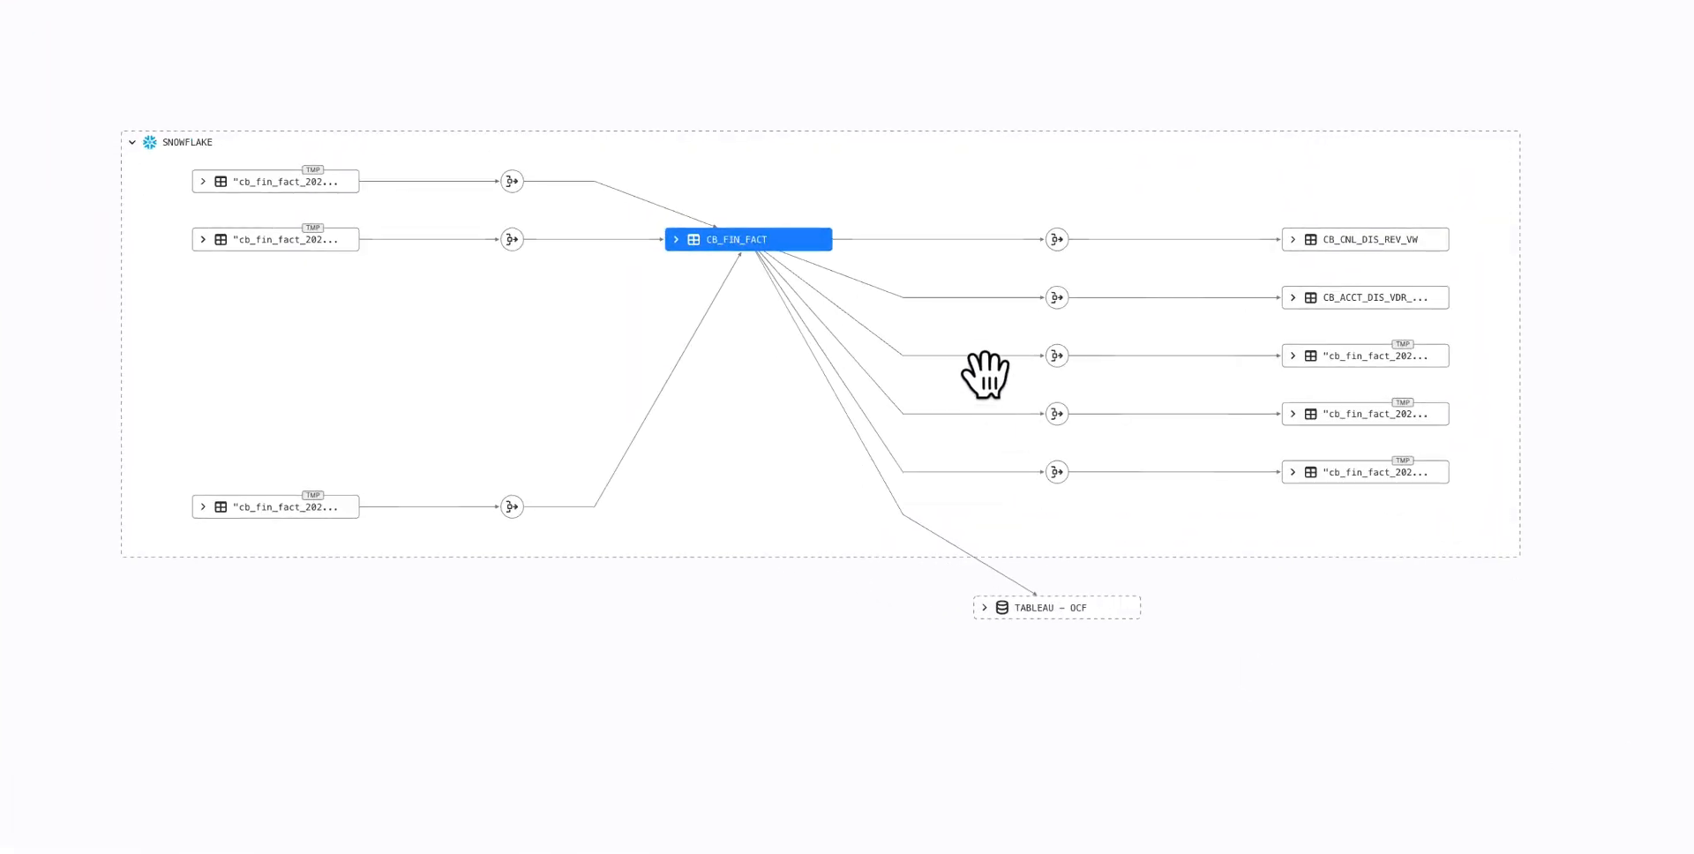
mouse_move(853, 221)
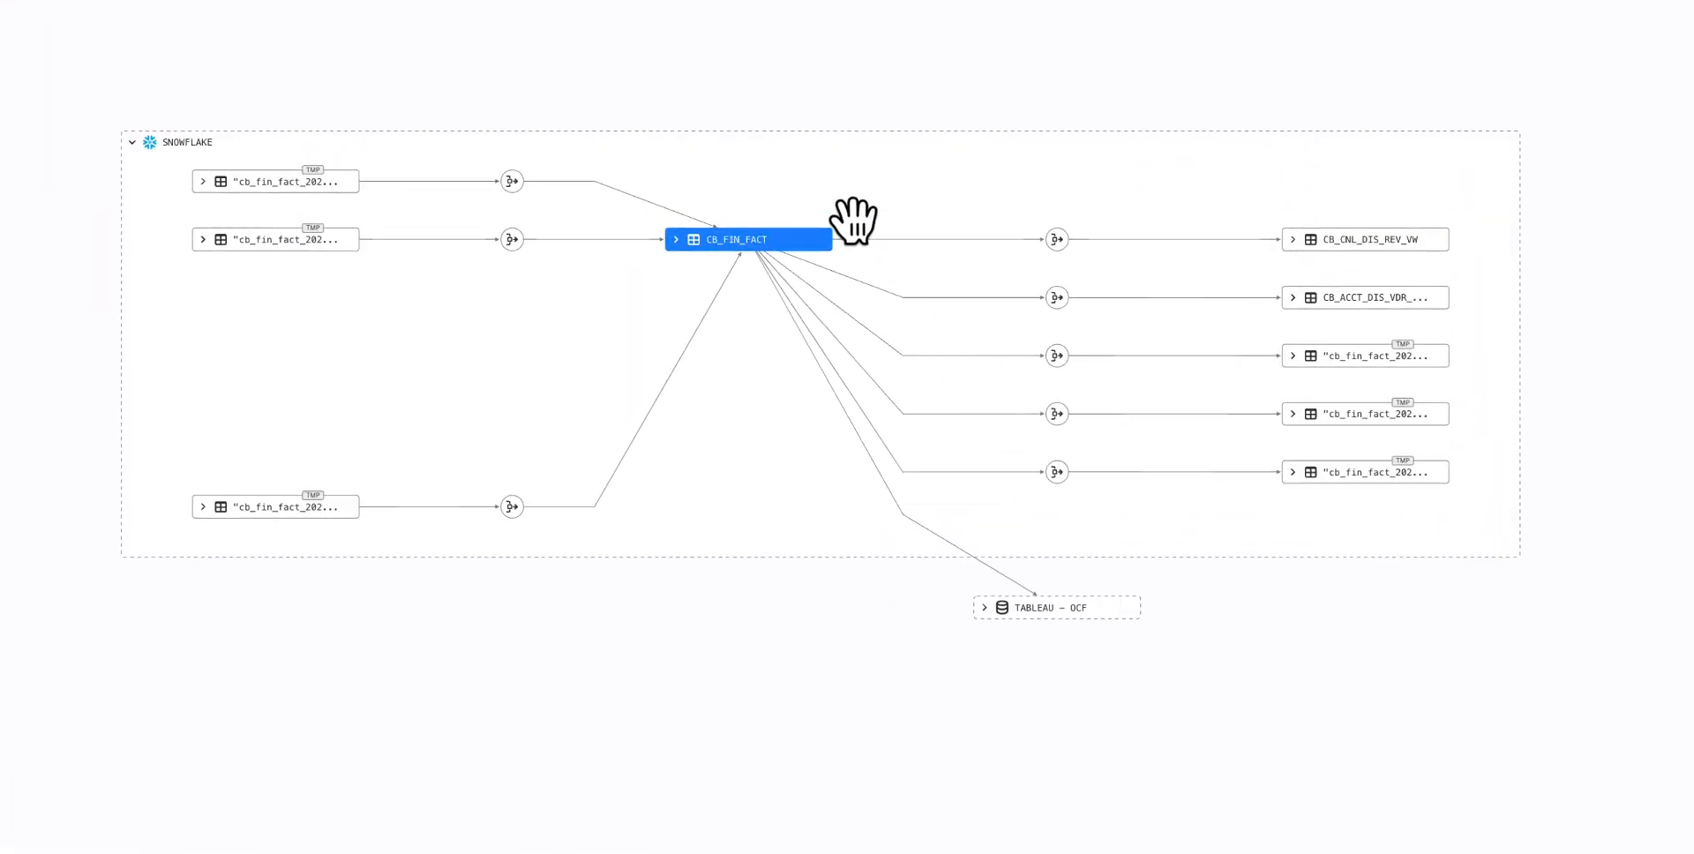
mouse_move(135, 178)
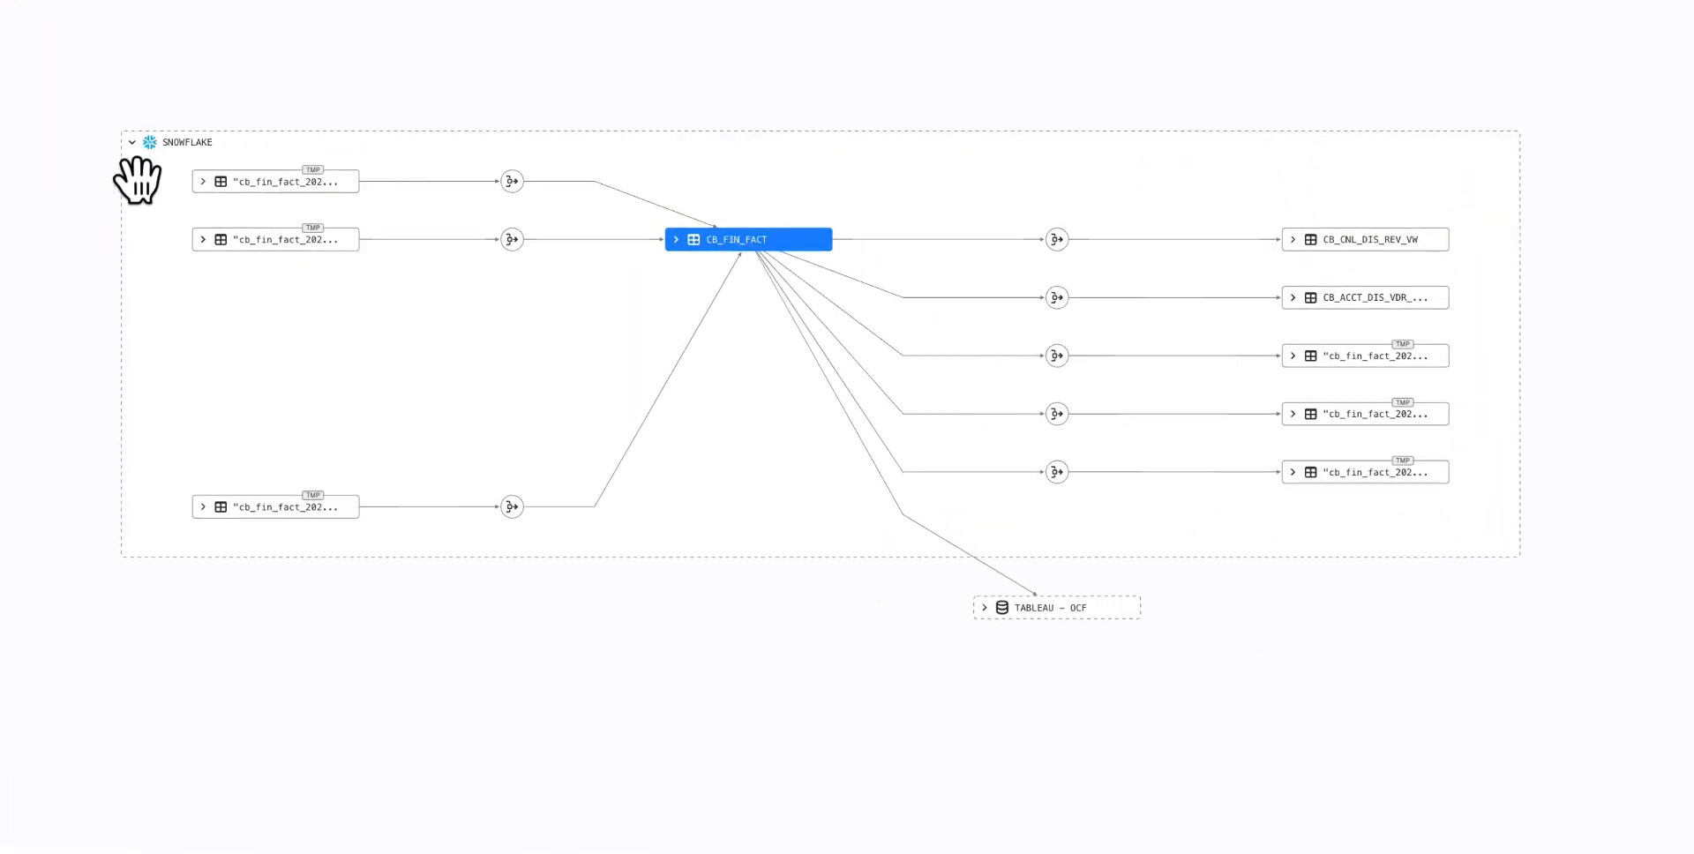
mouse_move(1167, 670)
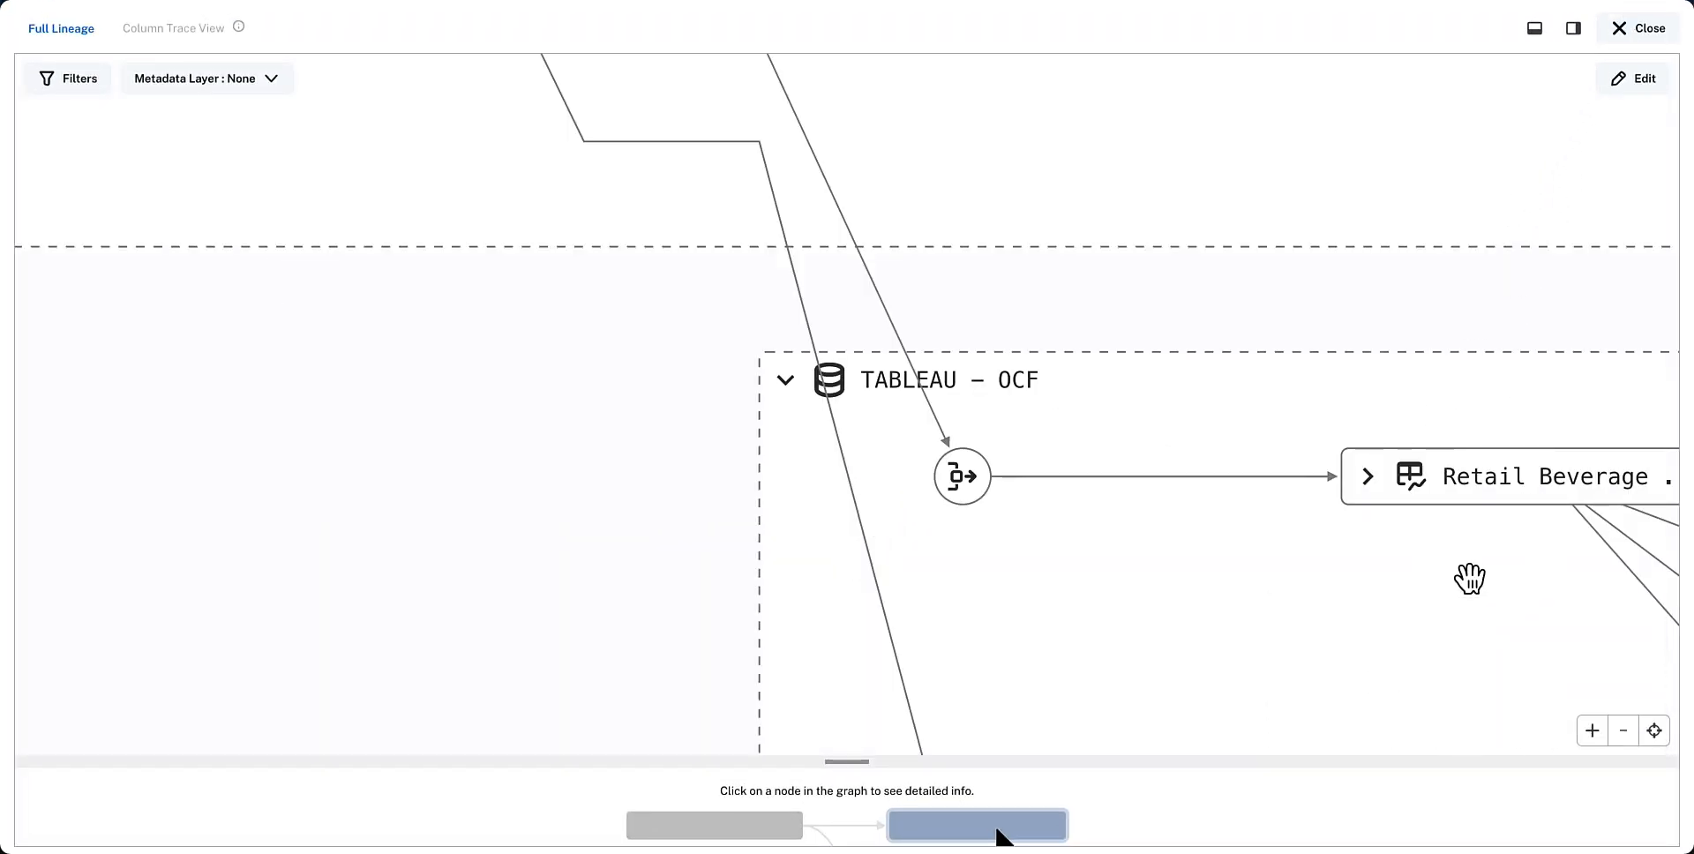
left_click(1621, 730)
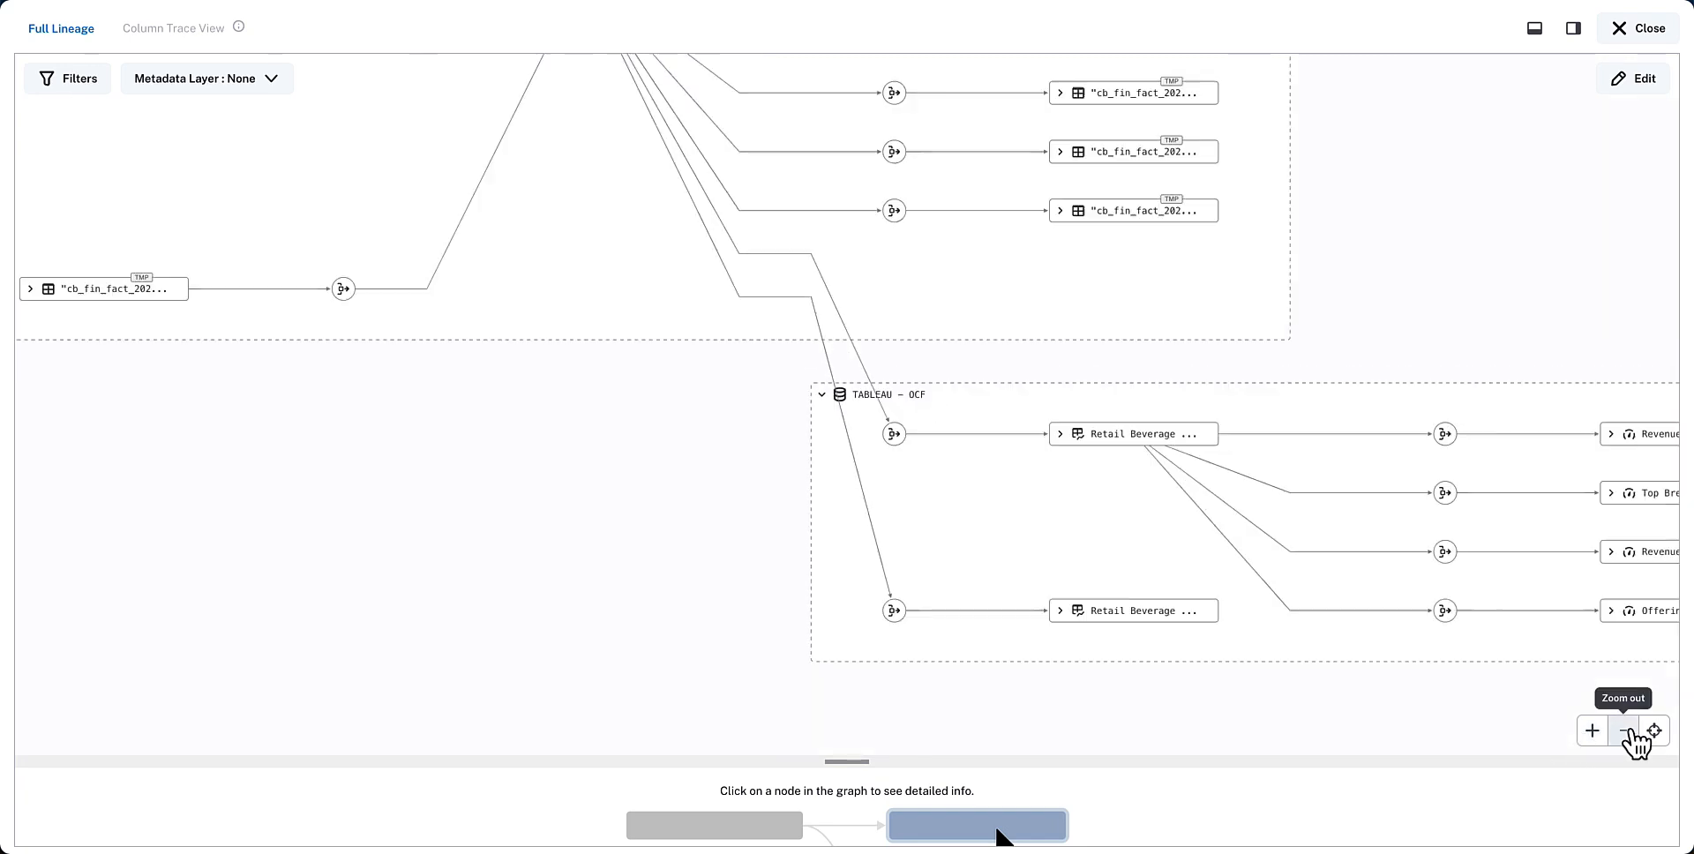
left_click(1622, 729)
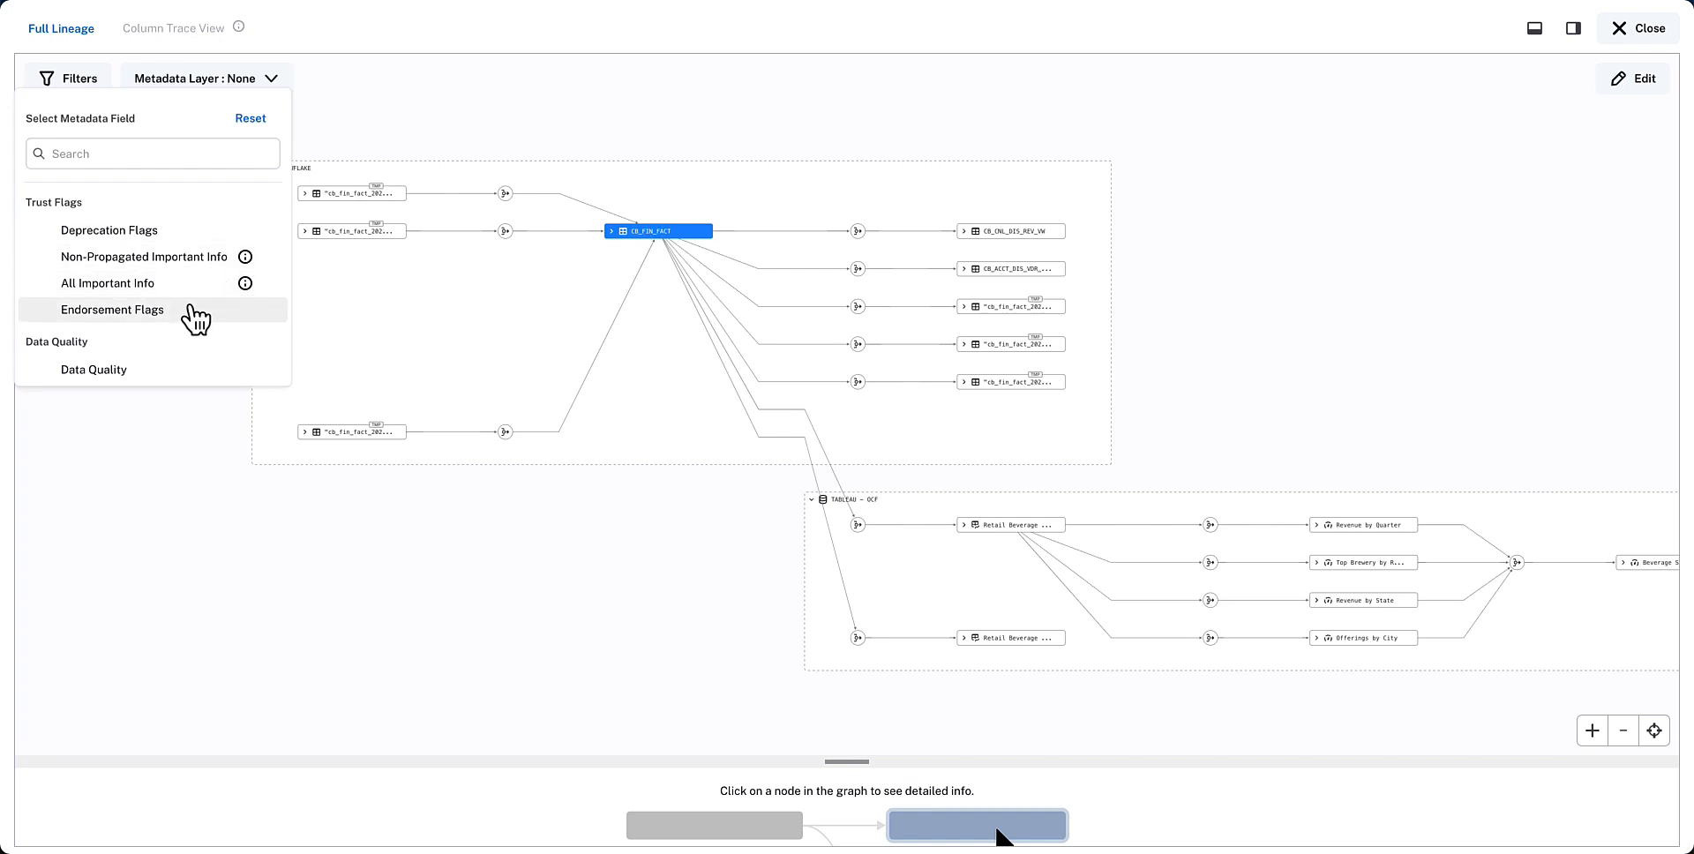
mouse_move(189, 291)
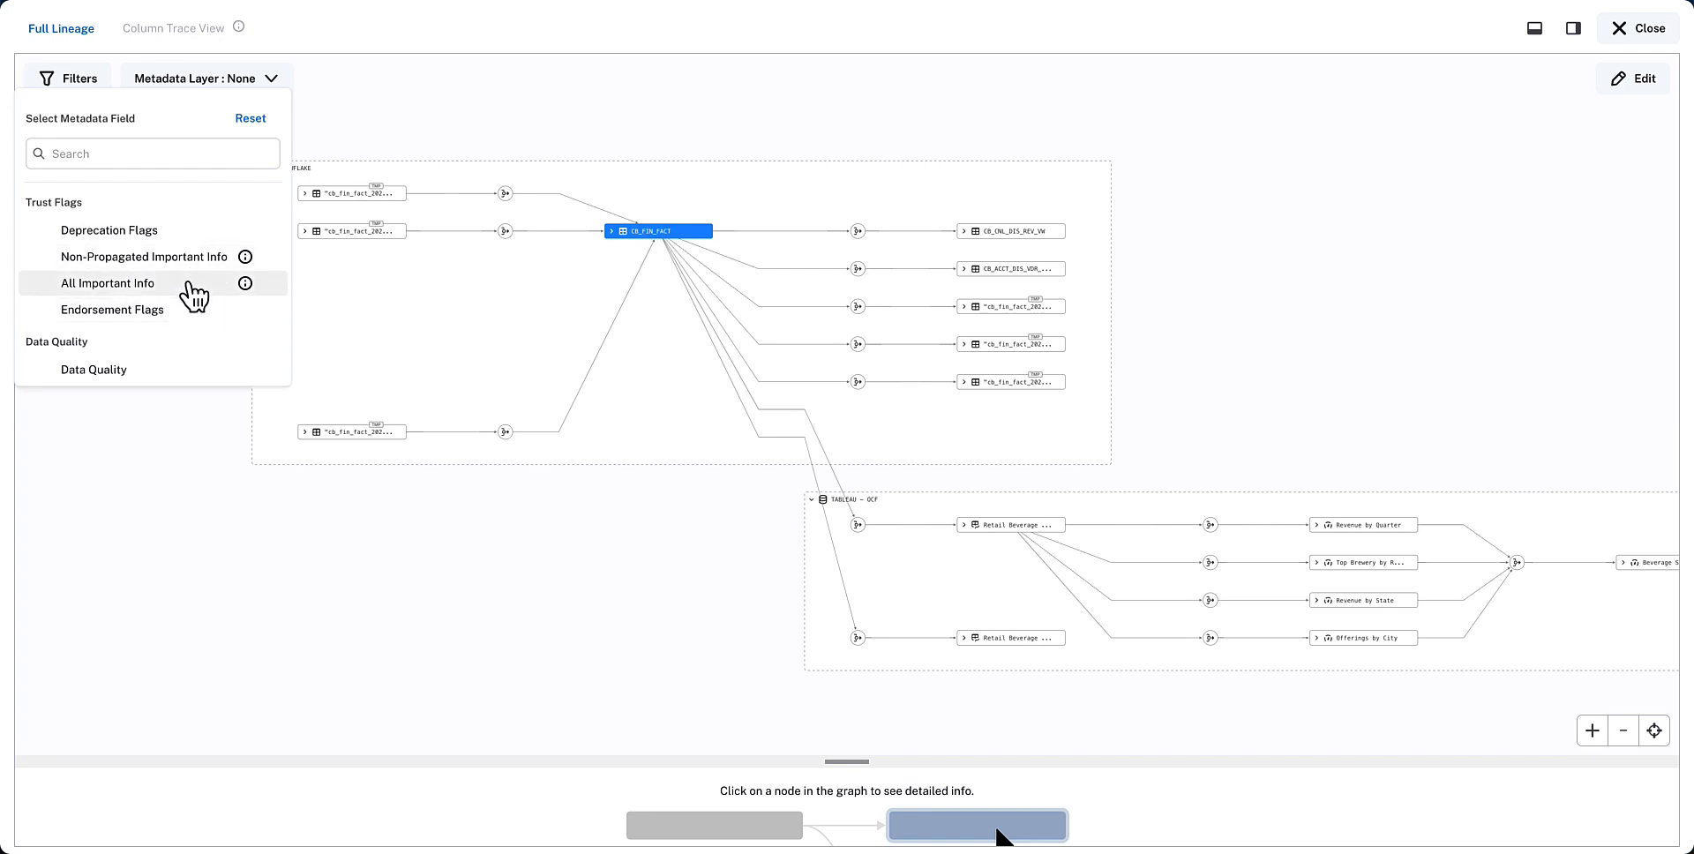
Apply the All Important Info layer and inspect CB_FIN_FACT's info flag showing no stewards
left_click(107, 283)
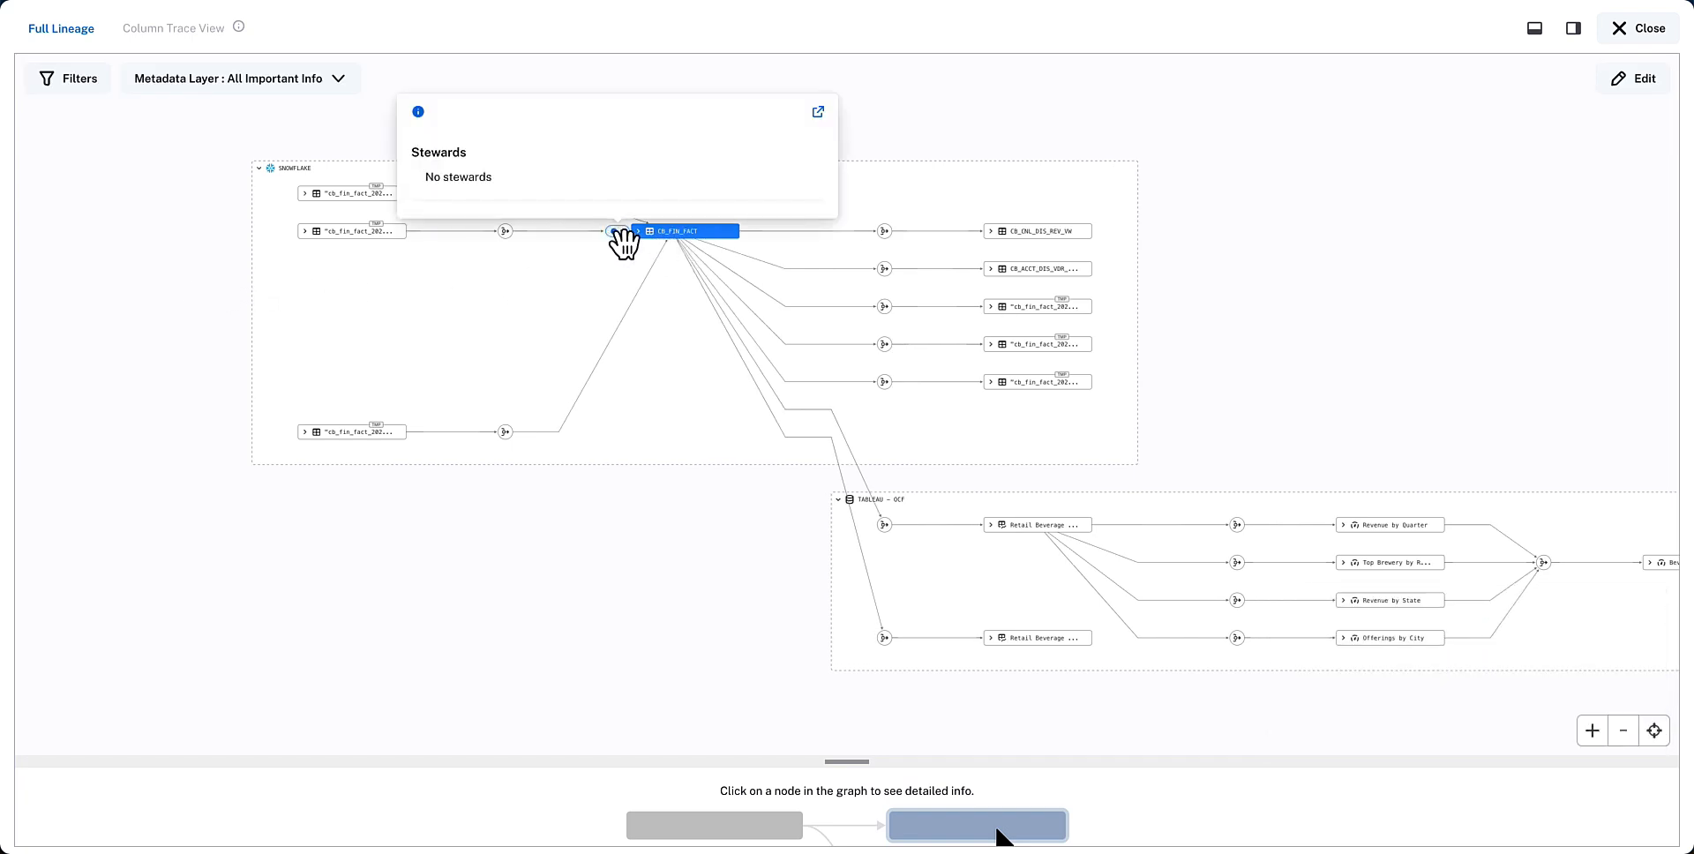
left_click(682, 231)
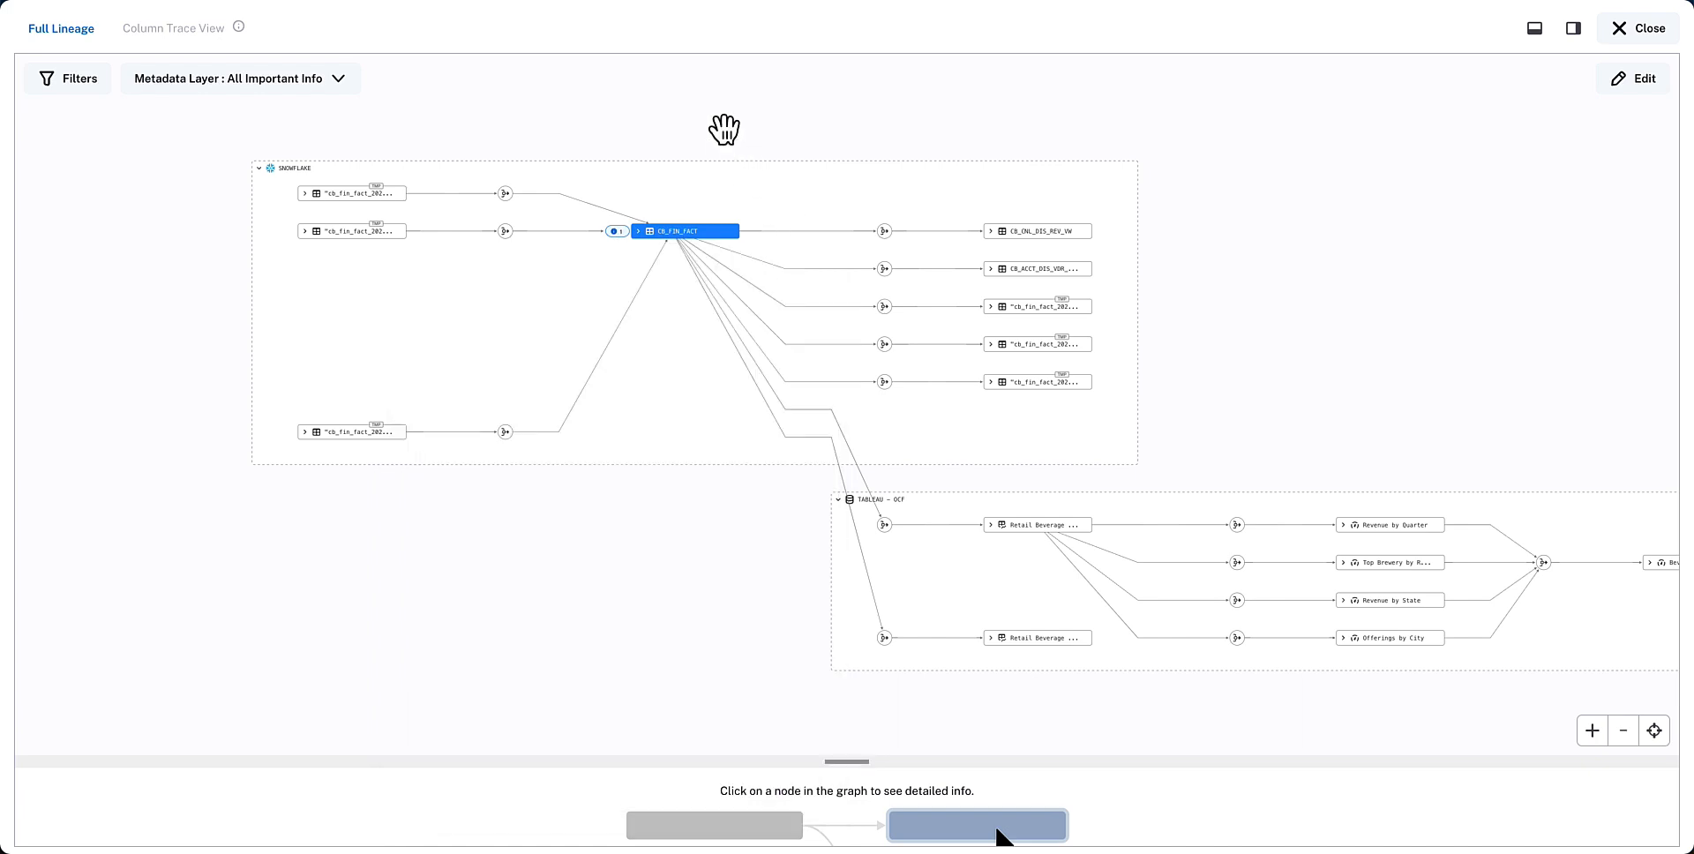
Switch the lineage overlay to Data Quality, flagging CB_FIN_FACT red with one red column
left_click(239, 78)
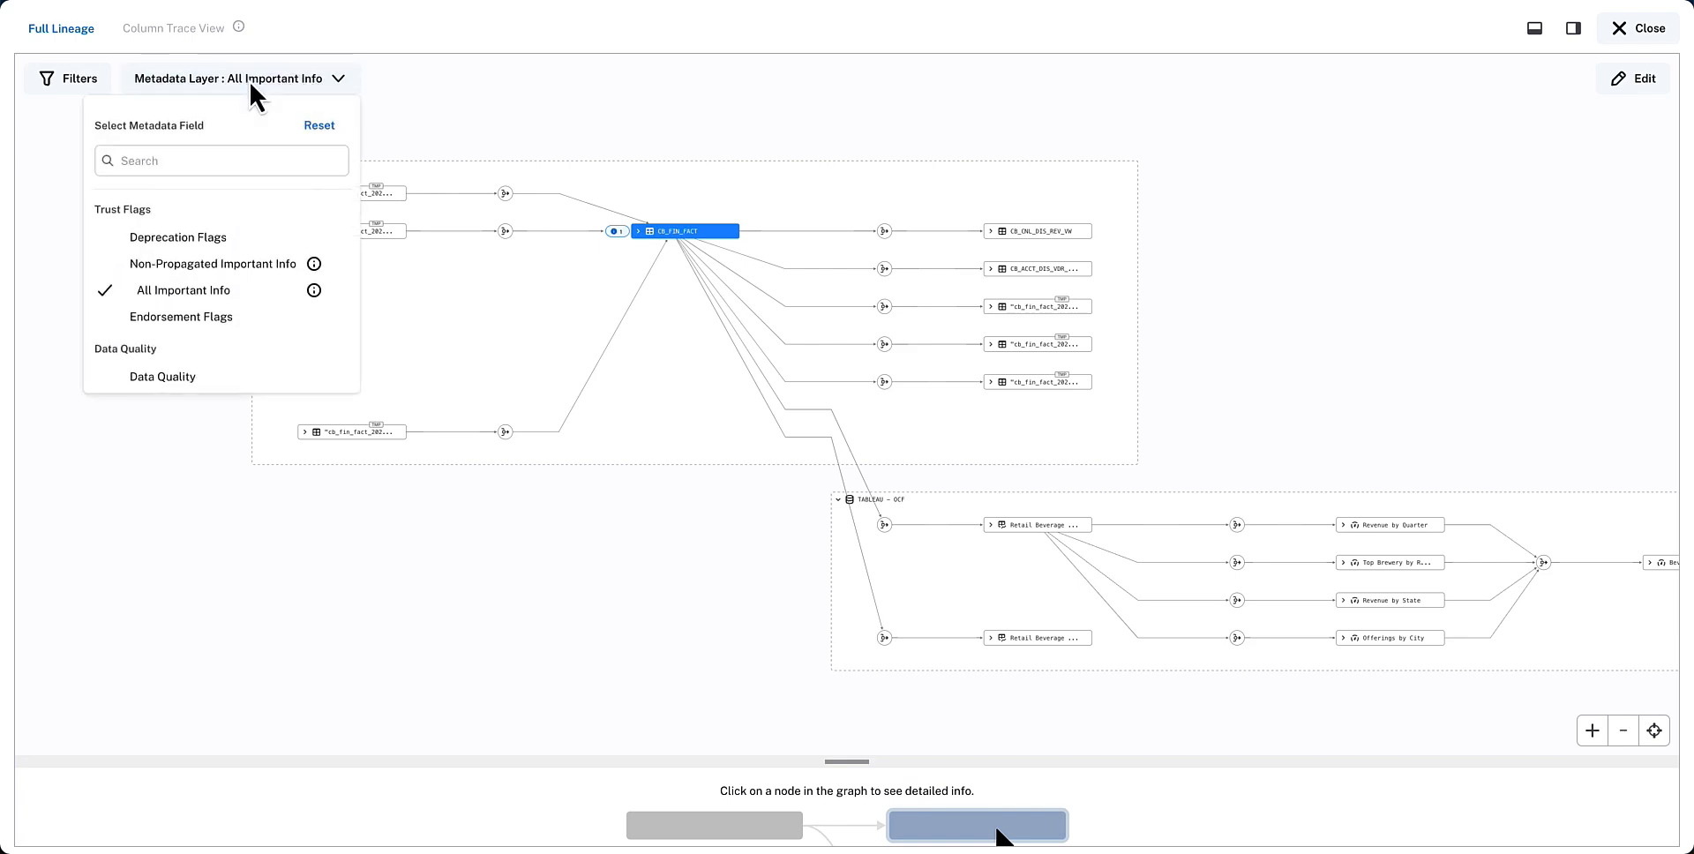
mouse_move(210, 389)
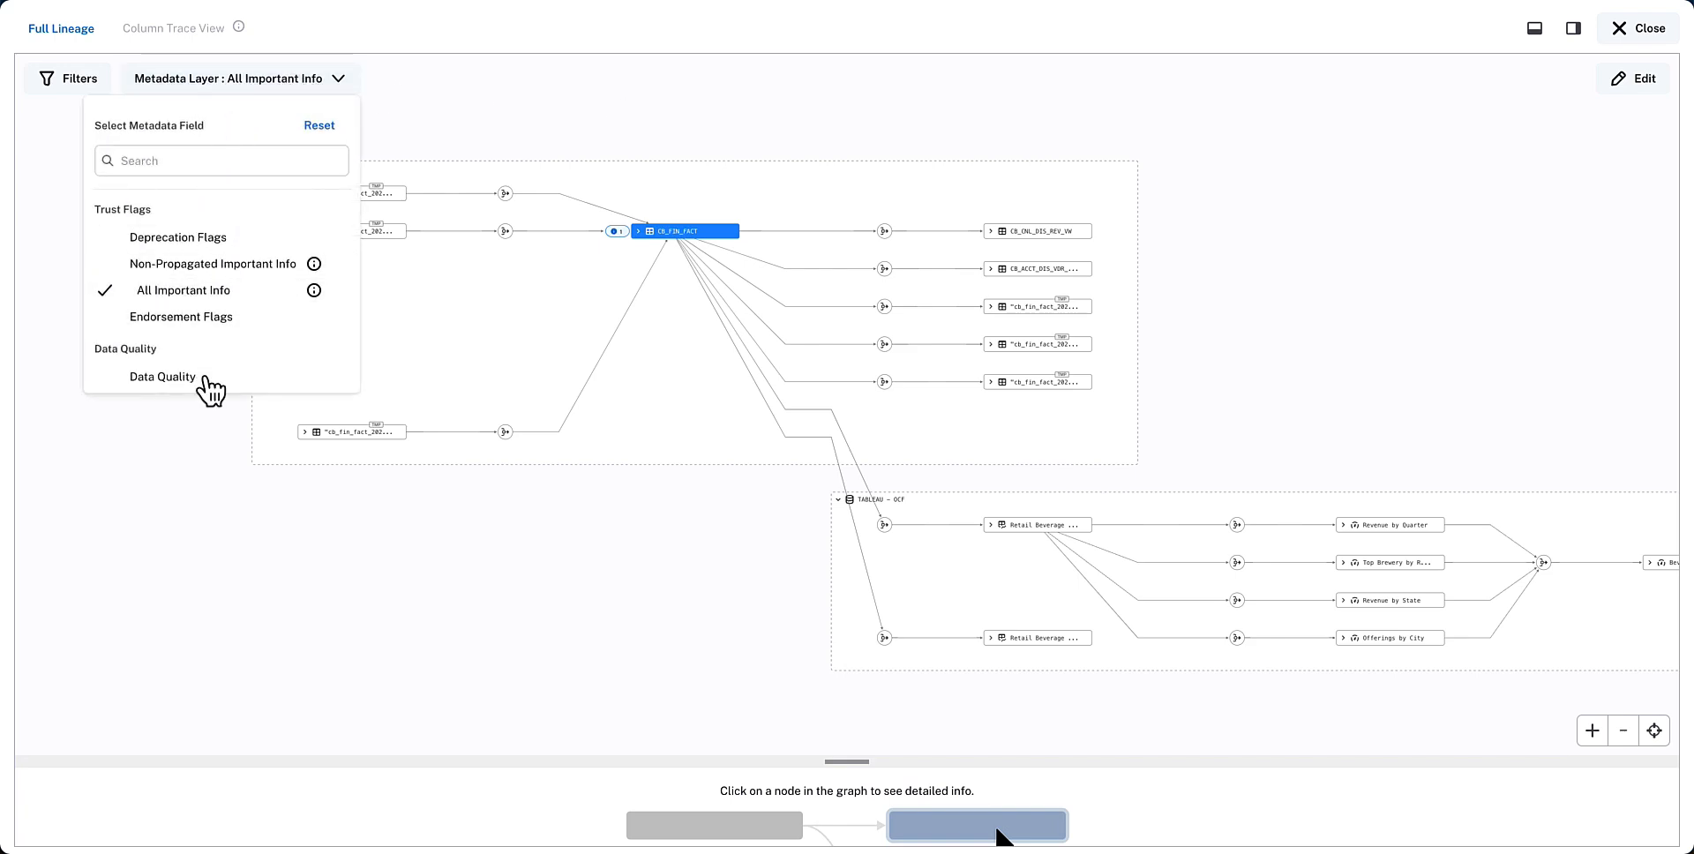
left_click(161, 377)
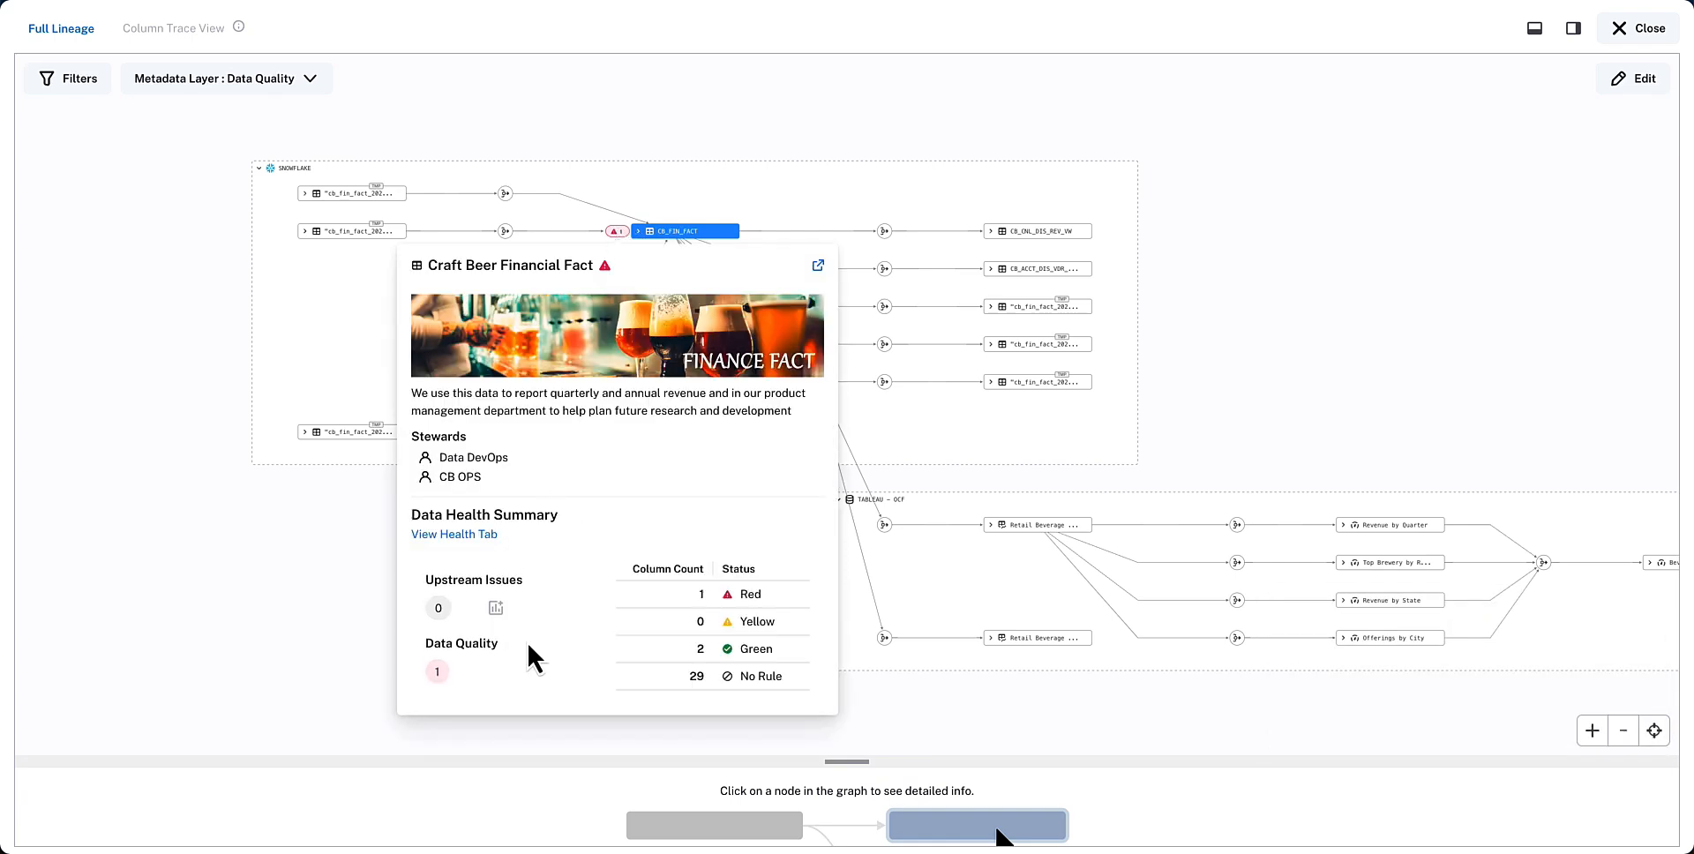
mouse_move(437, 670)
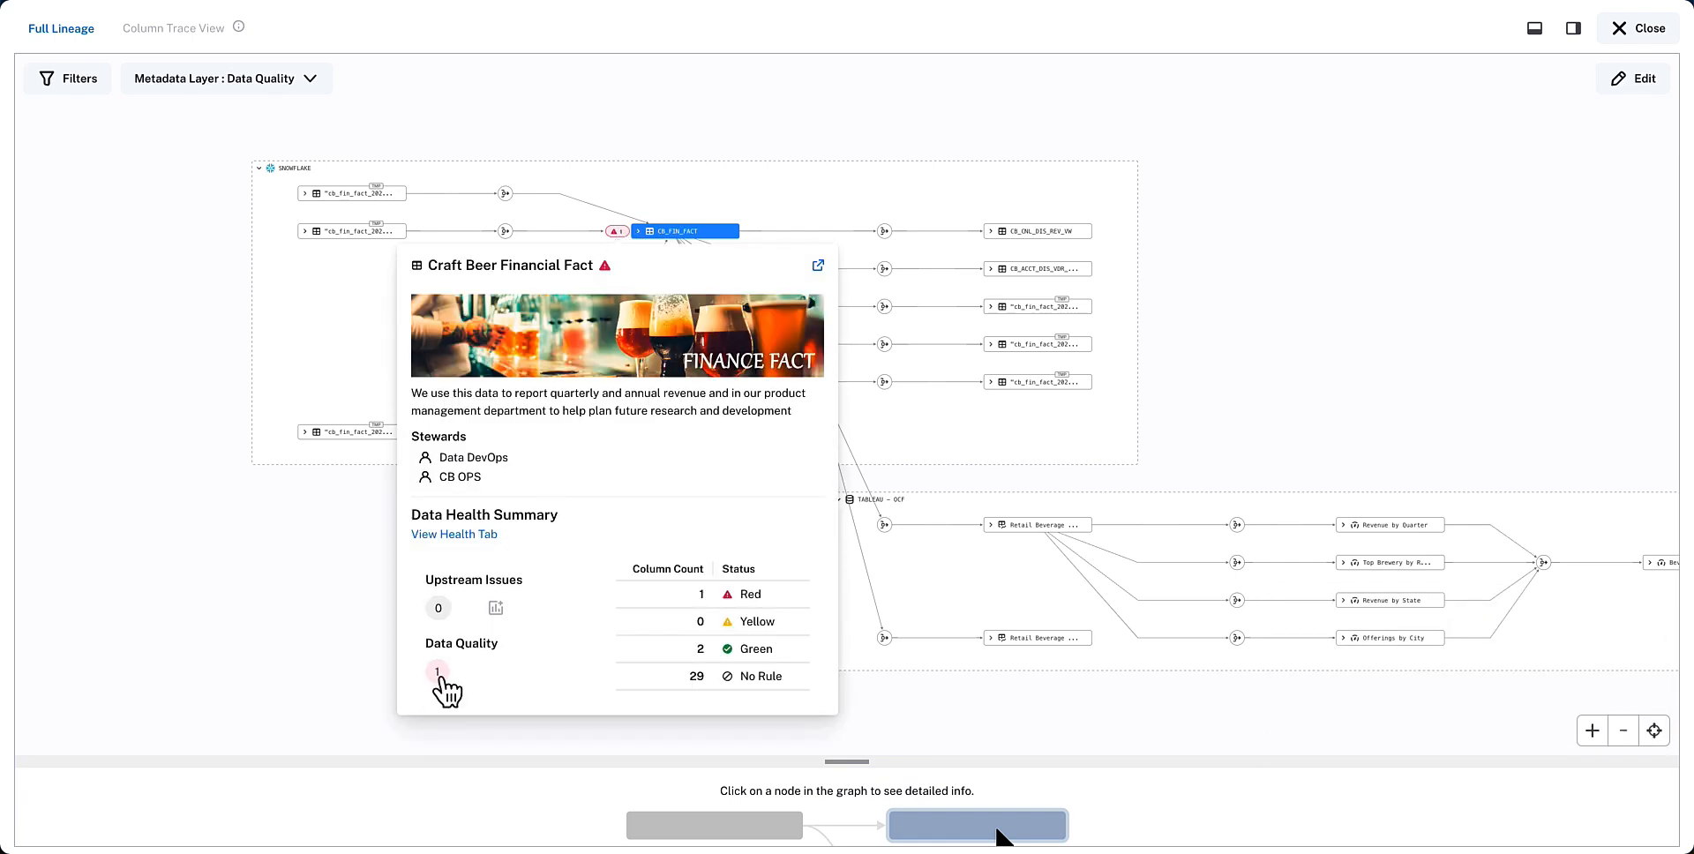
mouse_move(778, 554)
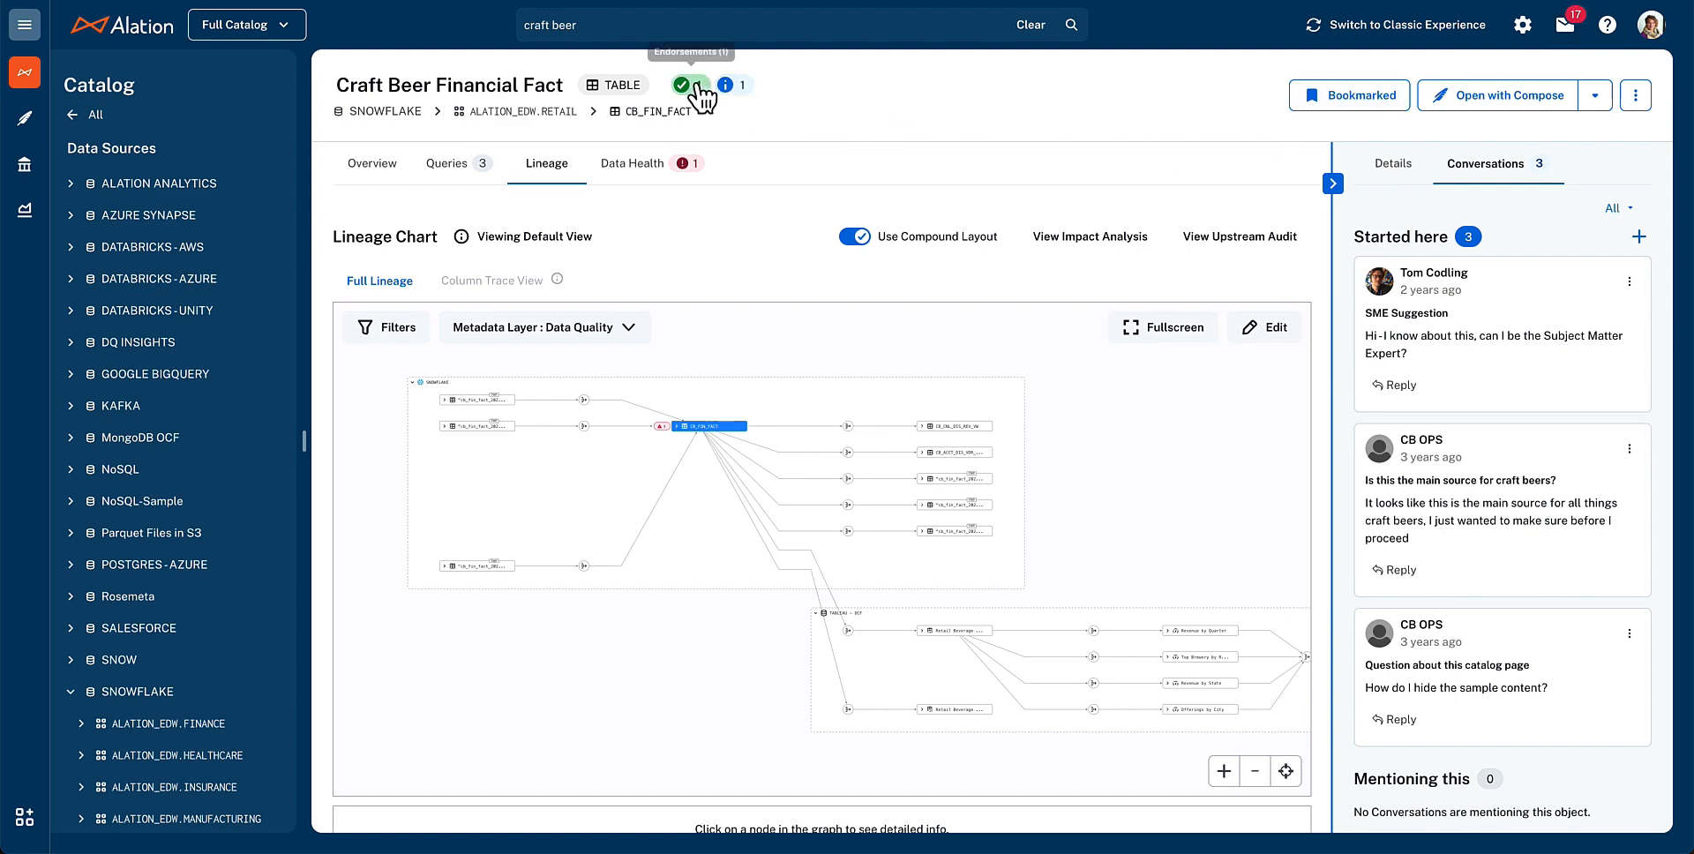
left_click(725, 85)
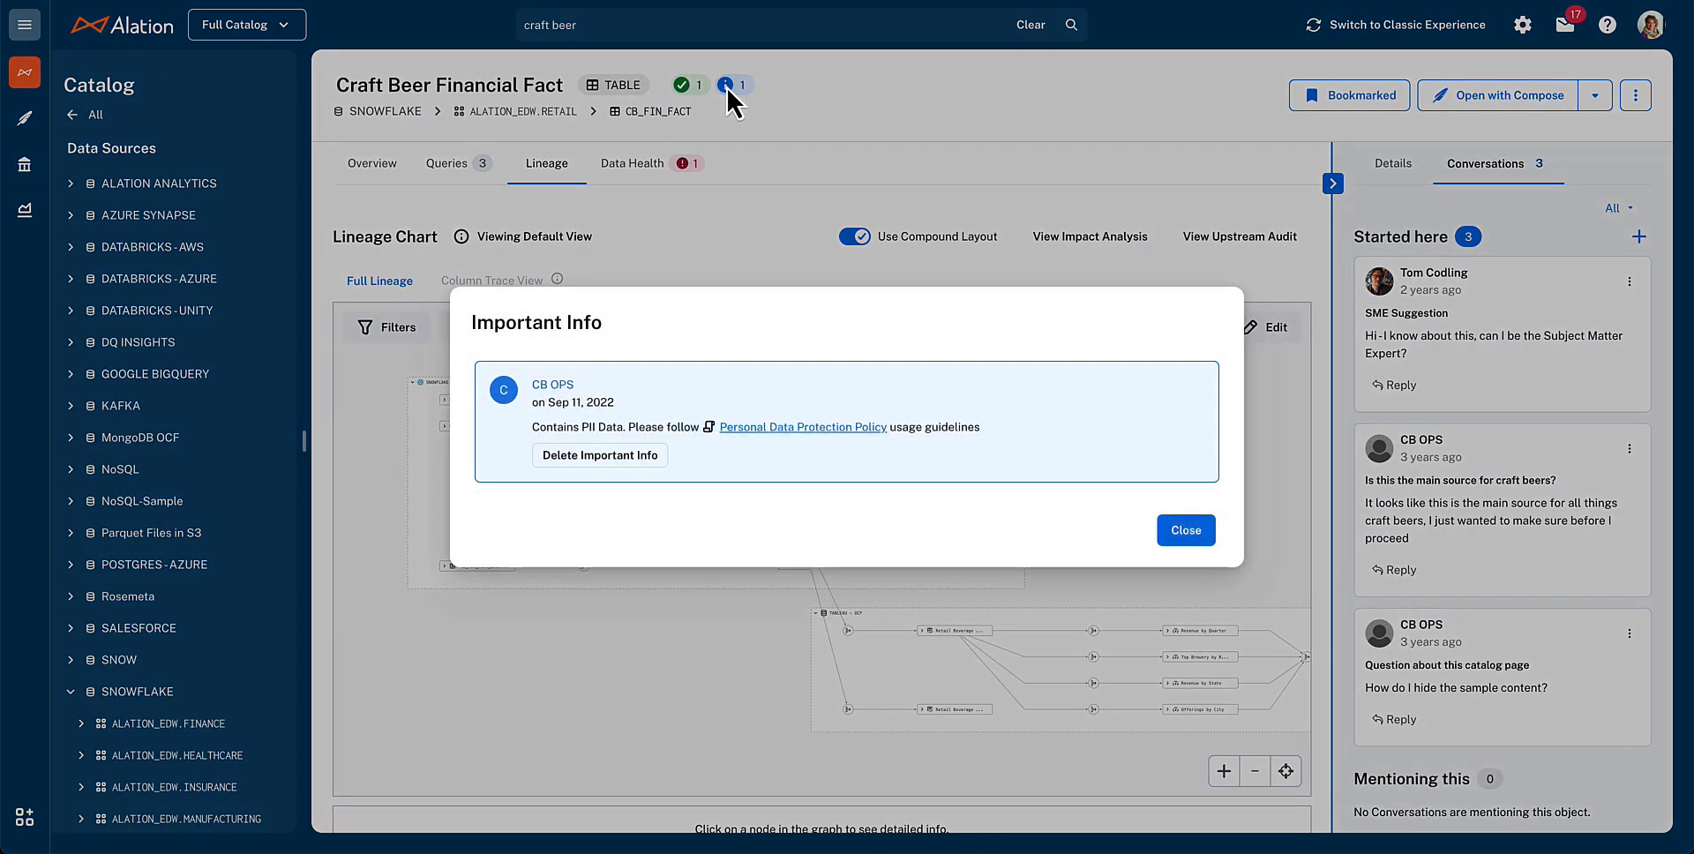
left_click(1184, 530)
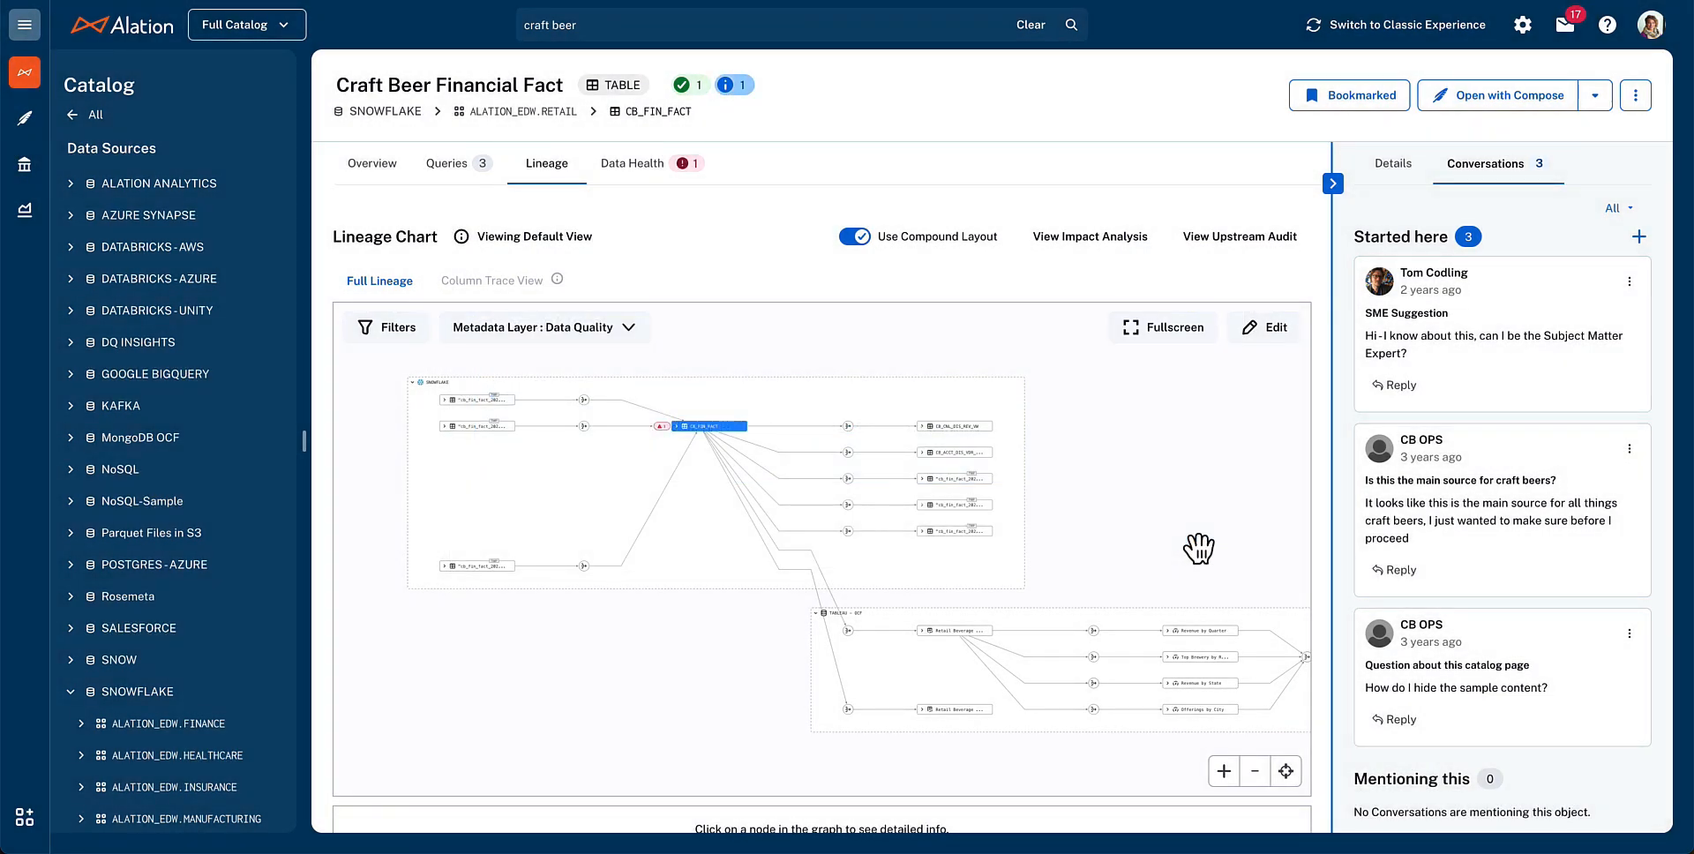
left_click(731, 84)
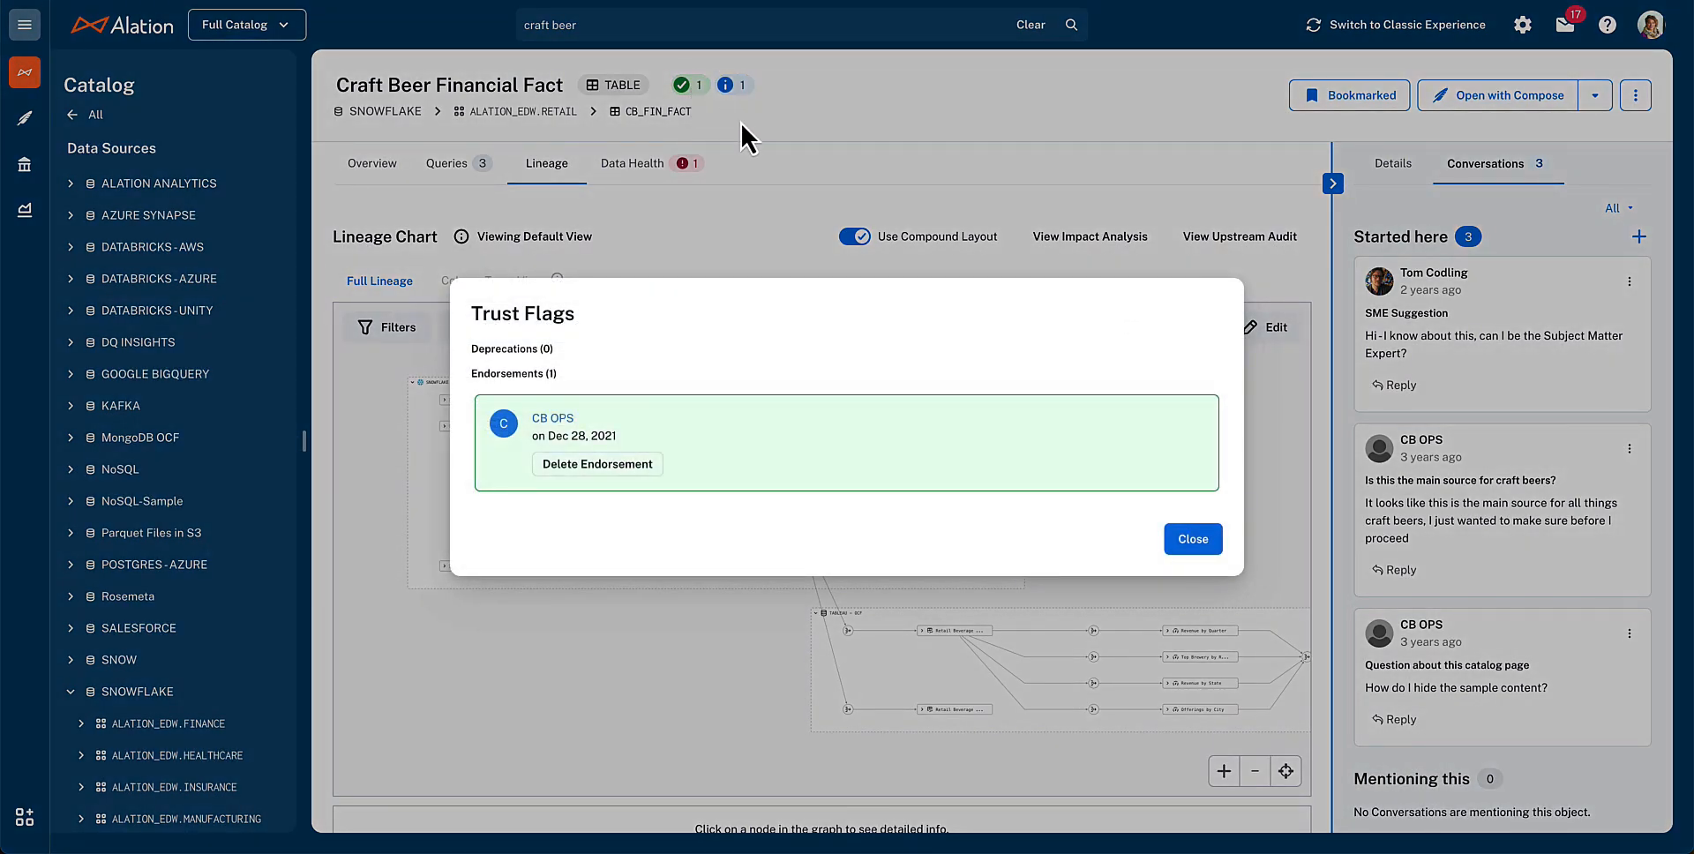
left_click(1192, 539)
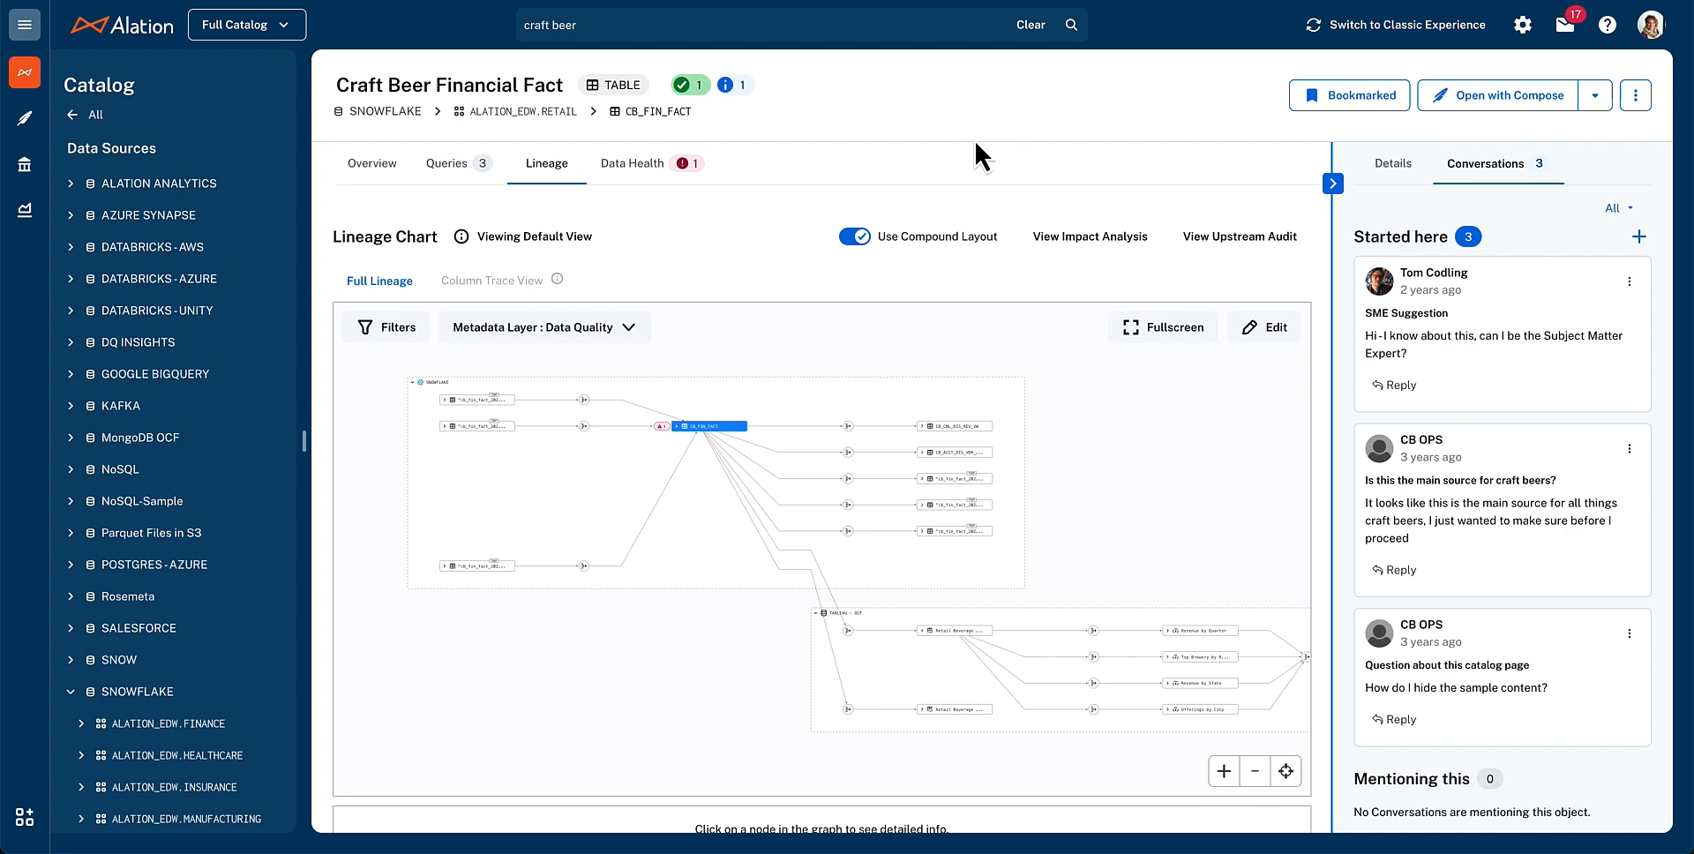
mouse_move(977, 151)
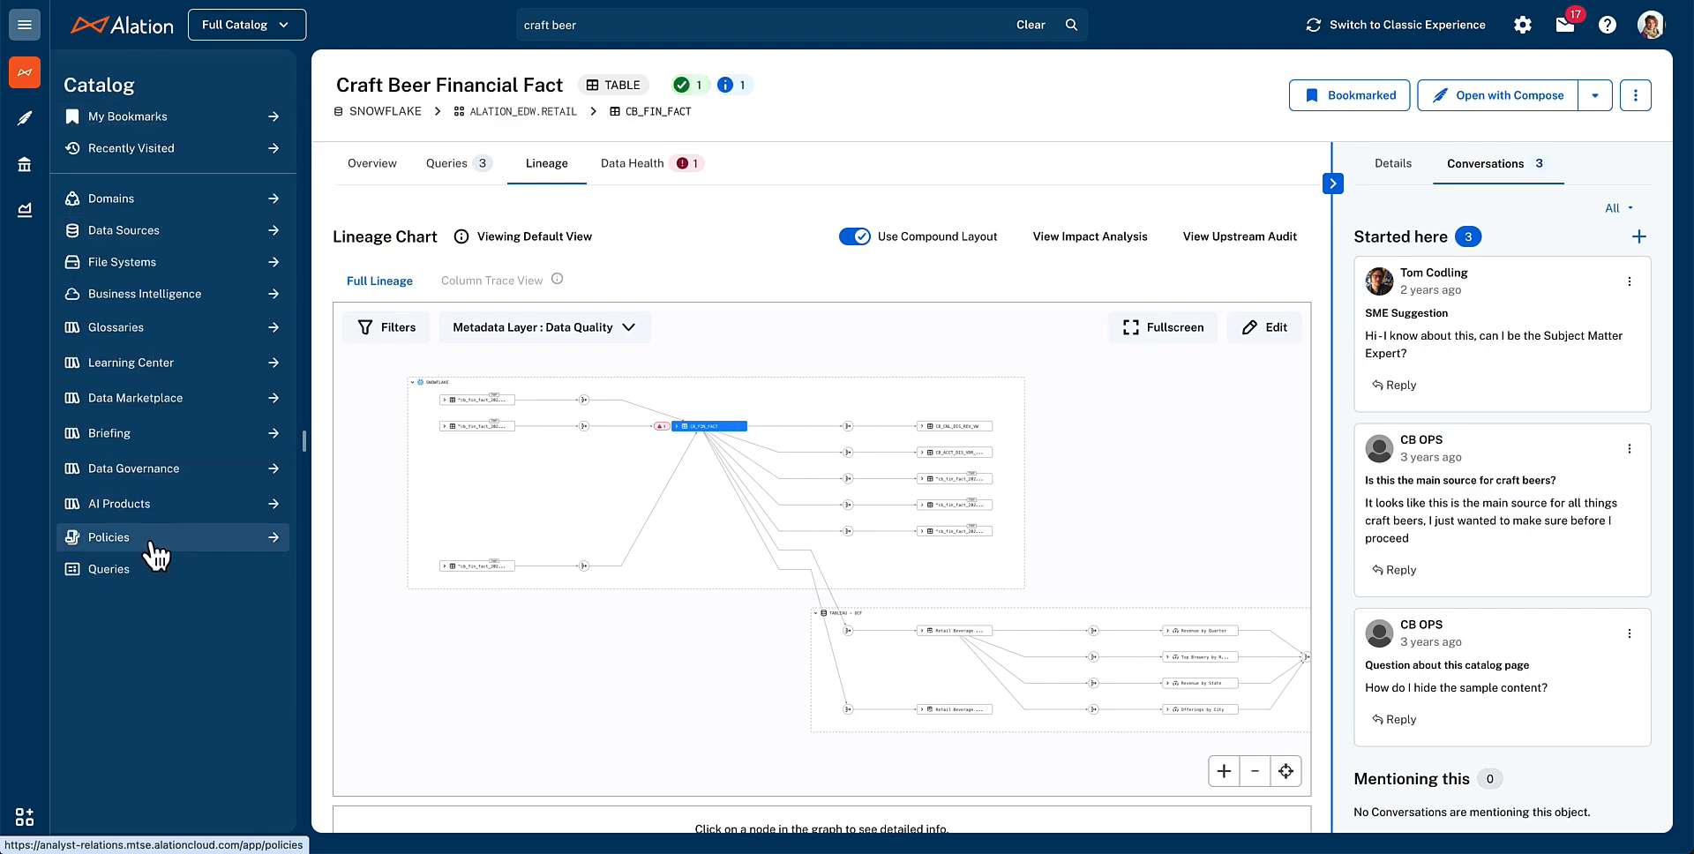
Go to Policies to list the 17 policy groups and individual policies
left_click(106, 536)
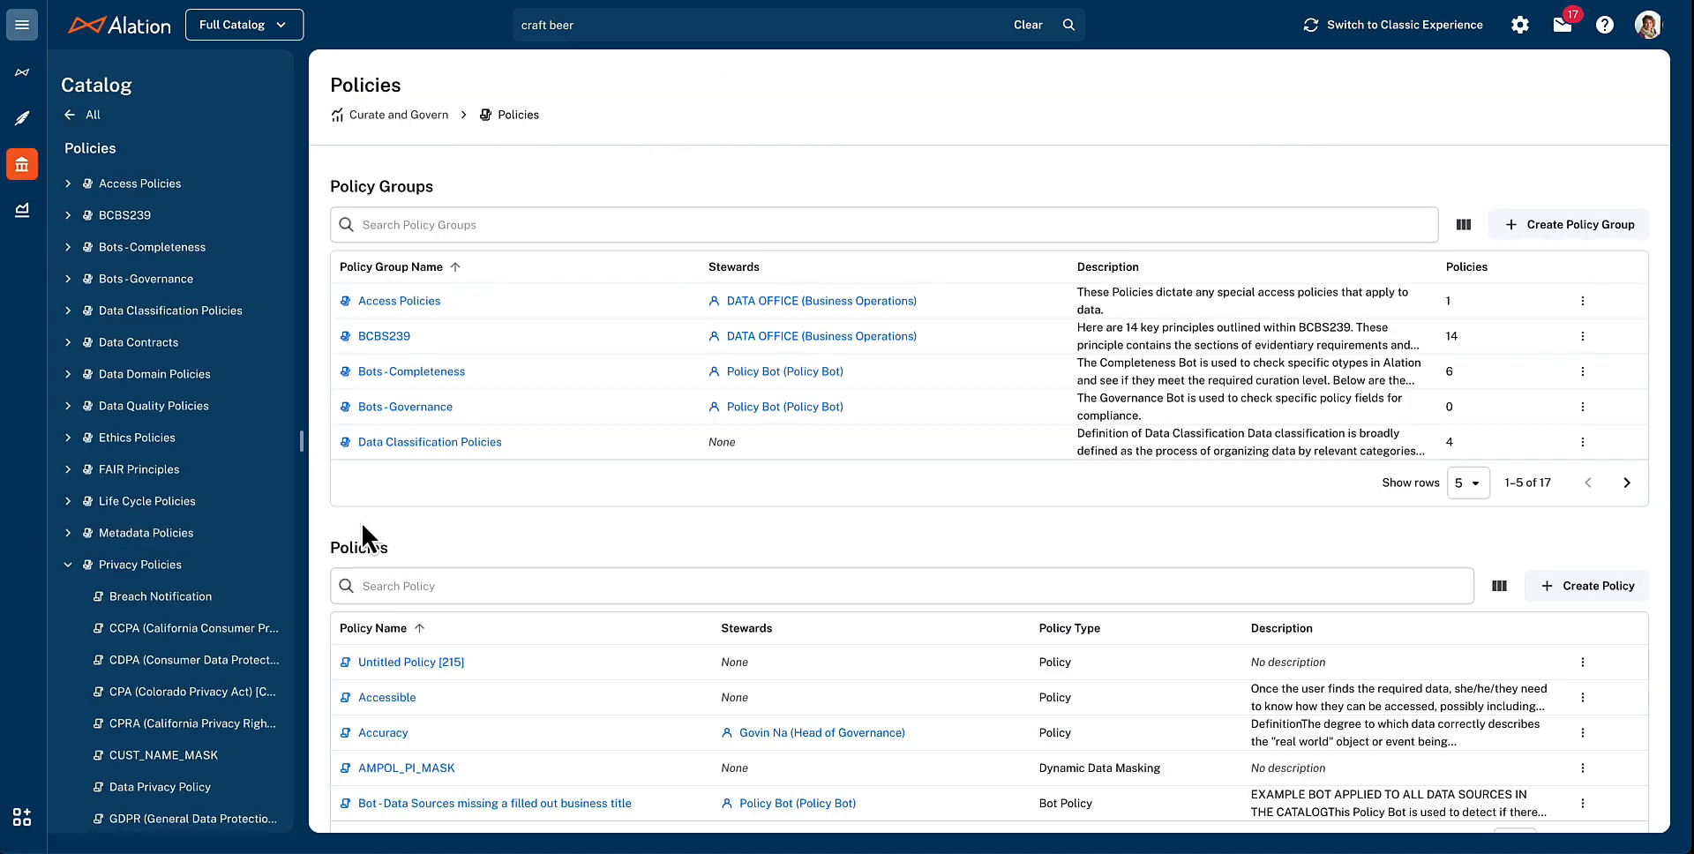
mouse_move(572, 391)
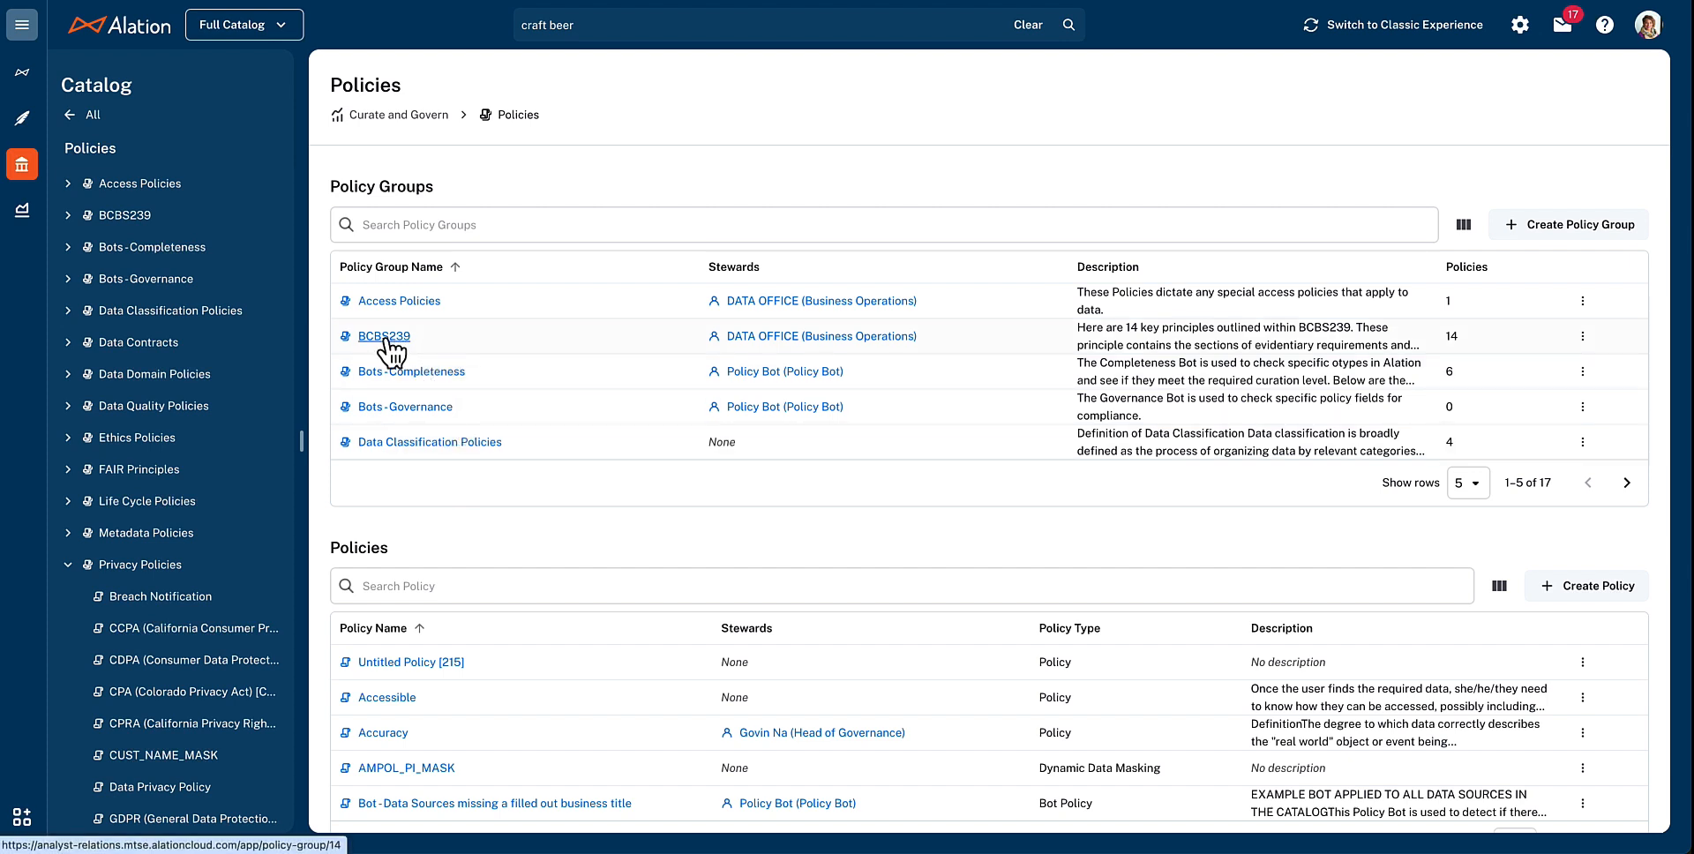
left_click(382, 336)
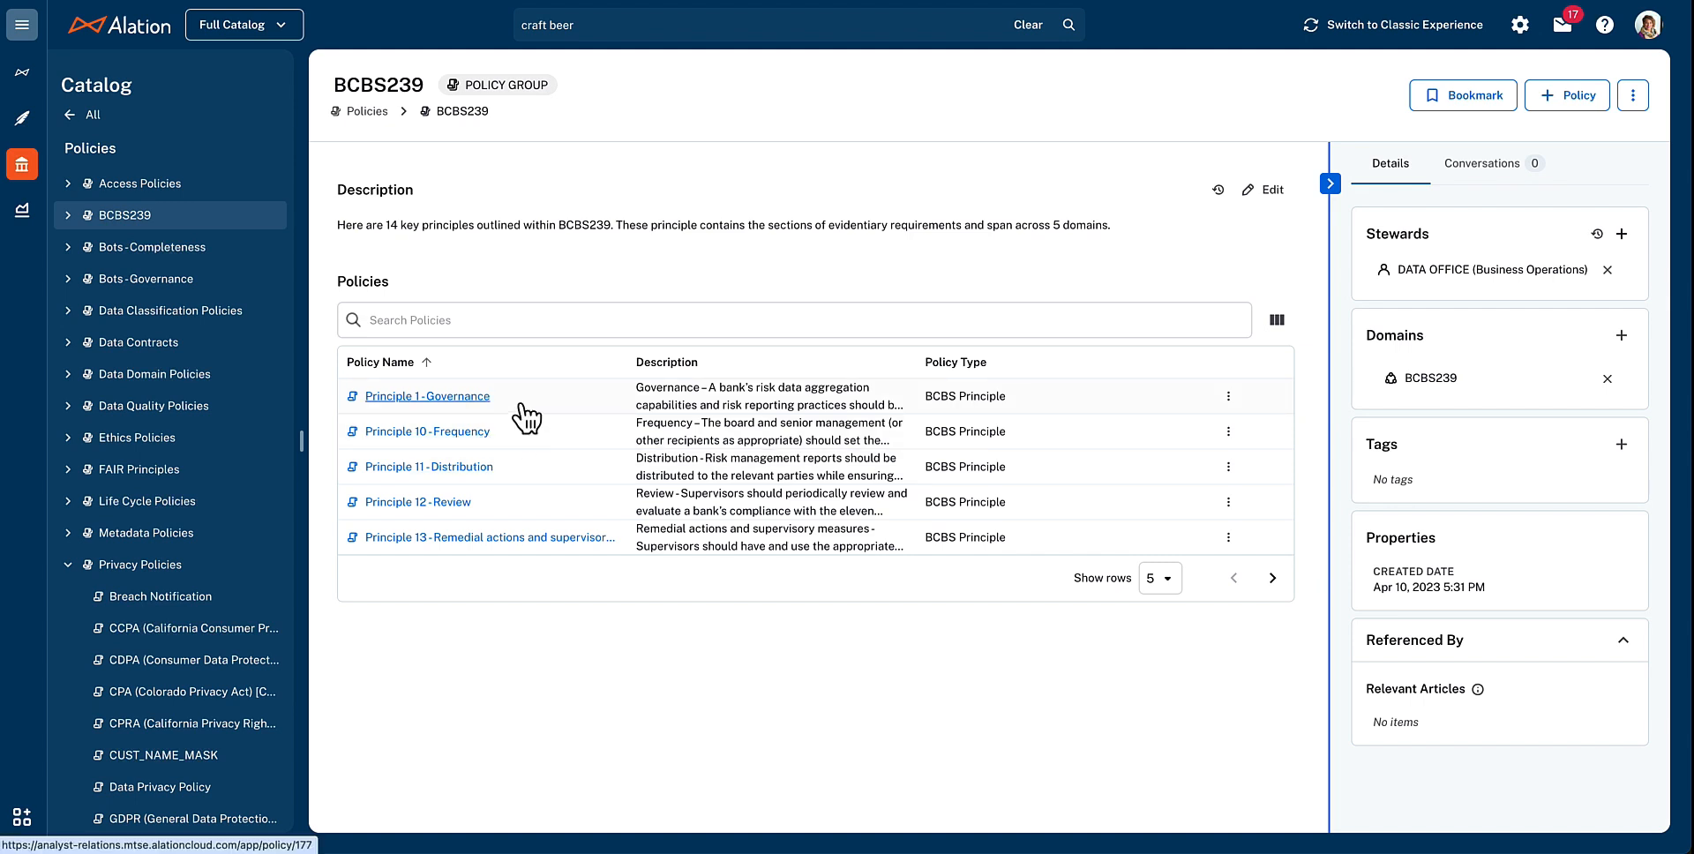
mouse_move(524, 419)
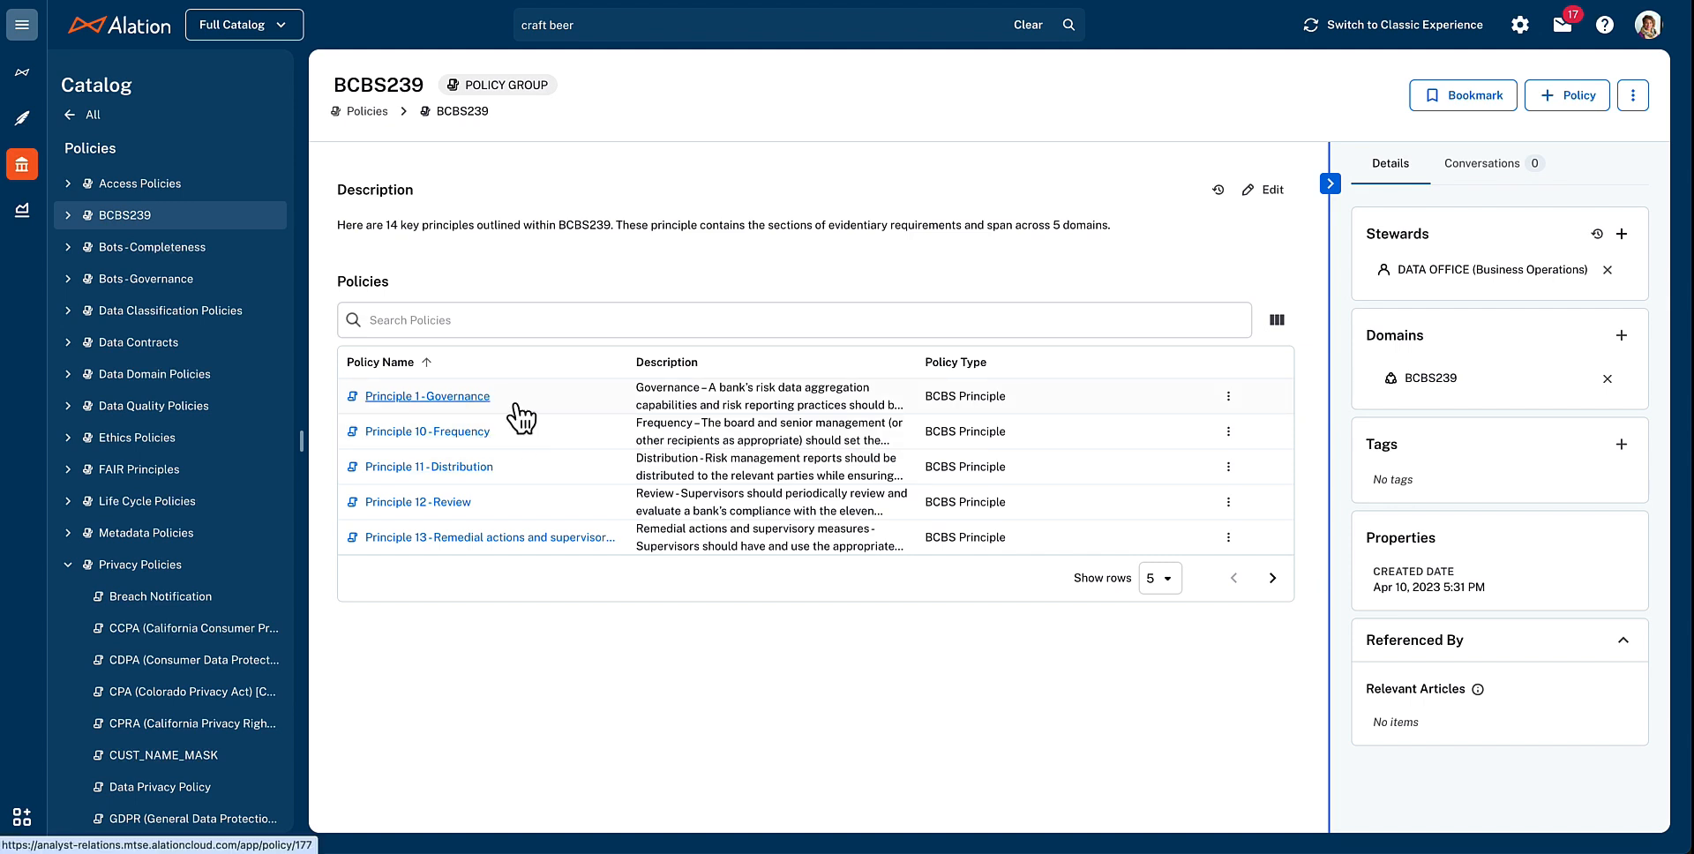
mouse_move(372, 143)
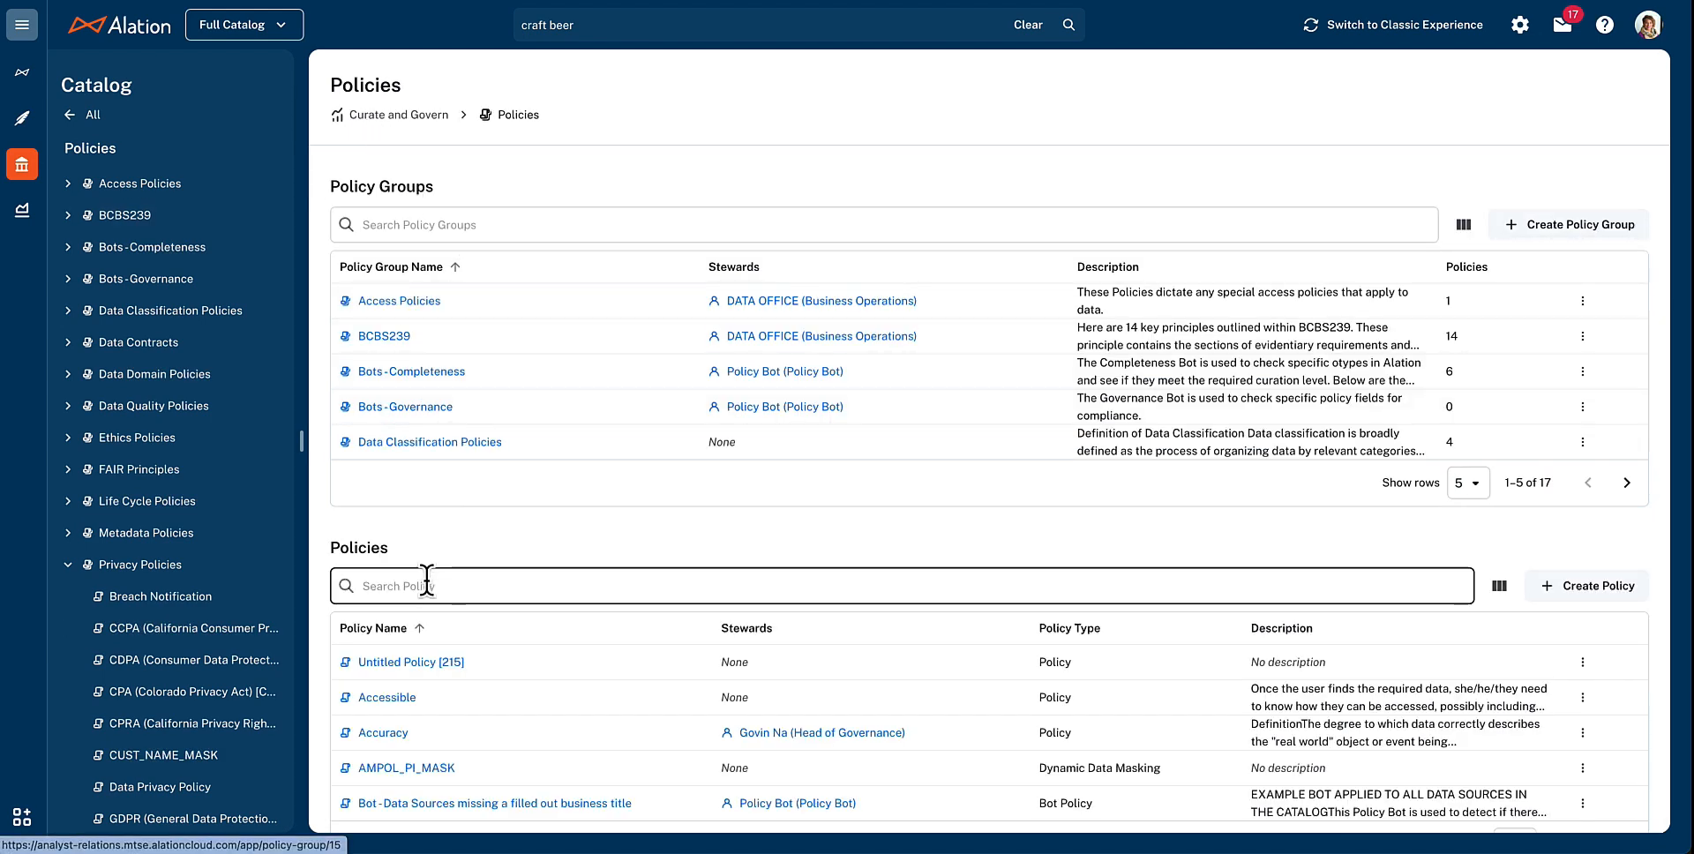
Search policies for 'cust', open CUST_NAME_MASK, and review its seven columns and SQL rule
type("cust")
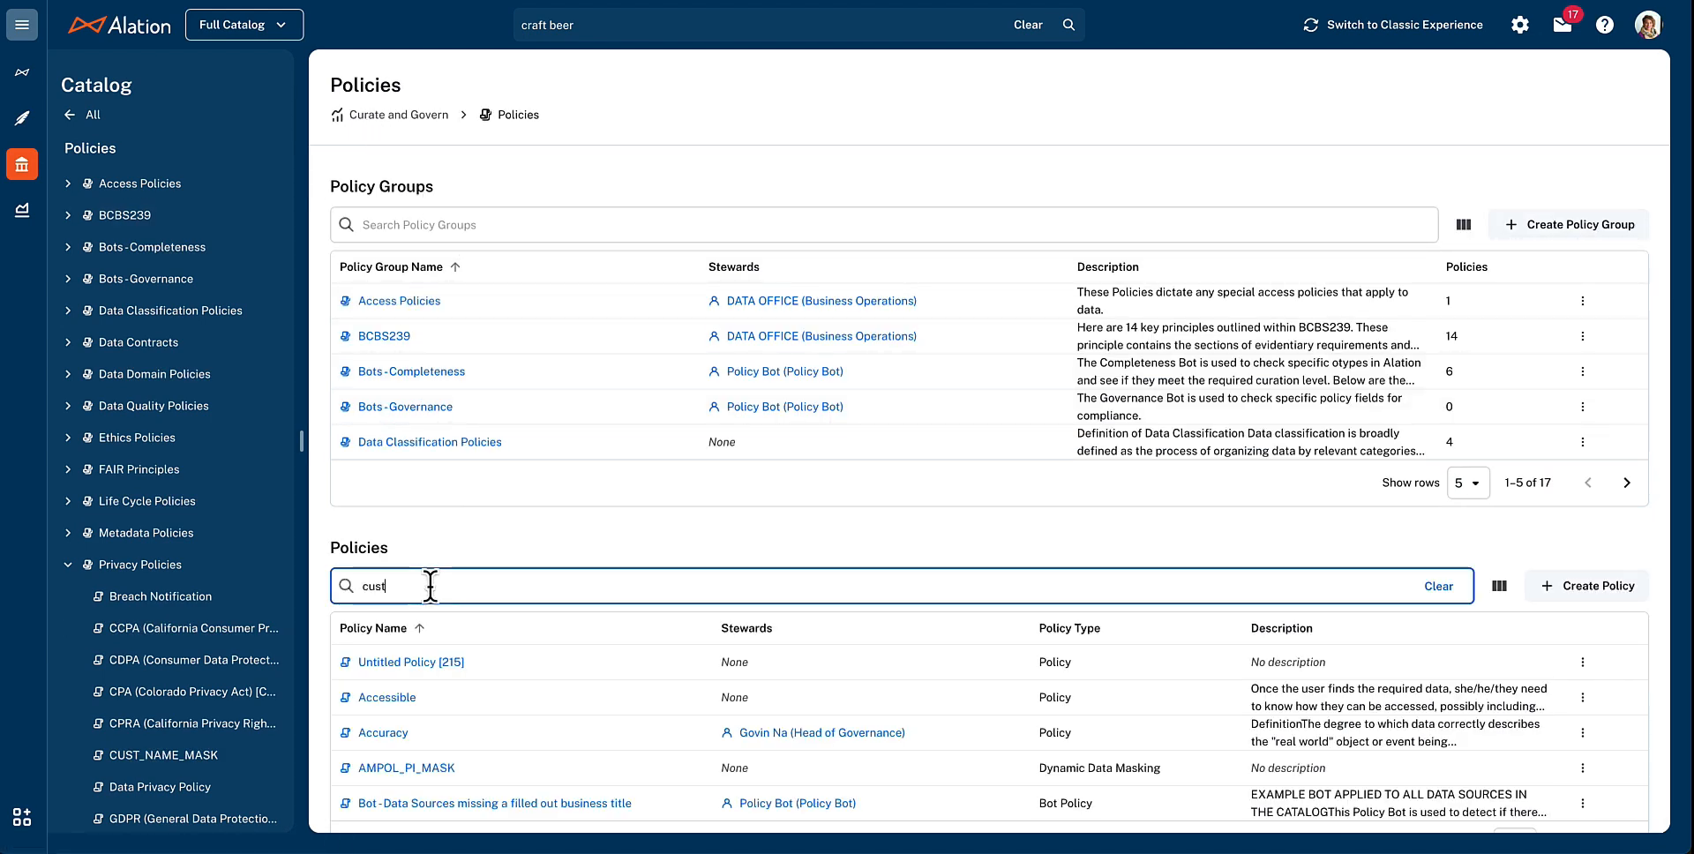
type("cust")
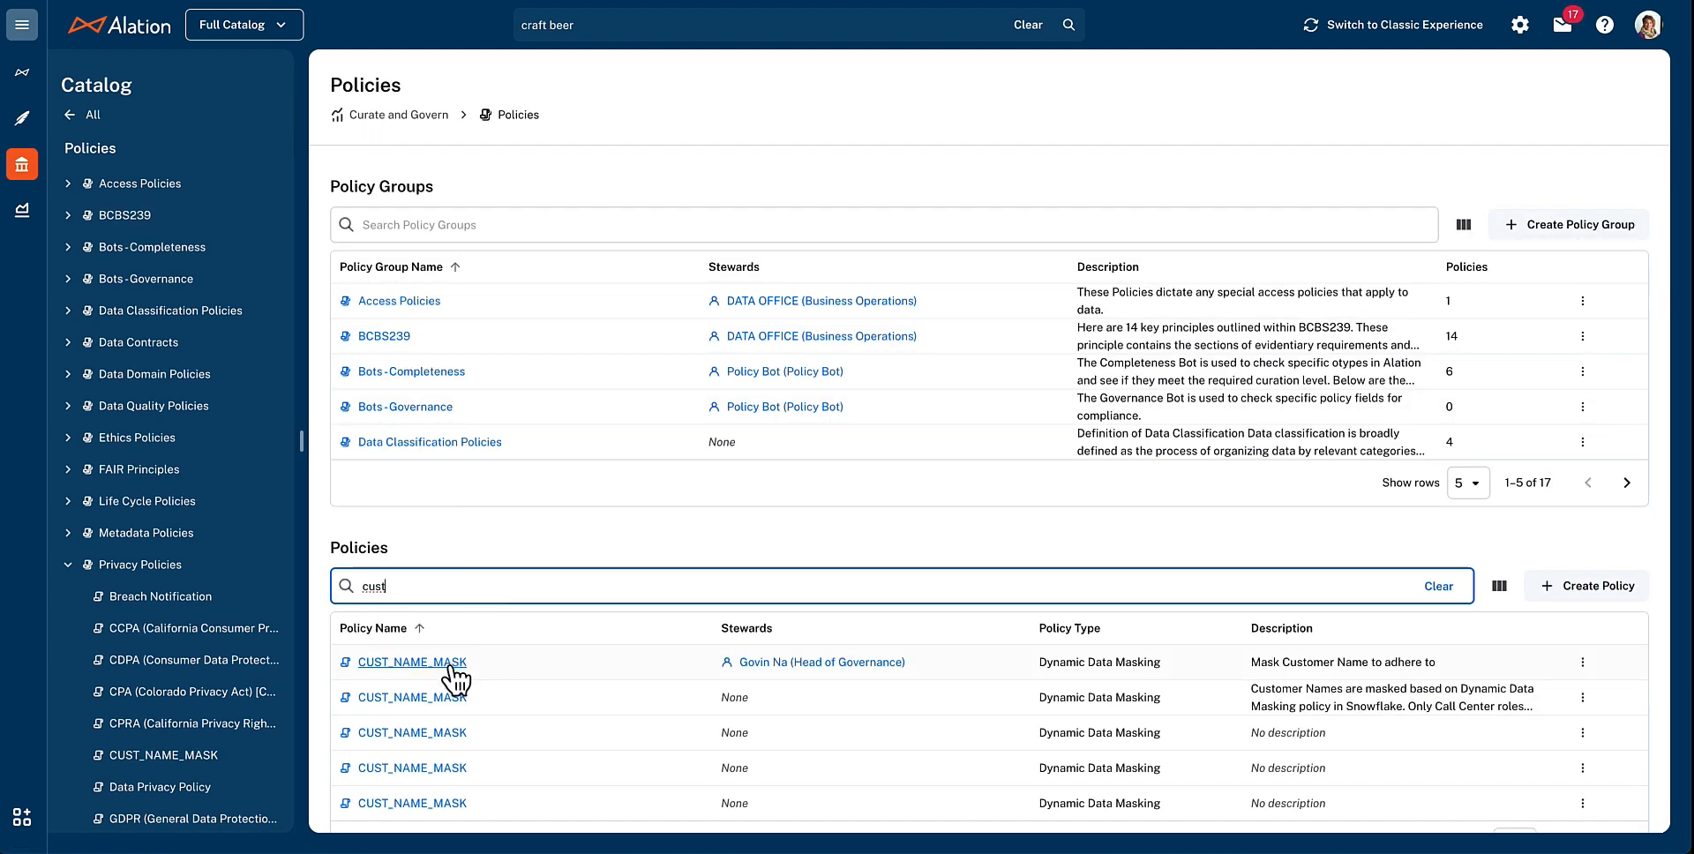
mouse_move(413, 662)
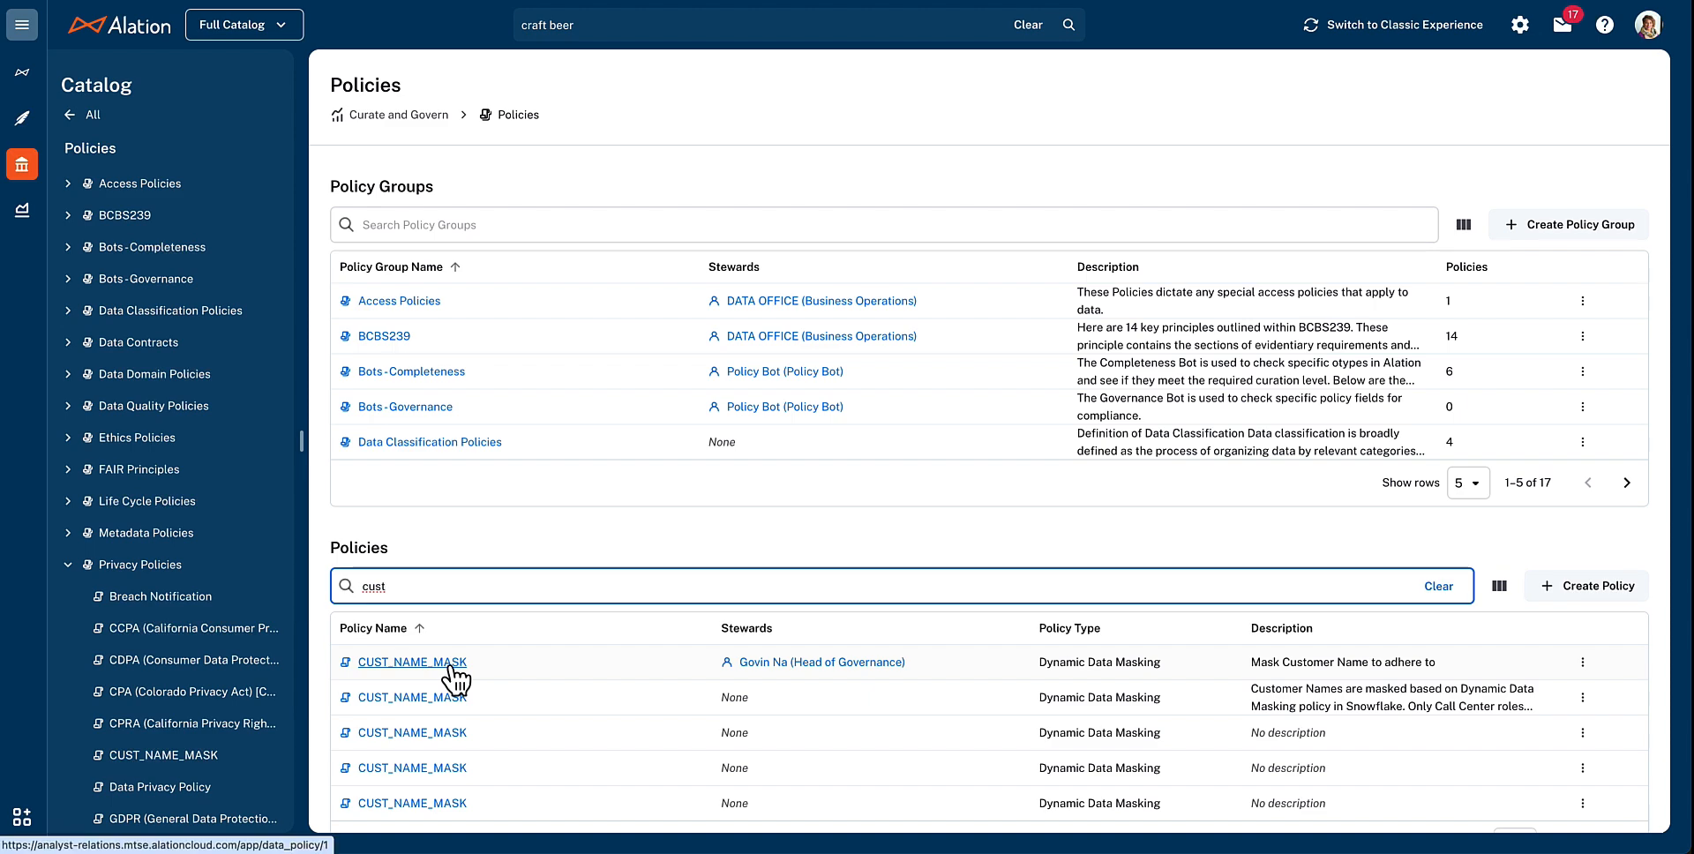
left_click(412, 661)
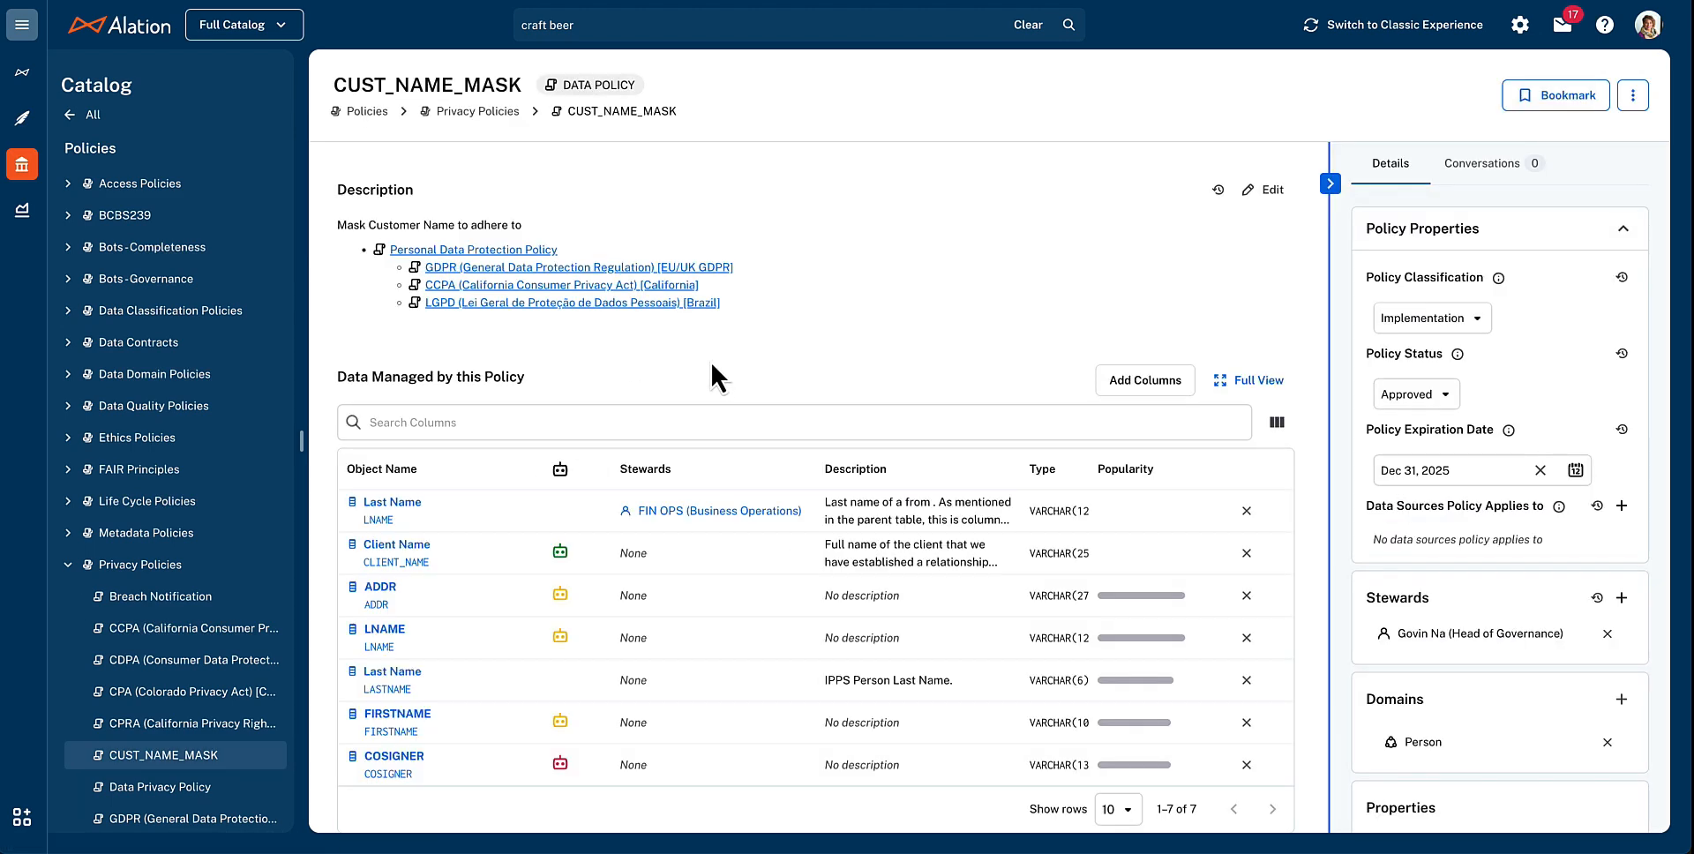
scroll("down", 3)
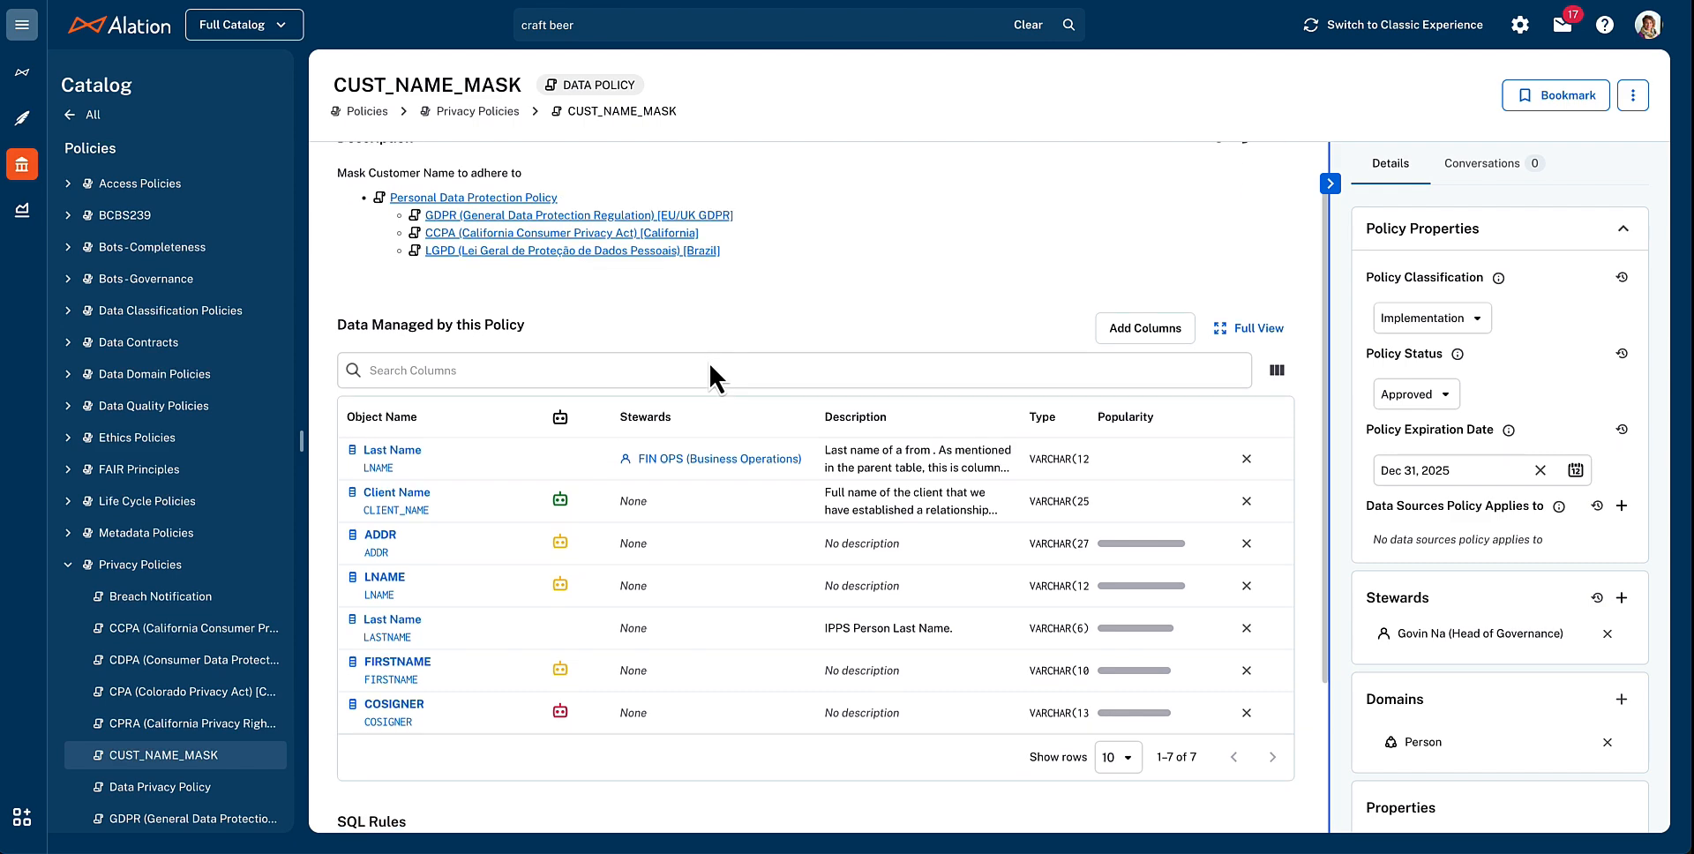
scroll("down", 3)
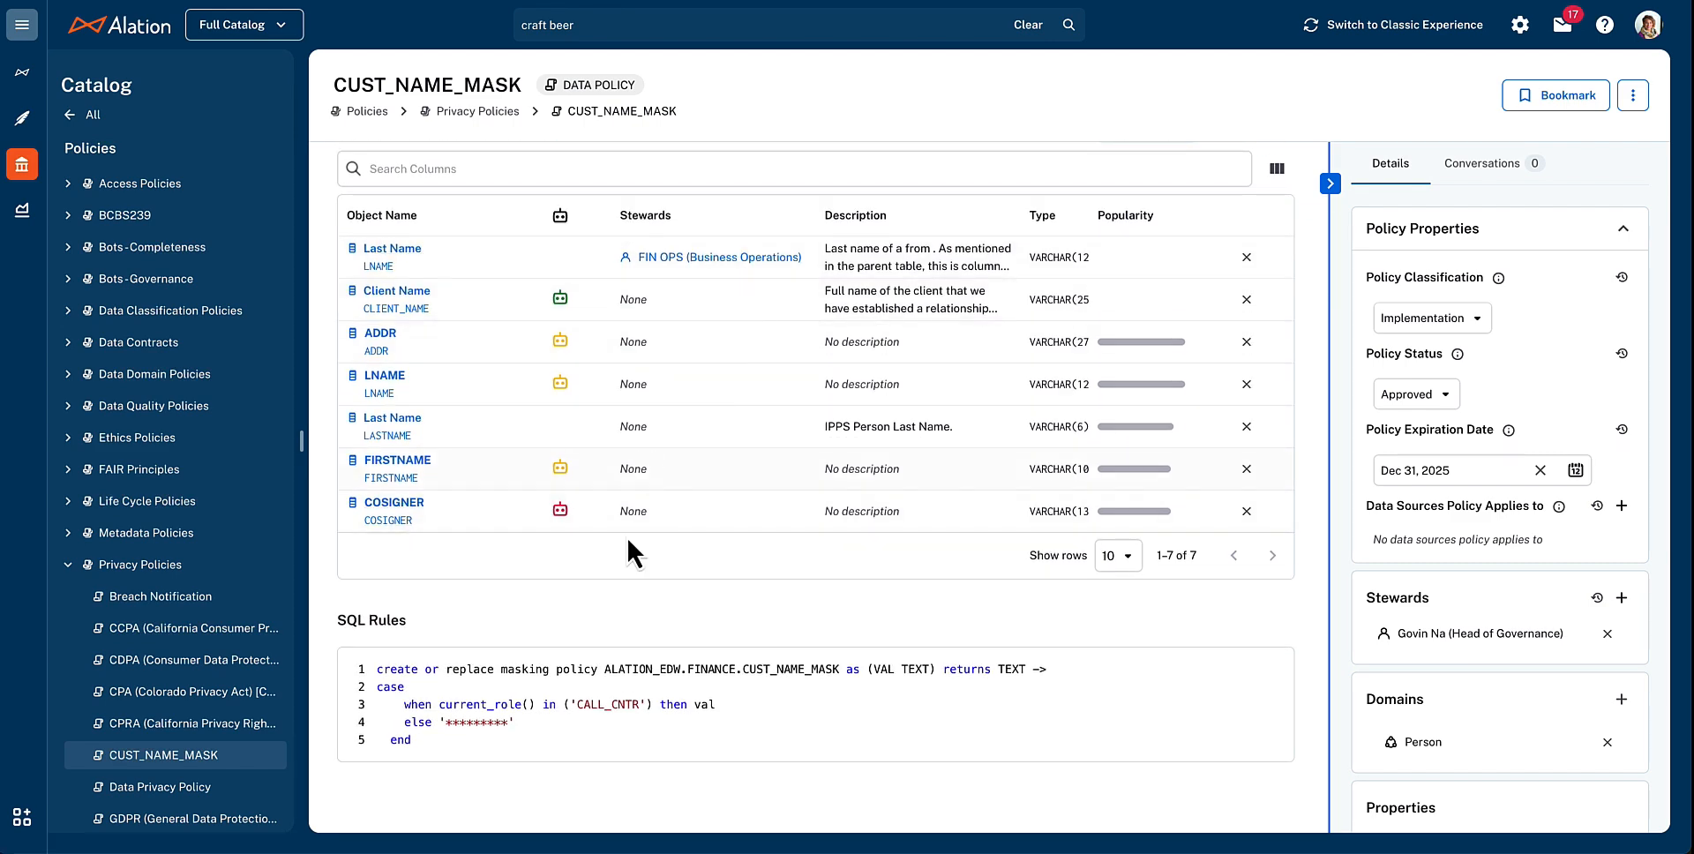
mouse_move(573, 652)
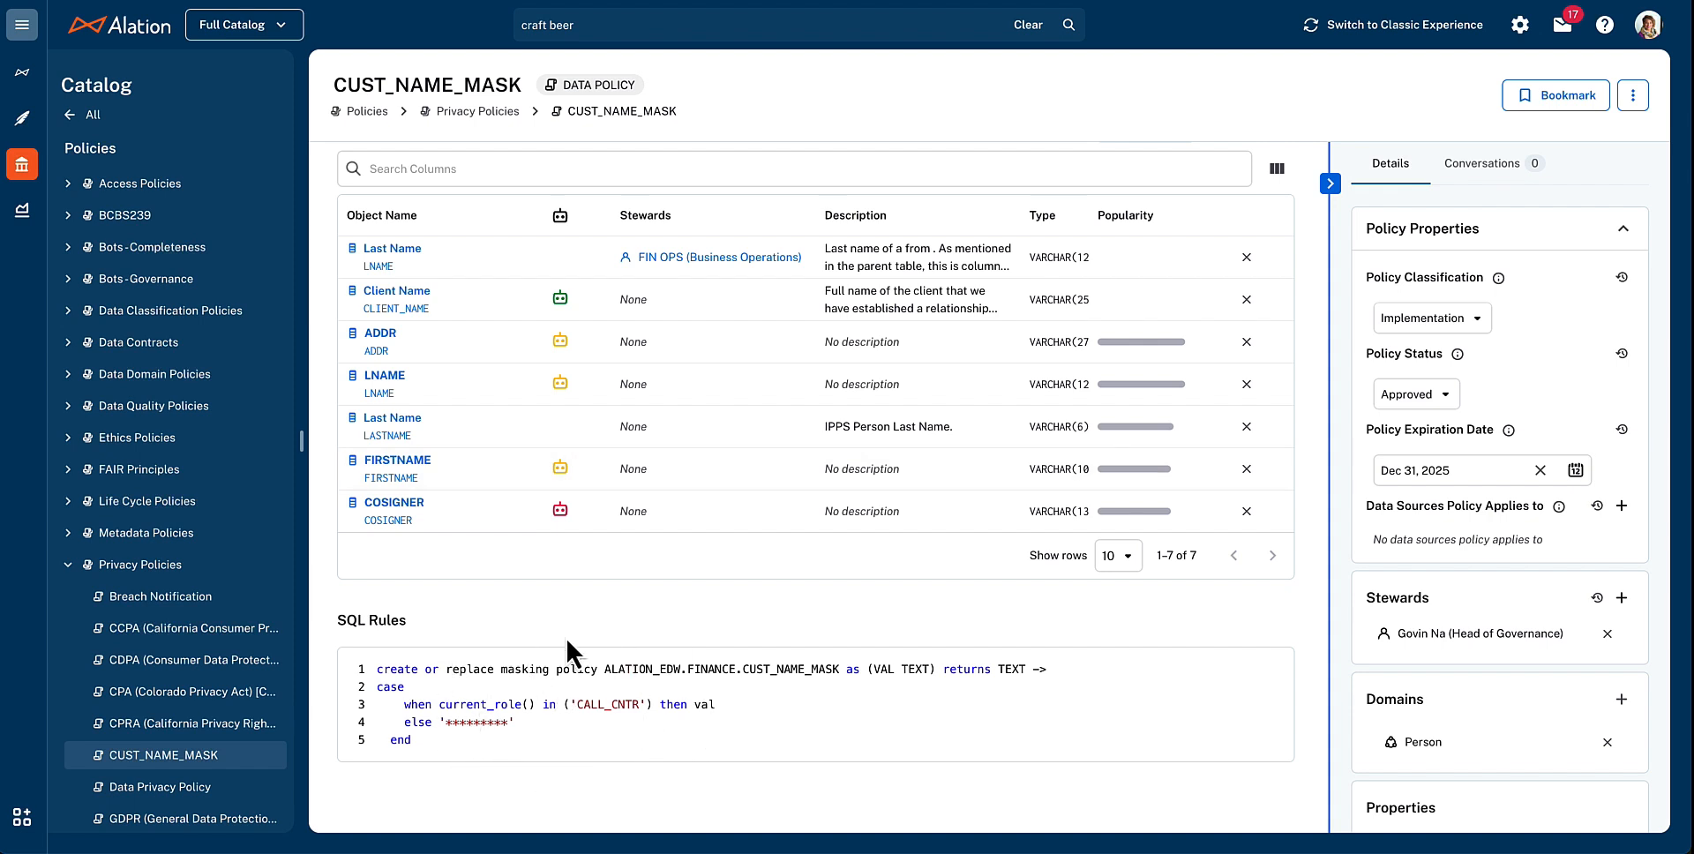
mouse_move(613, 780)
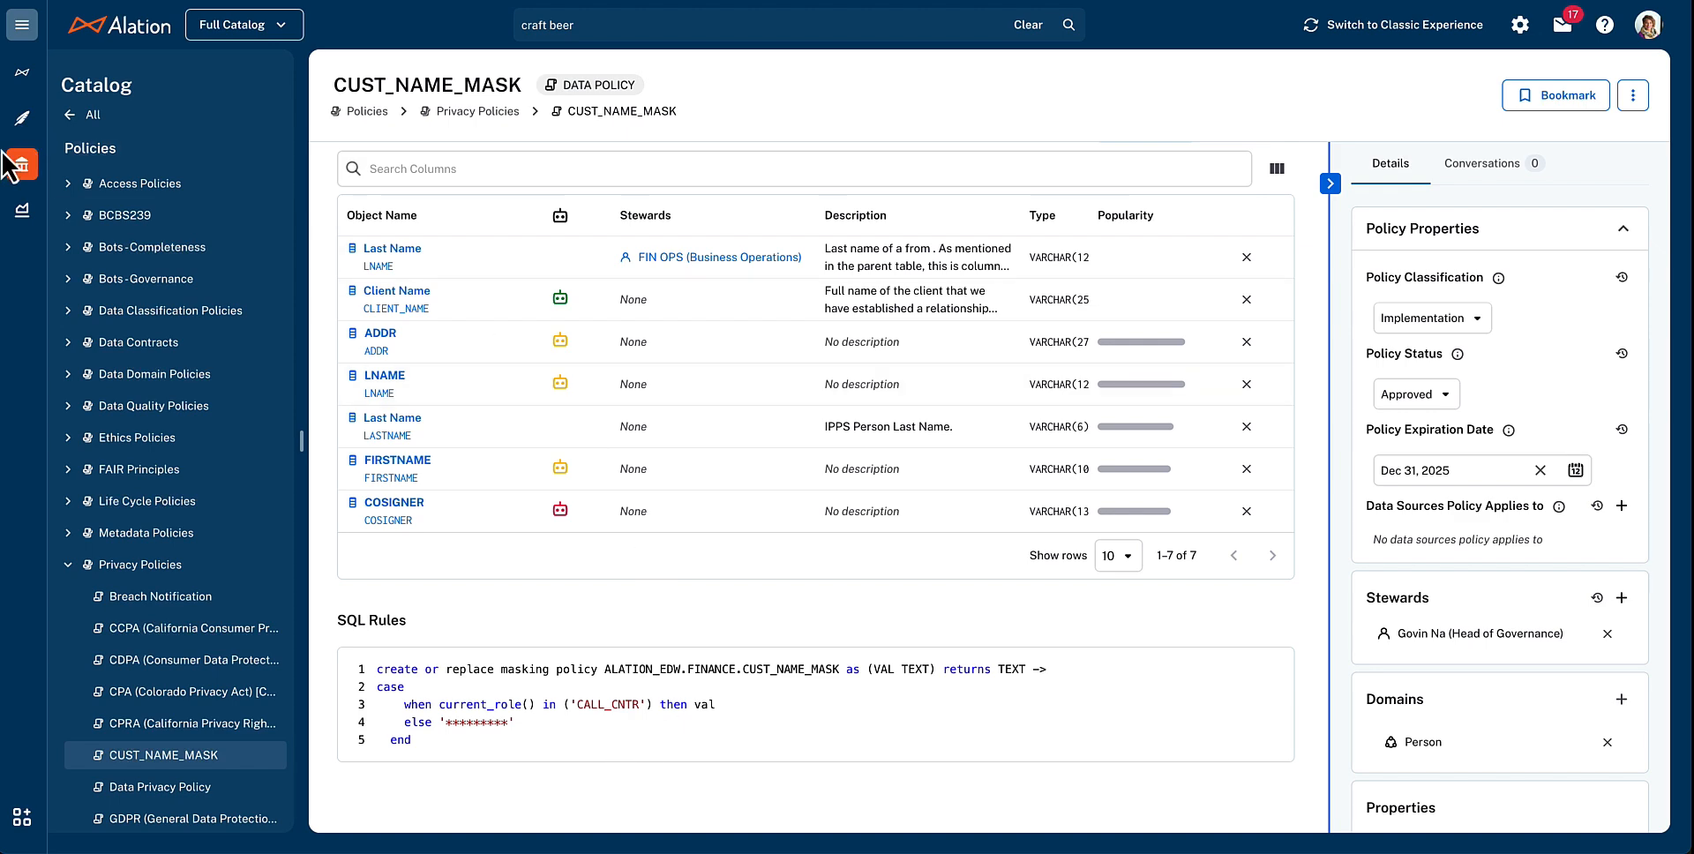
Open Curation Progress from the Governance hub and browse the 27 Catalog Sets
left_click(20, 164)
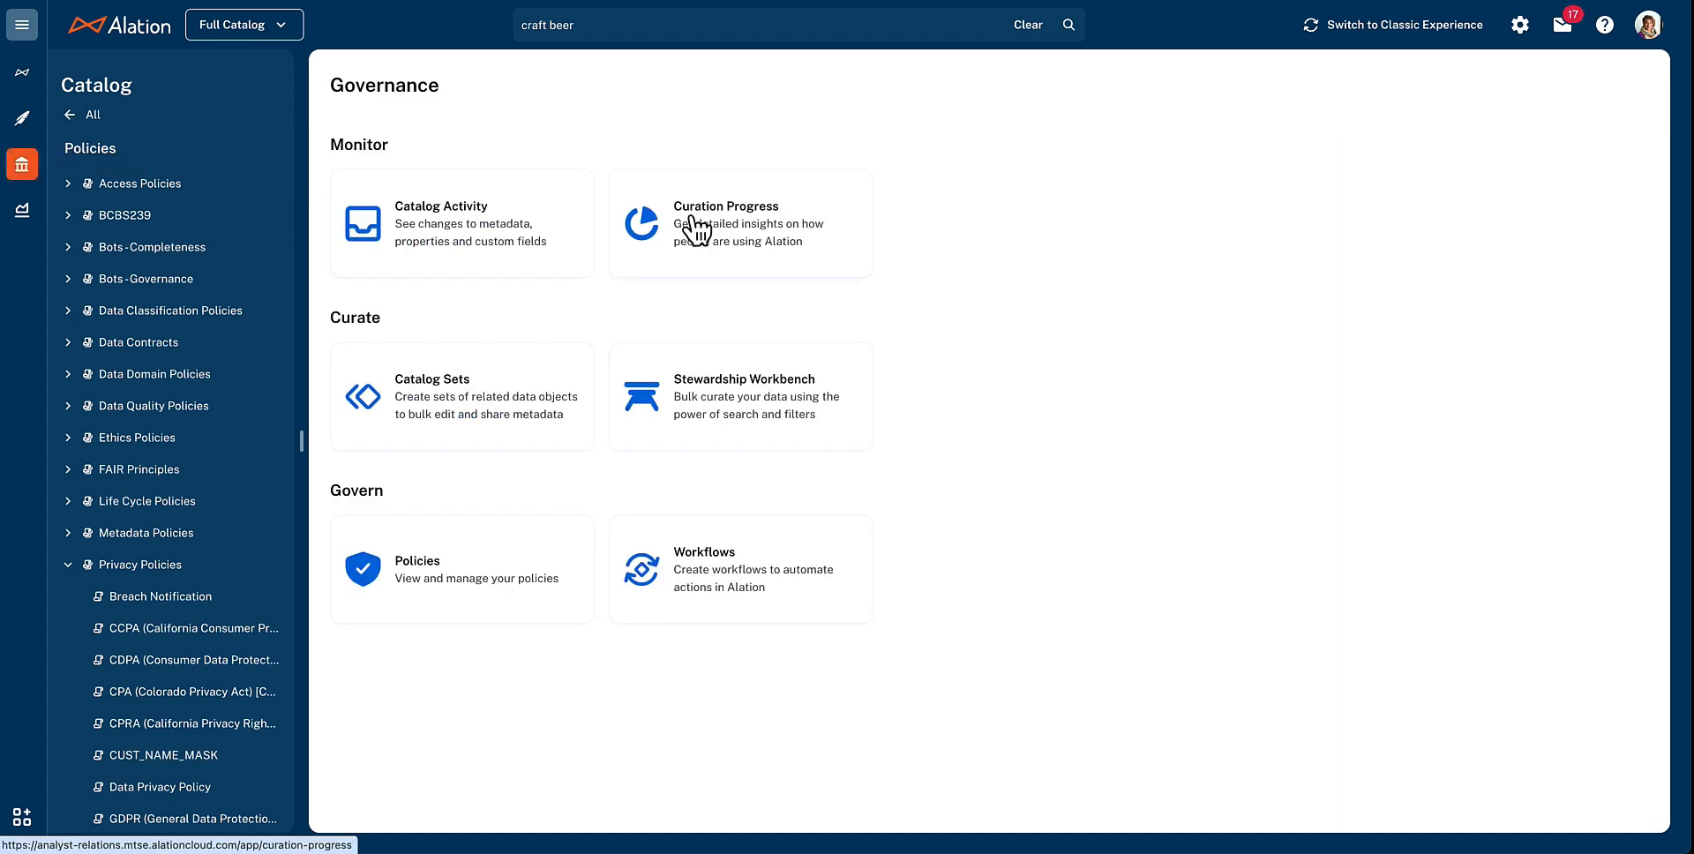
left_click(740, 223)
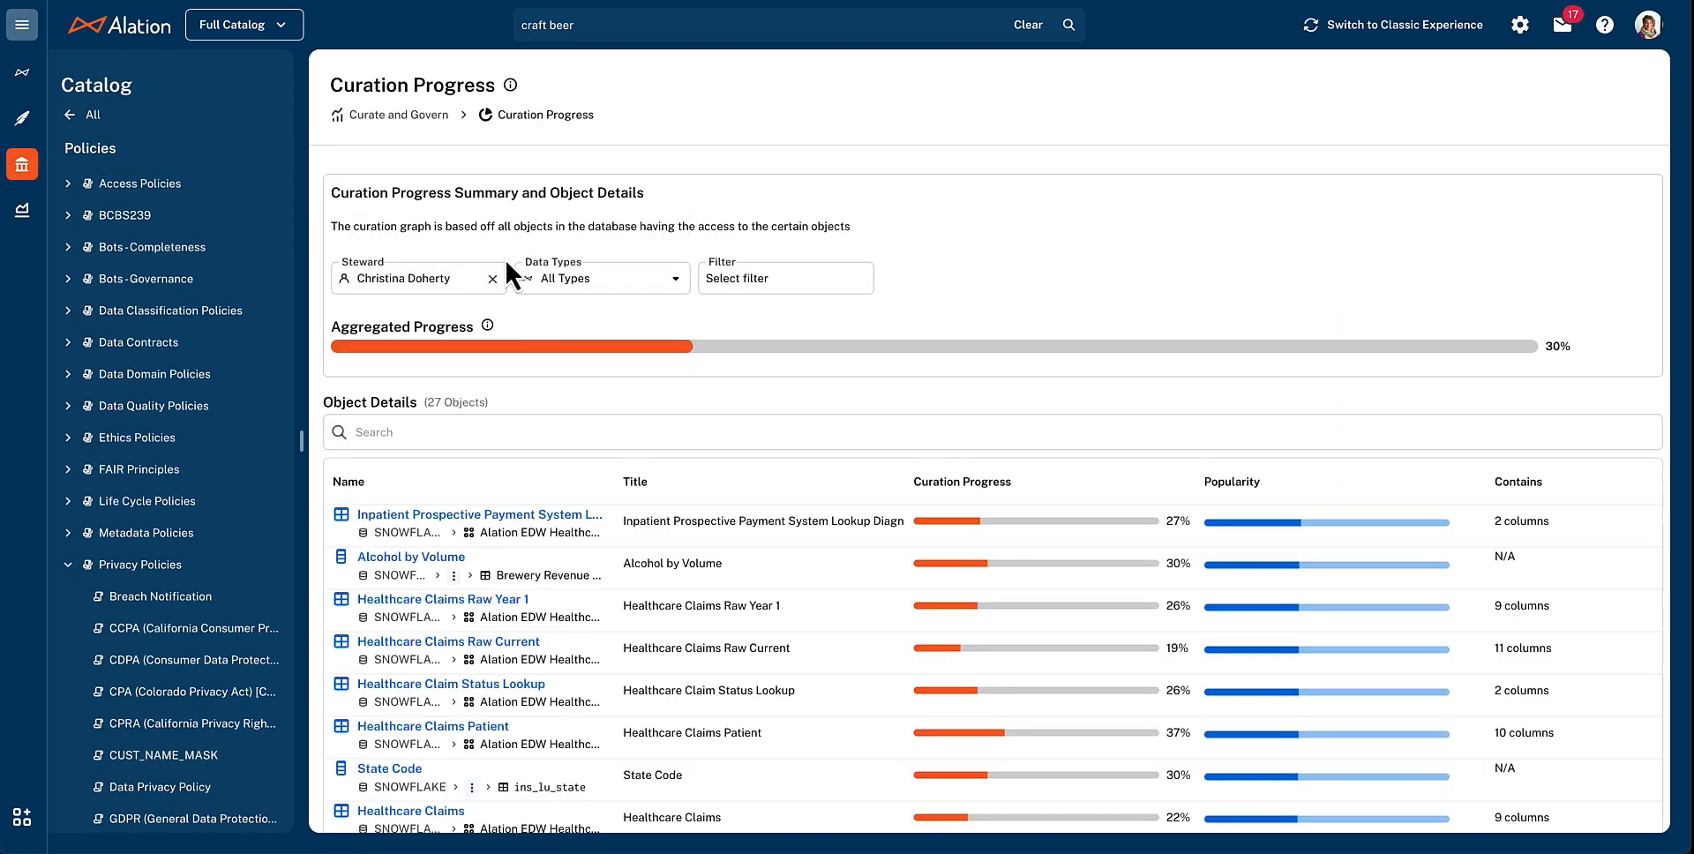
left_click(418, 278)
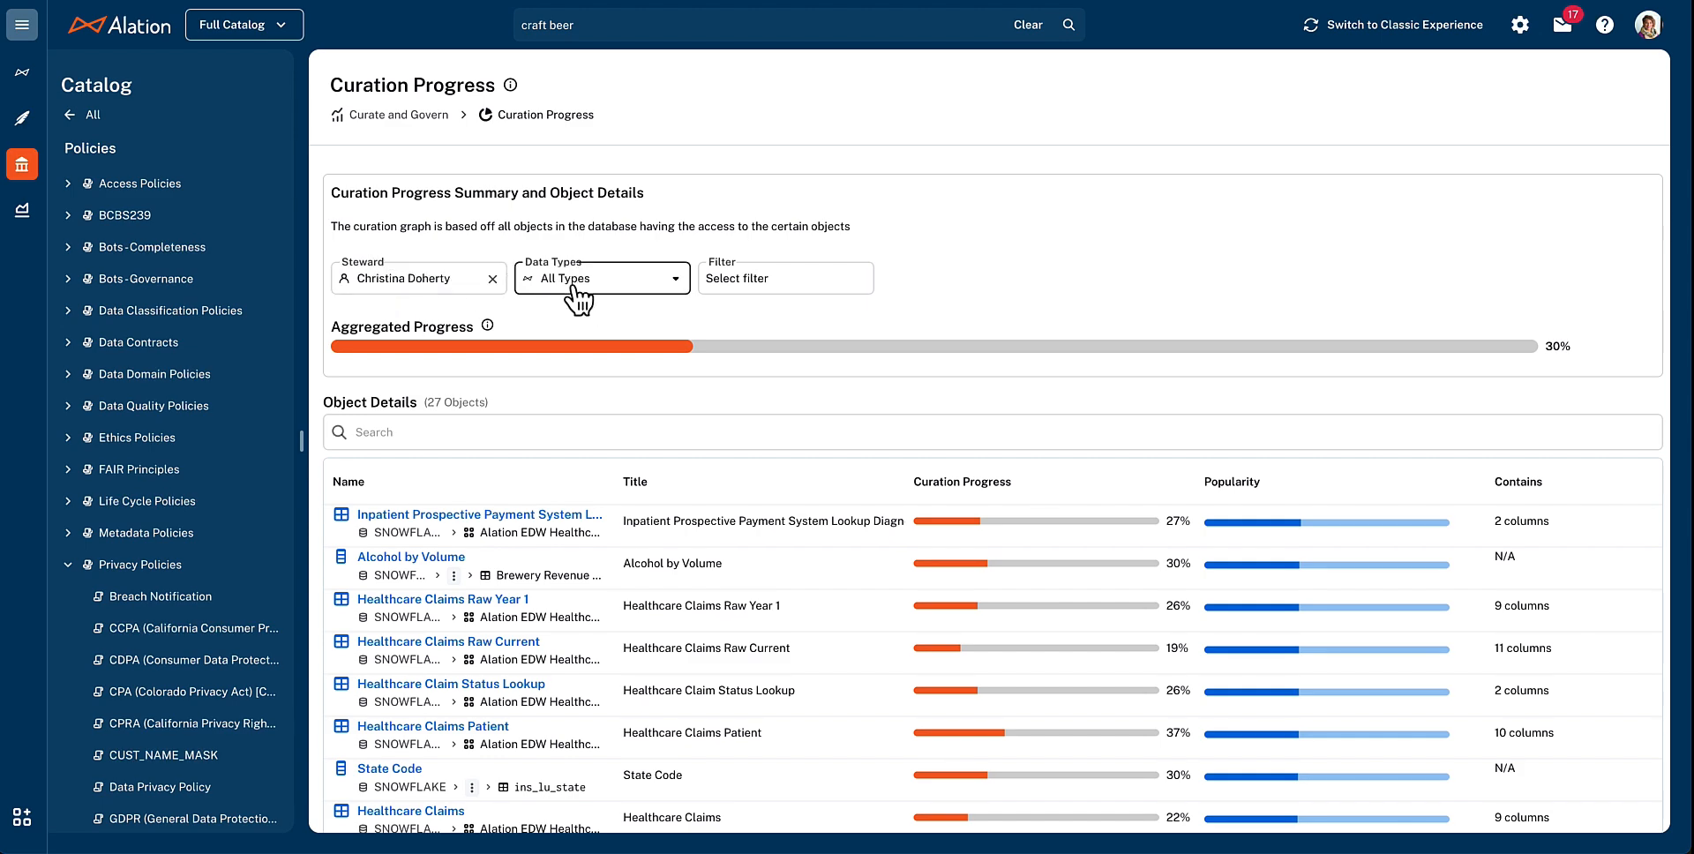
scroll("down", 3)
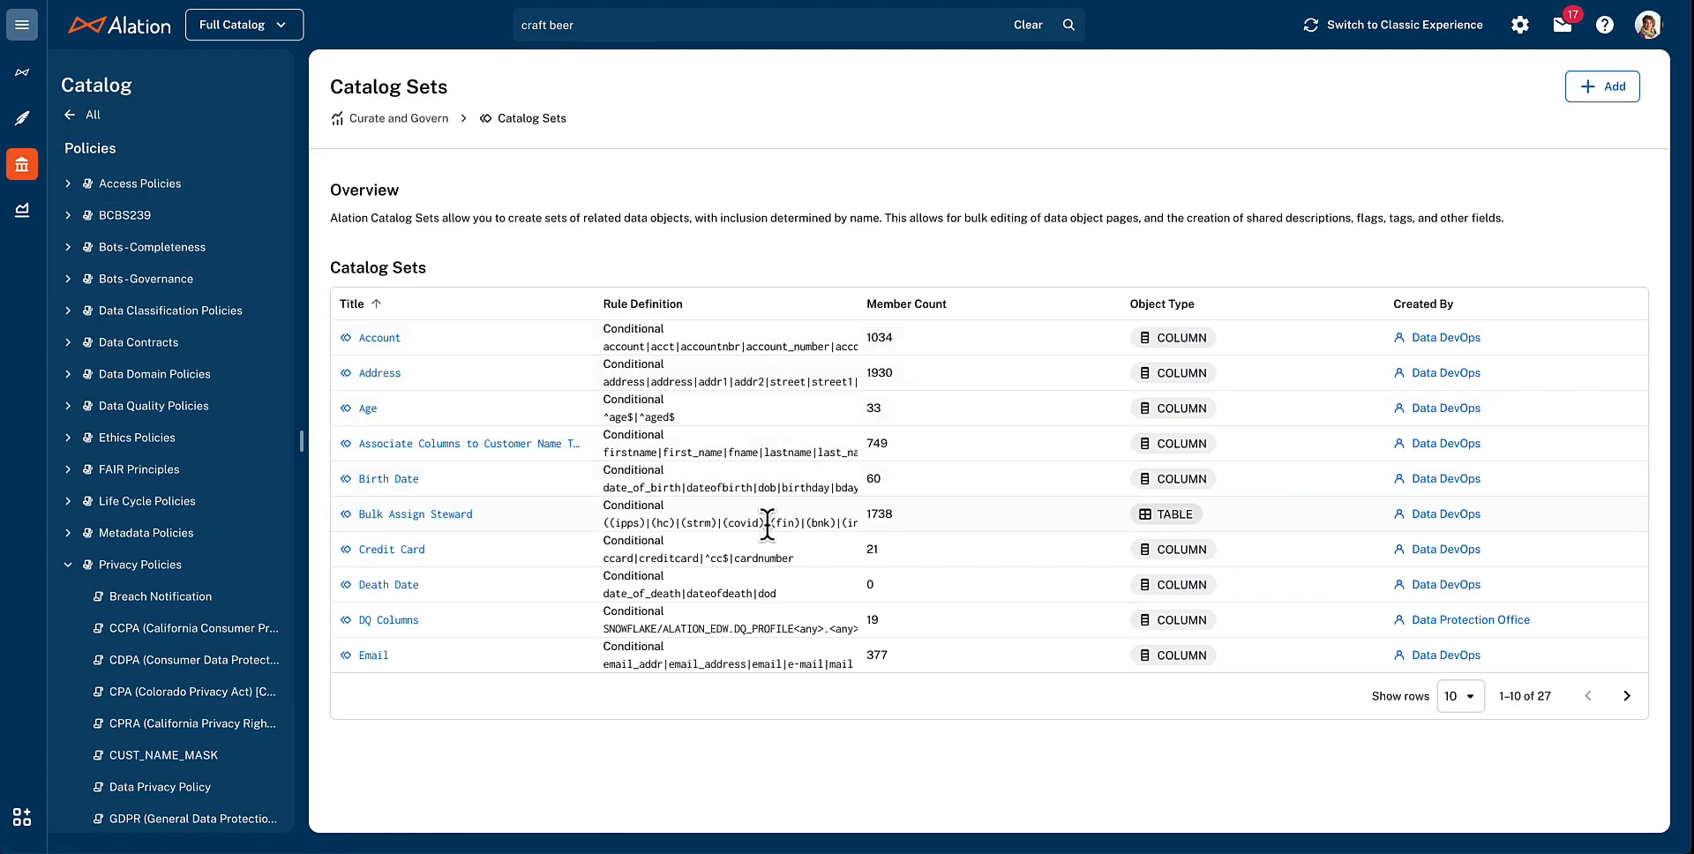
mouse_move(767, 372)
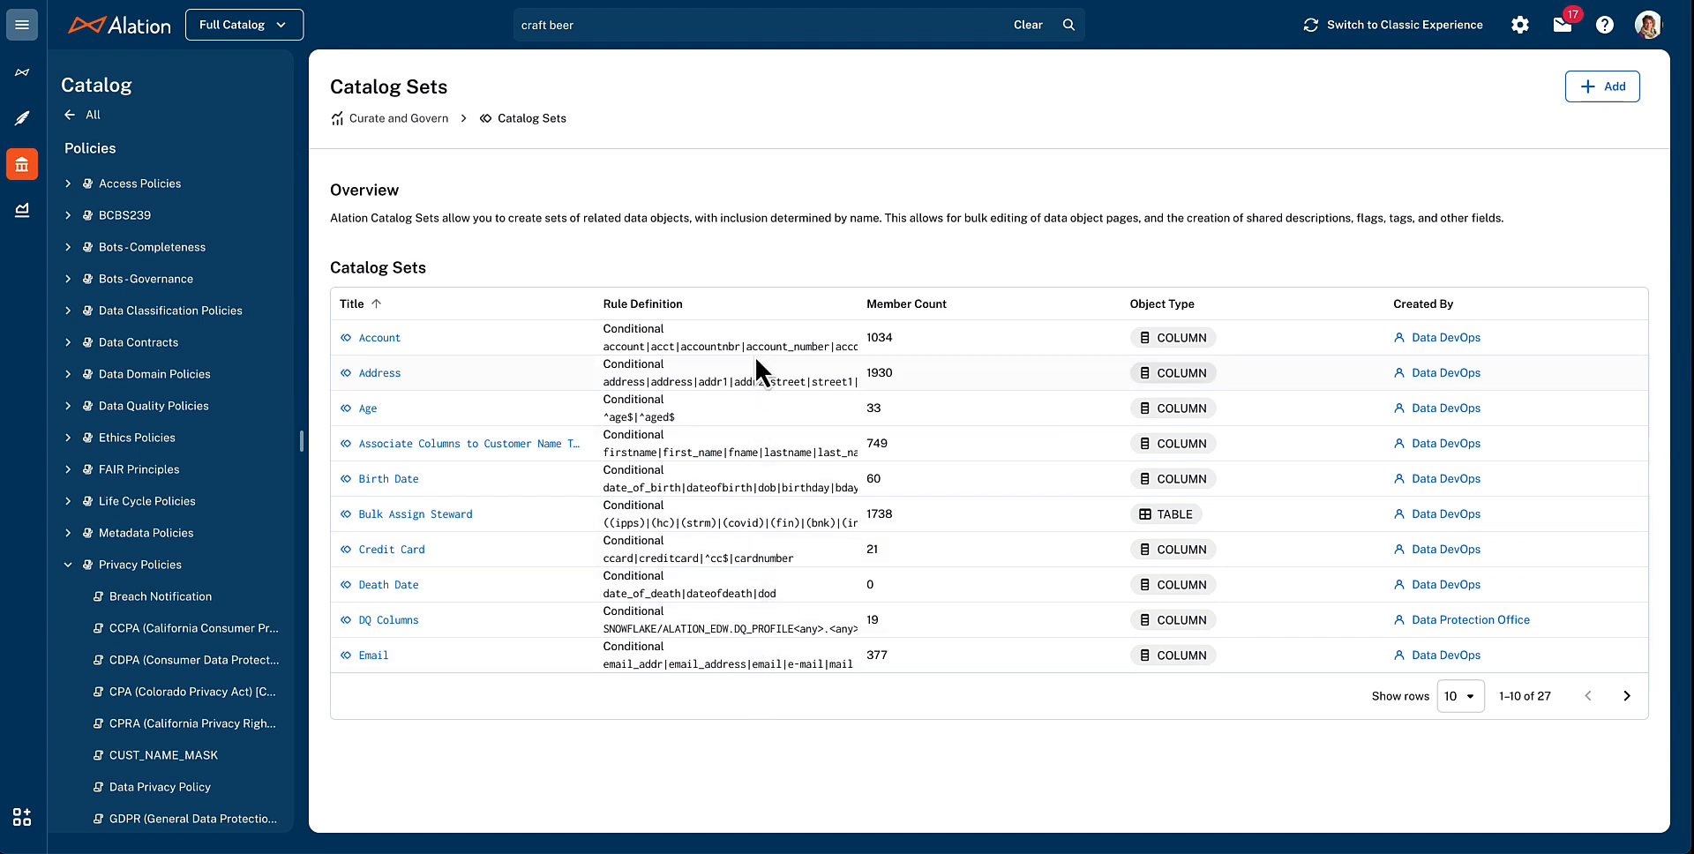
mouse_move(751, 347)
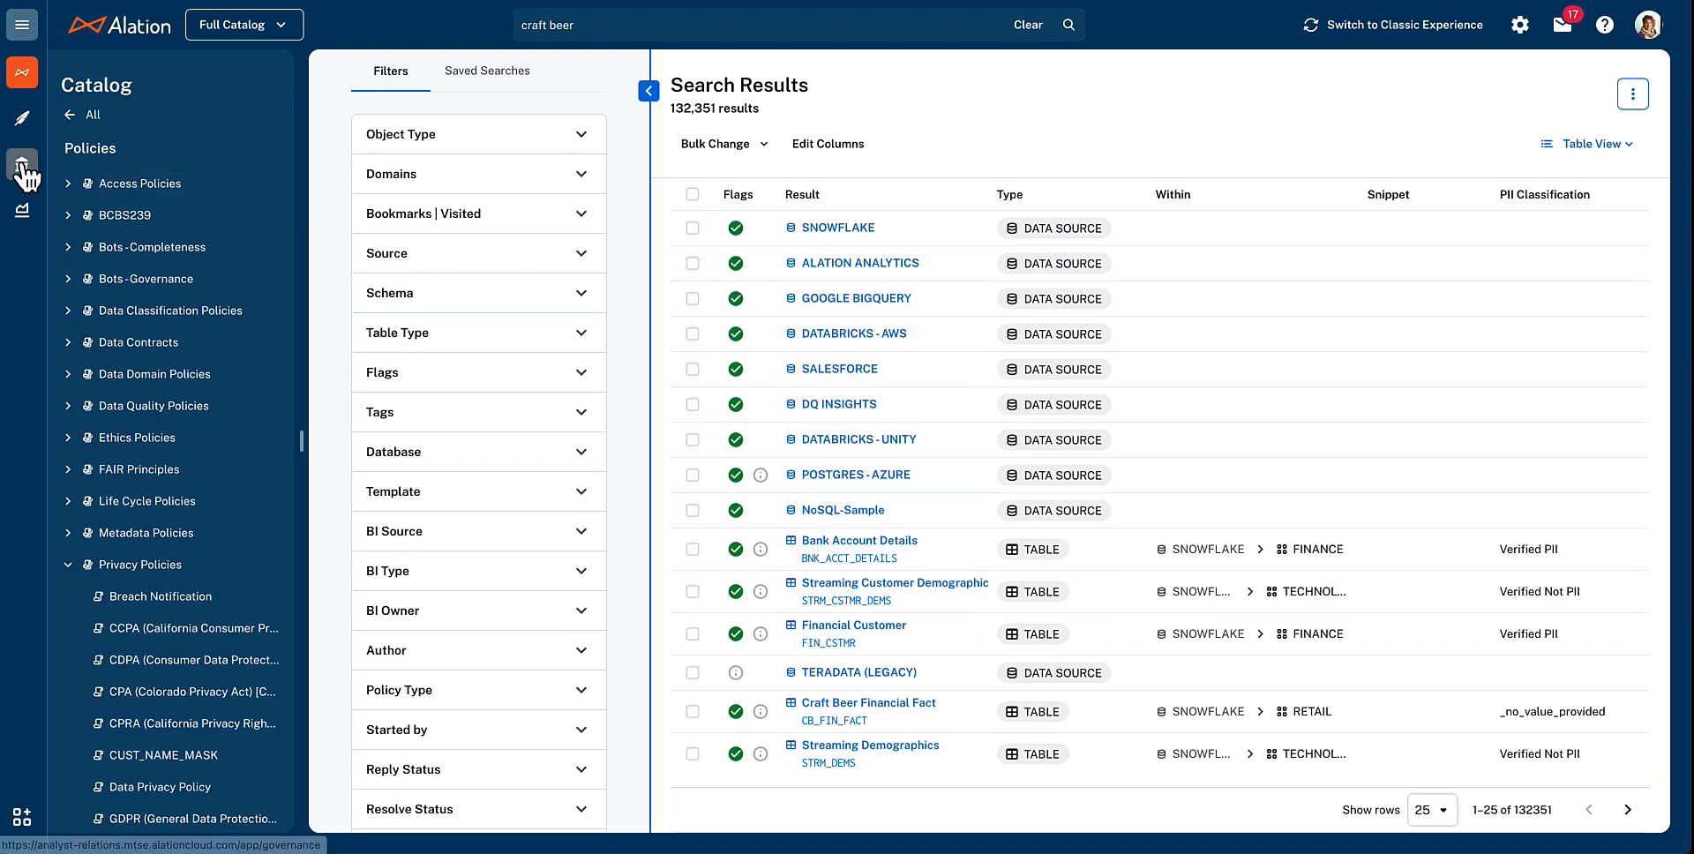
Open the Workflow Center's 17 workflows and show actions for Data Product Request Workflow
left_click(21, 165)
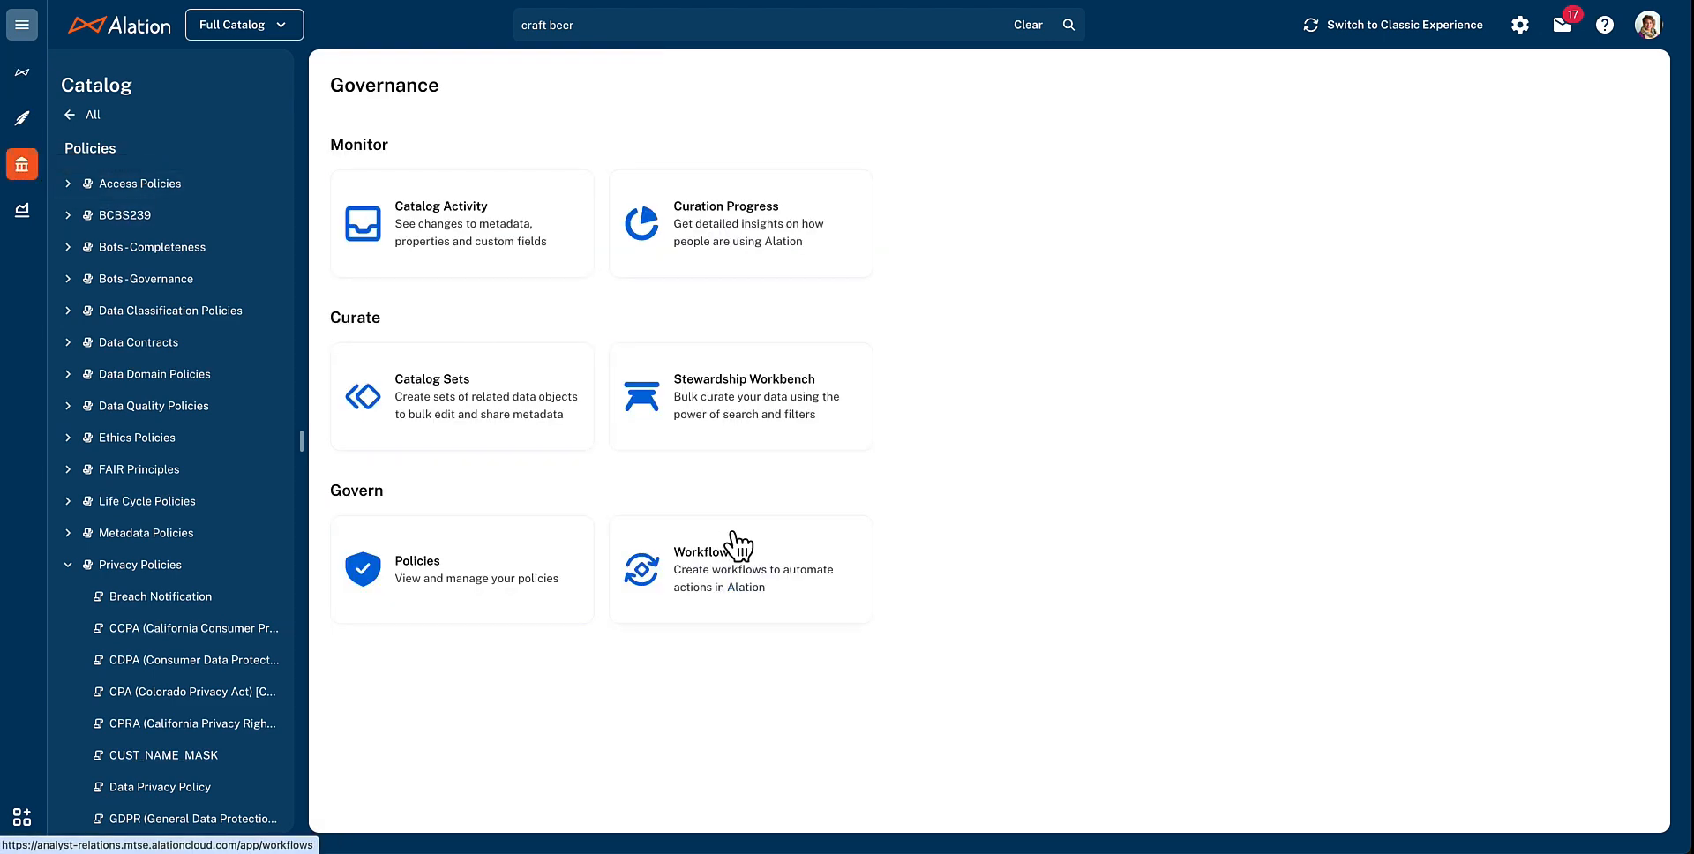
mouse_move(767, 594)
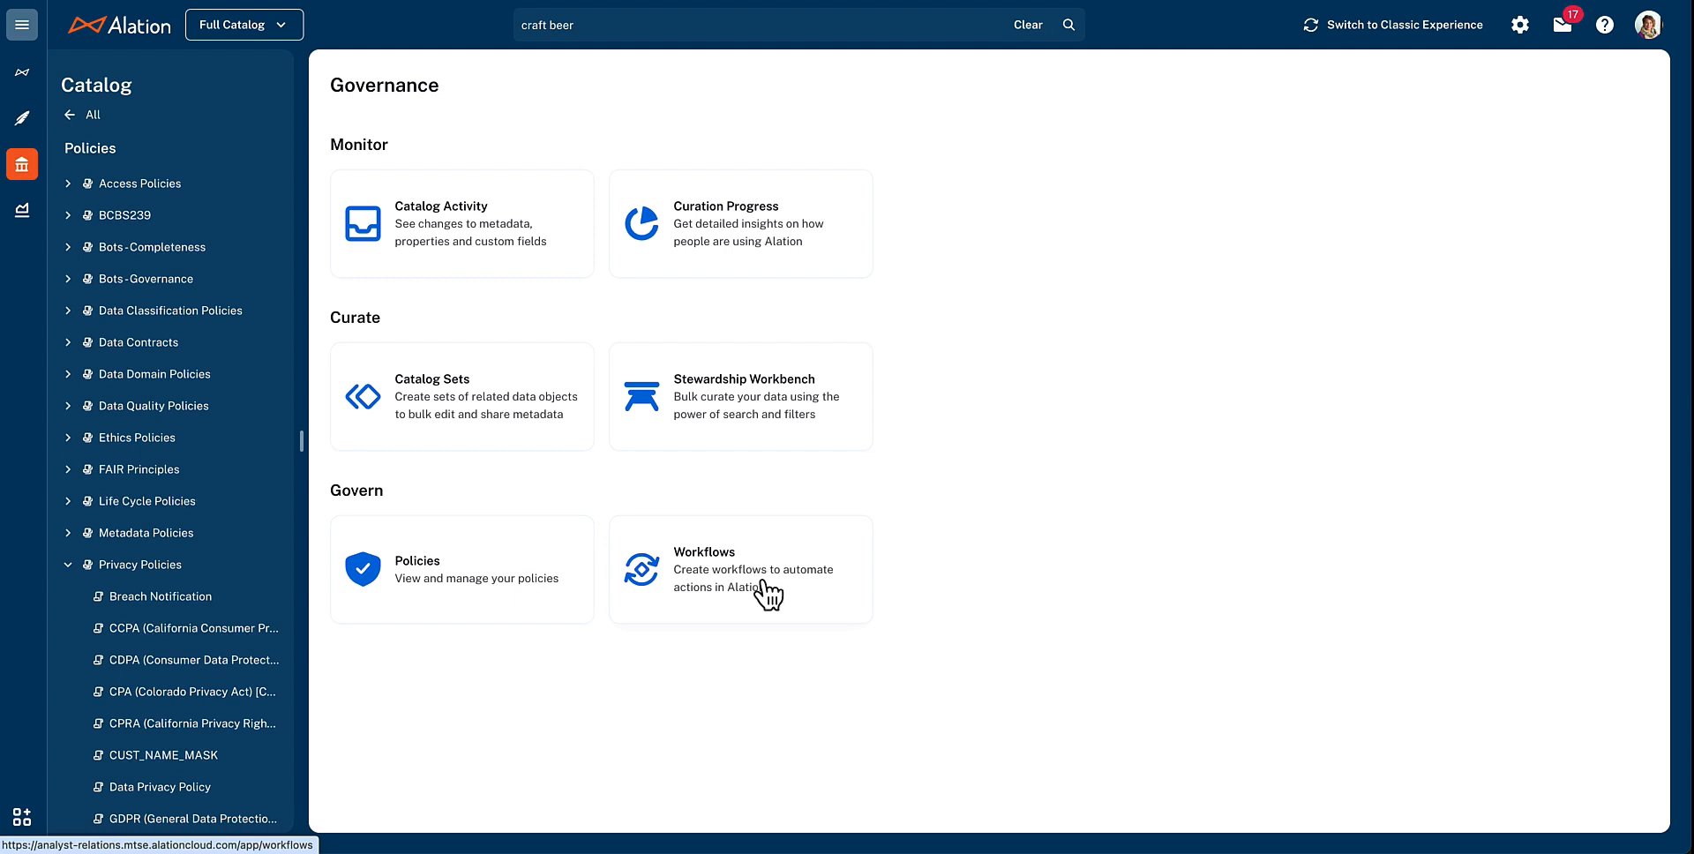
left_click(740, 569)
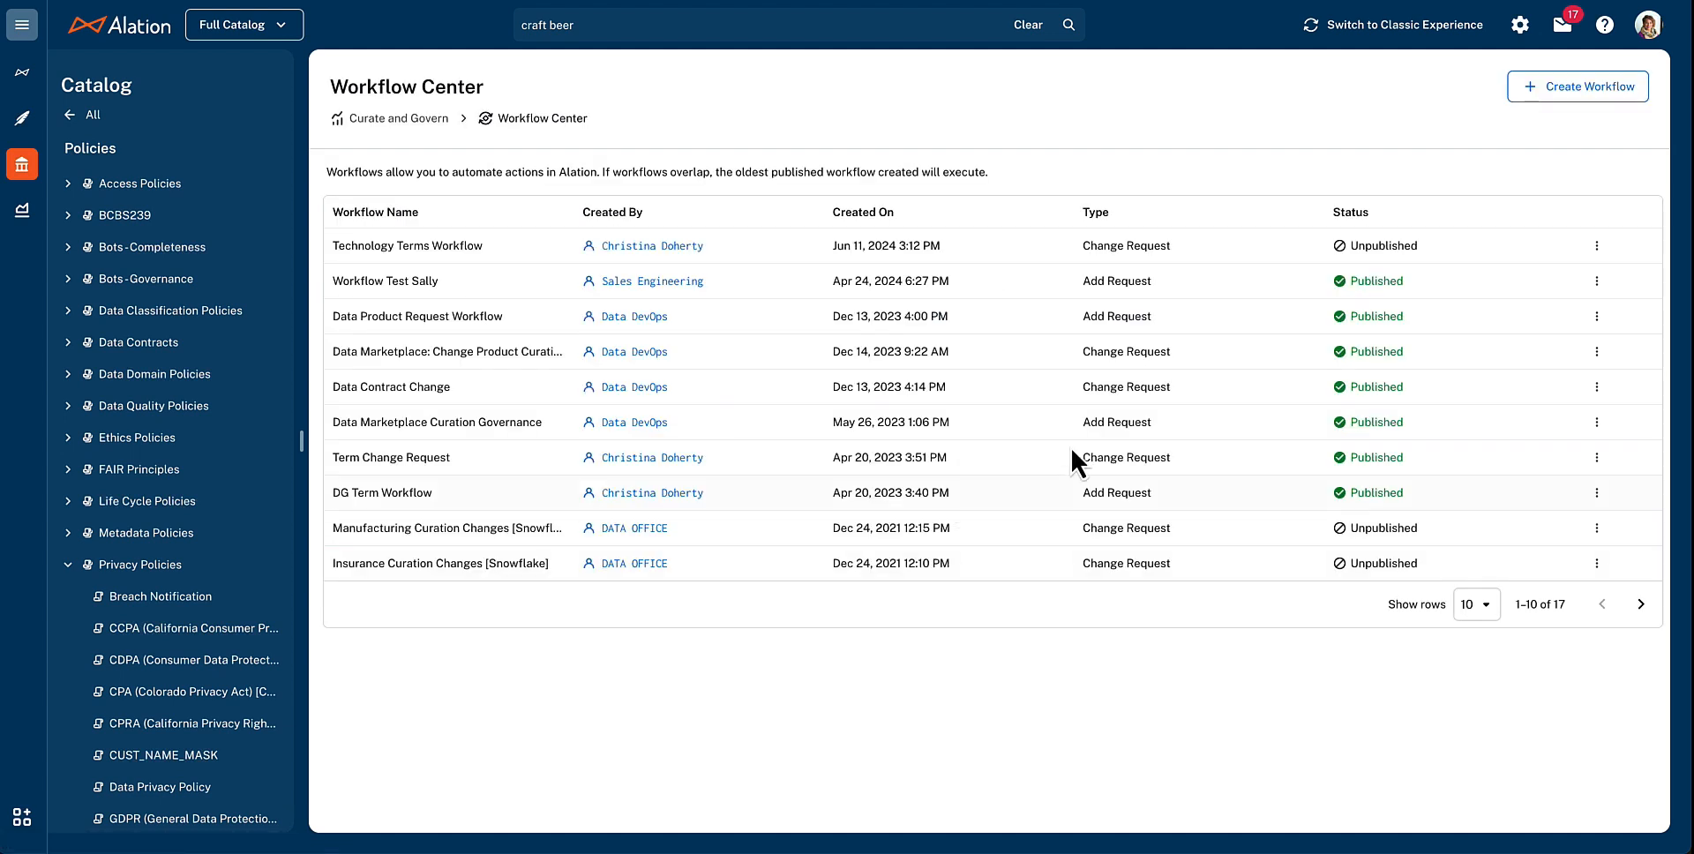
left_click(1597, 317)
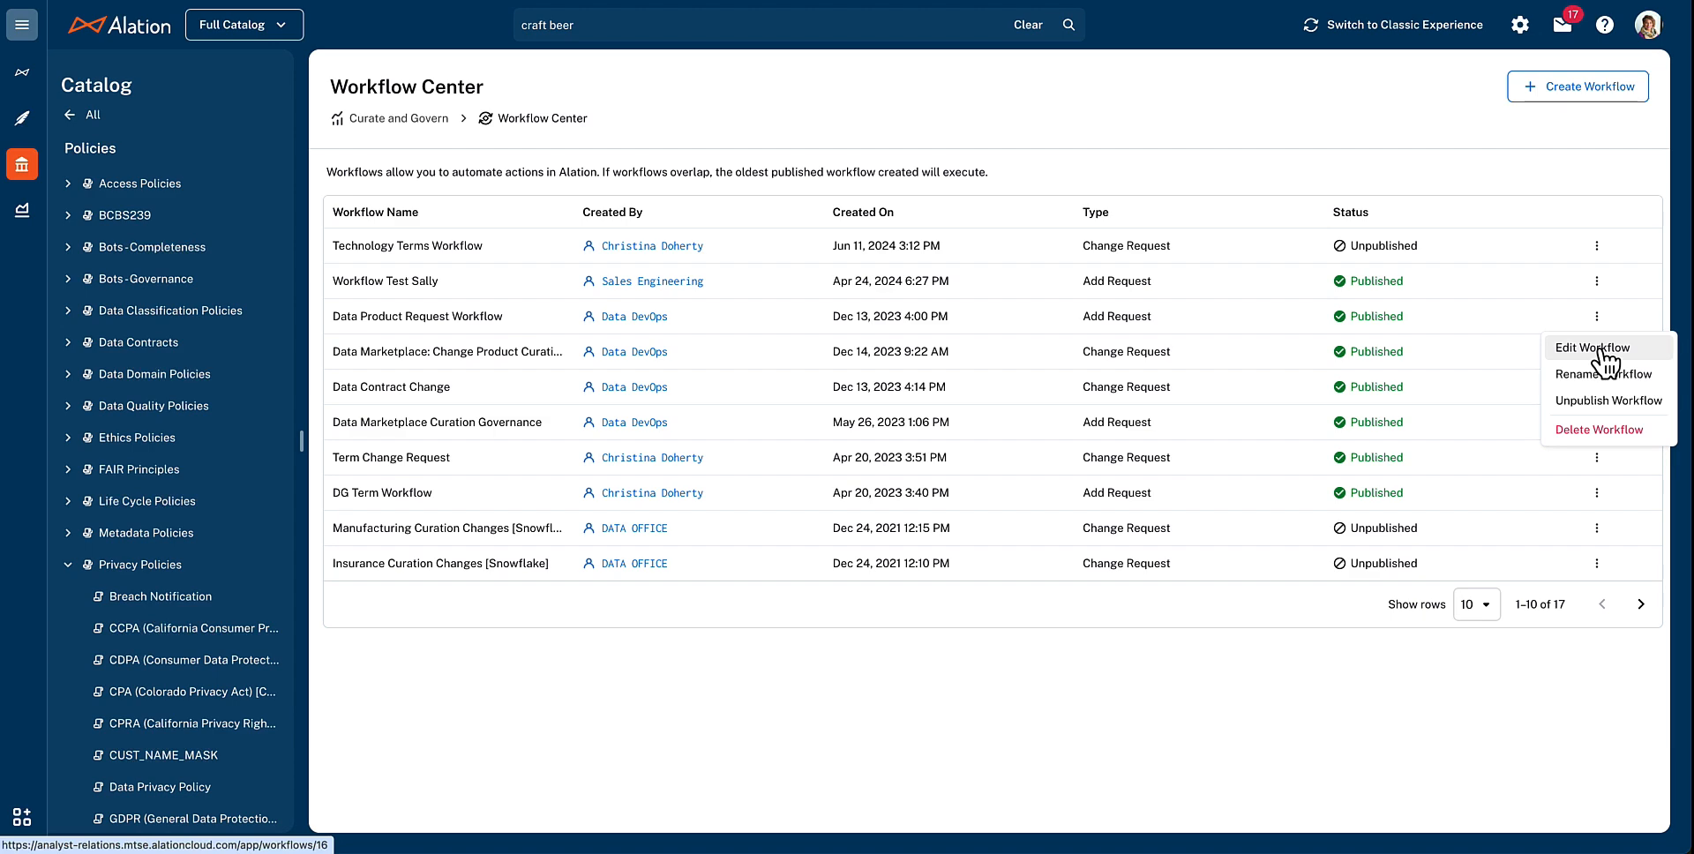
Open the Data Product Request Workflow editor to review its trigger and approval step
left_click(1594, 347)
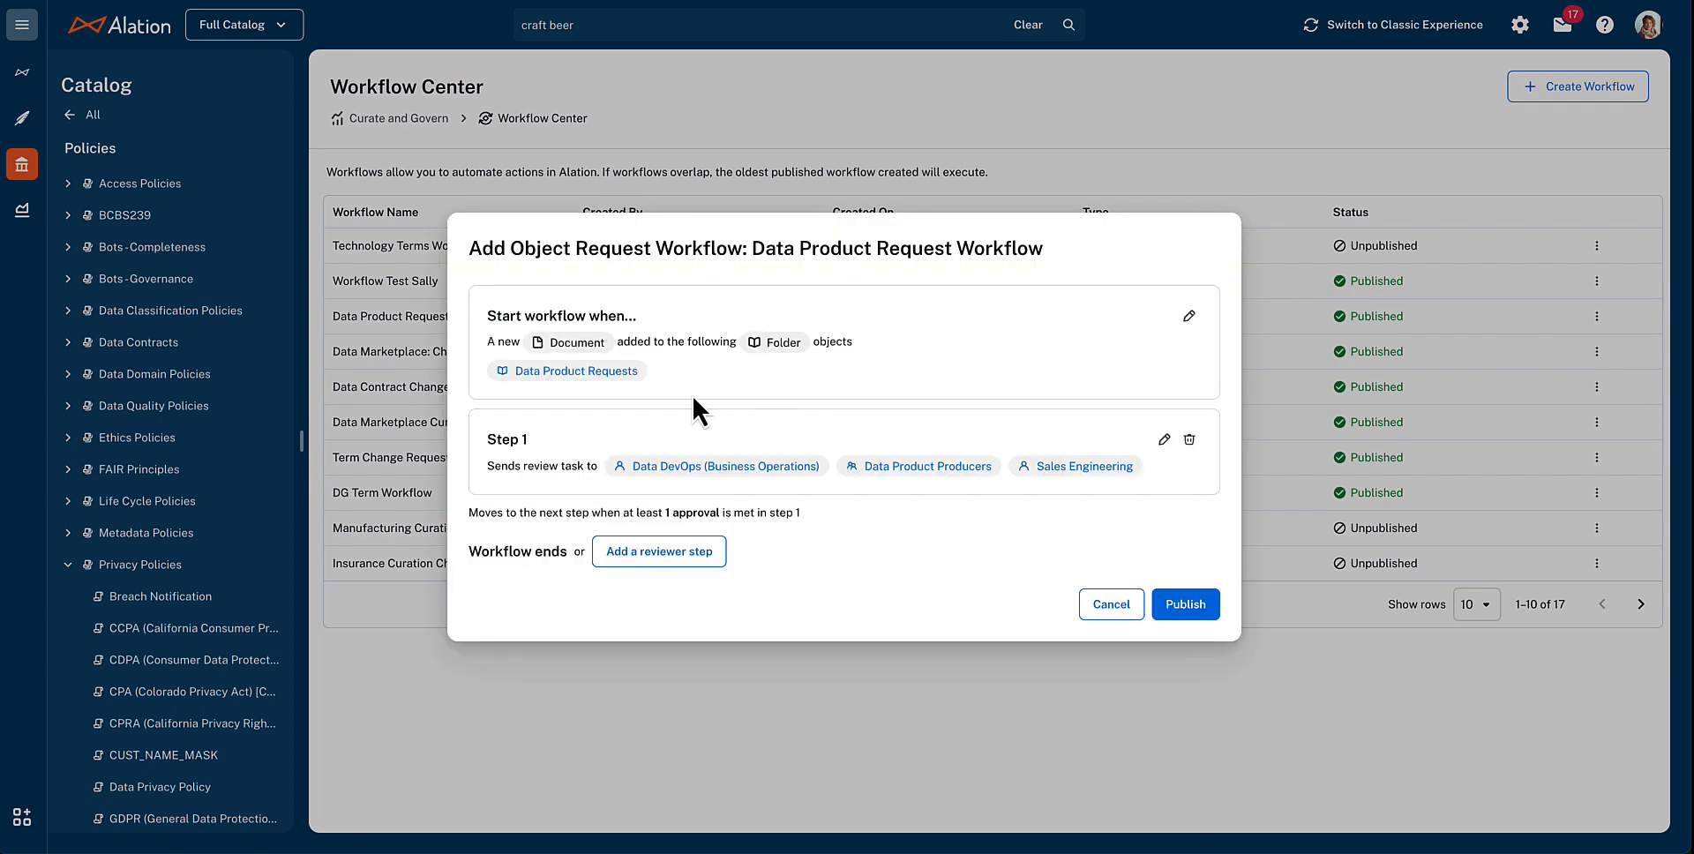
mouse_move(673, 409)
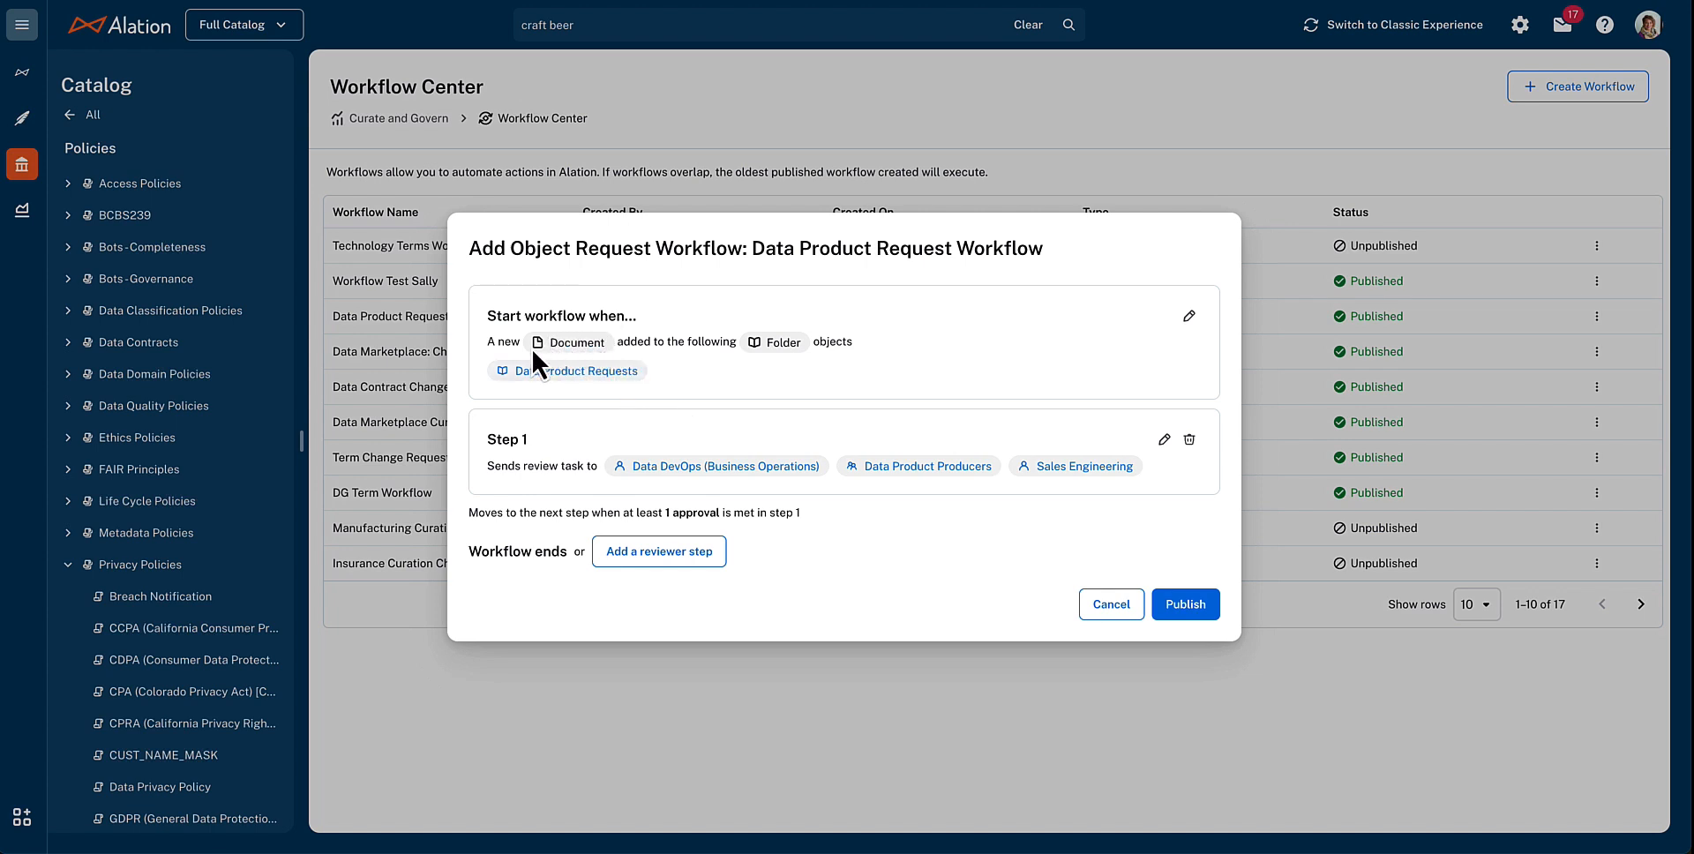
mouse_move(643, 372)
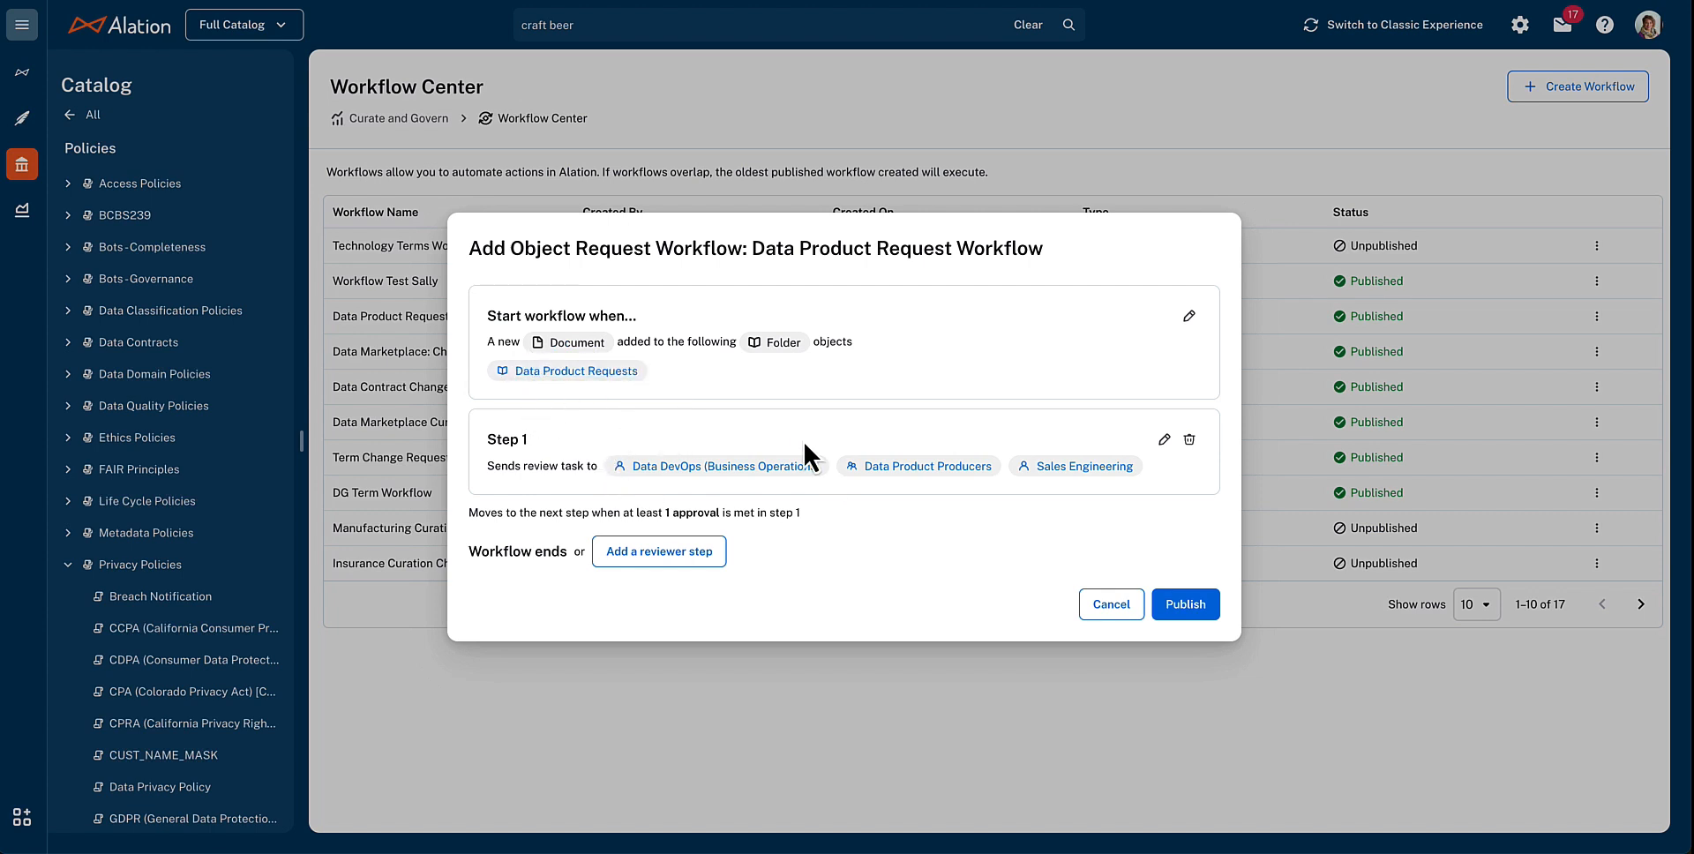
mouse_move(1034, 474)
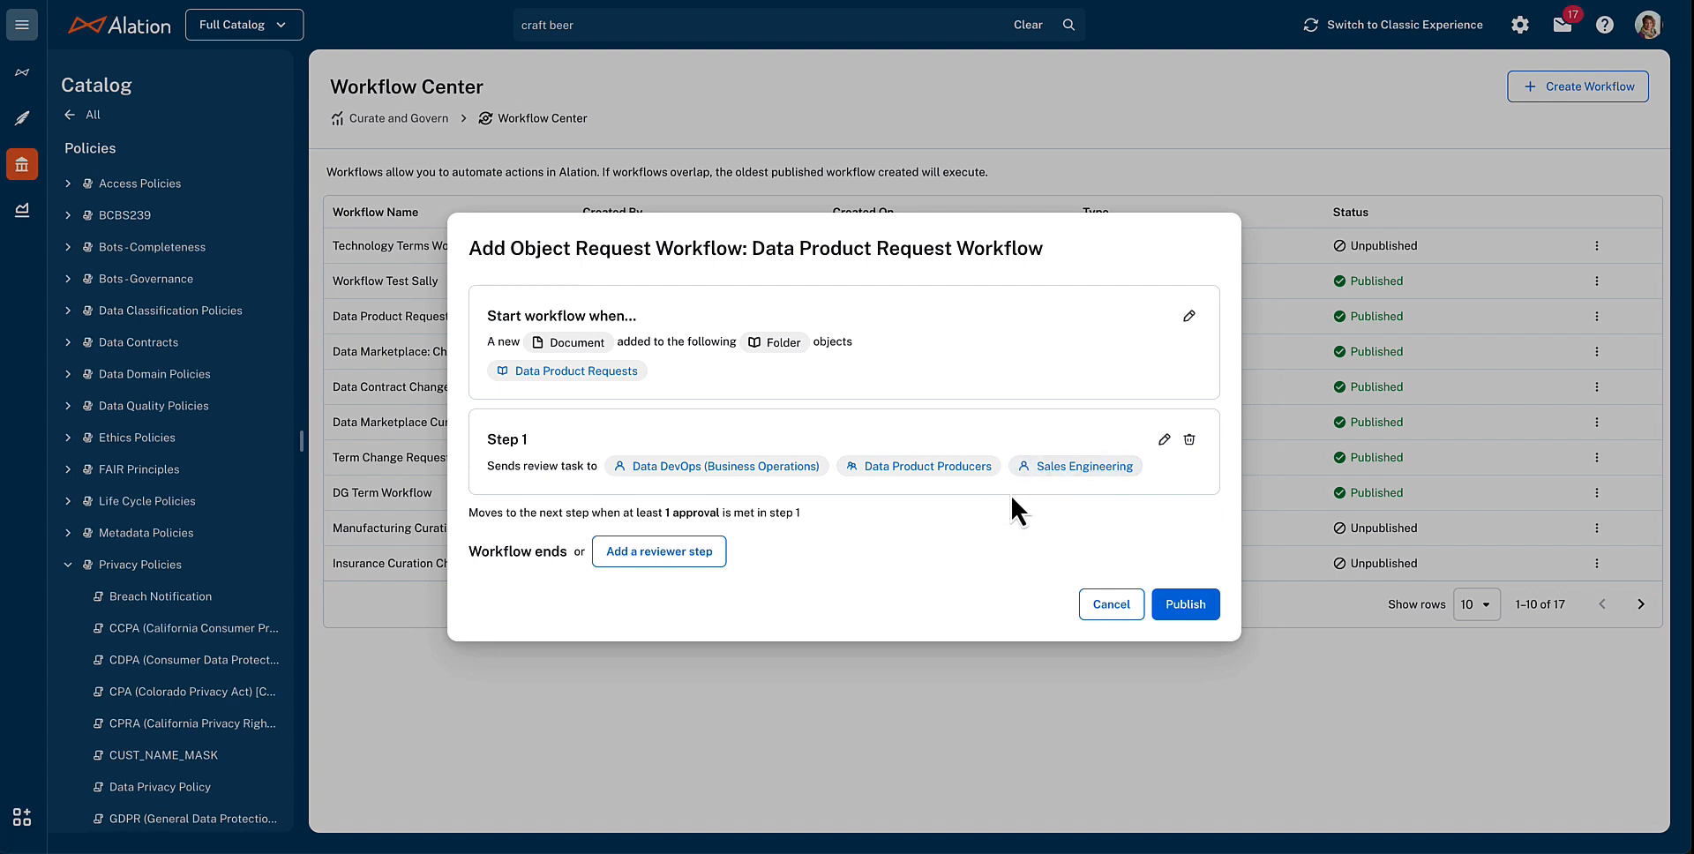
mouse_move(678, 536)
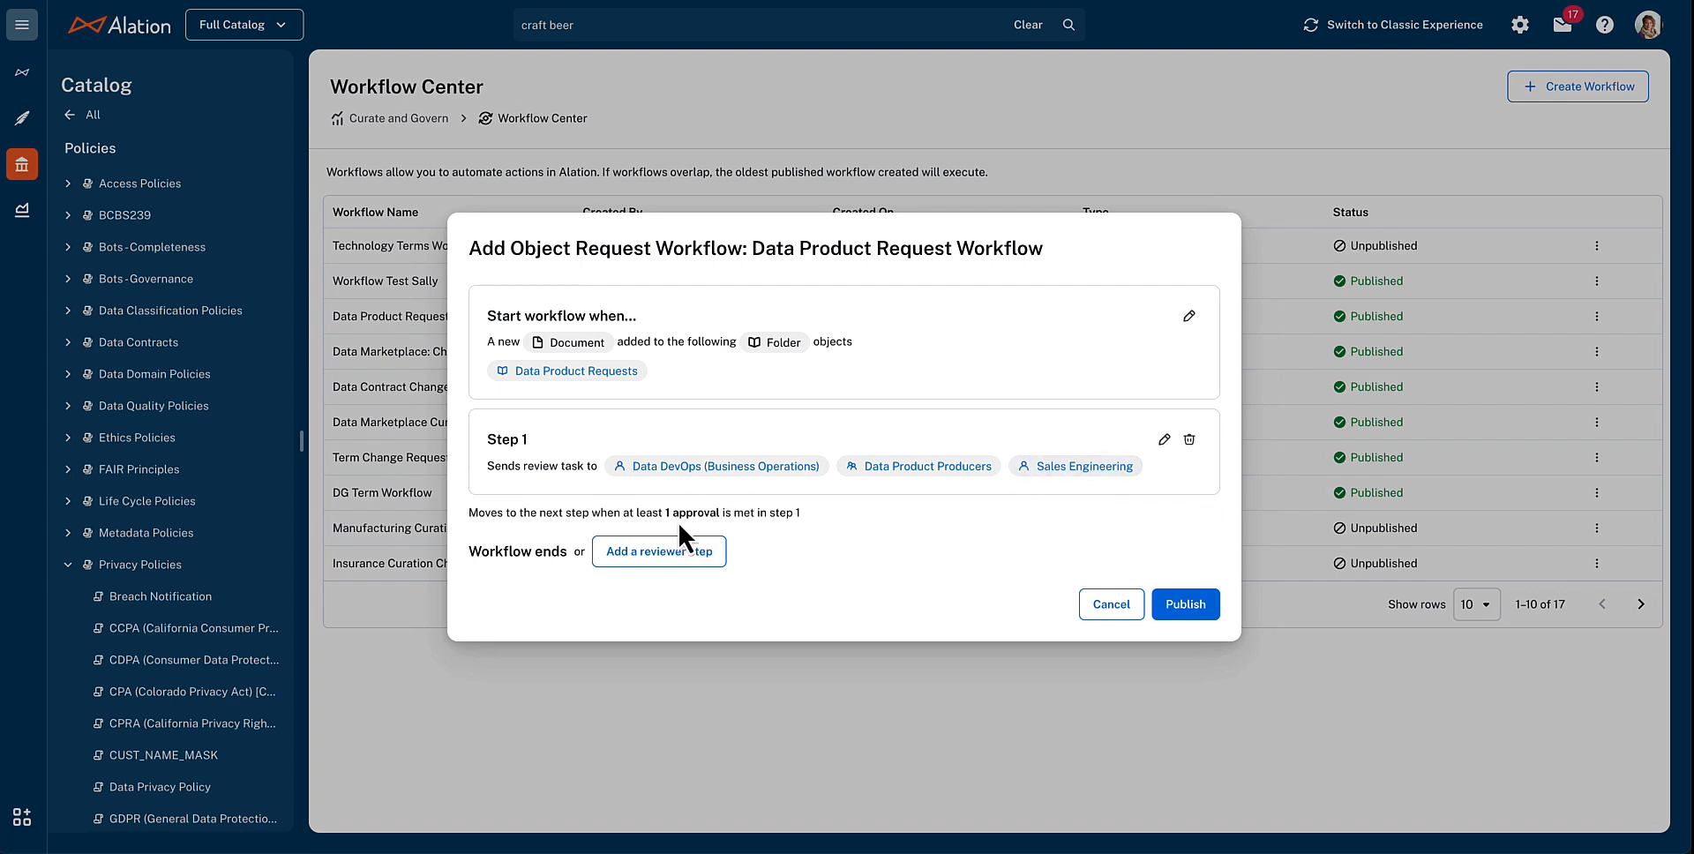
mouse_move(759, 540)
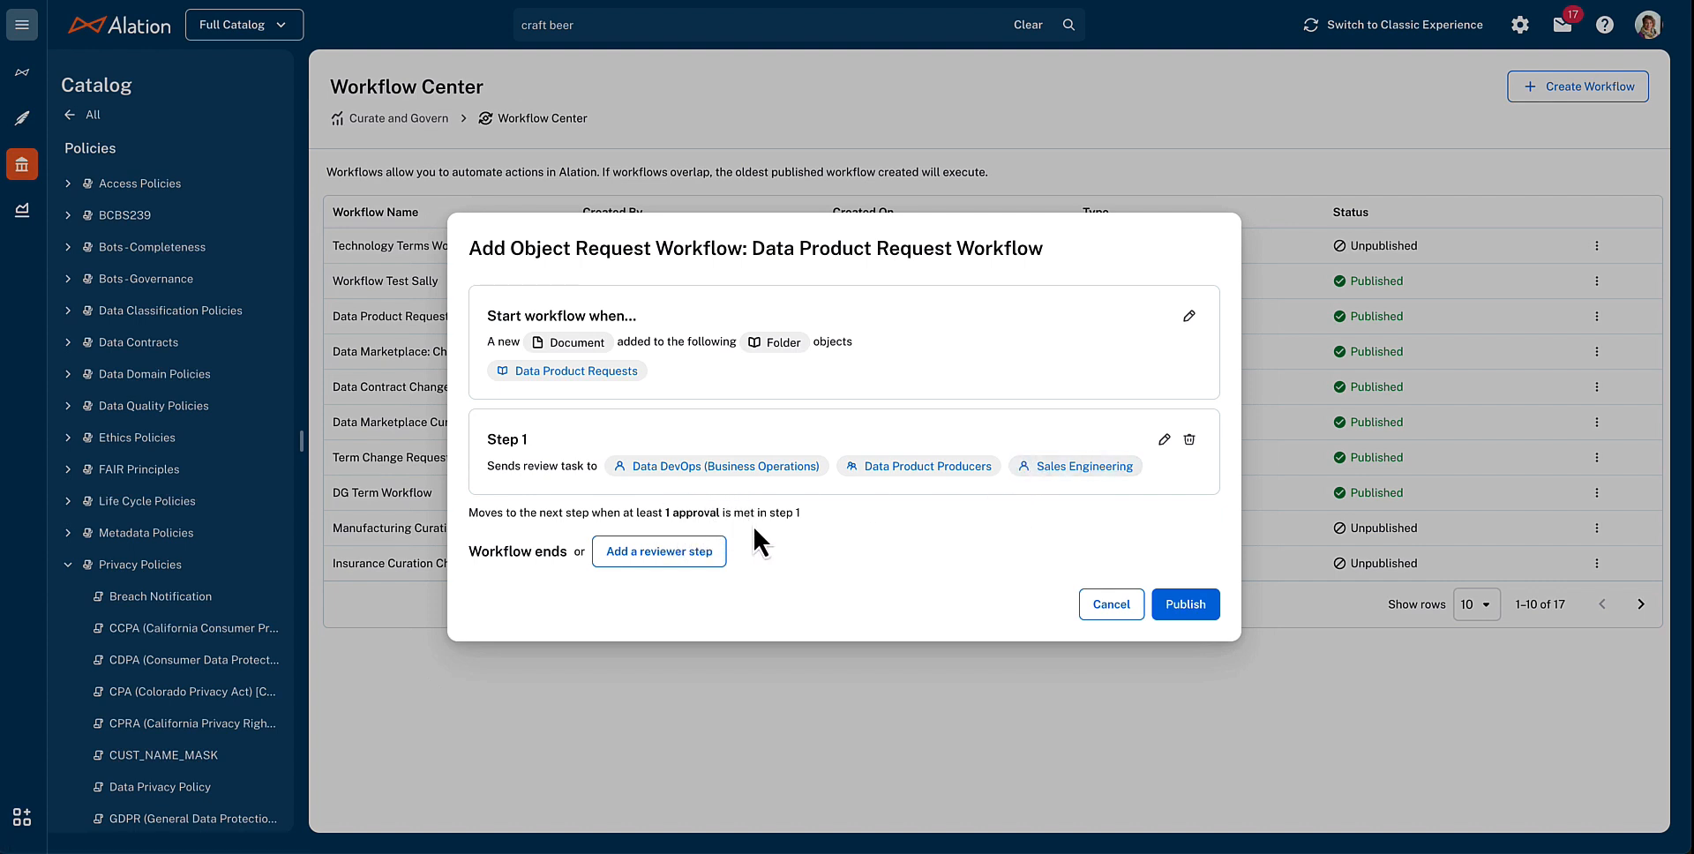
mouse_move(958, 547)
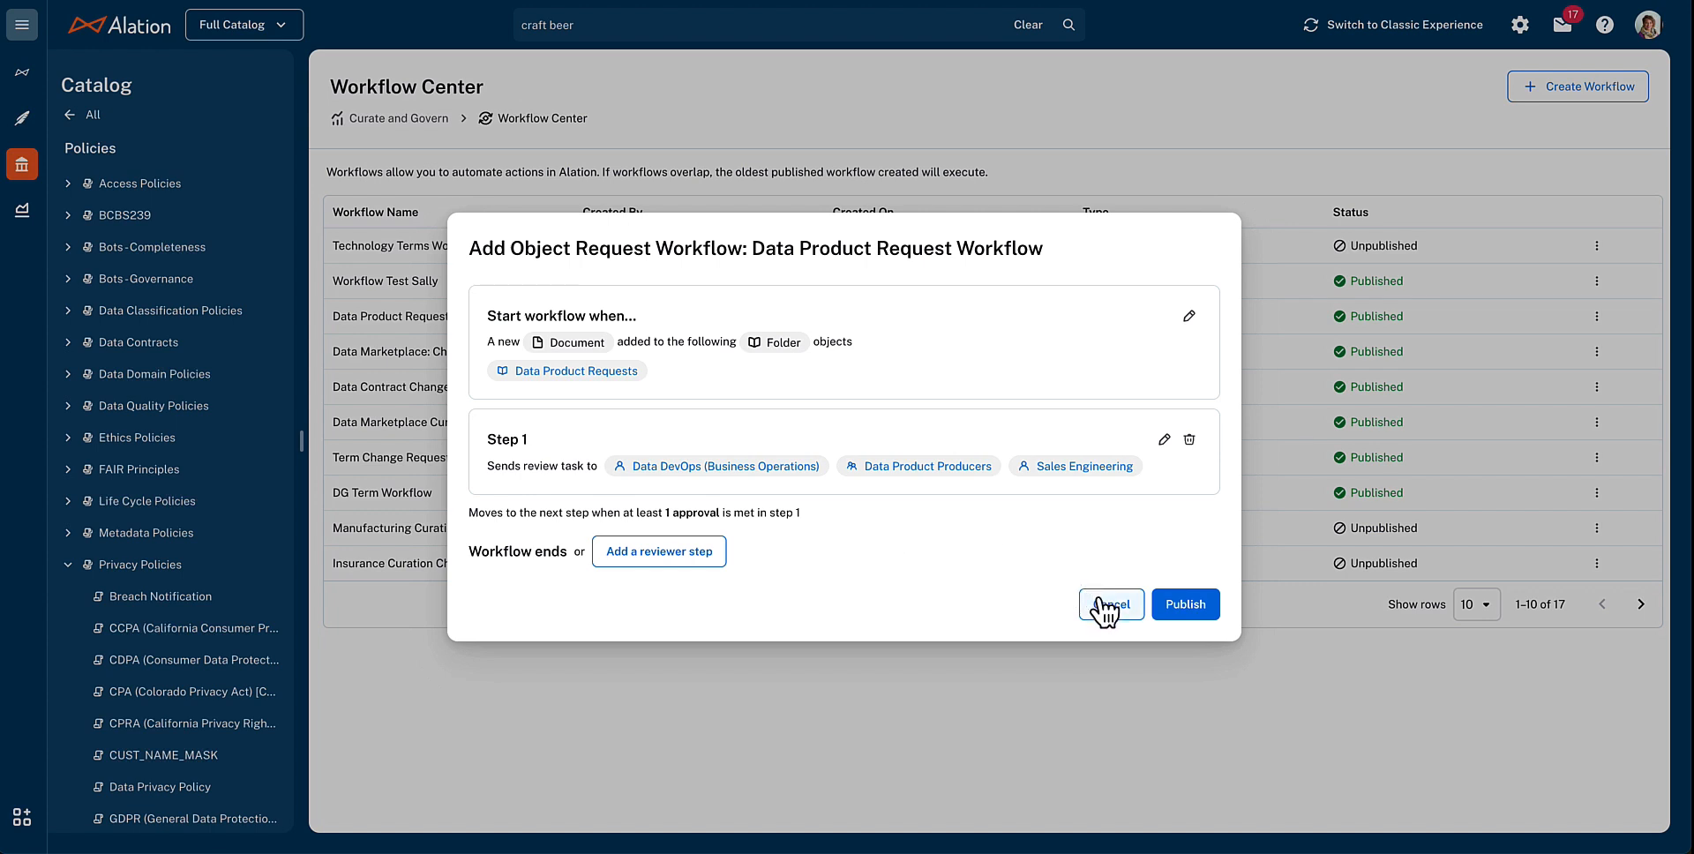
mouse_move(817, 582)
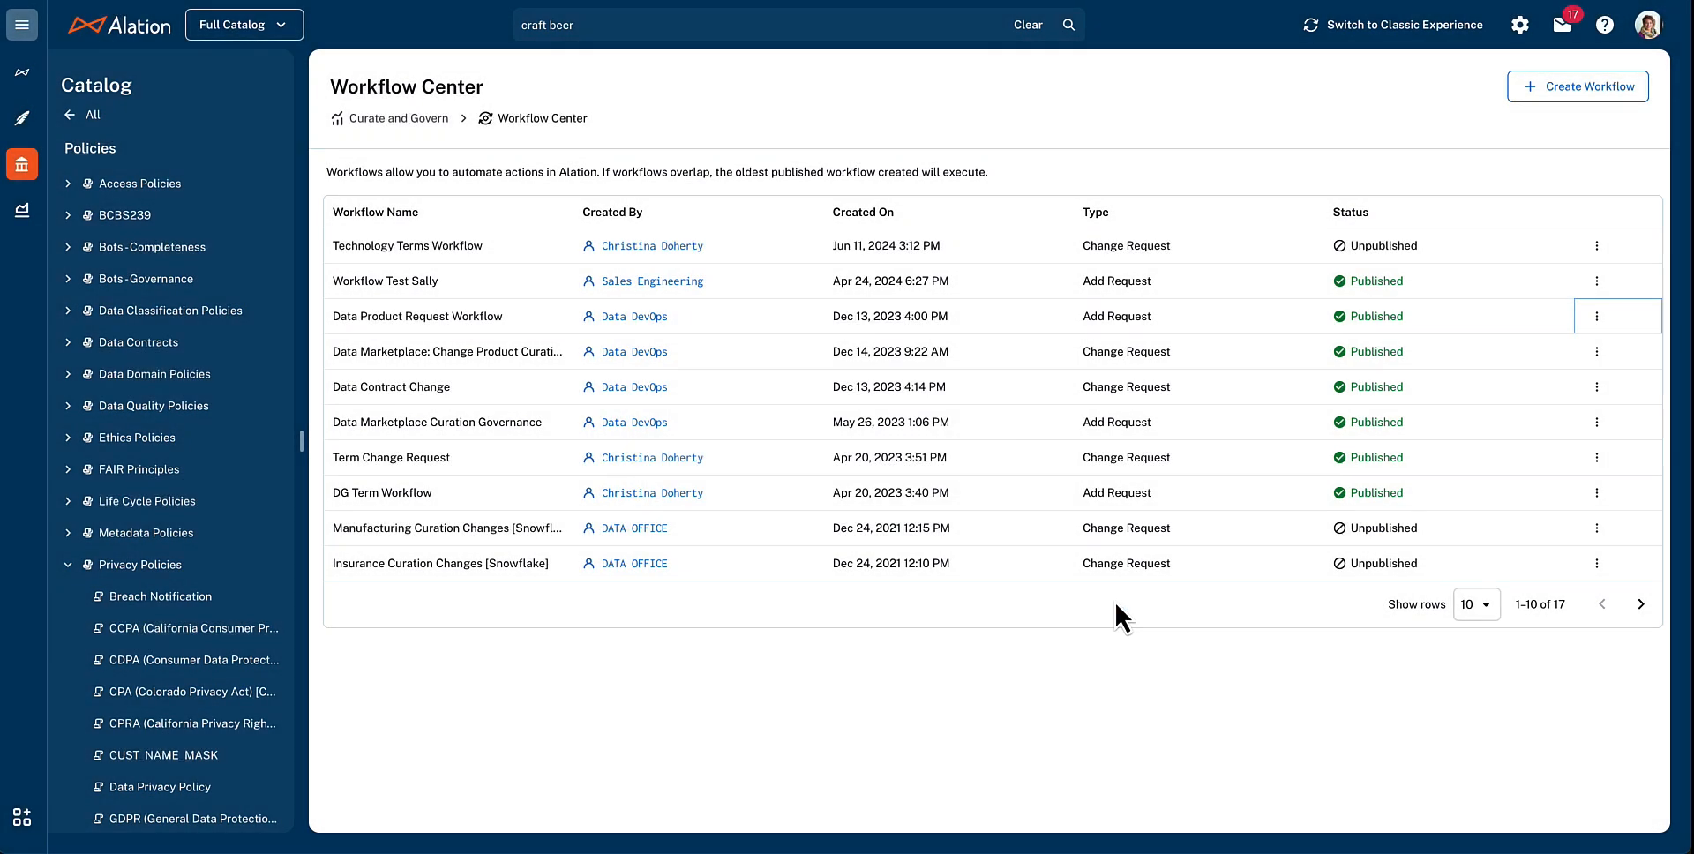
mouse_move(562, 315)
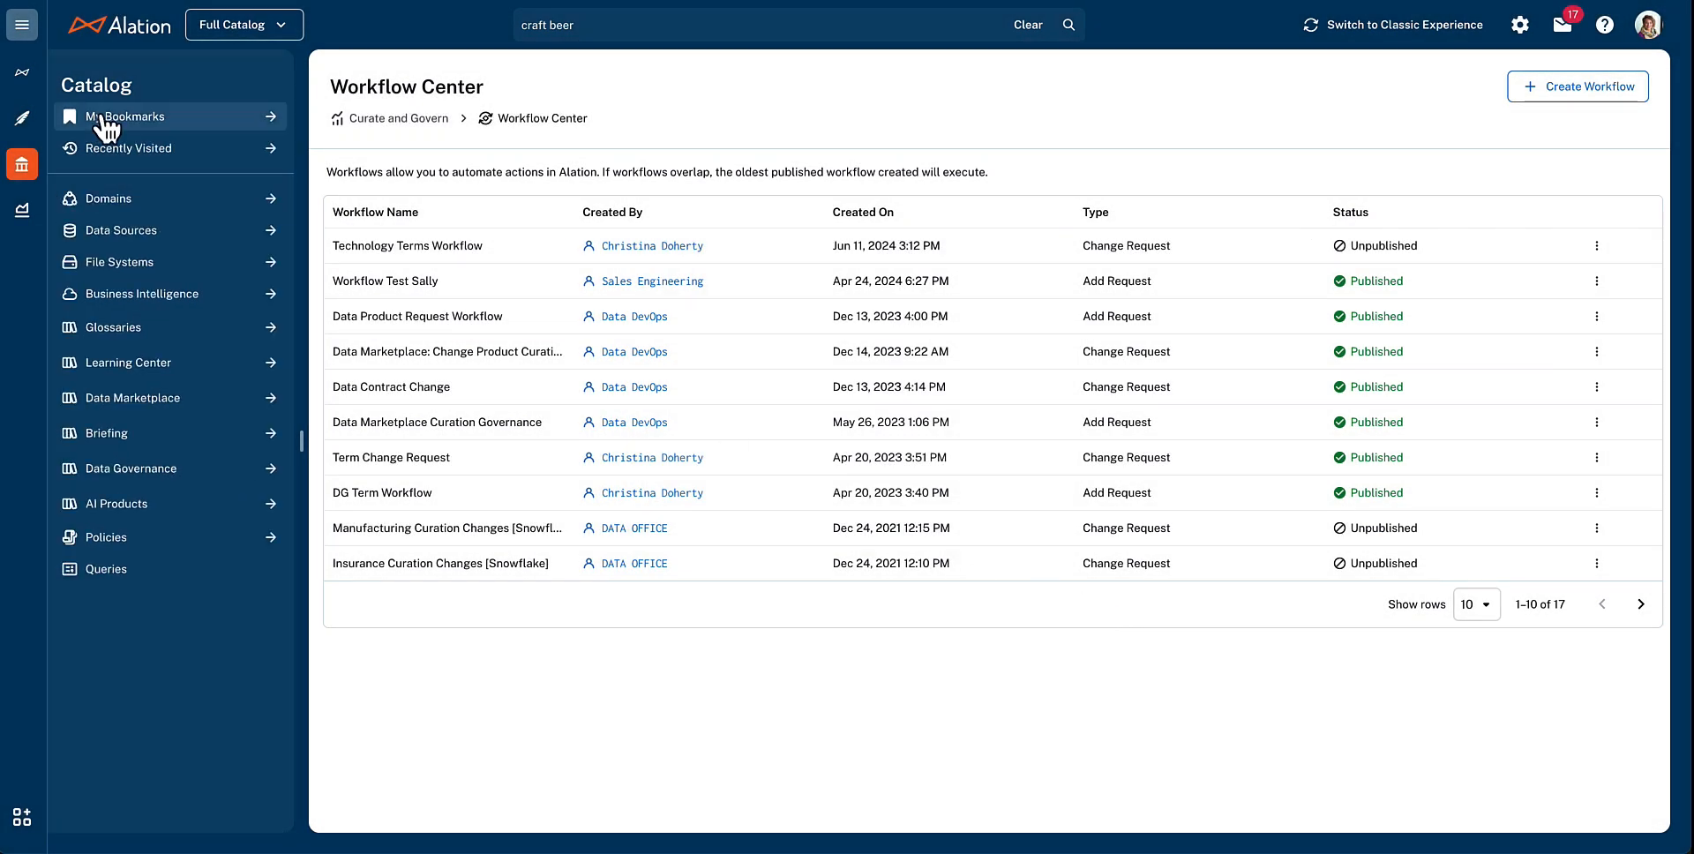
mouse_move(132, 397)
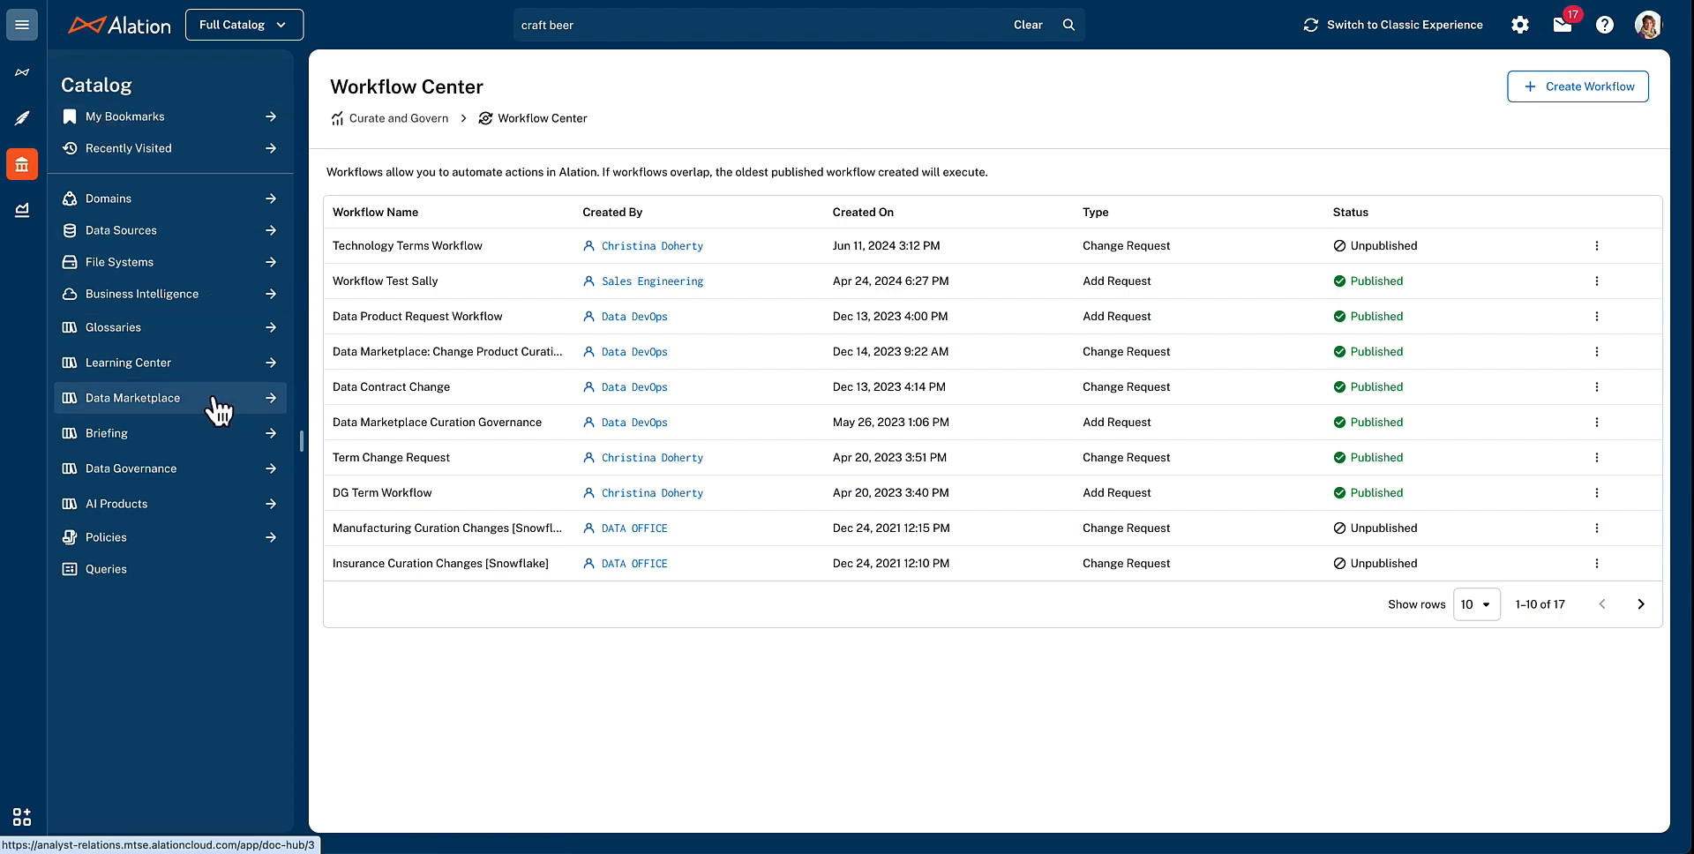
Go to the Data Marketplace and open the Customer Data Product Registry's three products
left_click(133, 397)
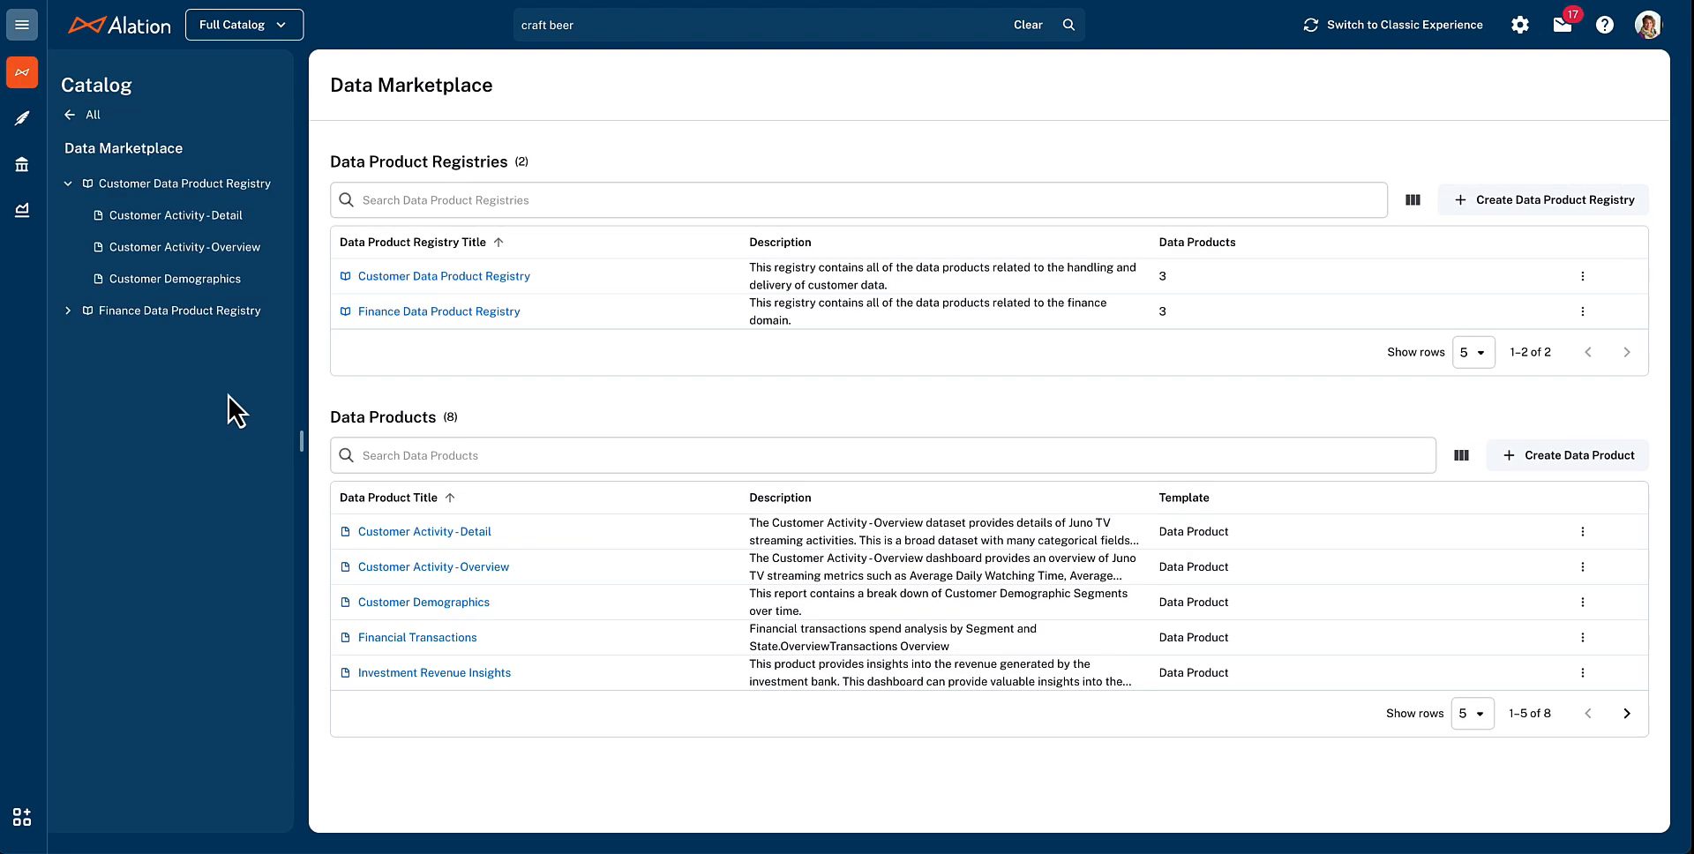
mouse_move(486, 365)
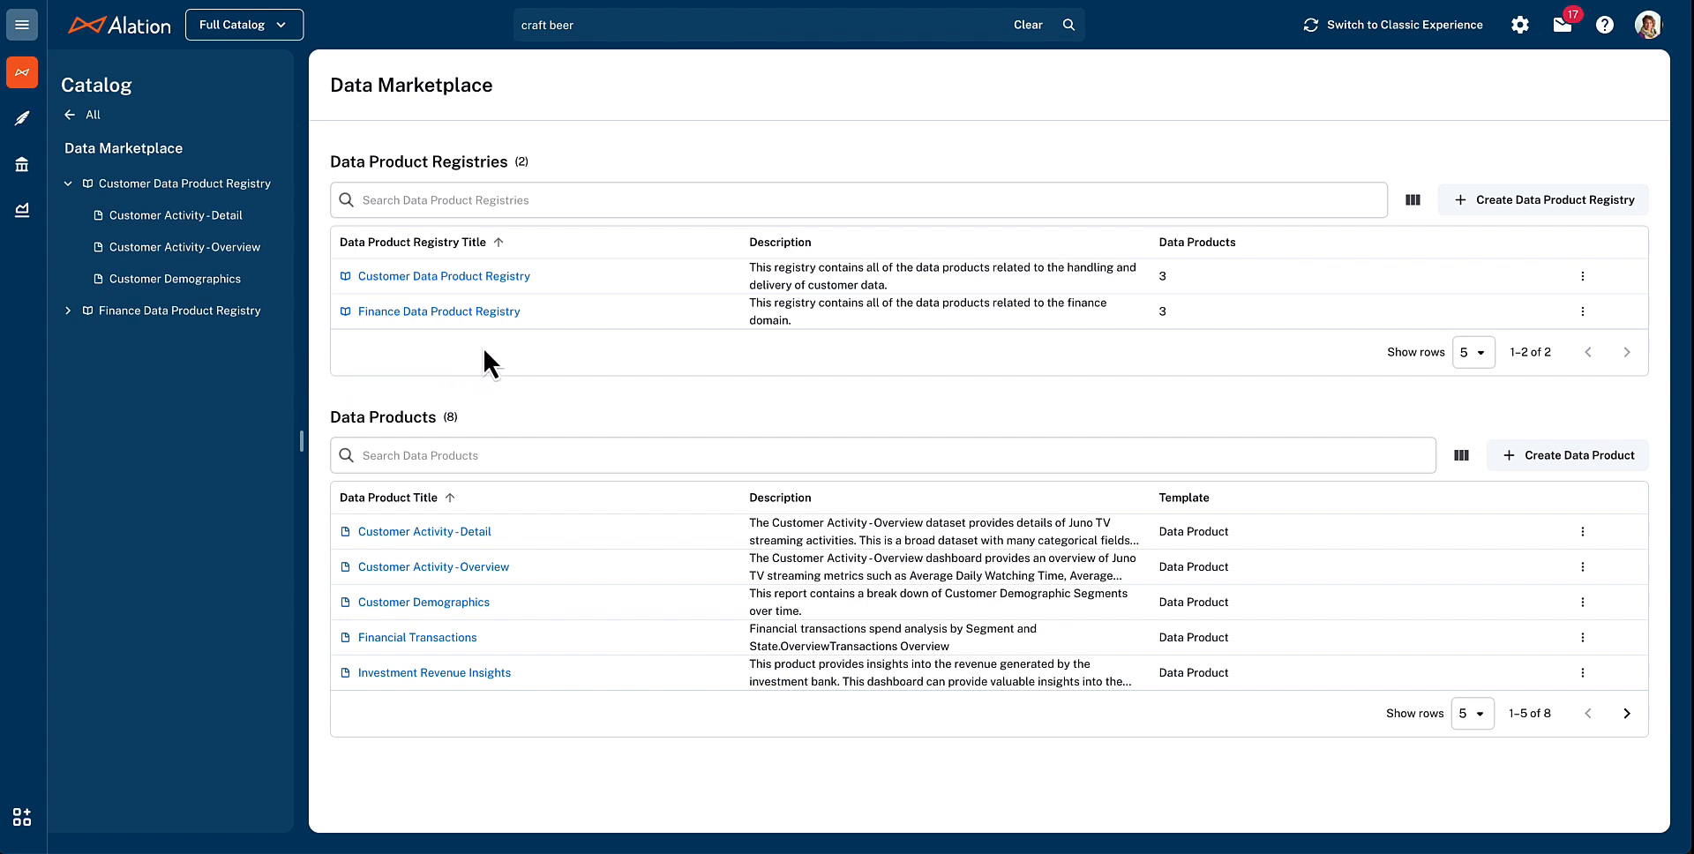
mouse_move(448, 352)
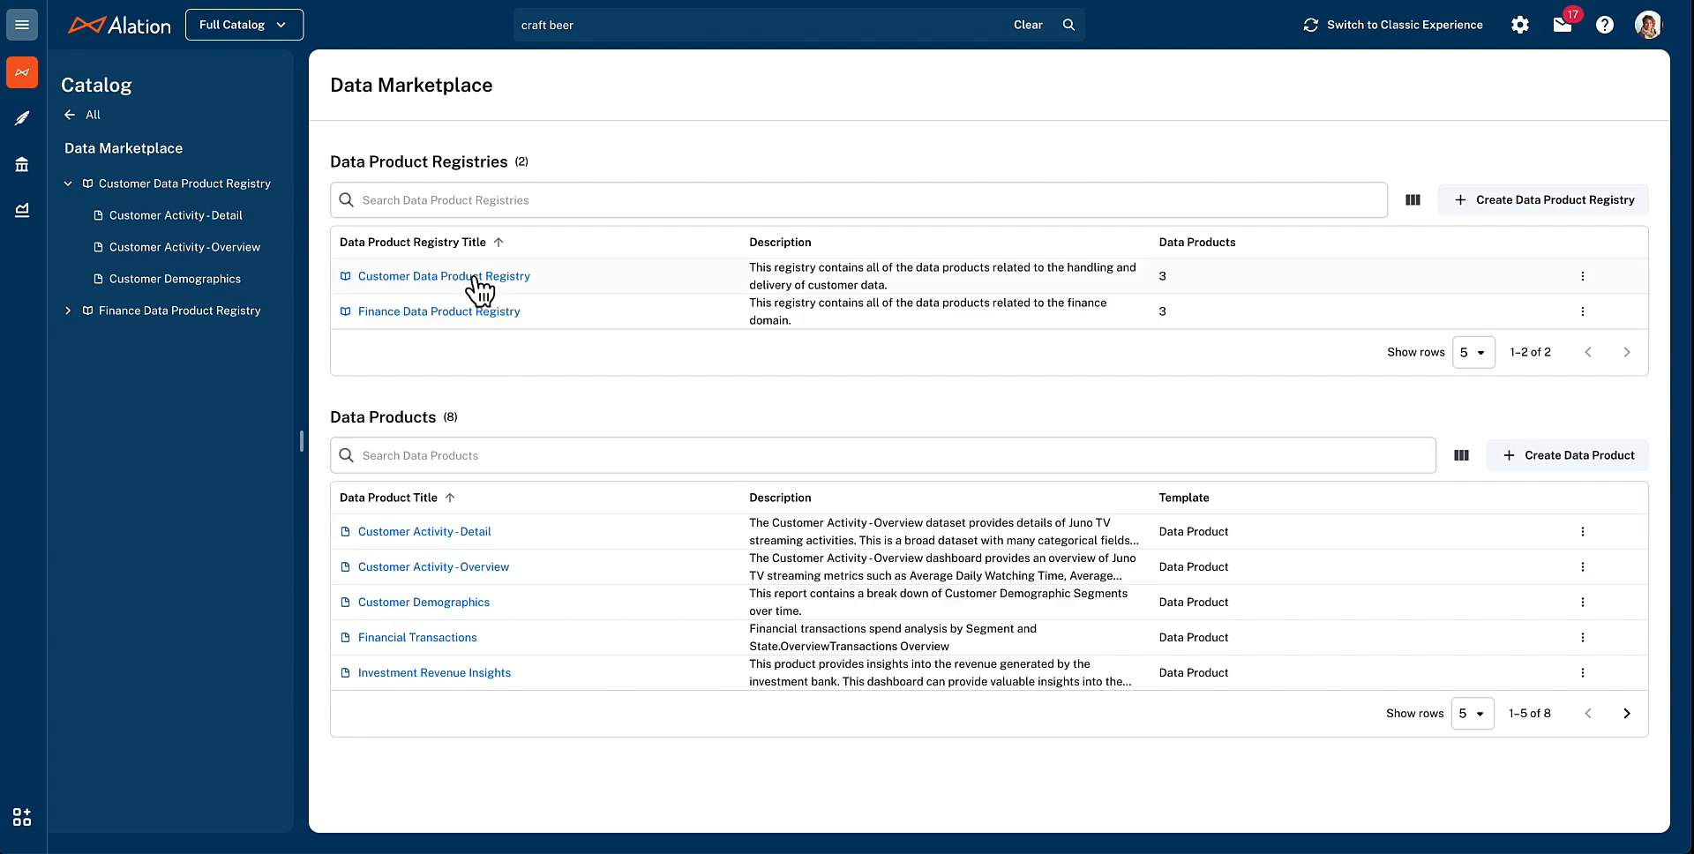
left_click(442, 276)
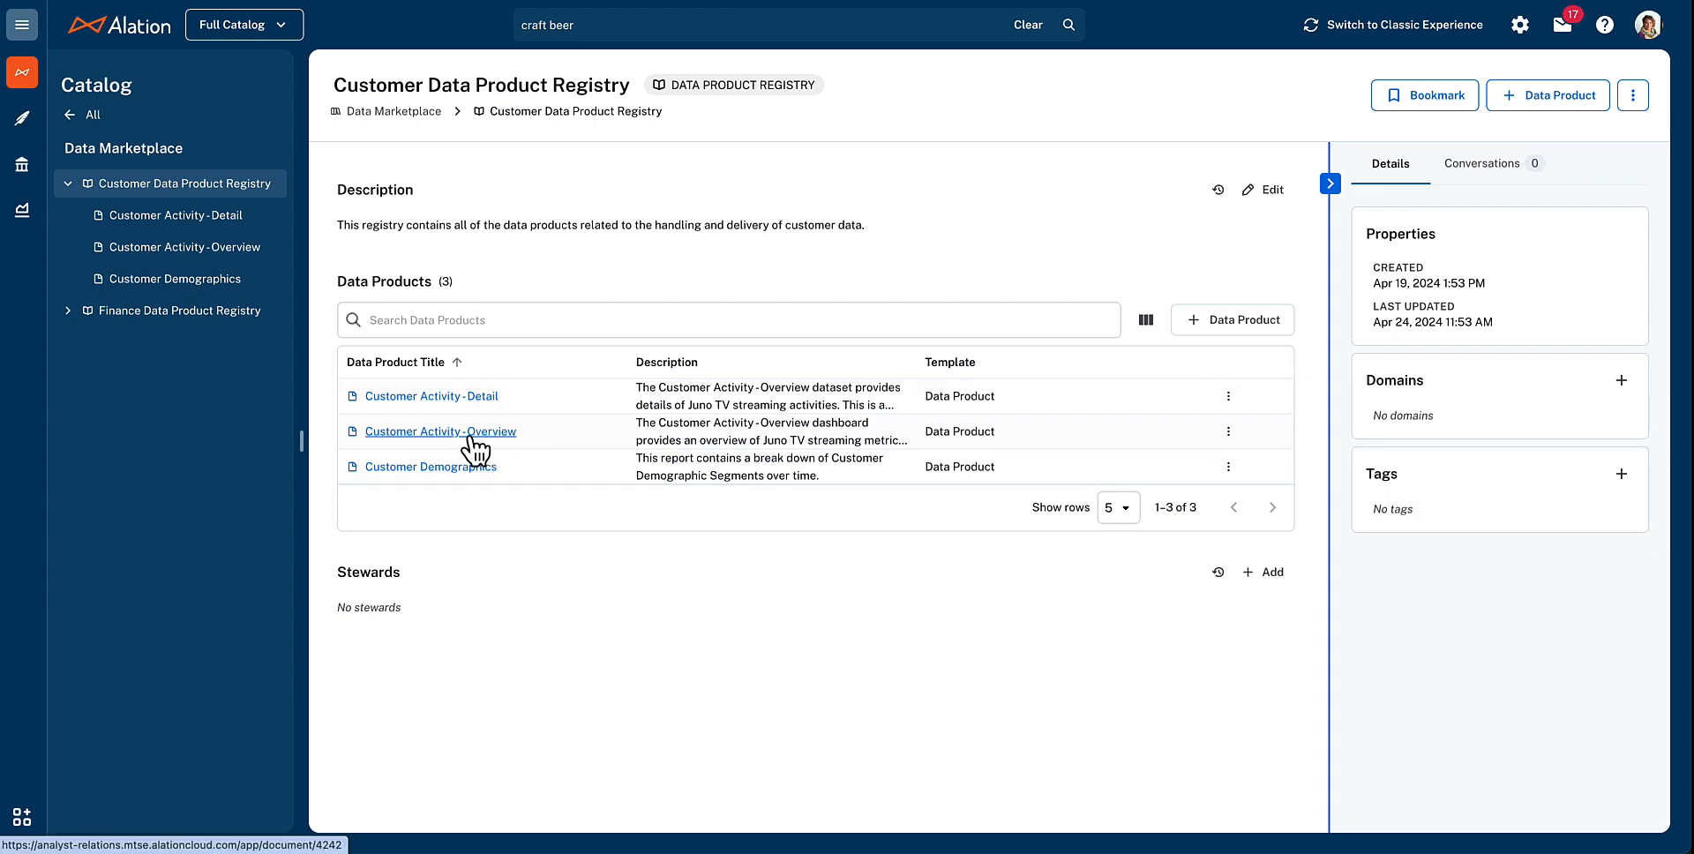
Open Customer Activity - Overview and scroll to its access-request checklist and associated tables
left_click(441, 431)
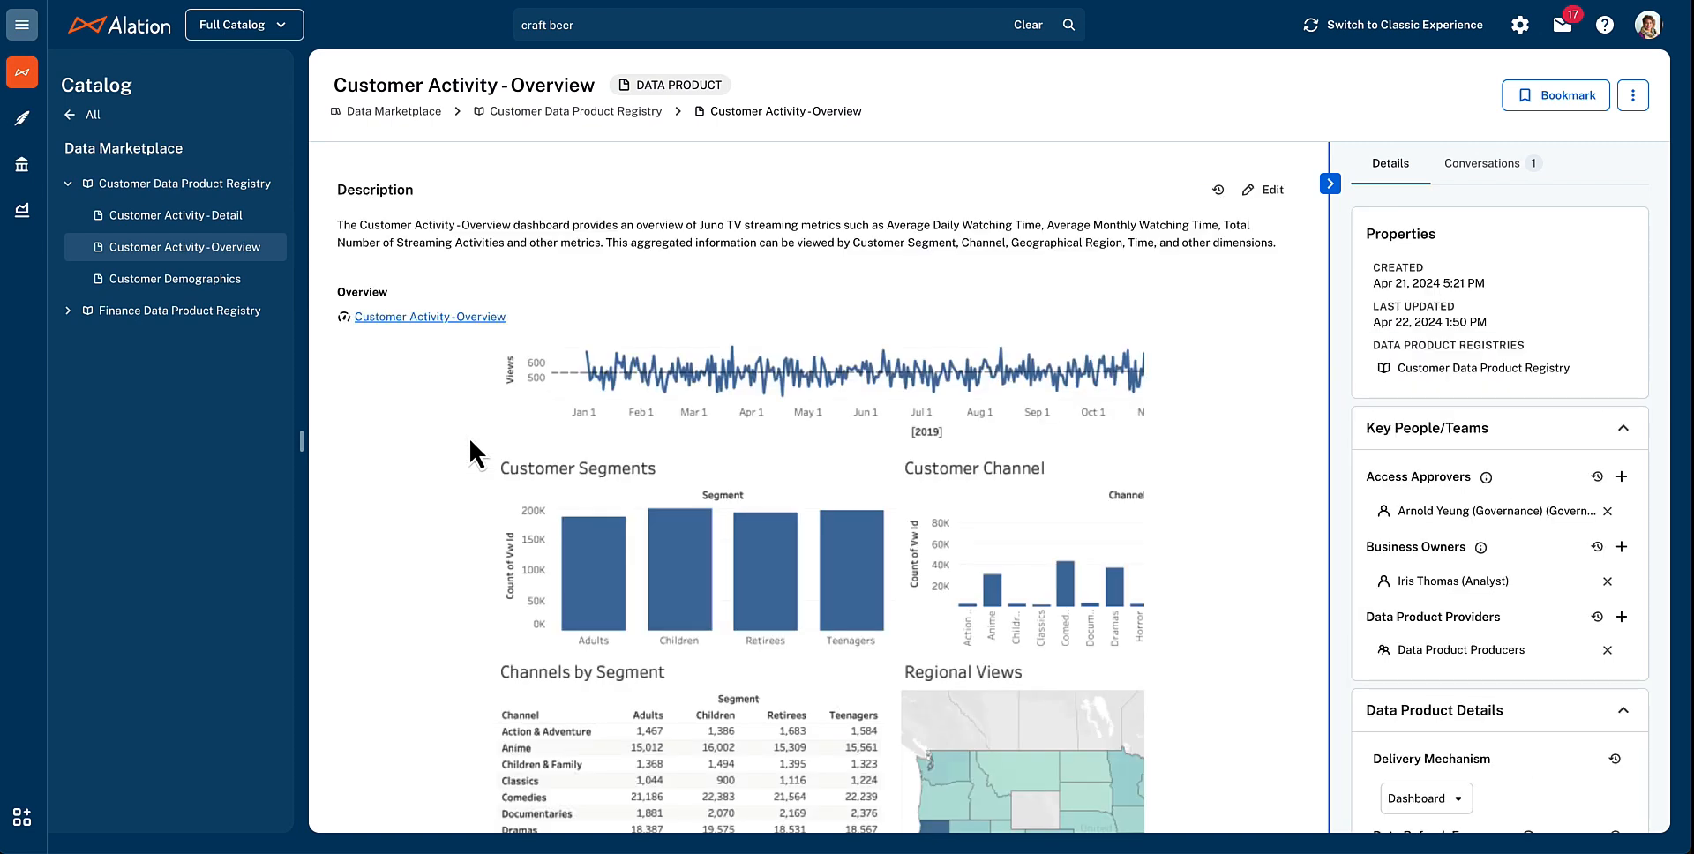
scroll("down", 3)
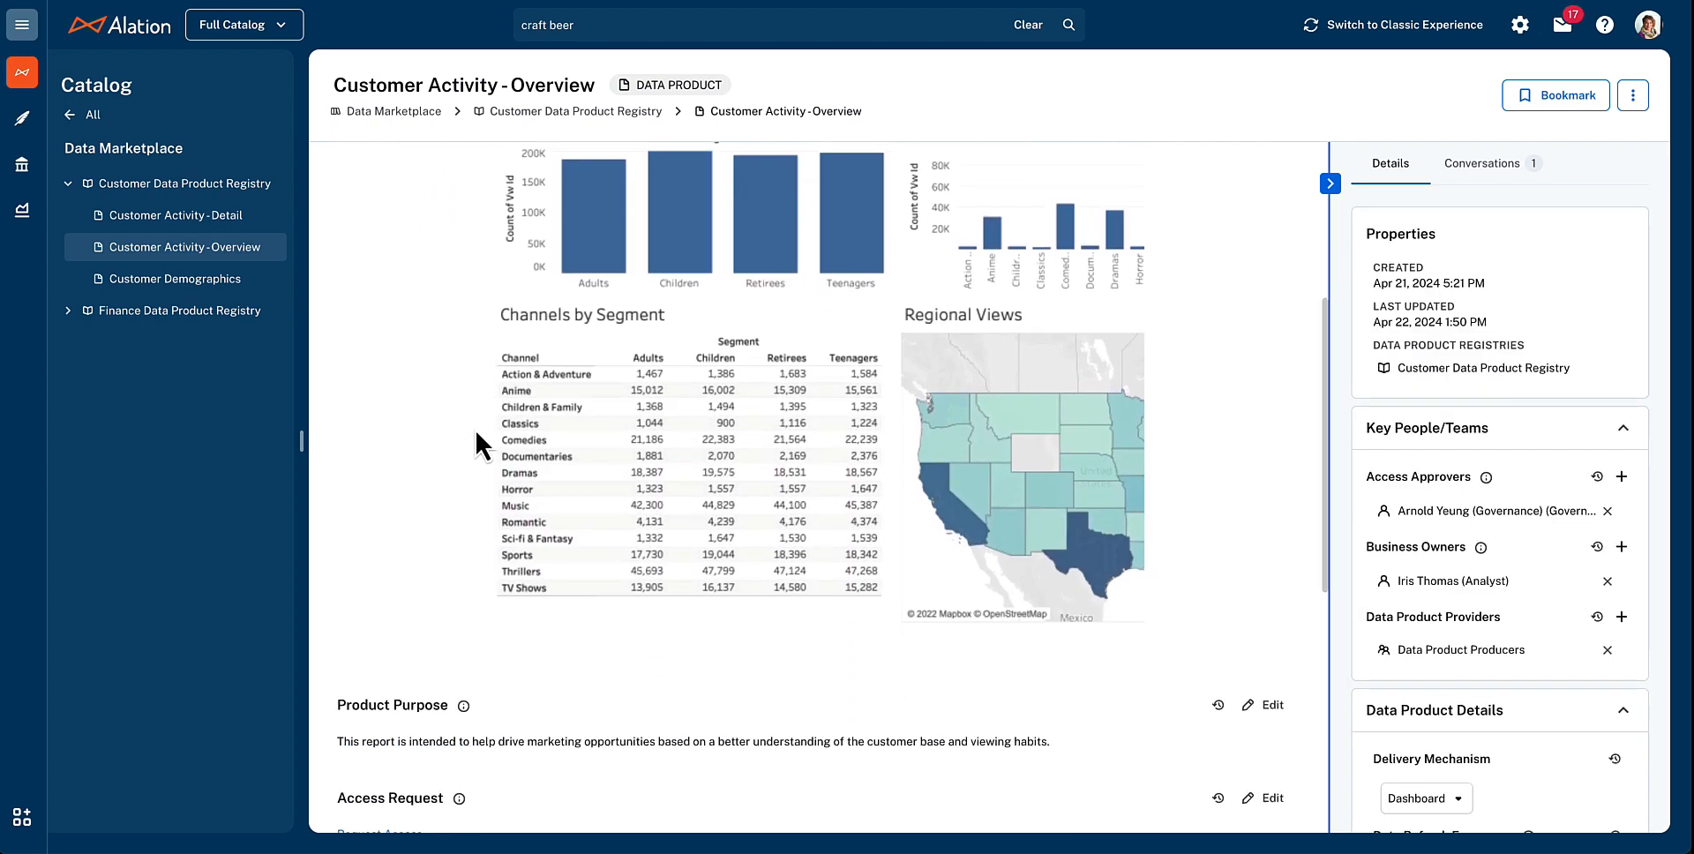
scroll("down", 3)
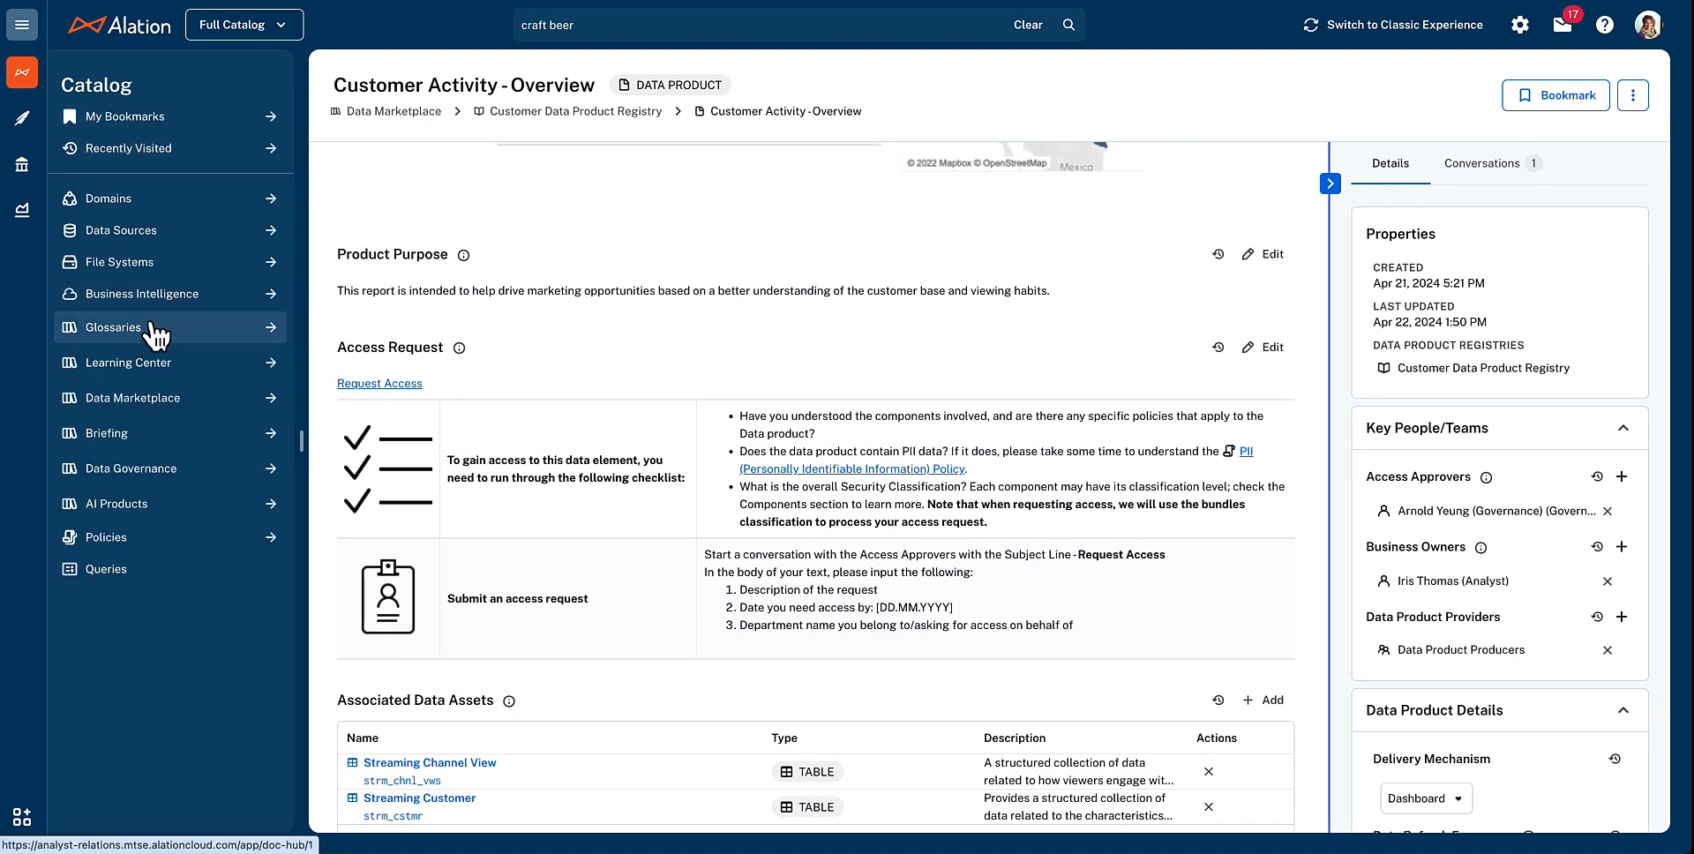
mouse_move(126, 362)
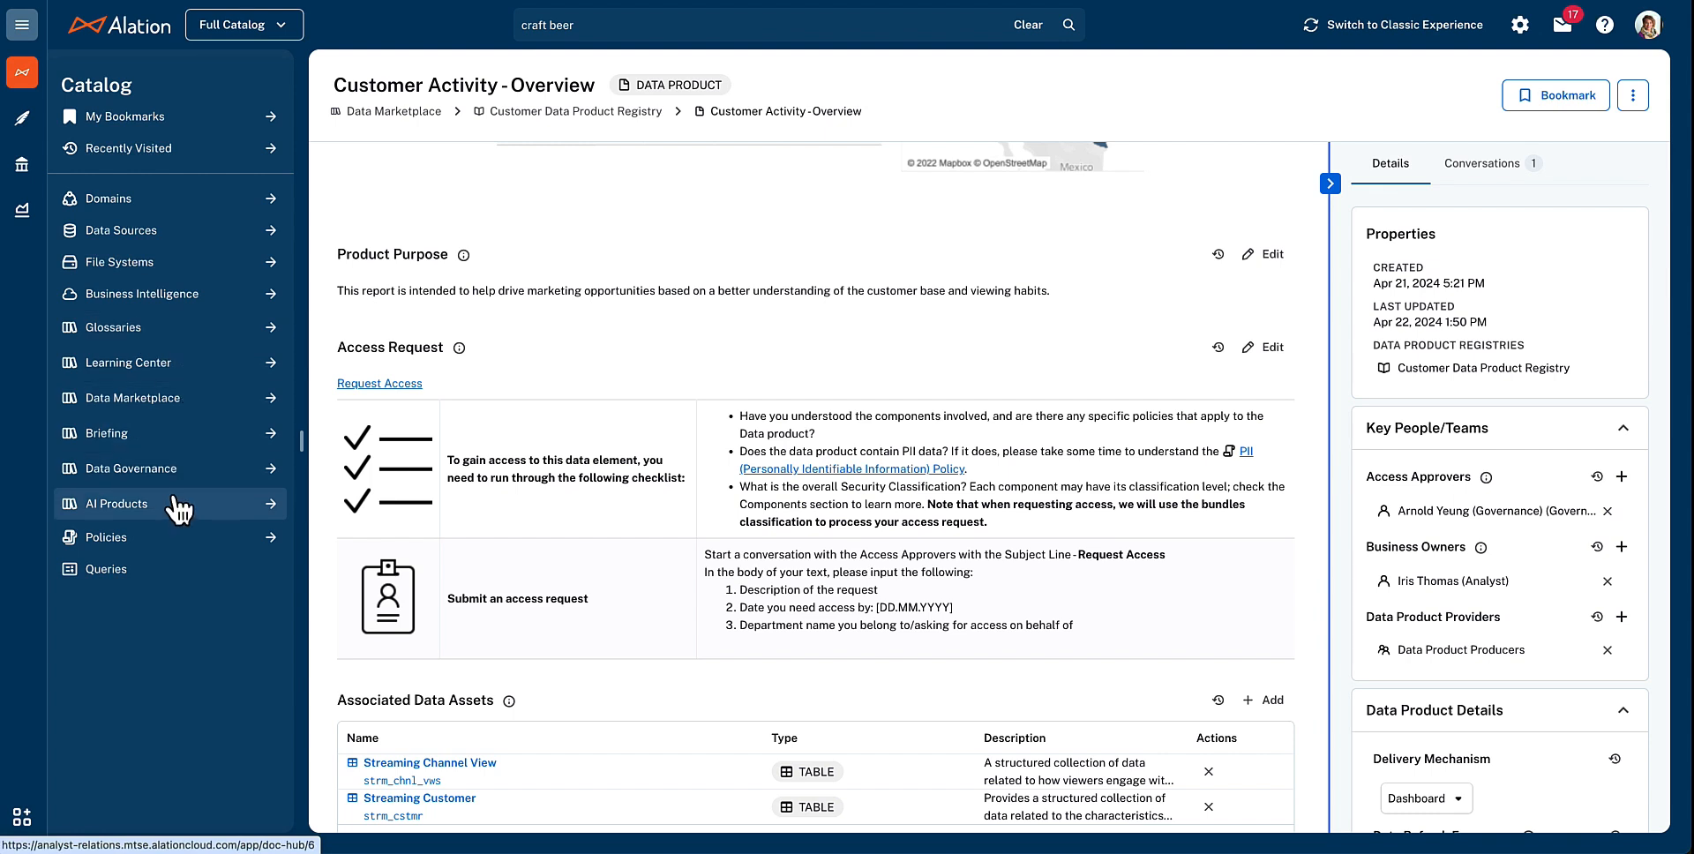
Open AI Products to list the Marketing Models project and its four models
left_click(116, 503)
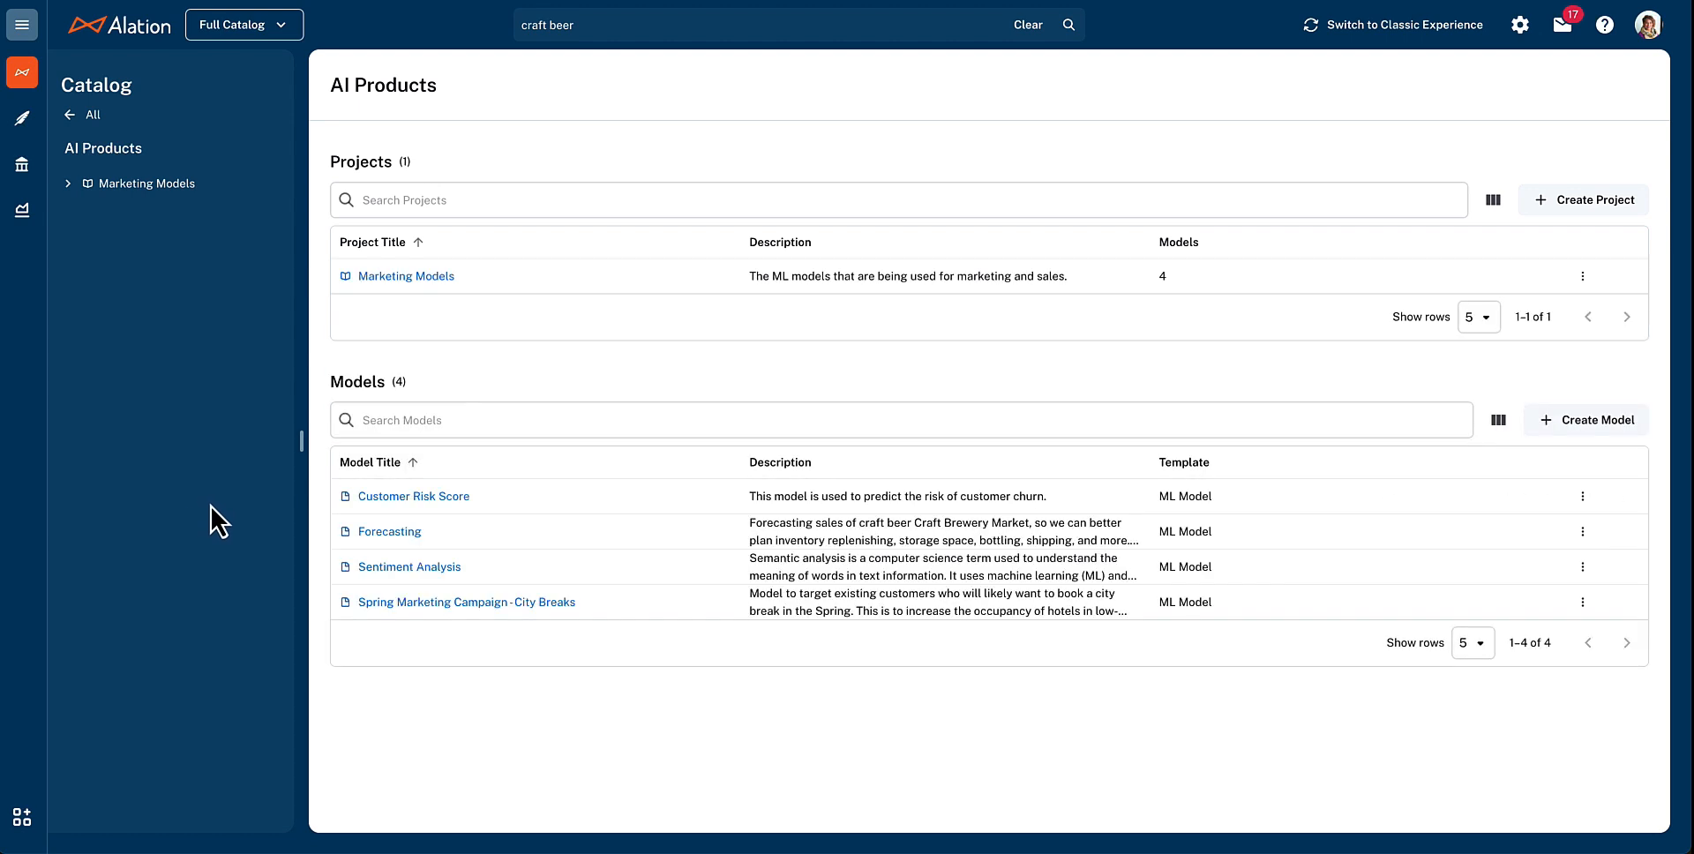
mouse_move(256, 510)
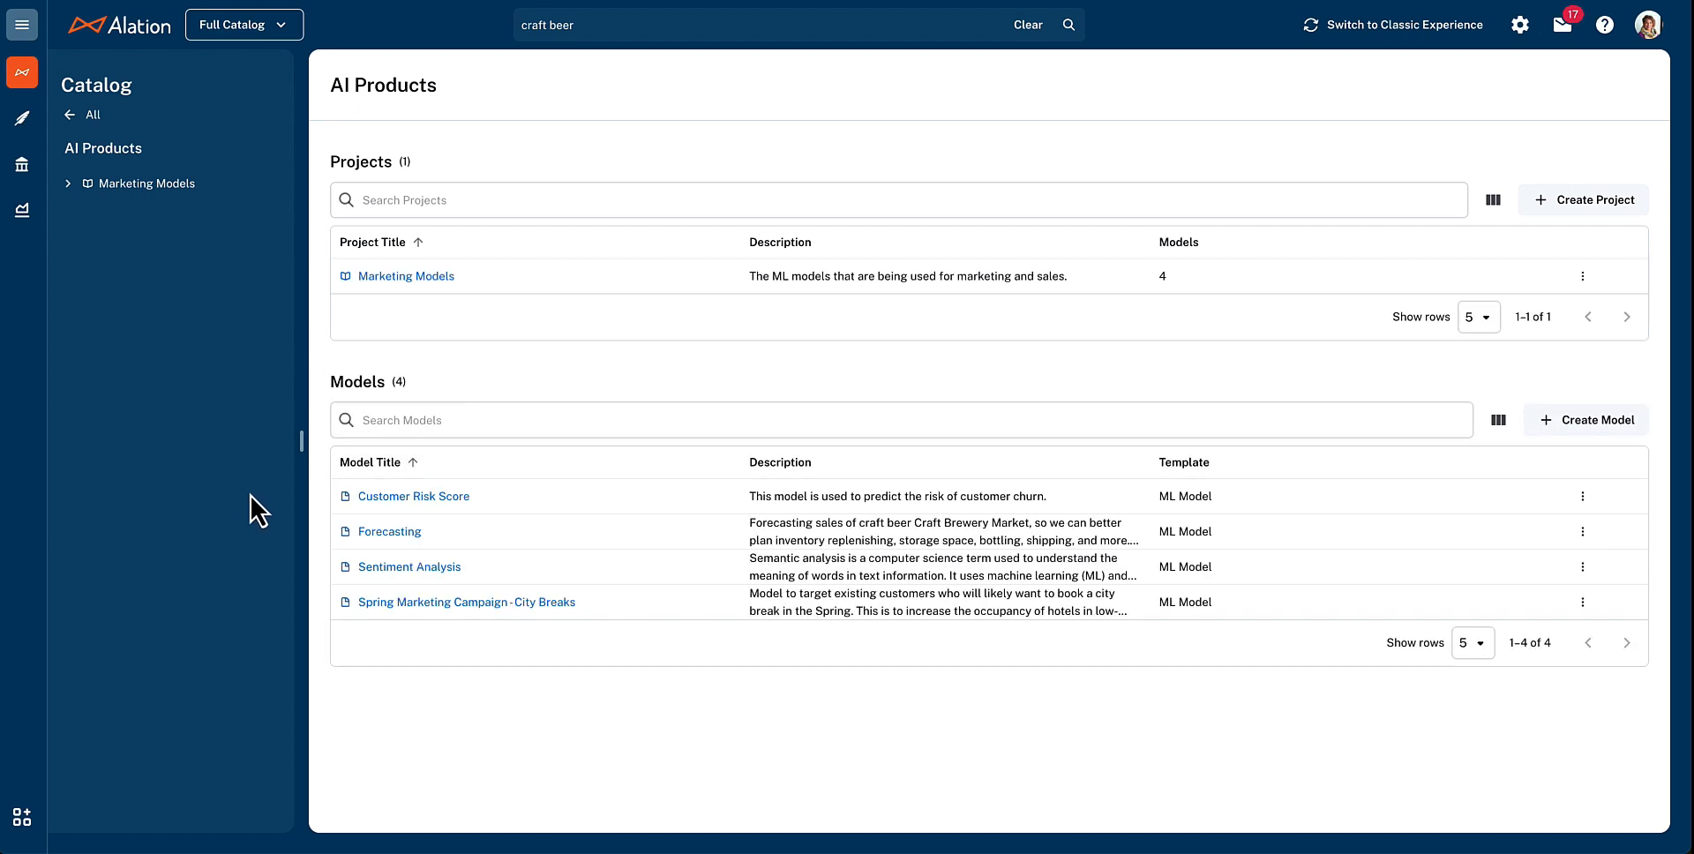
mouse_move(260, 319)
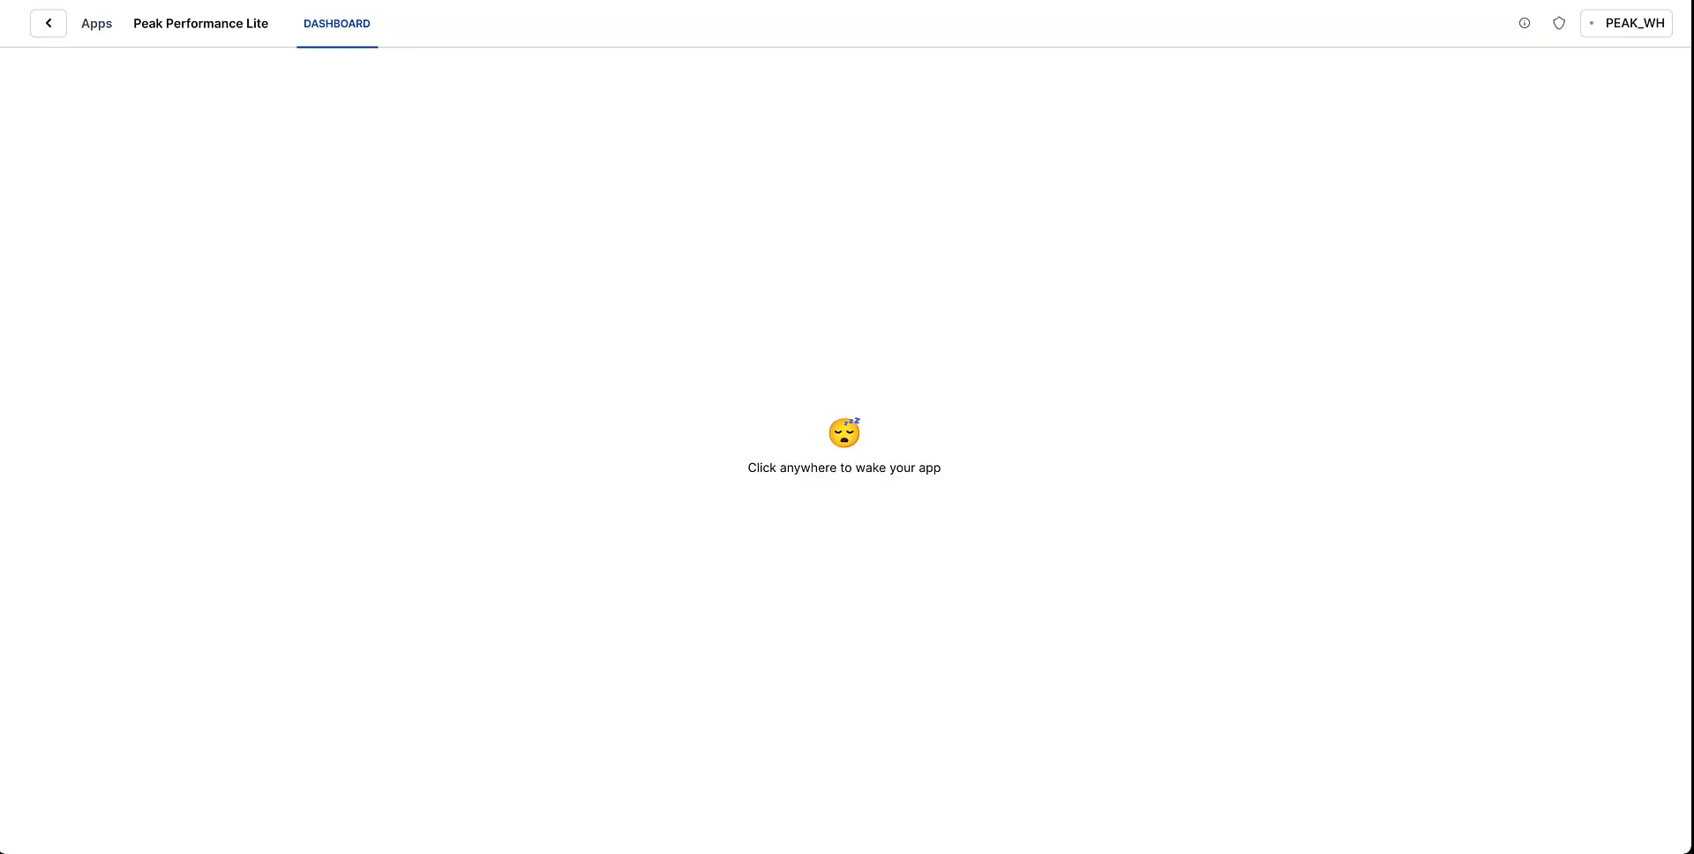
Wake Peak Performance Lite to show the Alation Consumption Tracker reports
left_click(994, 433)
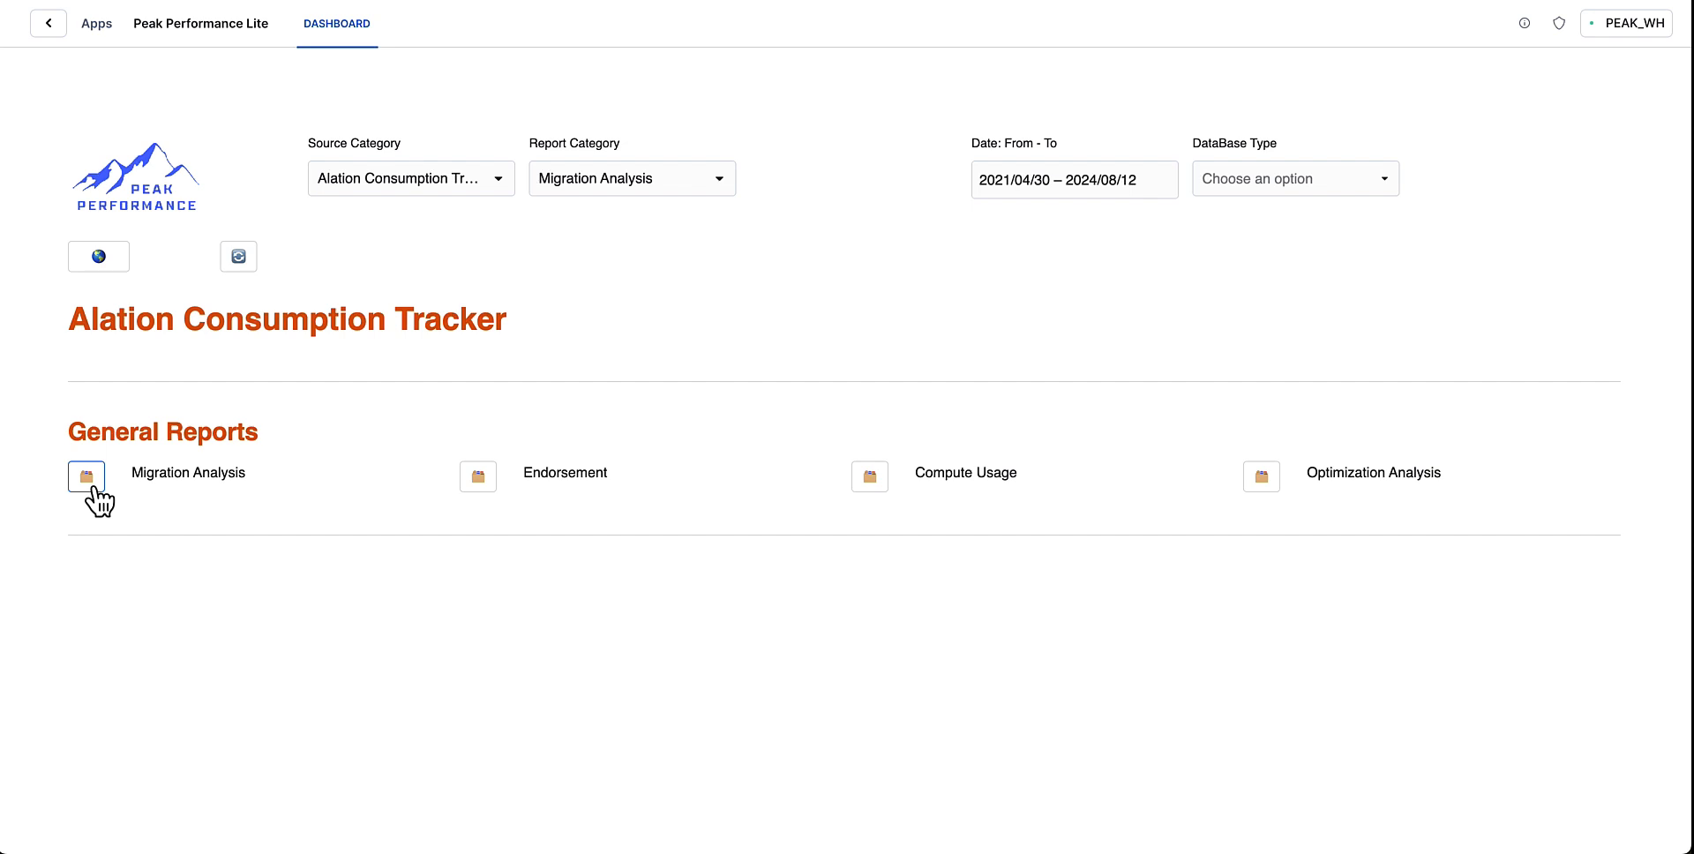
View Migration Analysis seconds for mysql, snowflake and teradata, then return to Alation
left_click(87, 475)
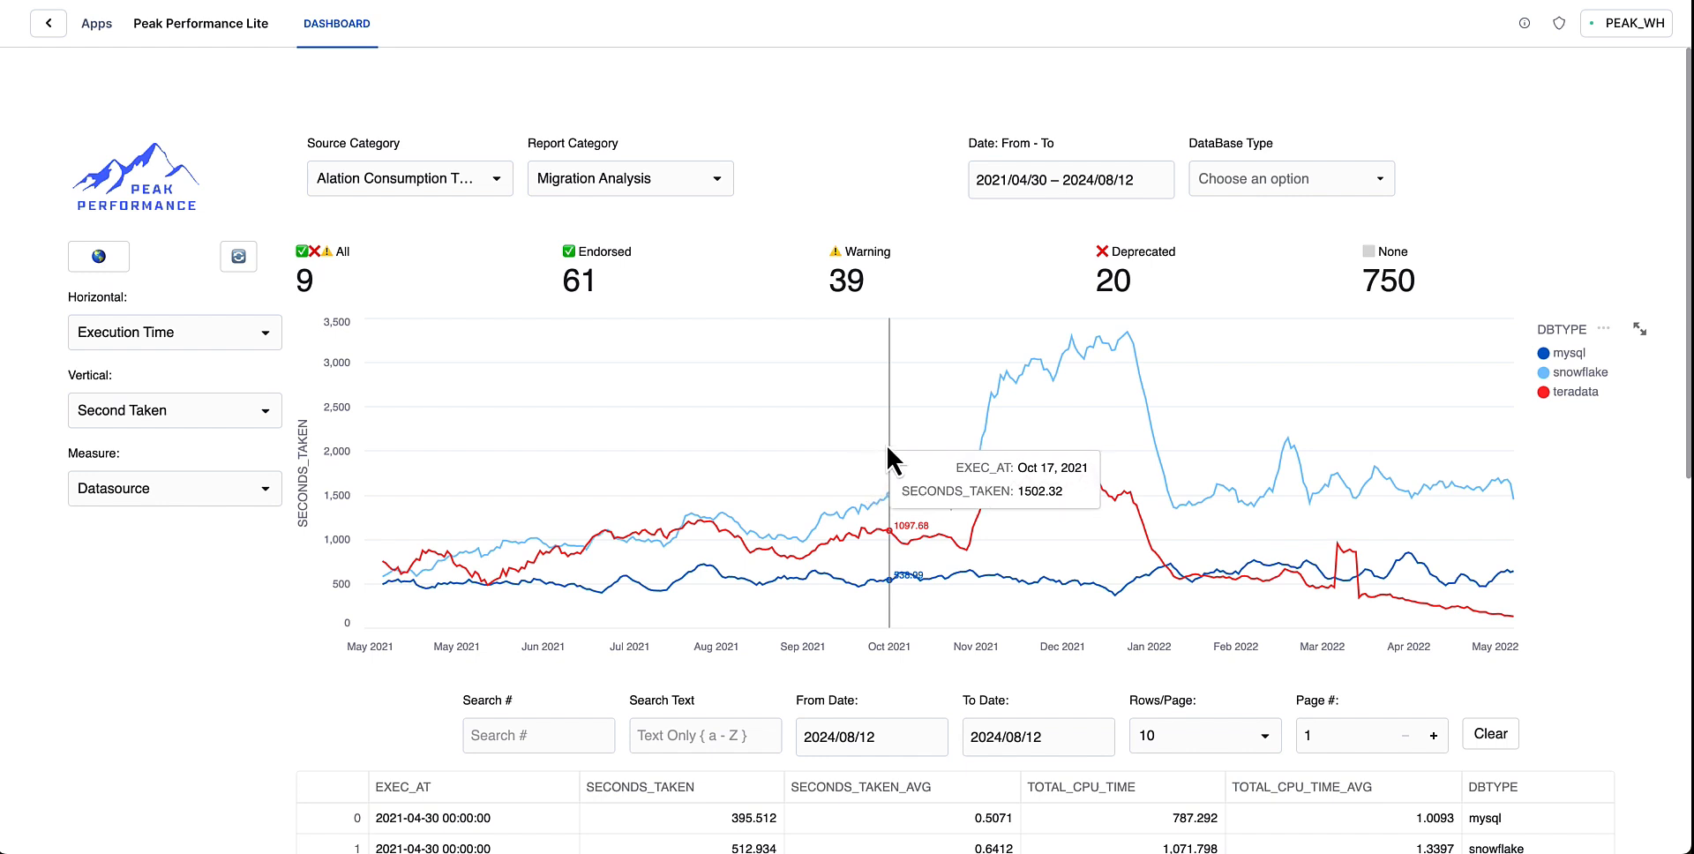
mouse_move(1040, 421)
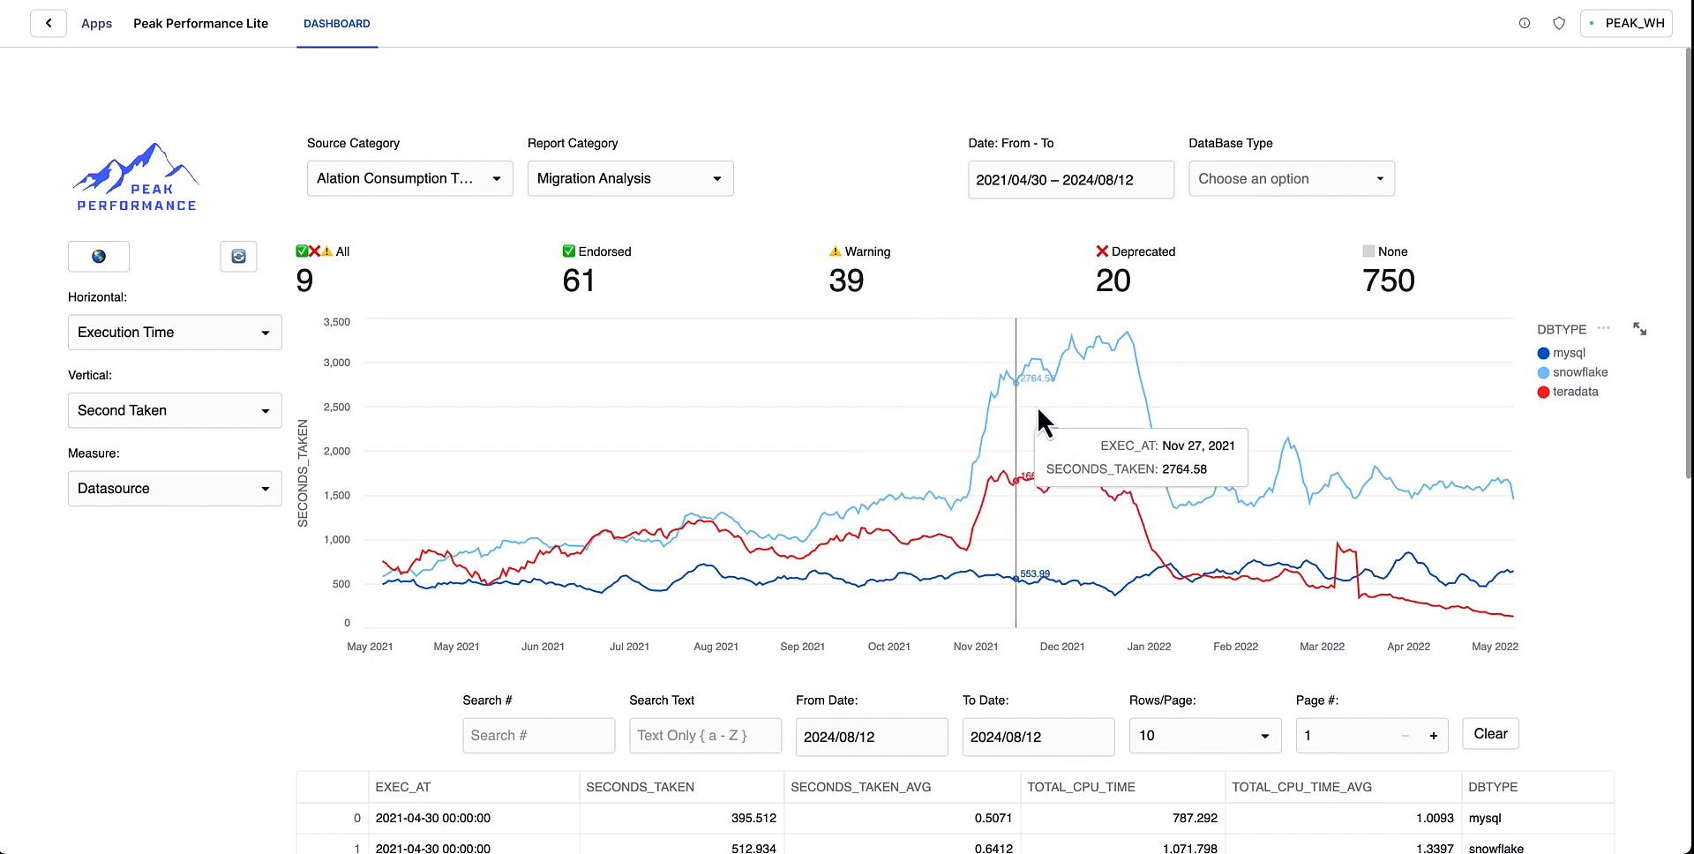
mouse_move(1178, 464)
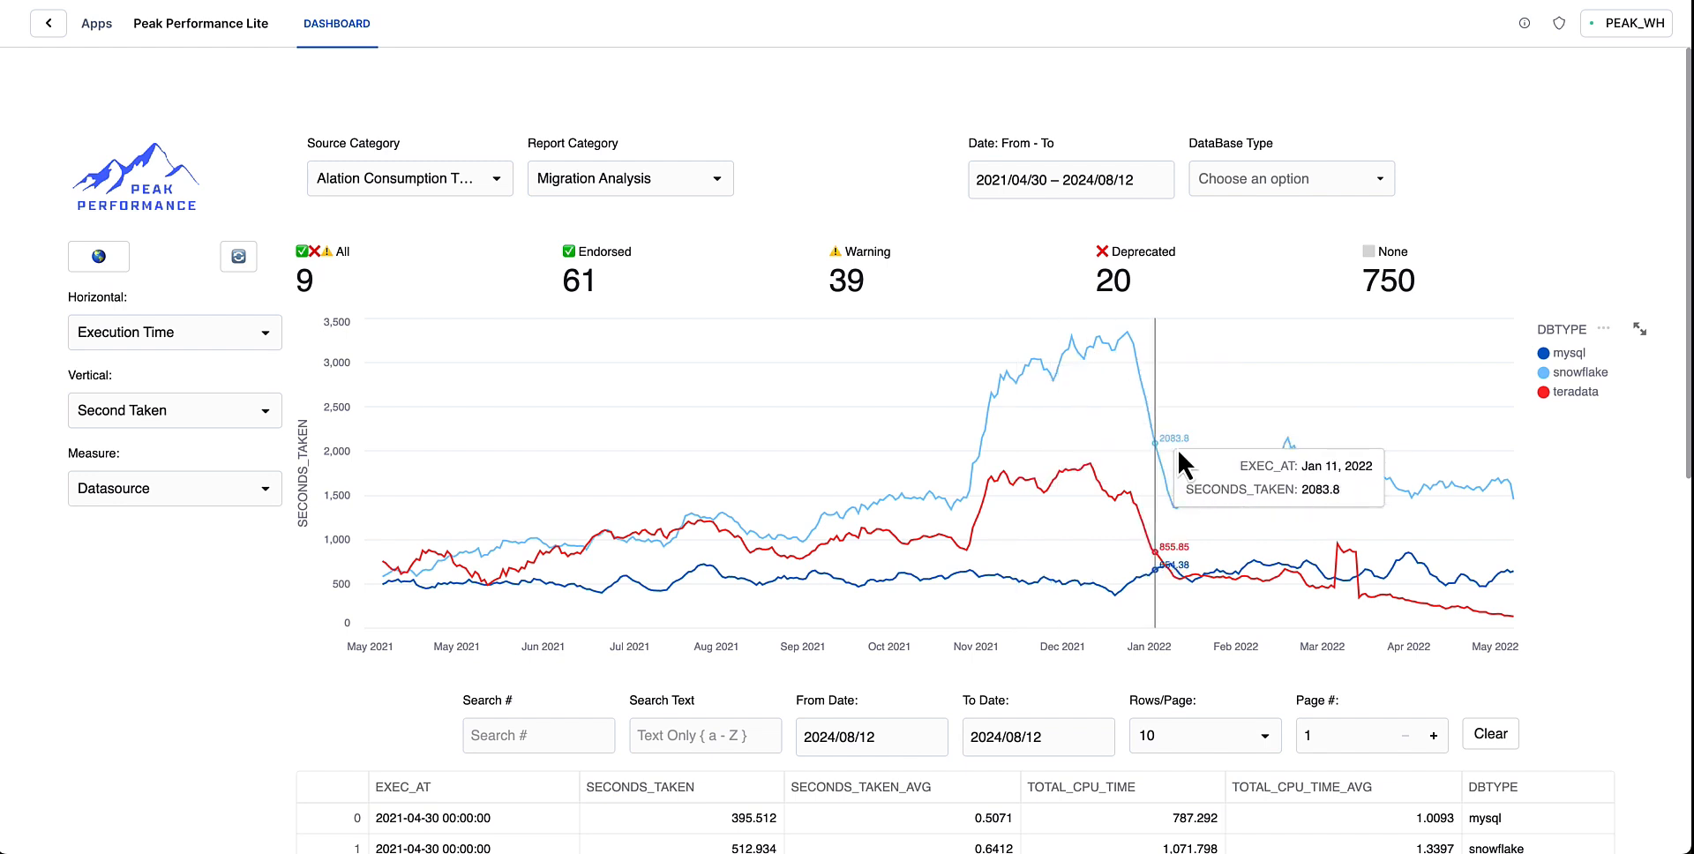
mouse_move(1348, 510)
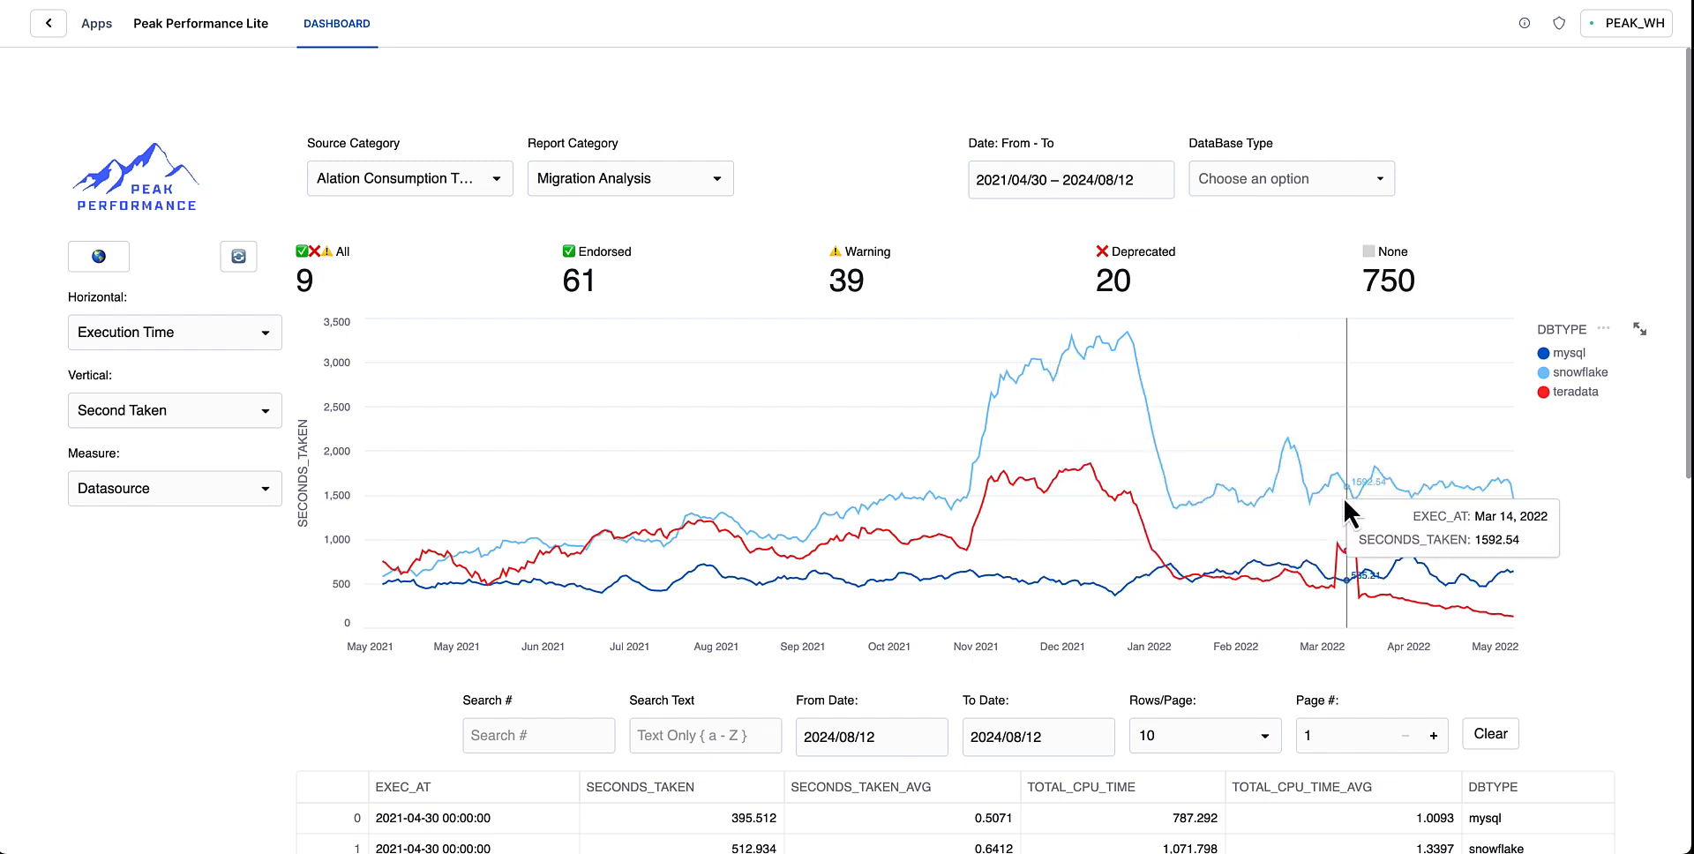
mouse_move(1533, 529)
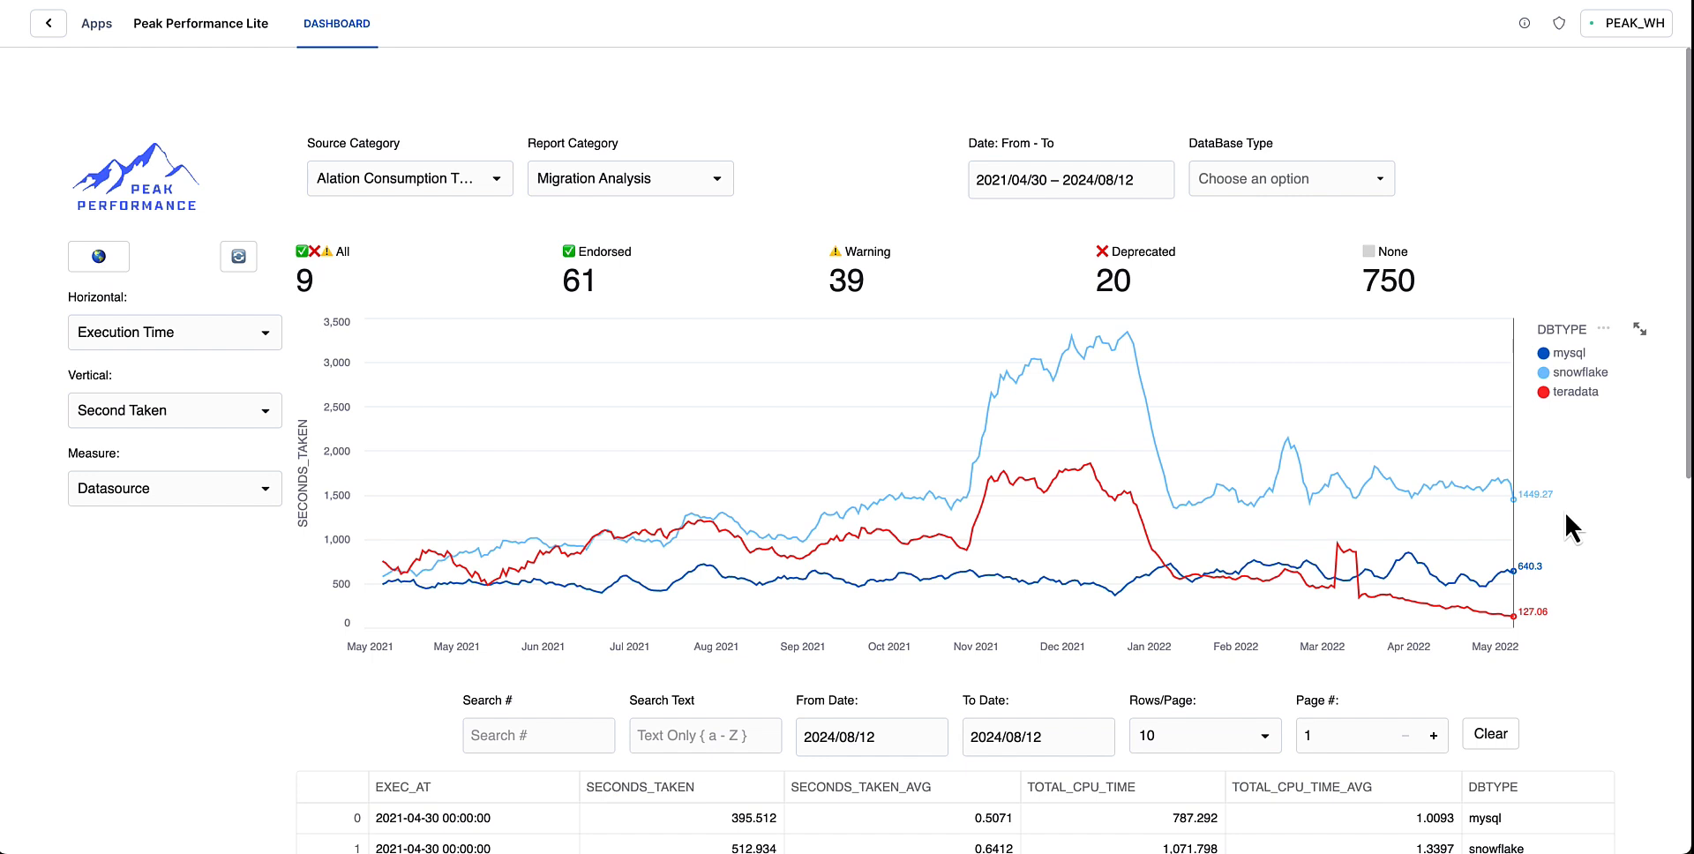
left_click(48, 23)
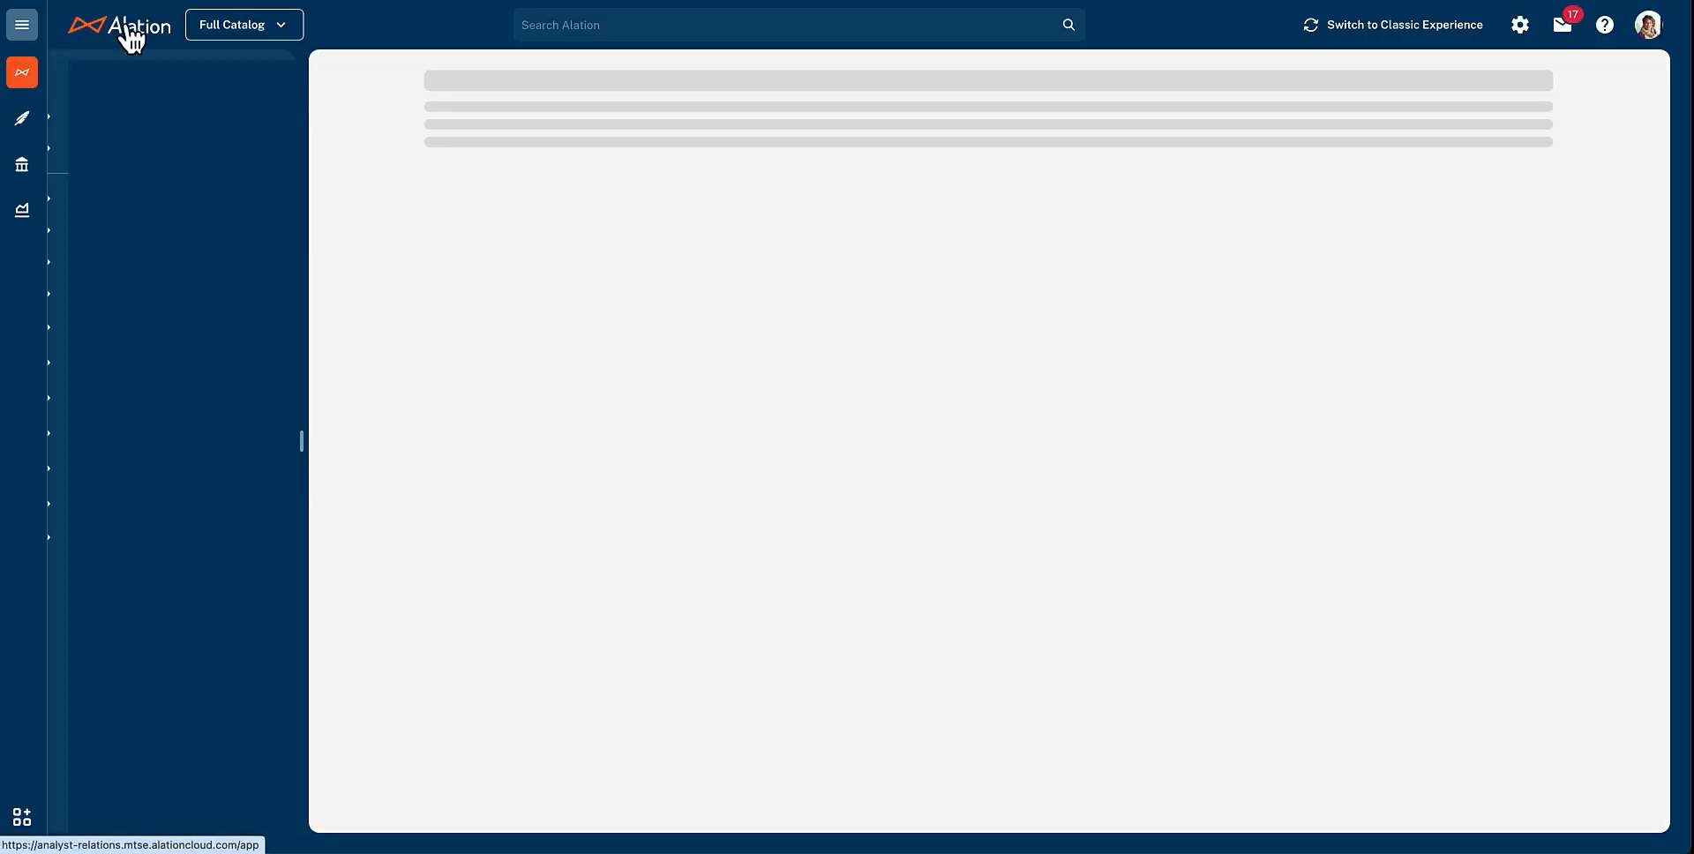